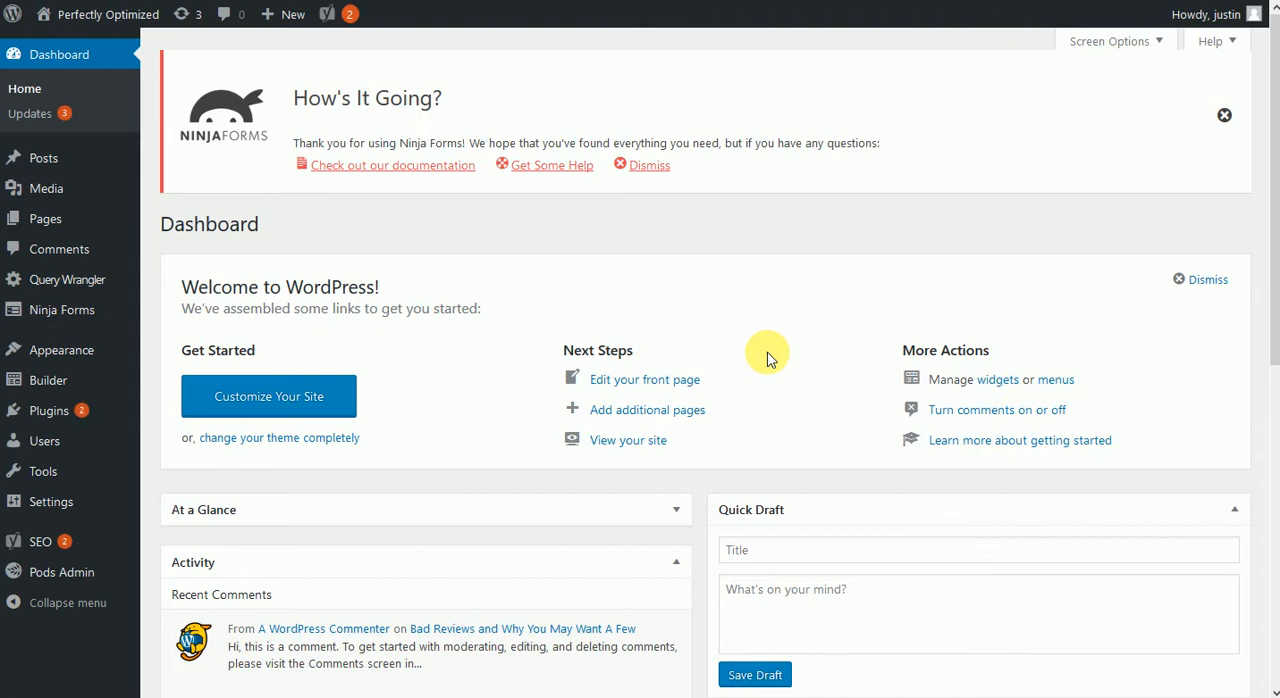
pyautogui.moveTo(661, 328)
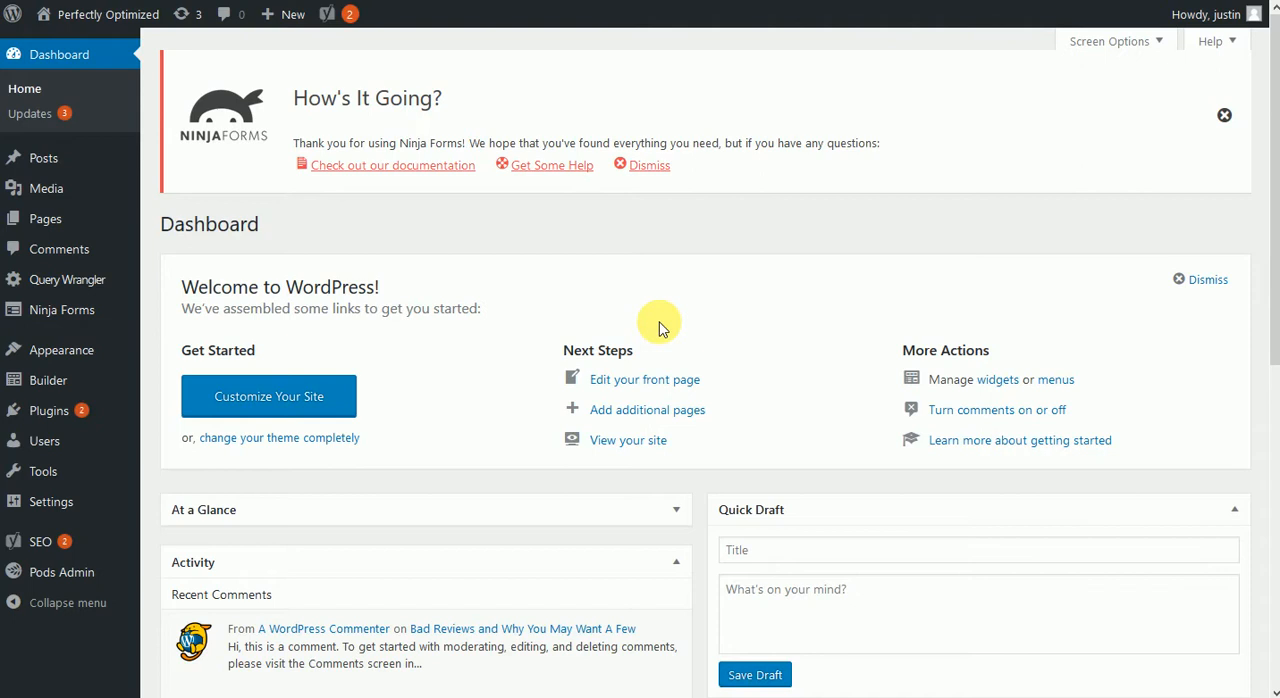
pyautogui.moveTo(620, 298)
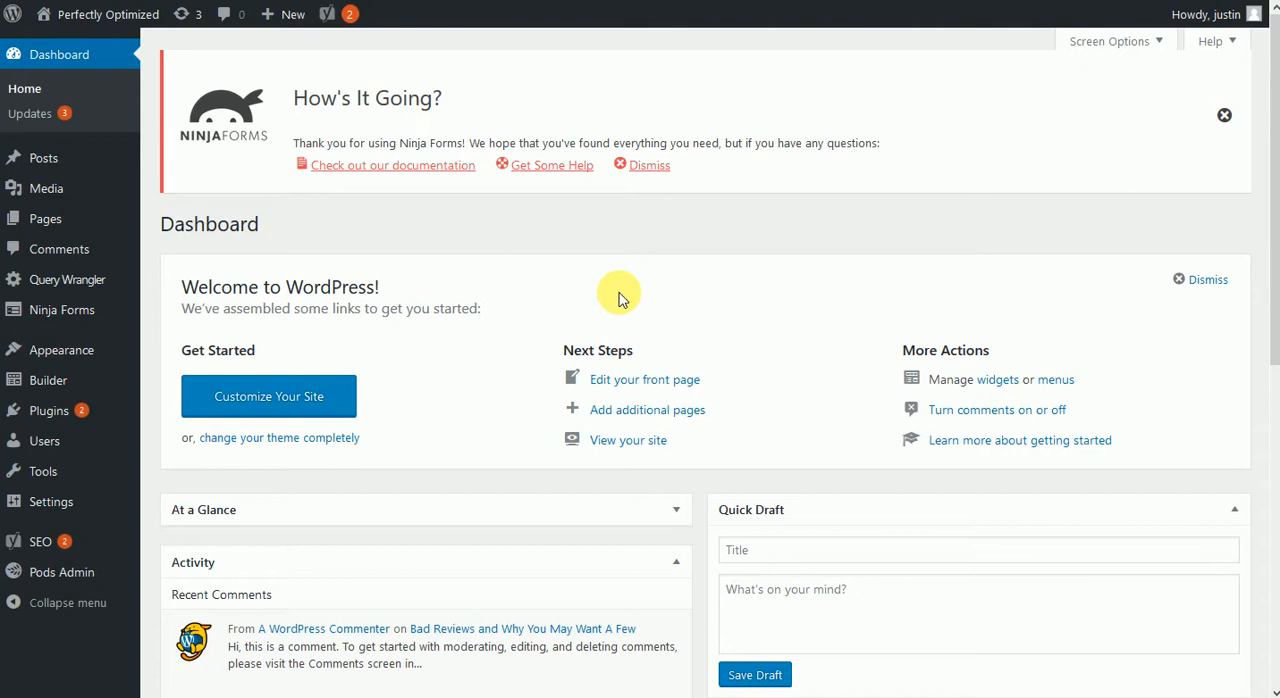
pyautogui.moveTo(426, 308)
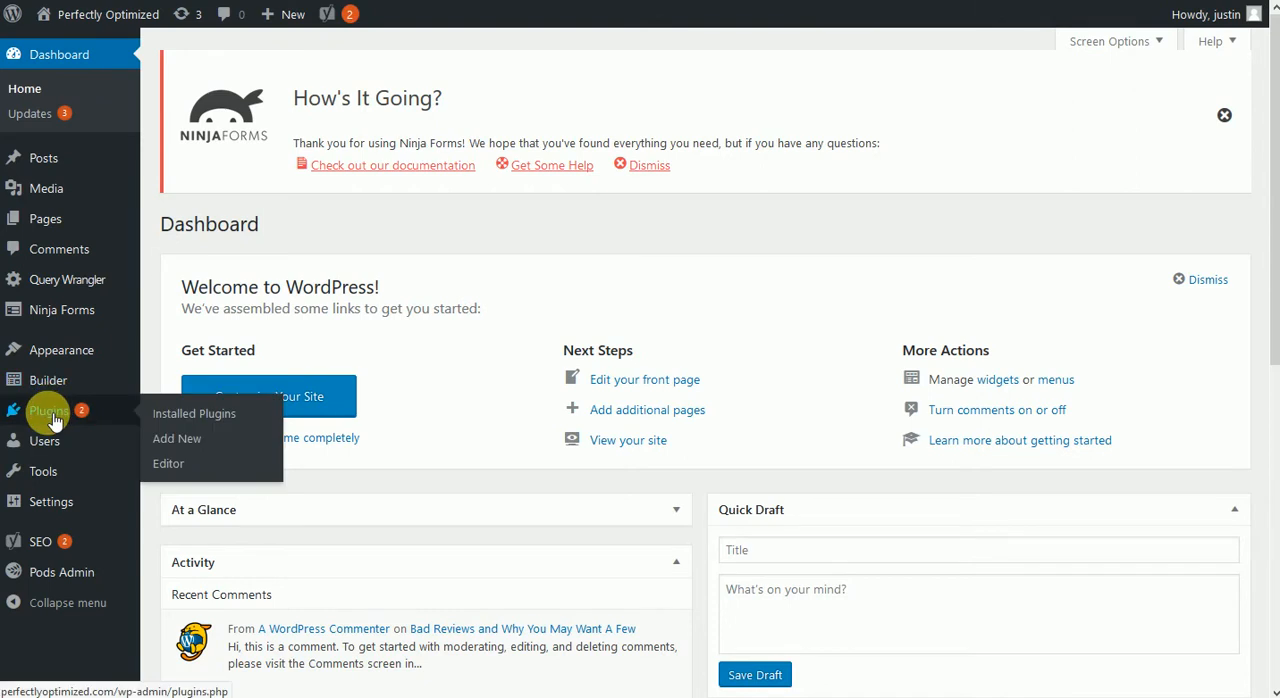
# Step: Review Installed Plugins, noting active Beaver Builder Plugin (Pro) and Beaver Themer among eleven plugins
pyautogui.click(194, 413)
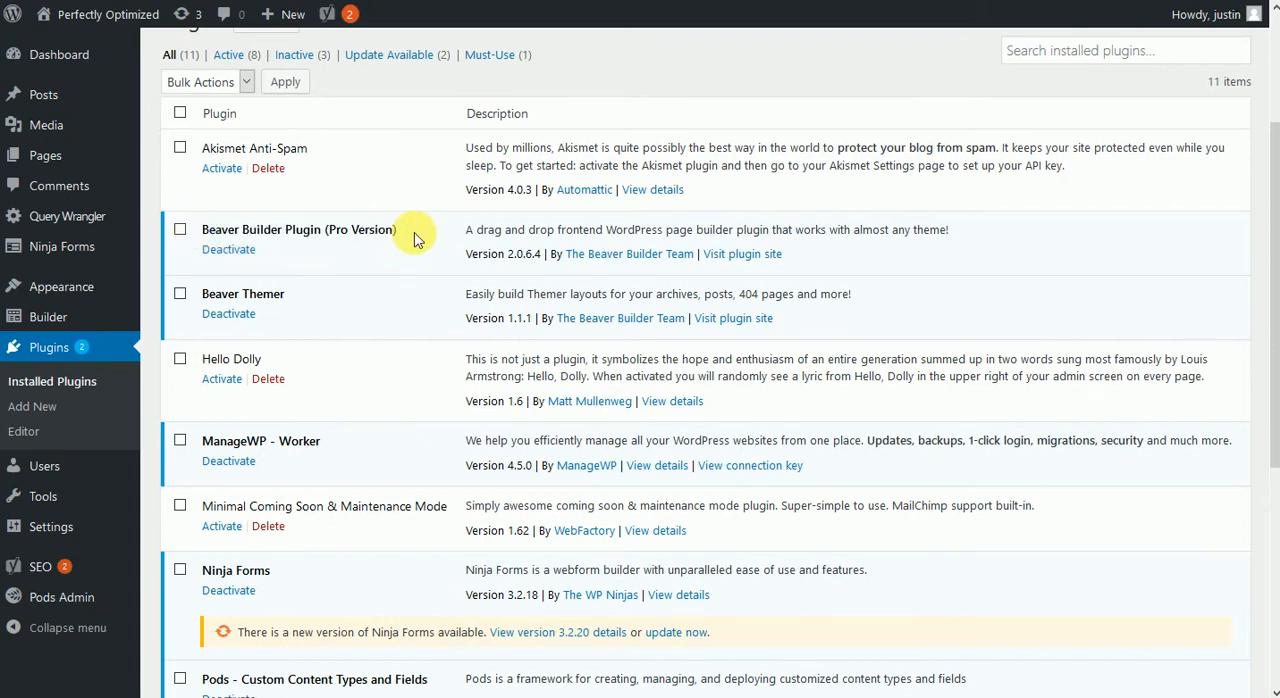
pyautogui.doubleClick(298, 229)
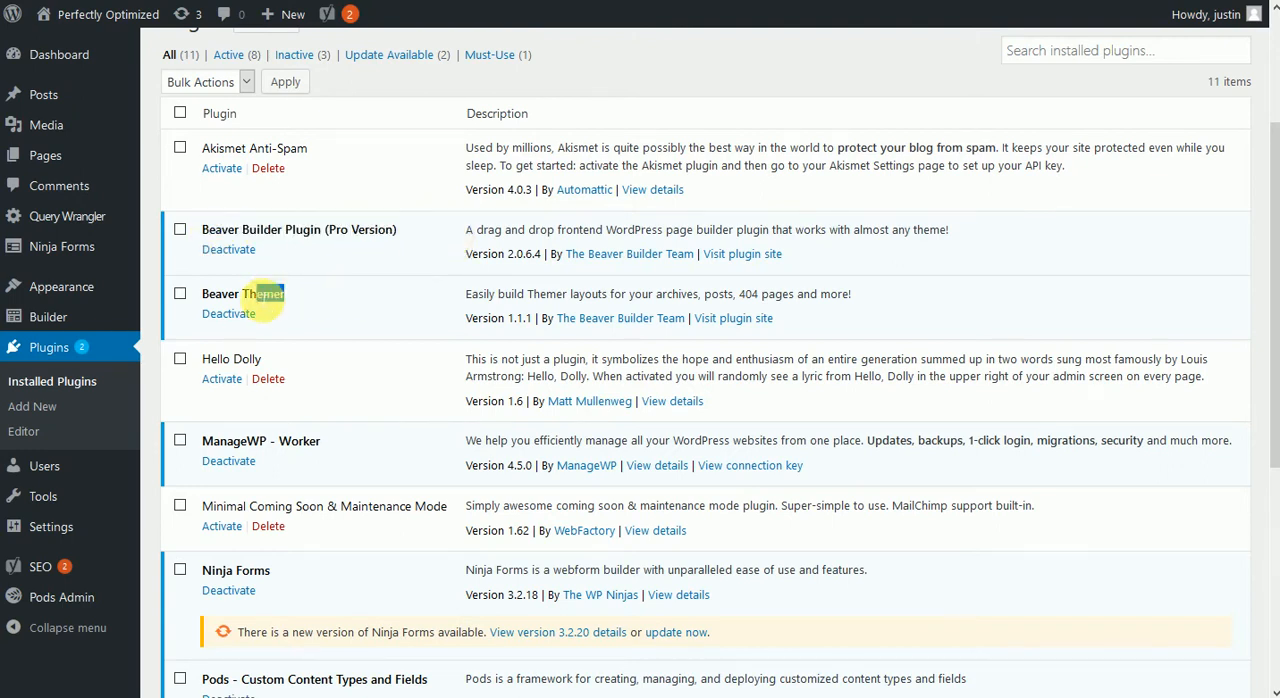
pyautogui.doubleClick(242, 293)
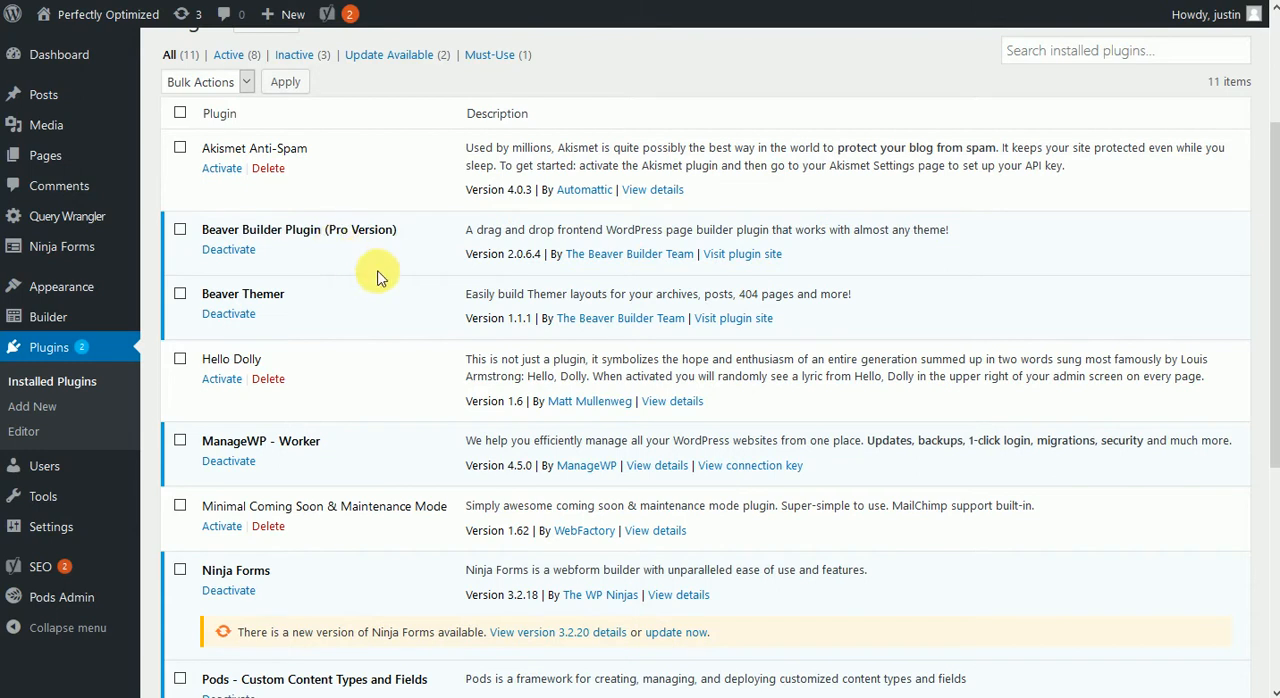
pyautogui.scroll(-3)
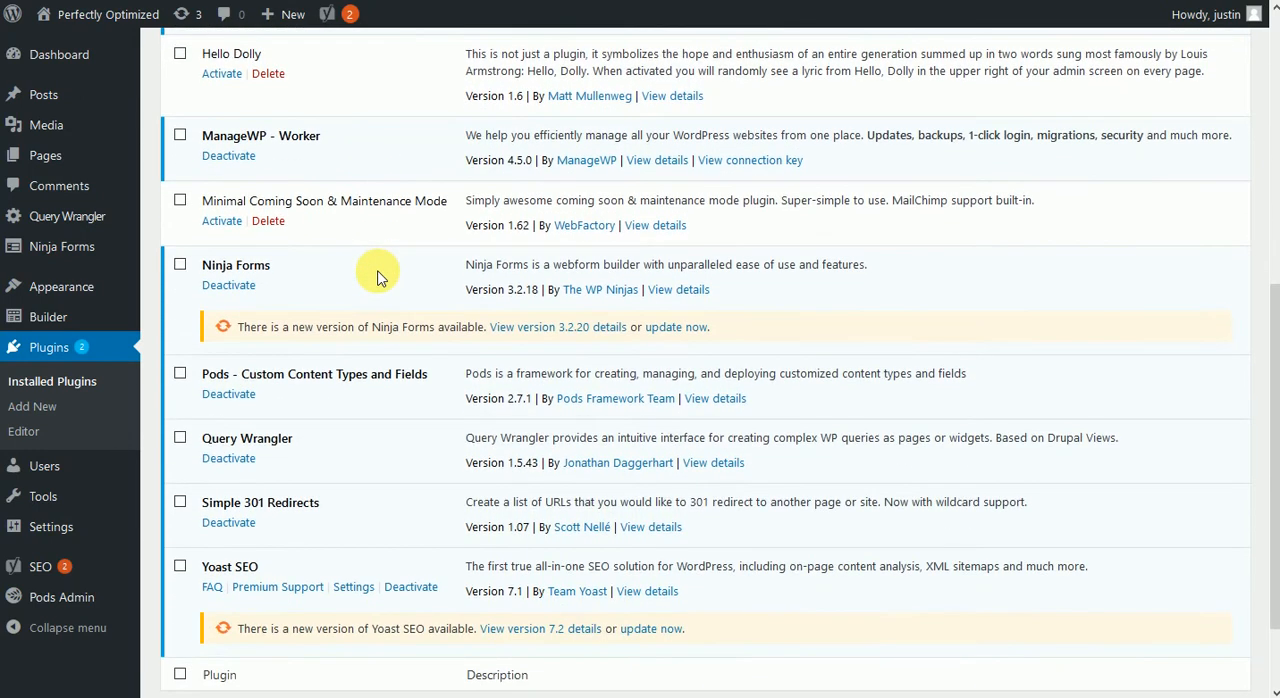
pyautogui.scroll(-3)
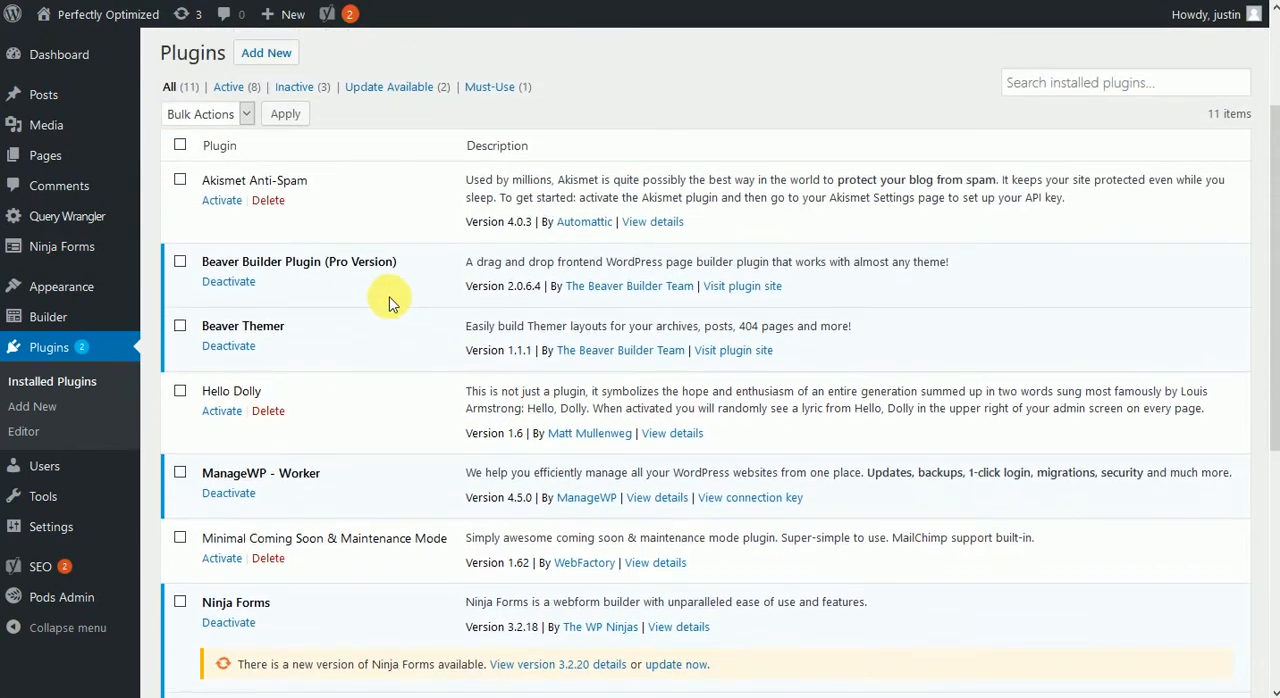
pyautogui.moveTo(62, 287)
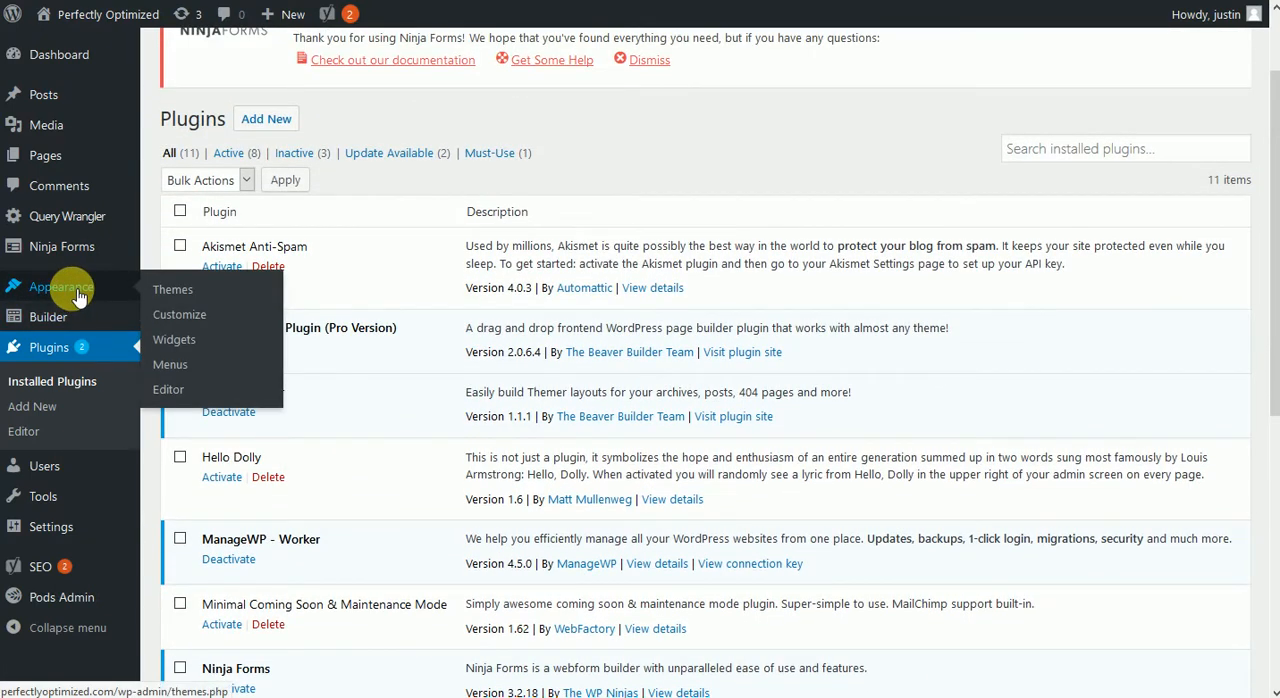
# Step: View Appearance > Themes, confirming Beaver Builder Child Theme is active among nine themes
pyautogui.click(172, 289)
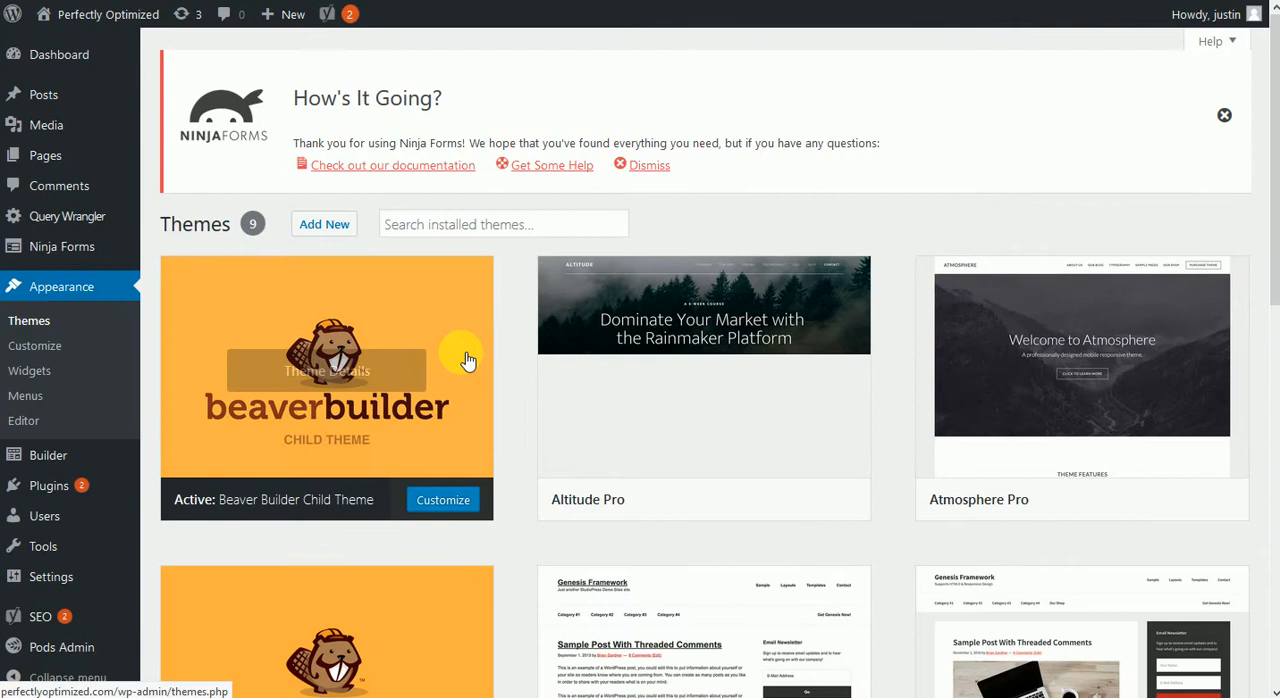
pyautogui.scroll(-3)
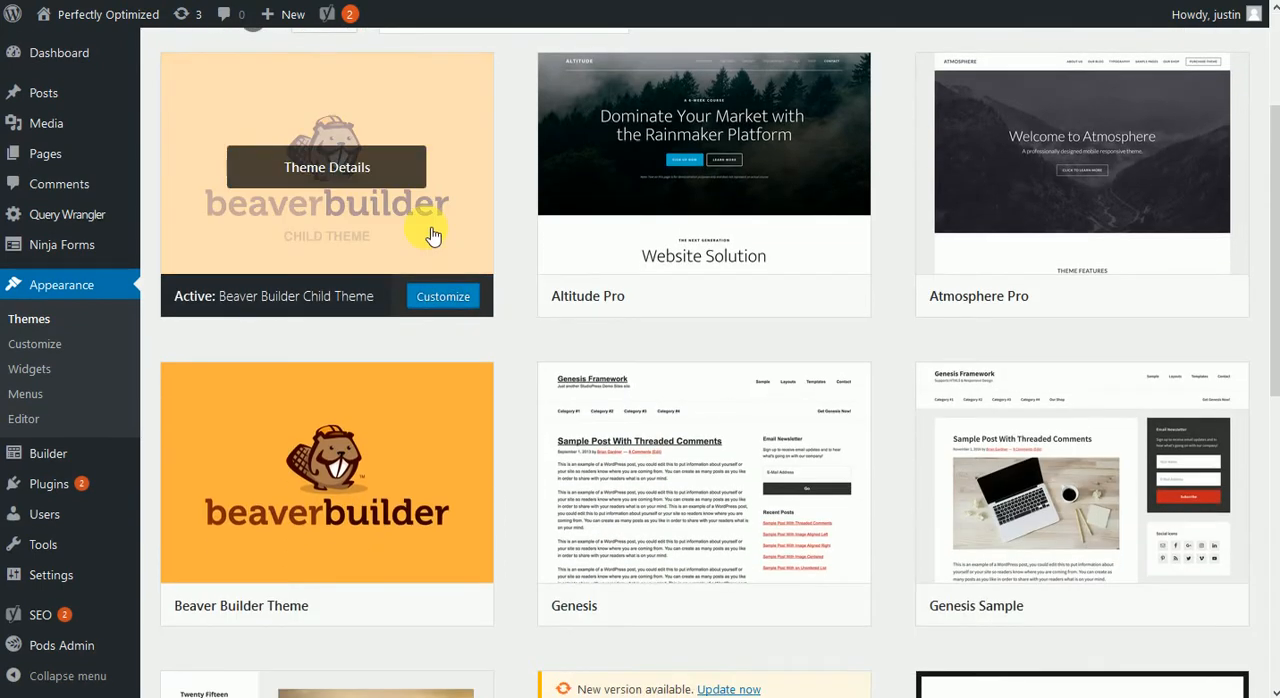
pyautogui.moveTo(378, 485)
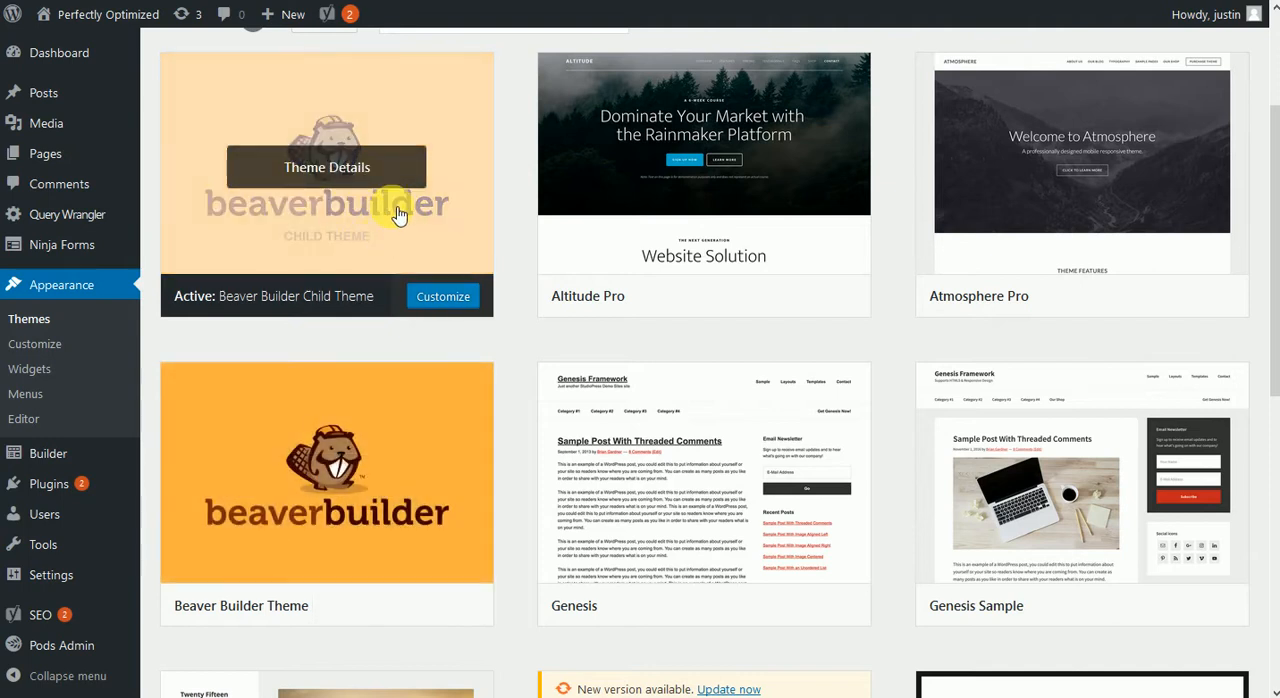
pyautogui.moveTo(345, 258)
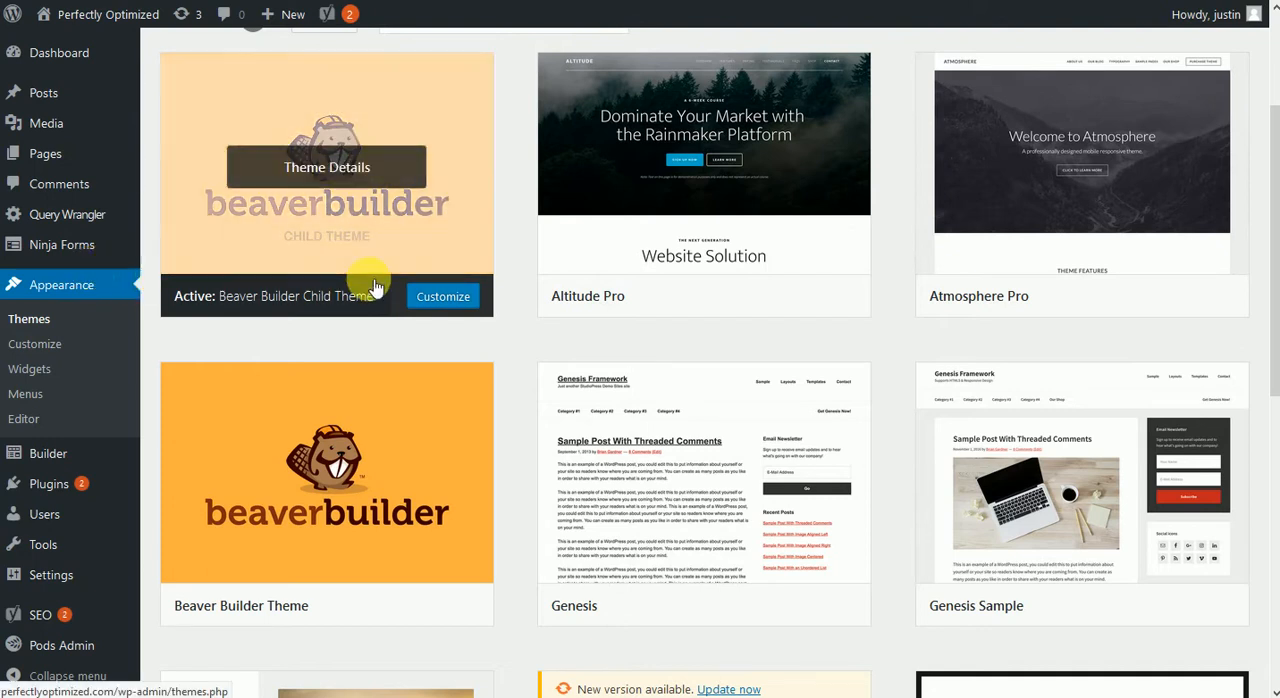
pyautogui.click(47, 453)
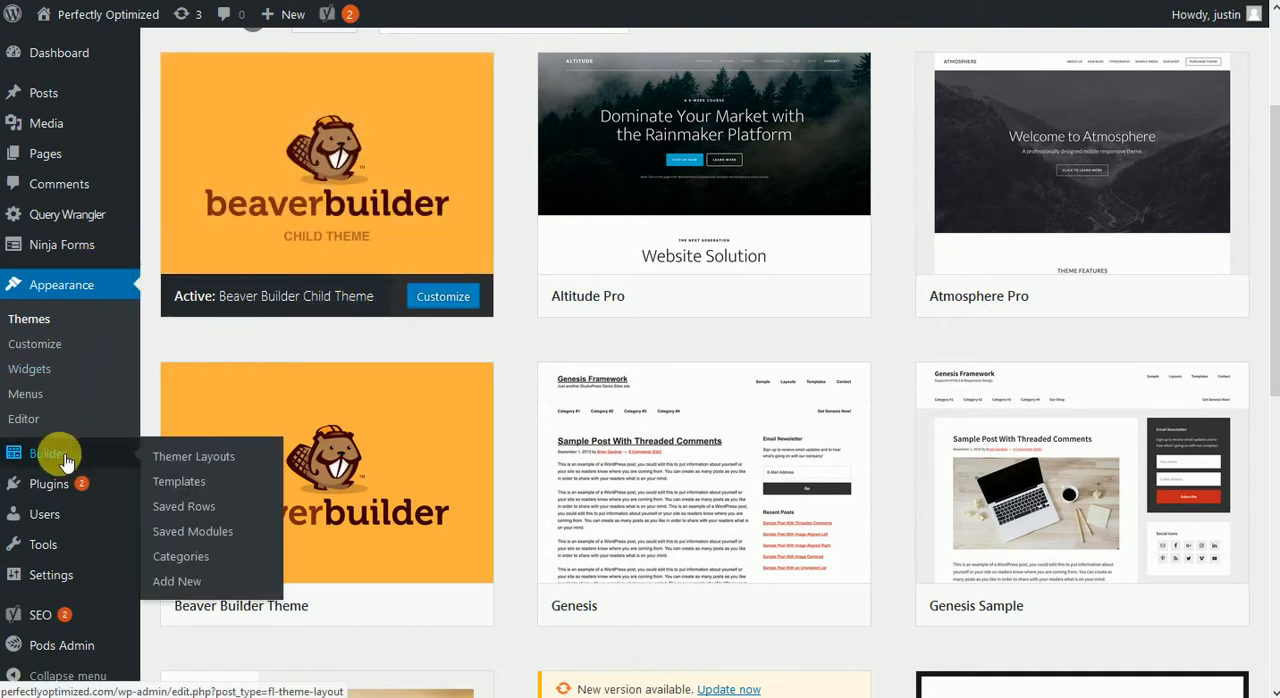
pyautogui.moveTo(90, 52)
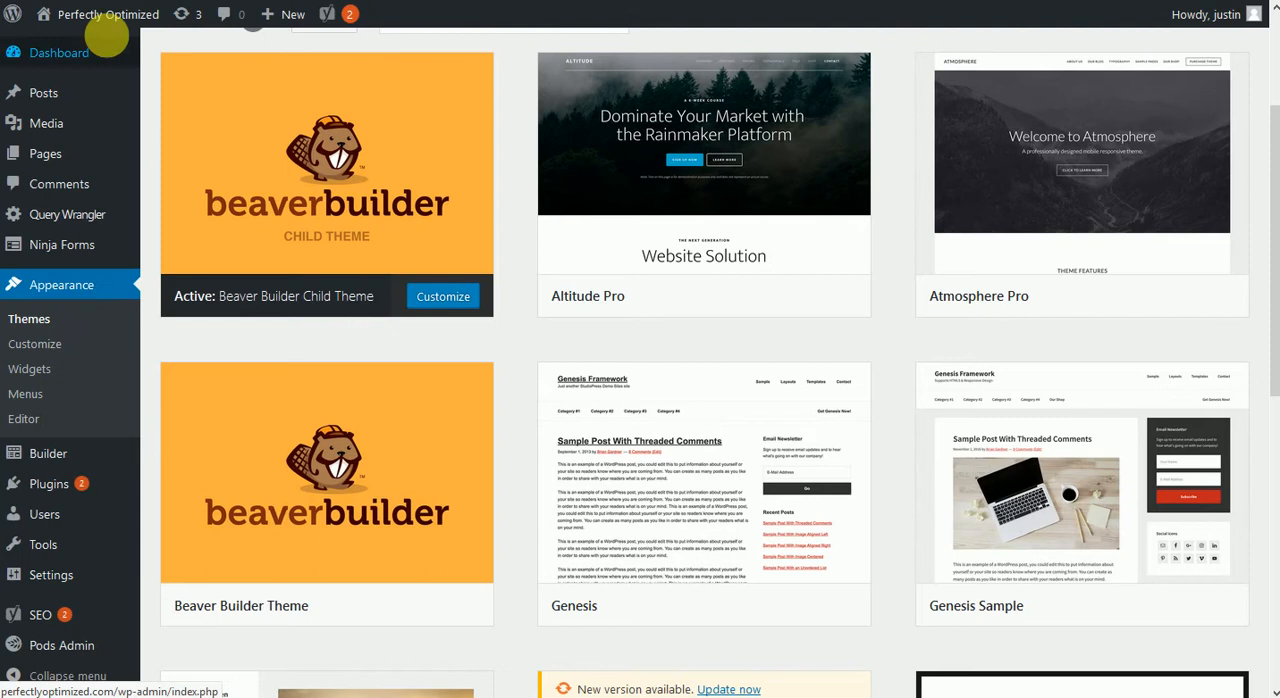
pyautogui.moveTo(45, 153)
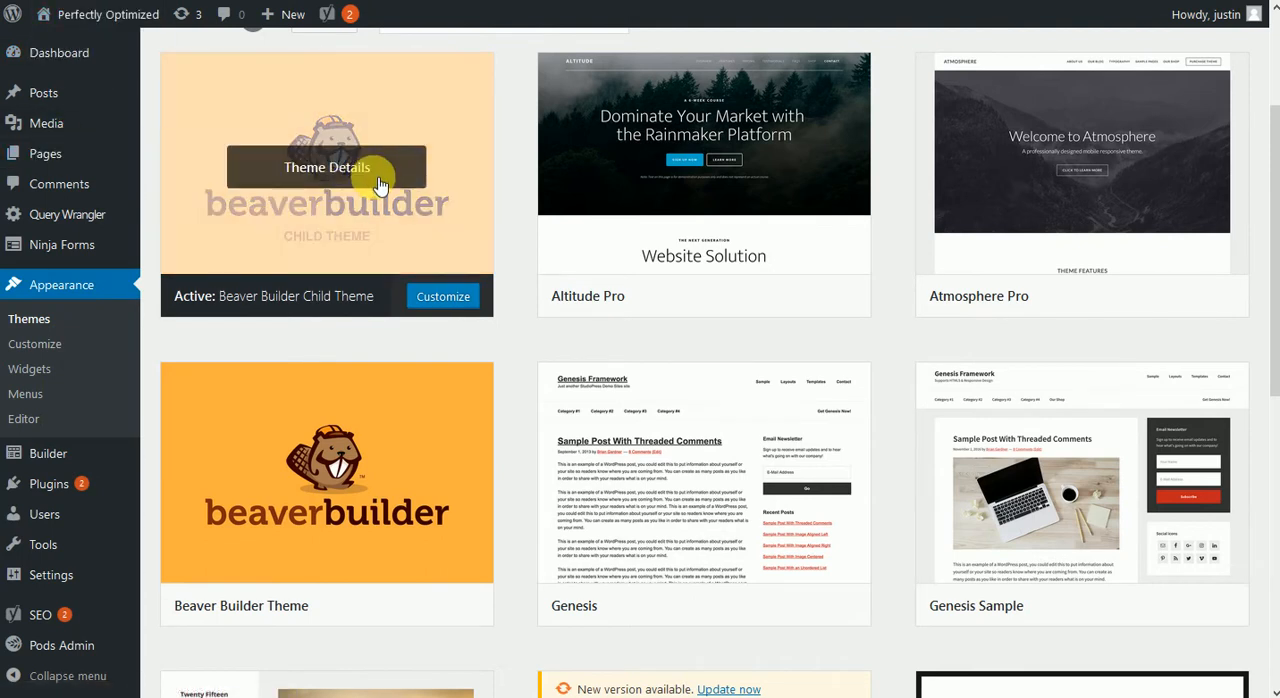
pyautogui.moveTo(44, 153)
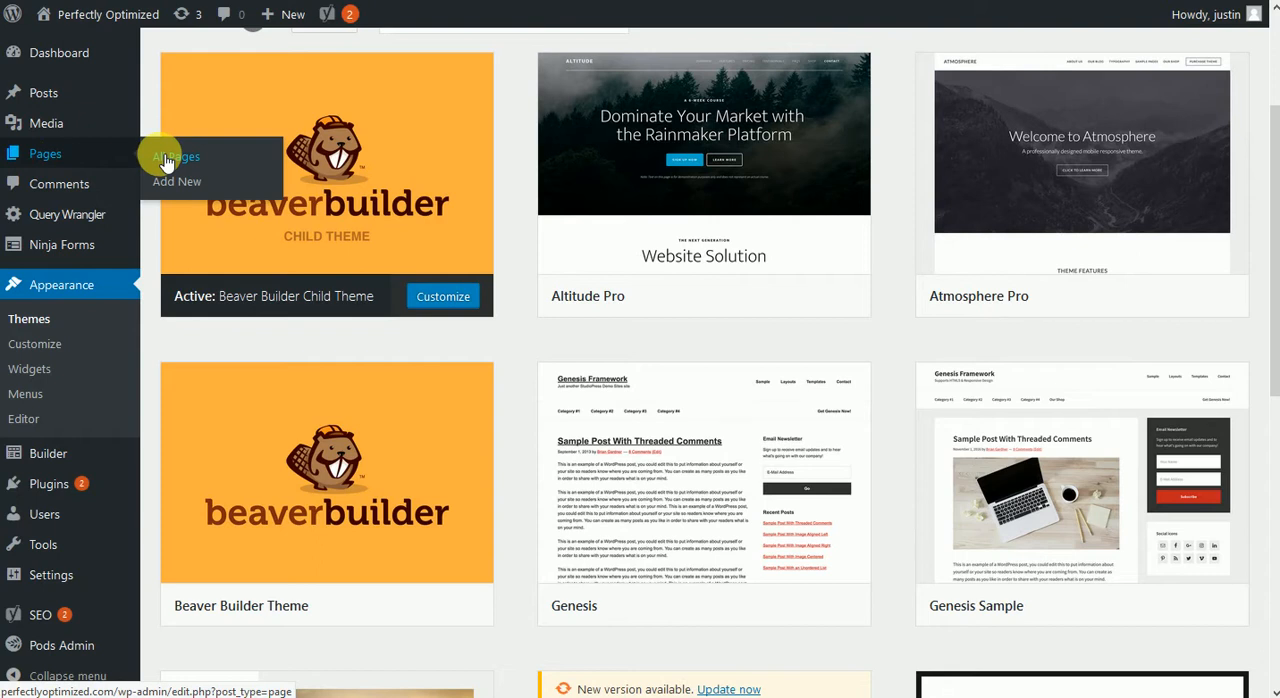
# Step: Add a new draft page titled 'Test Page To Show Off BB!'
pyautogui.rightClick(176, 182)
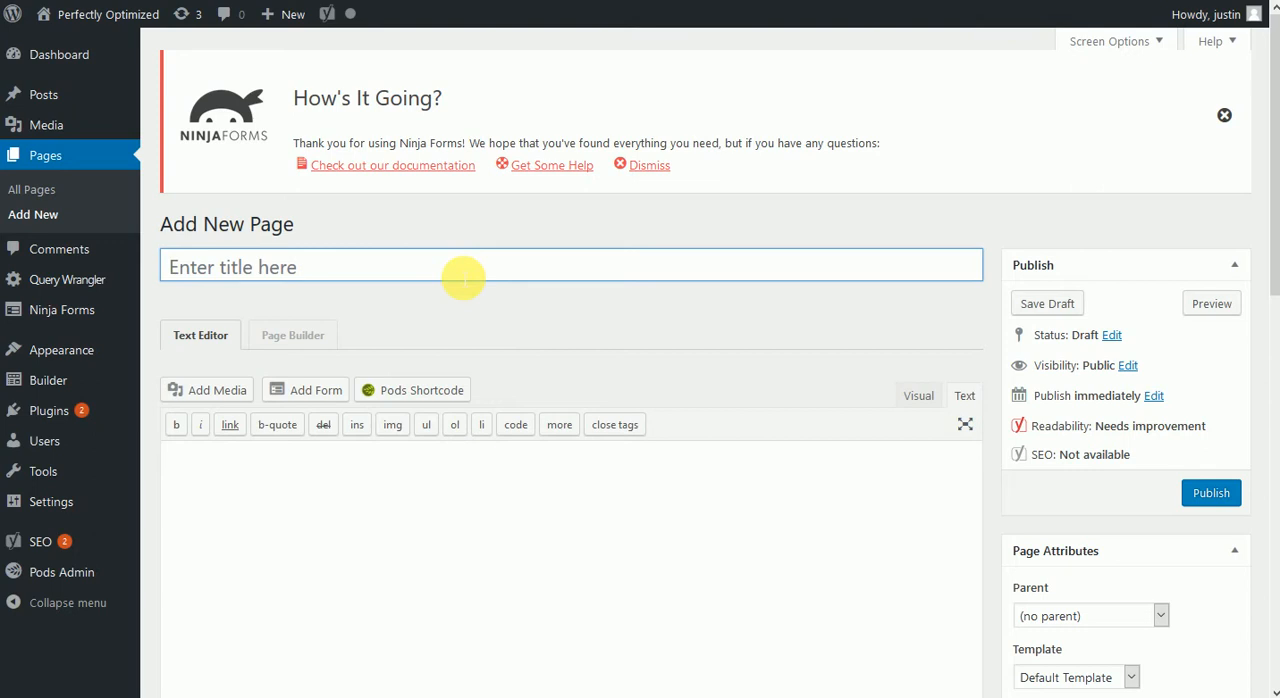
pyautogui.write('Test Page To Show')
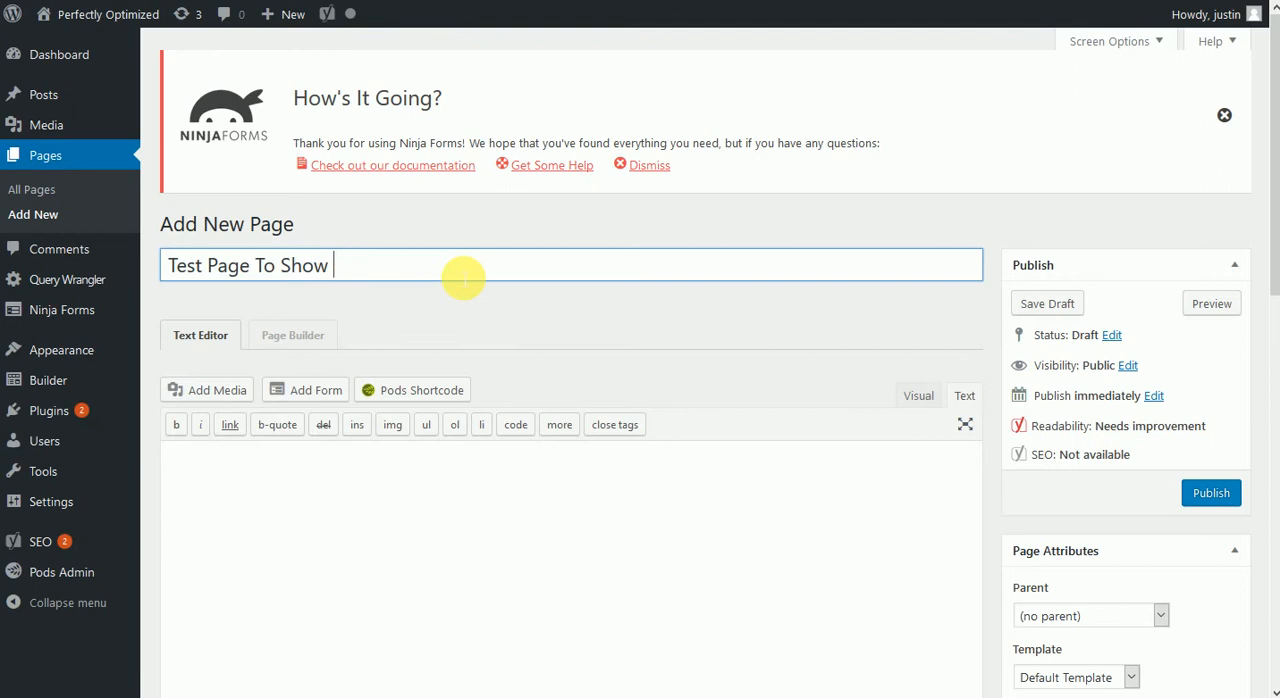
pyautogui.write('Off BB!')
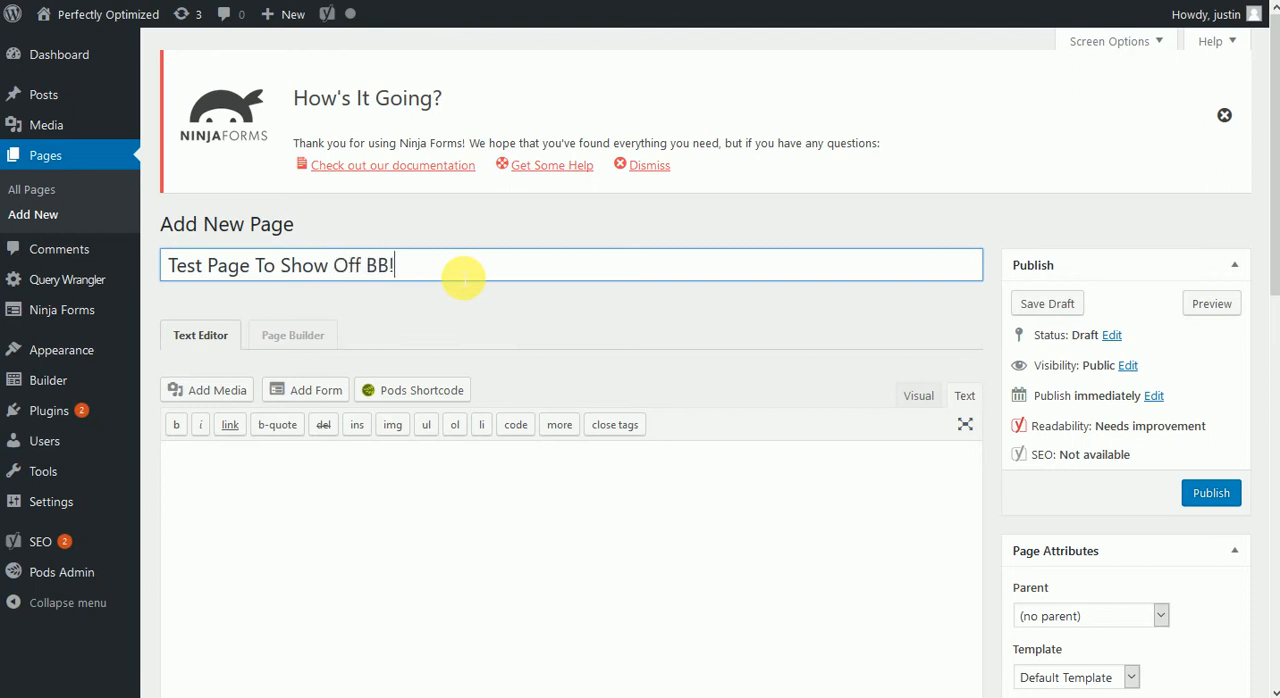
pyautogui.moveTo(345, 362)
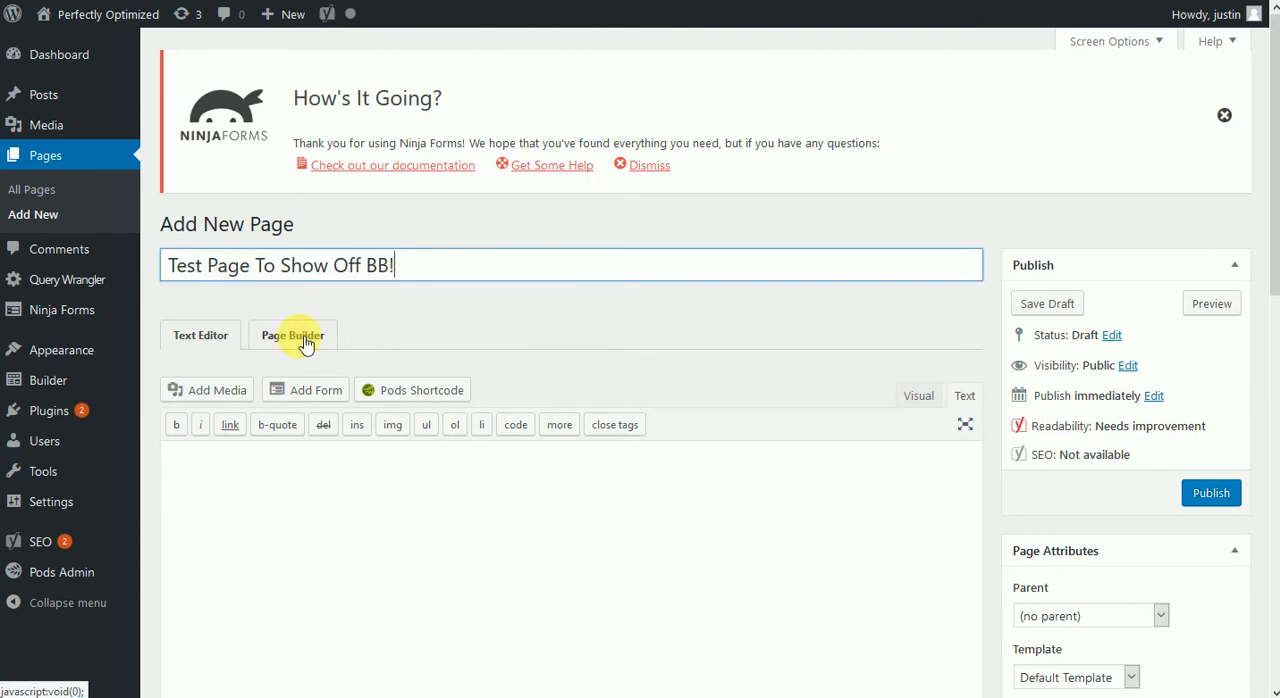
# Step: Launch Page Builder on the empty test page and look over the Modules panel
pyautogui.click(292, 335)
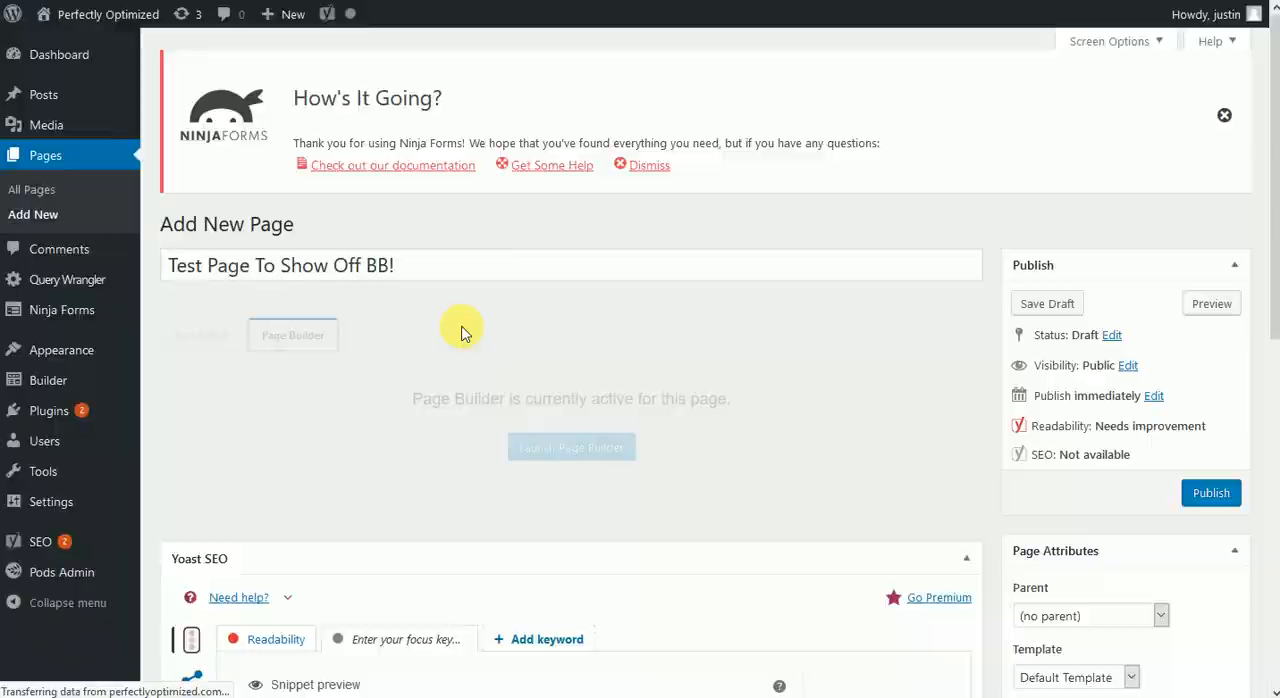
pyautogui.click(572, 446)
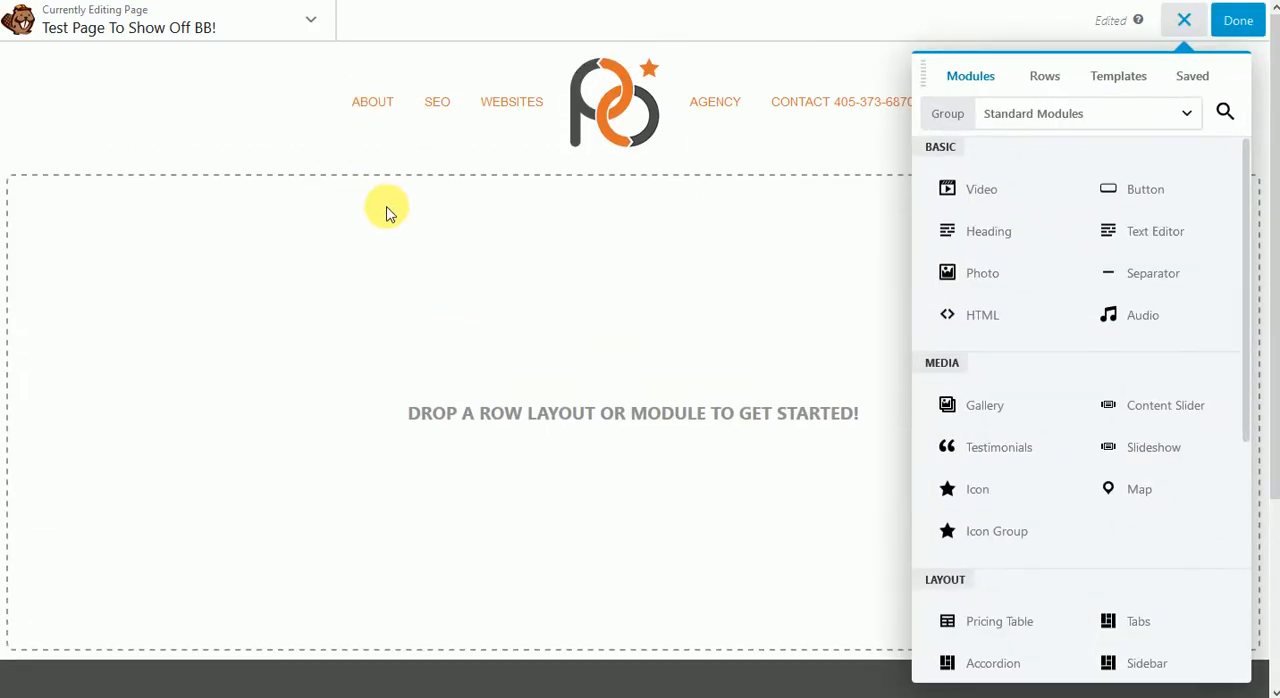
pyautogui.scroll(-3)
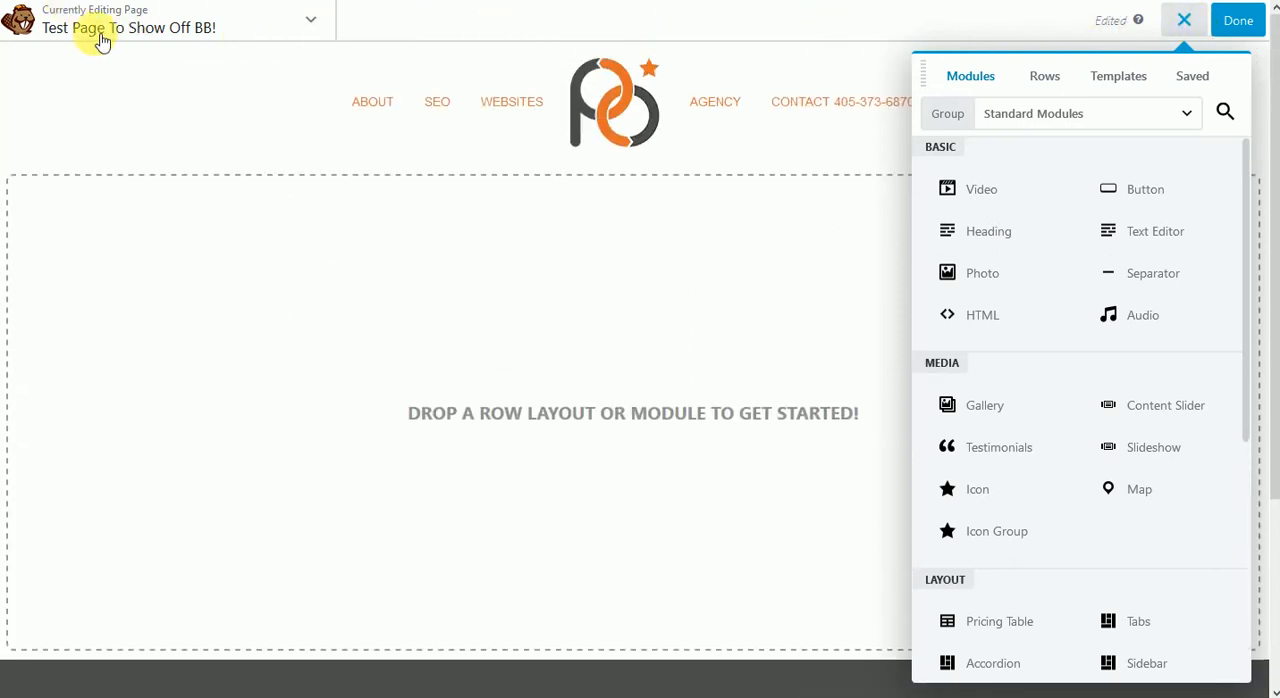
pyautogui.moveTo(420, 26)
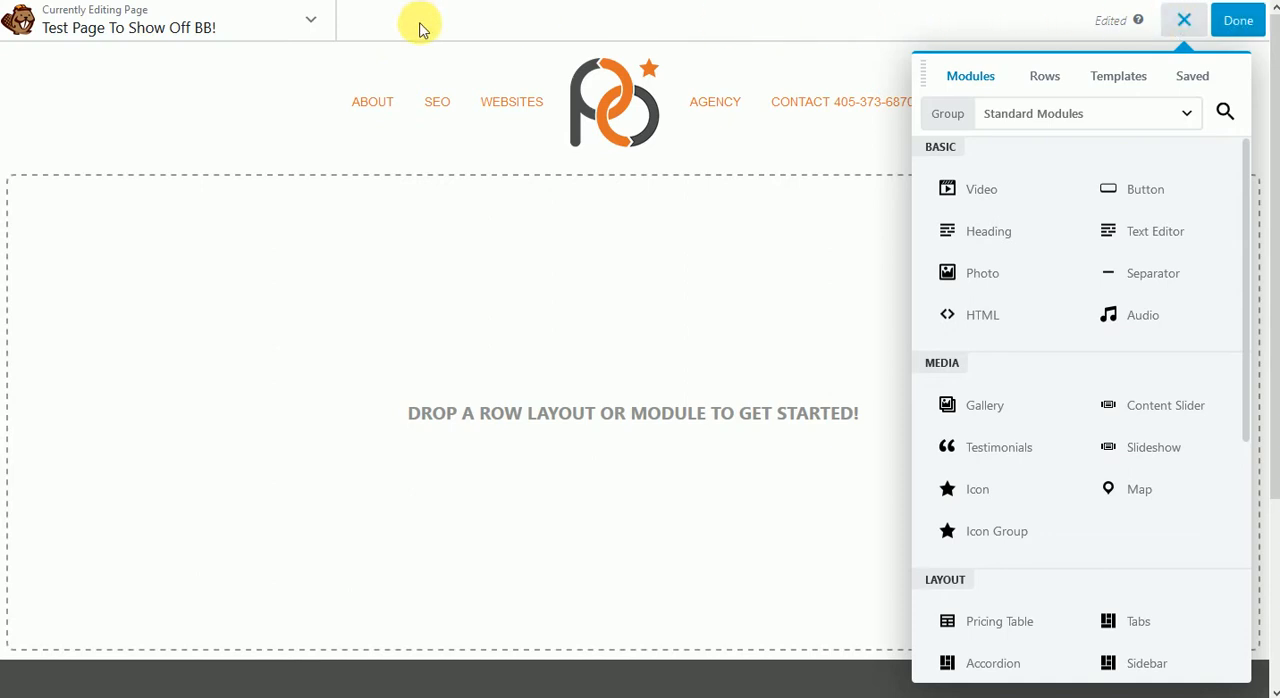
pyautogui.moveTo(1184, 21)
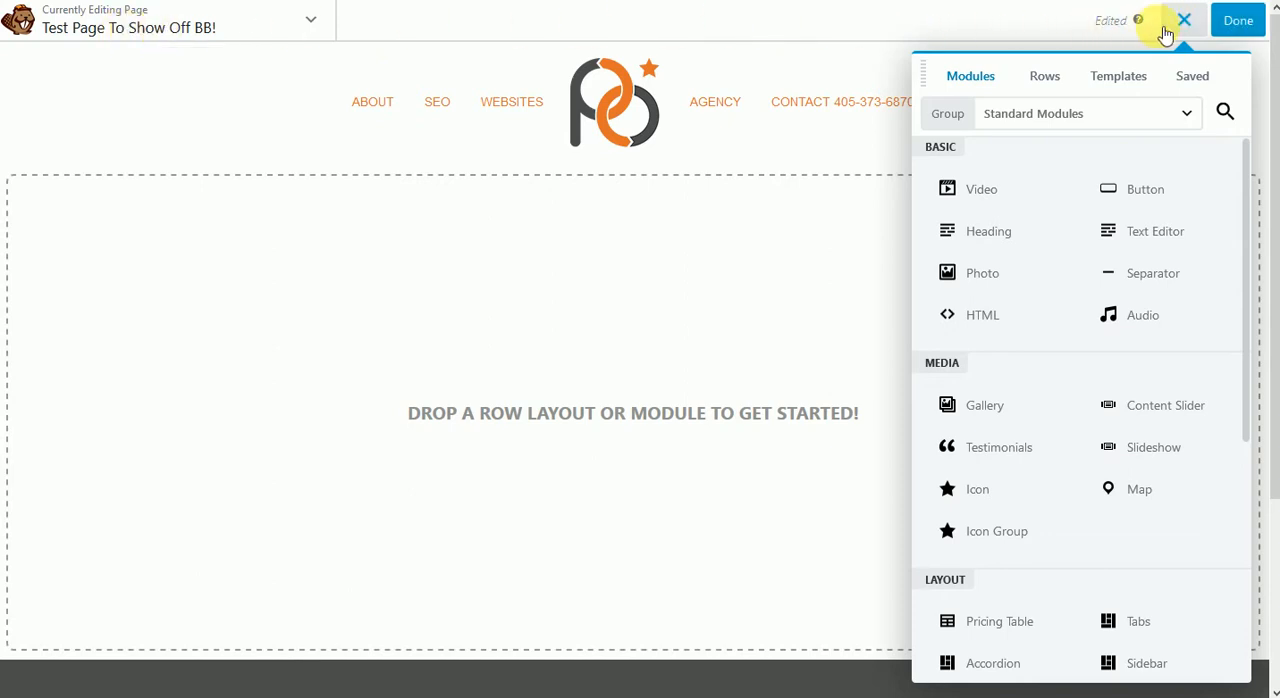
pyautogui.moveTo(1204, 622)
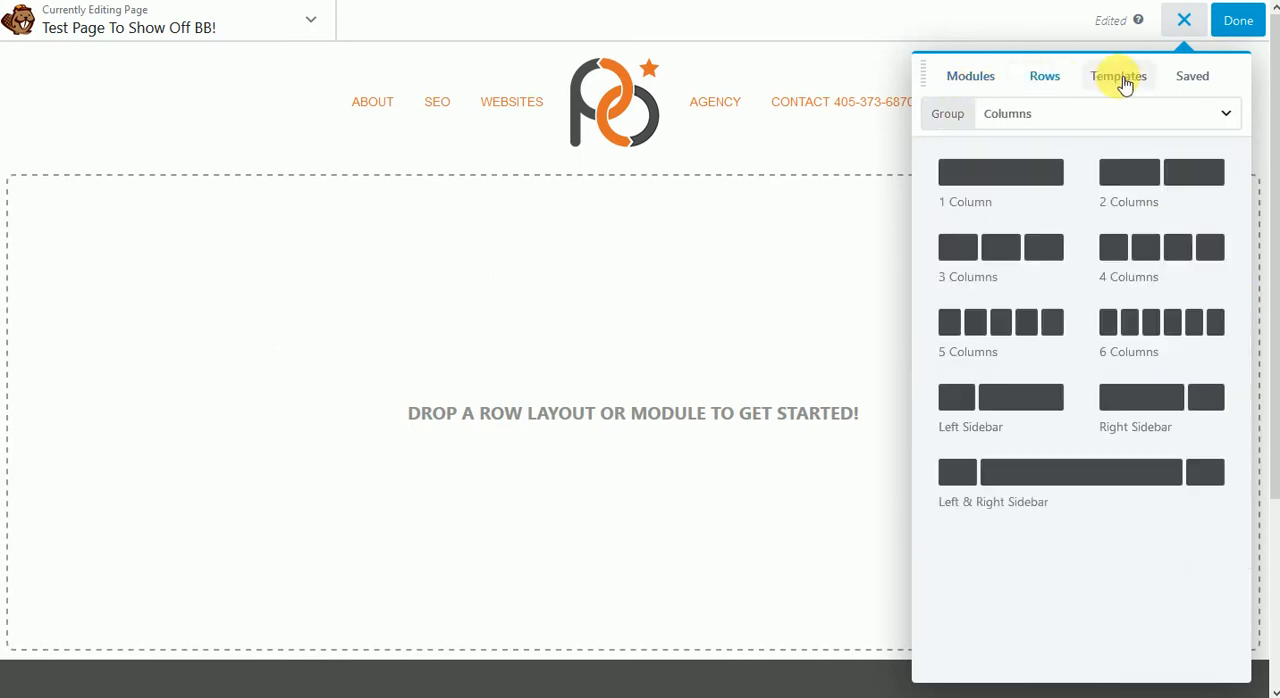
pyautogui.click(968, 75)
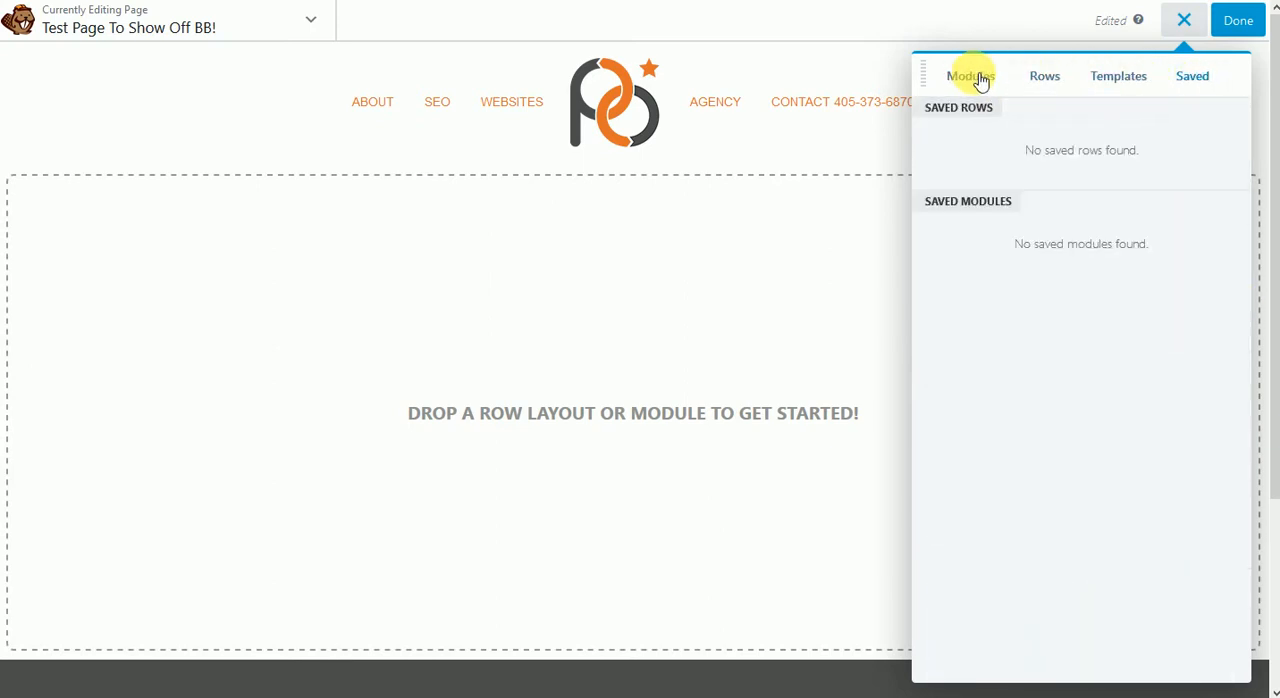
pyautogui.click(968, 75)
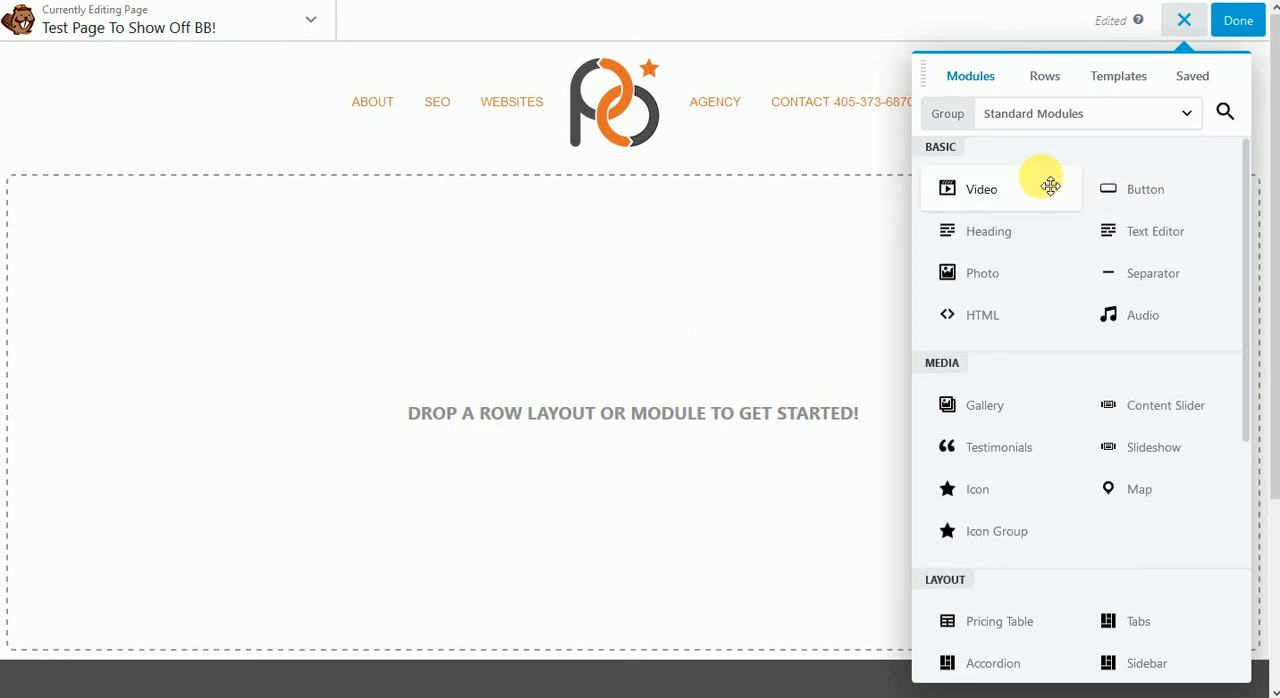
pyautogui.moveTo(748, 248)
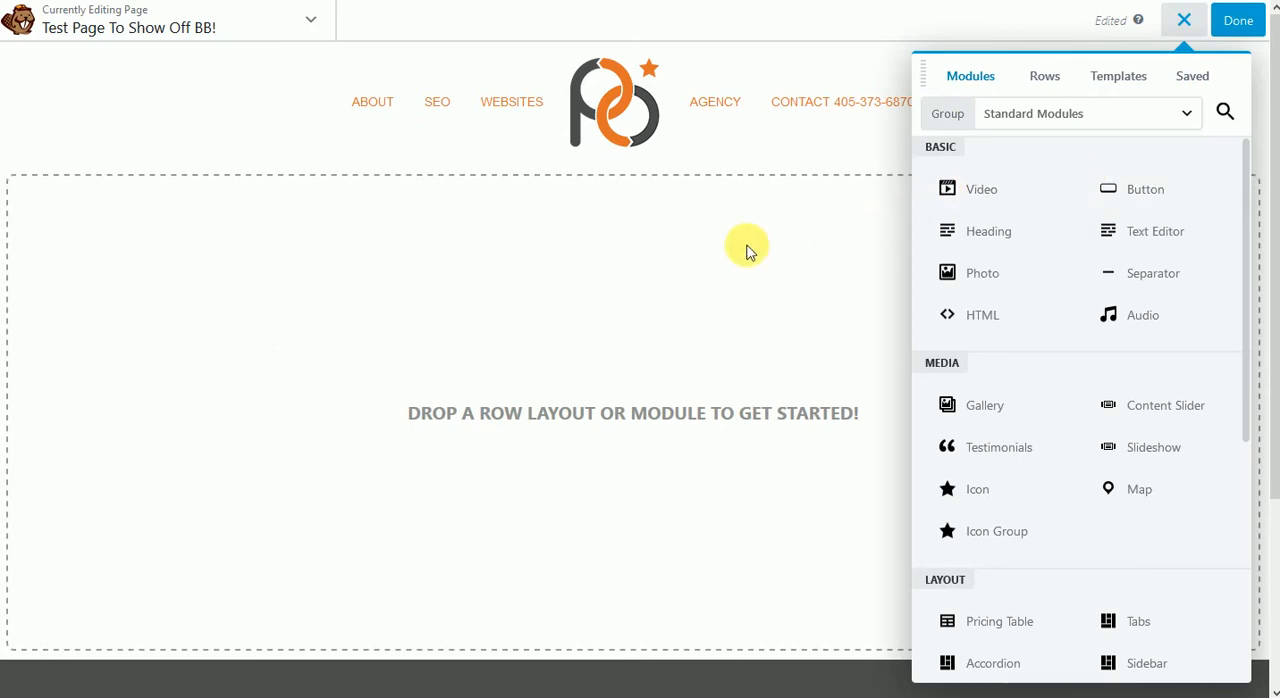
pyautogui.moveTo(407, 390)
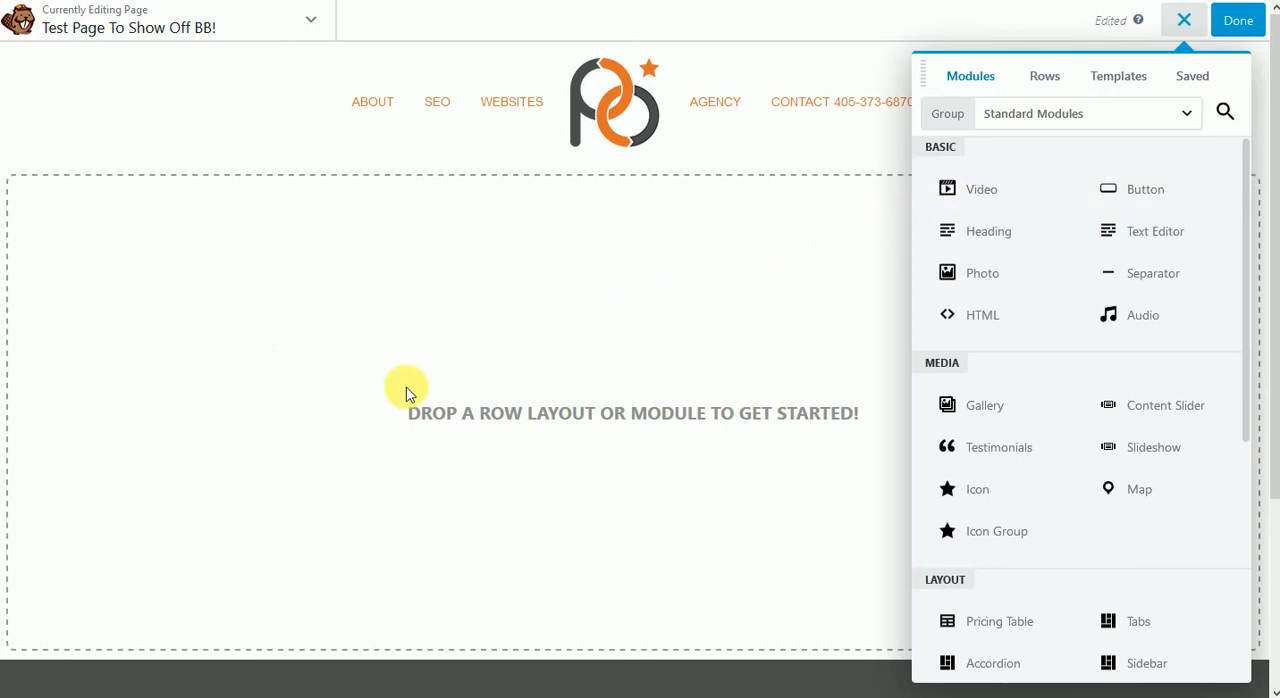
pyautogui.moveTo(752, 390)
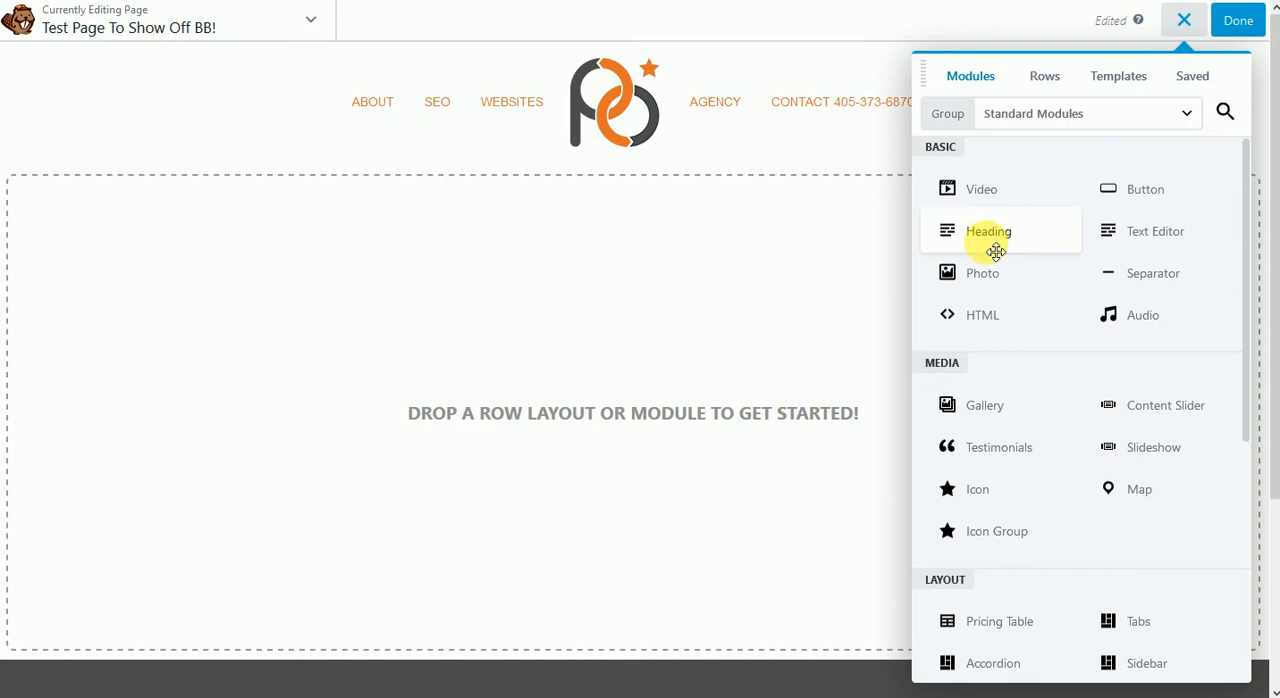
pyautogui.moveTo(1153, 245)
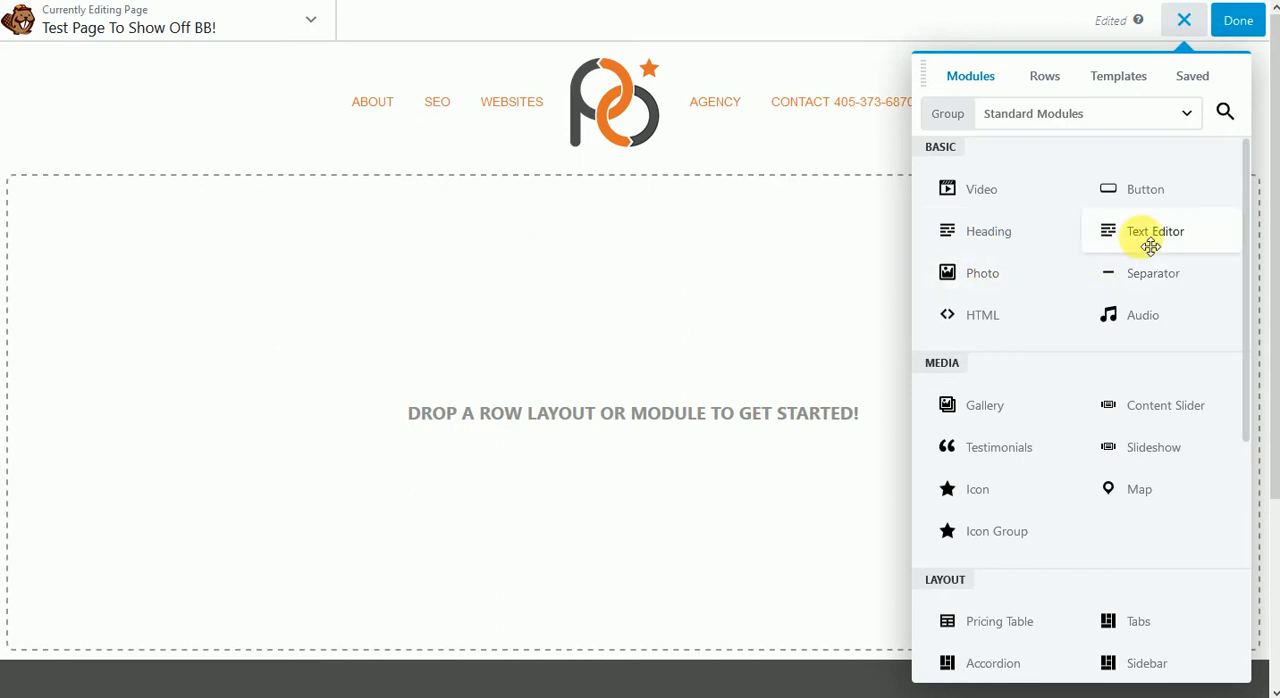
pyautogui.moveTo(1012, 221)
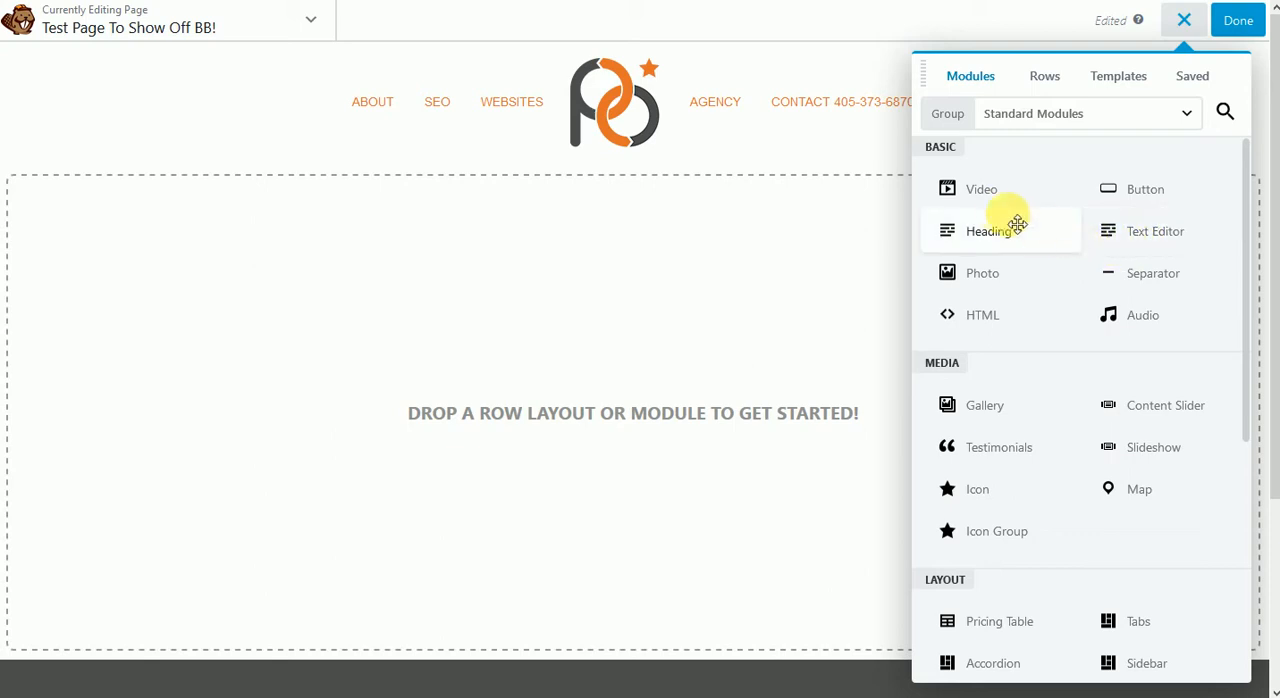
pyautogui.moveTo(1140, 204)
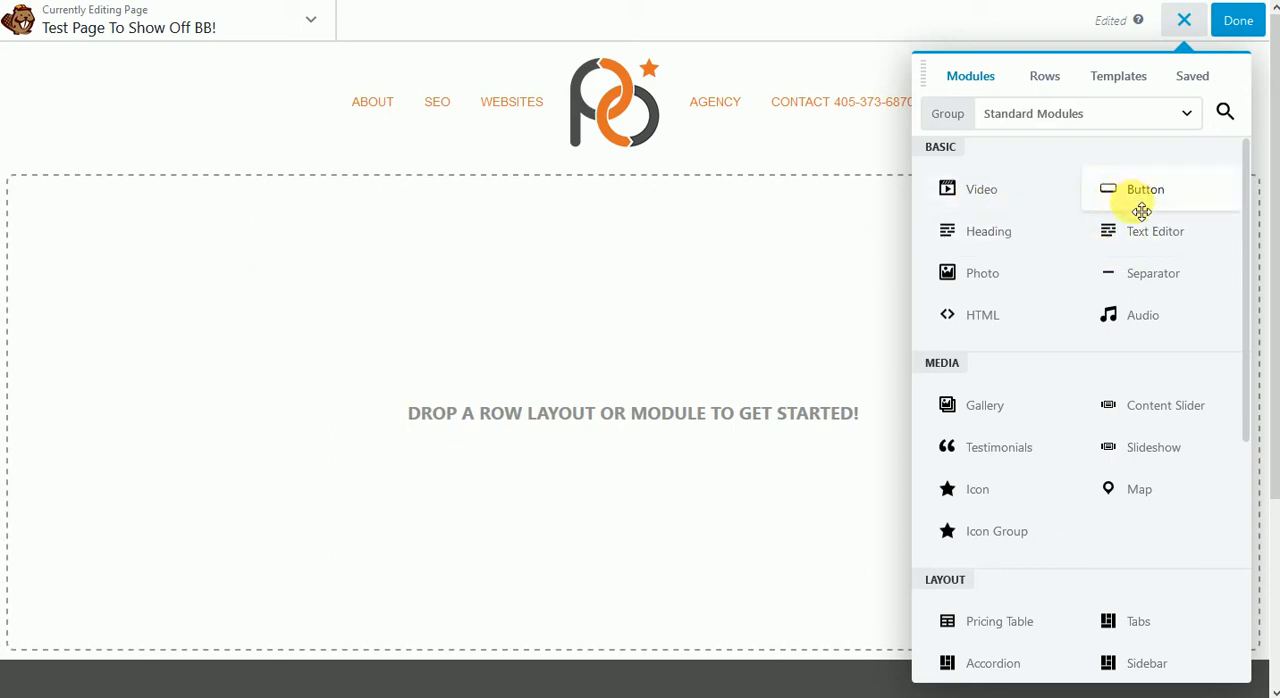
# Step: Browse modules and Rows, then choose the WordPress Widgets group (Pages, Pods, RSS, Search)
pyautogui.scroll(-3)
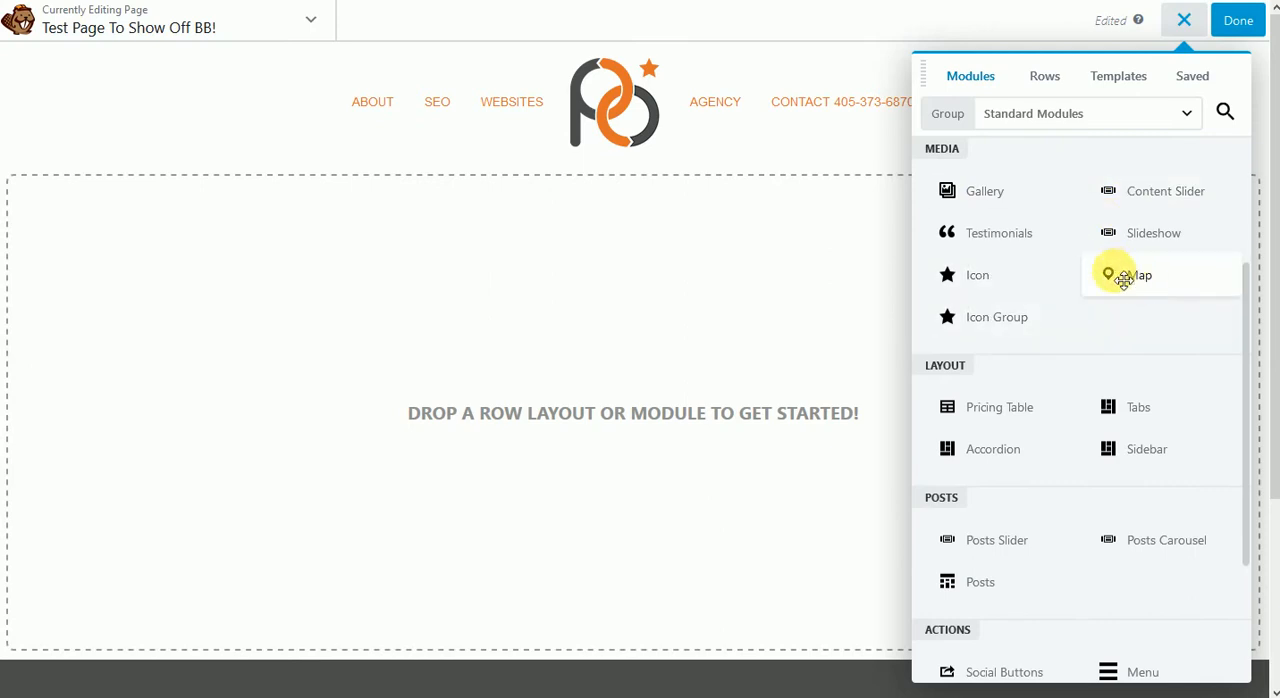
pyautogui.scroll(-3)
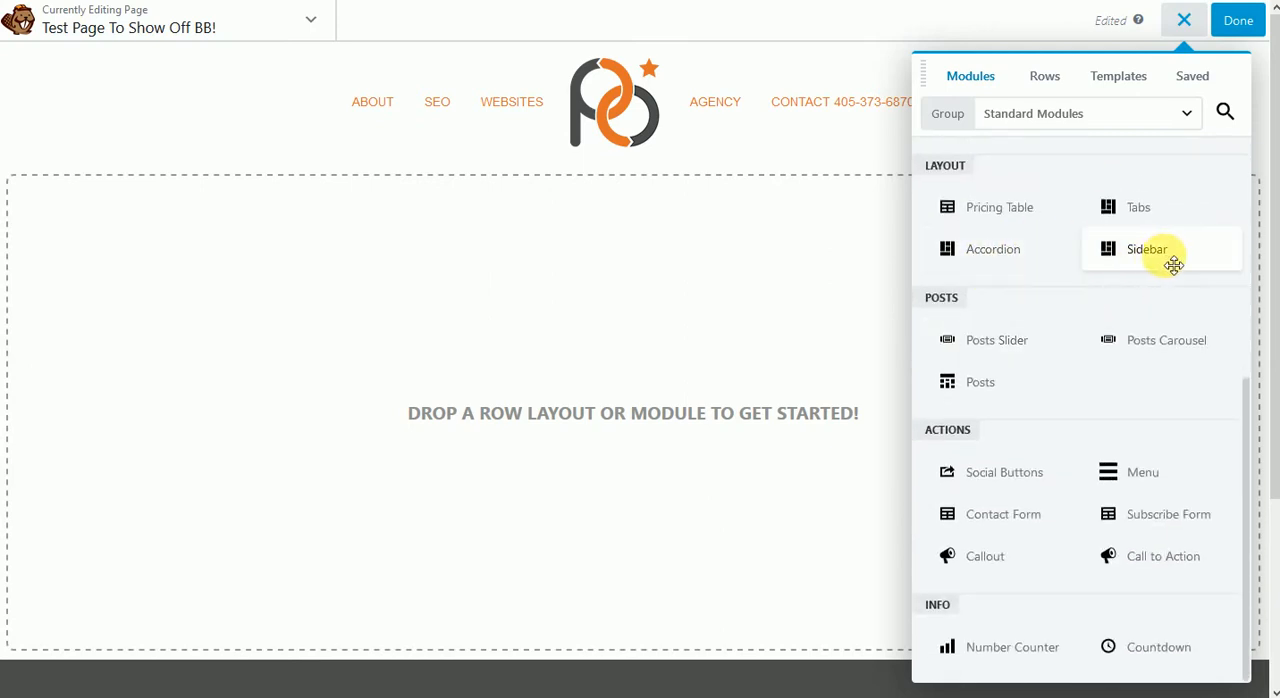
pyautogui.moveTo(1016, 384)
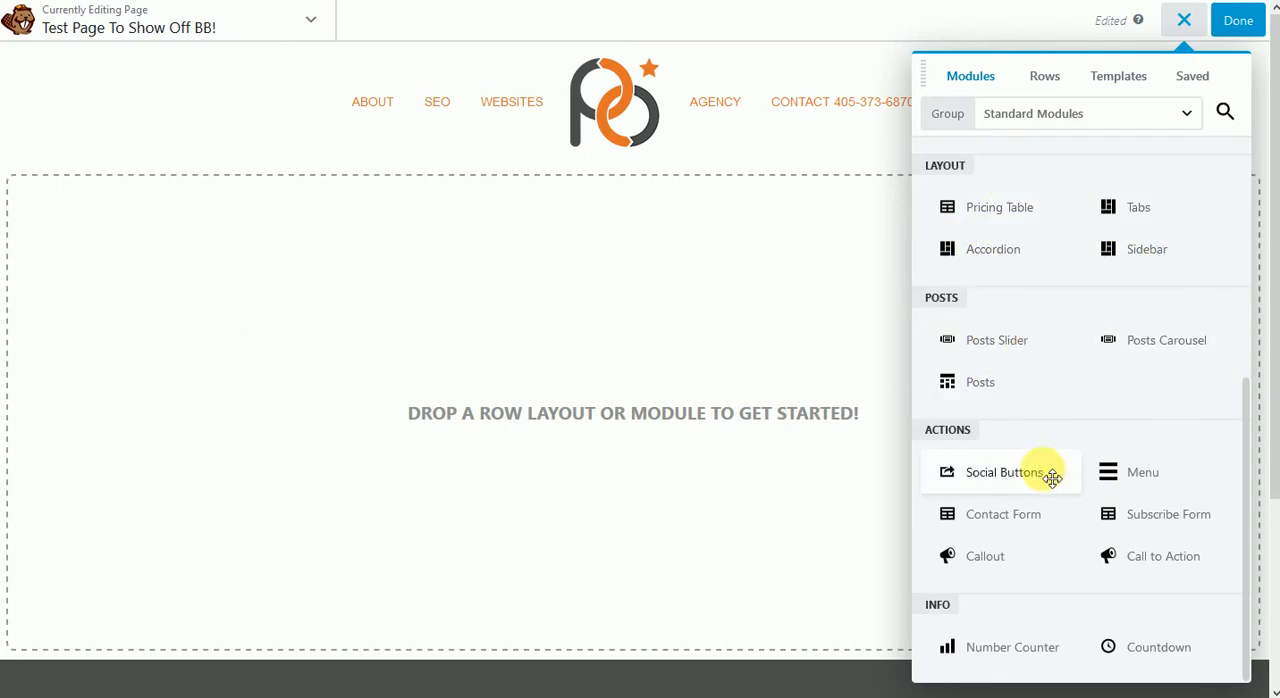
pyautogui.moveTo(1010, 556)
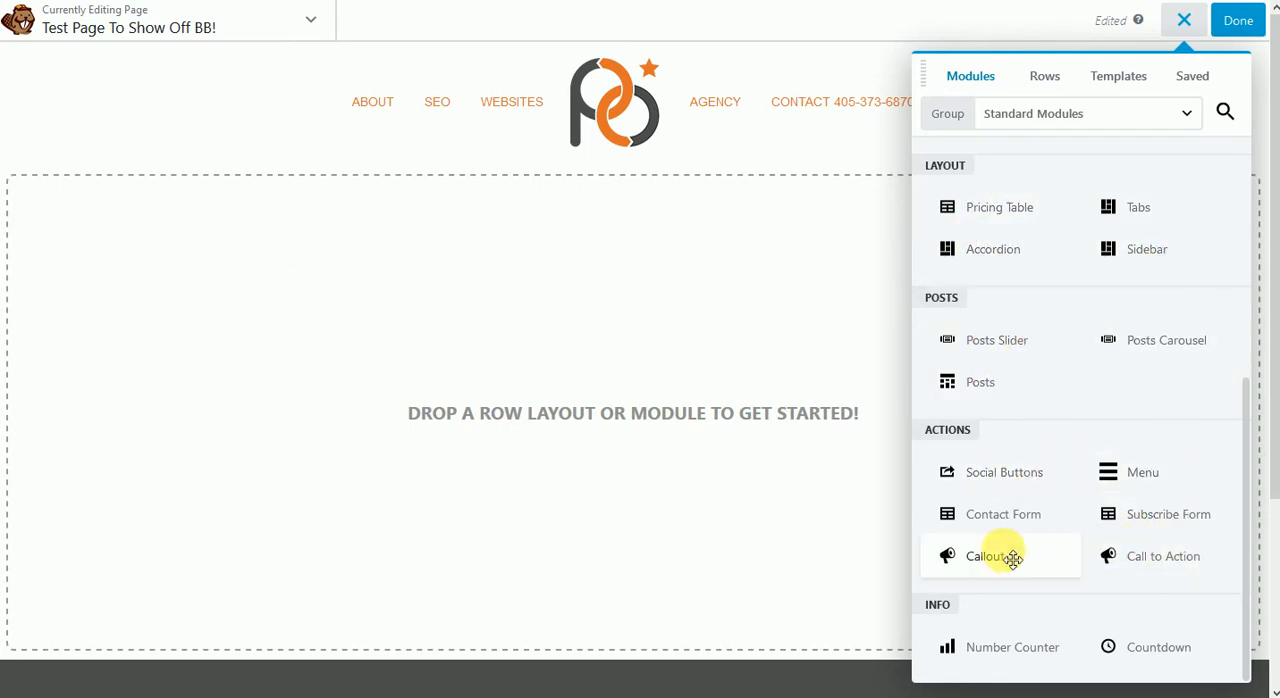
pyautogui.moveTo(1042, 434)
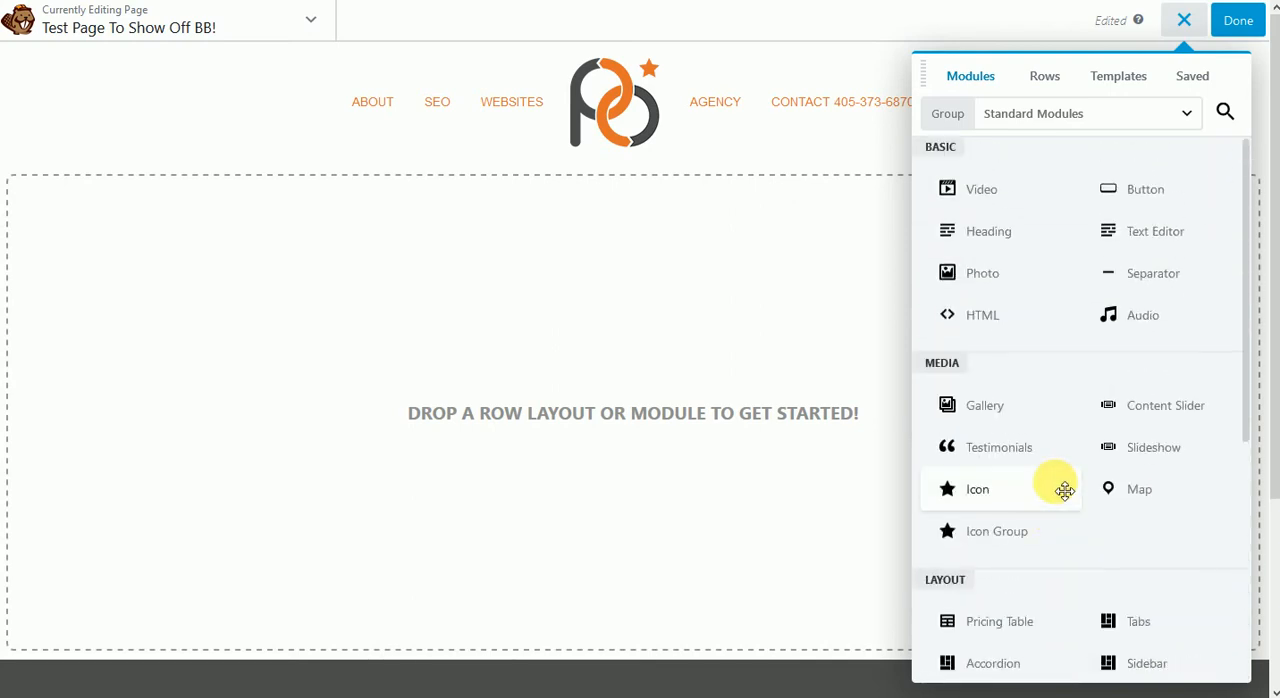
pyautogui.click(1088, 113)
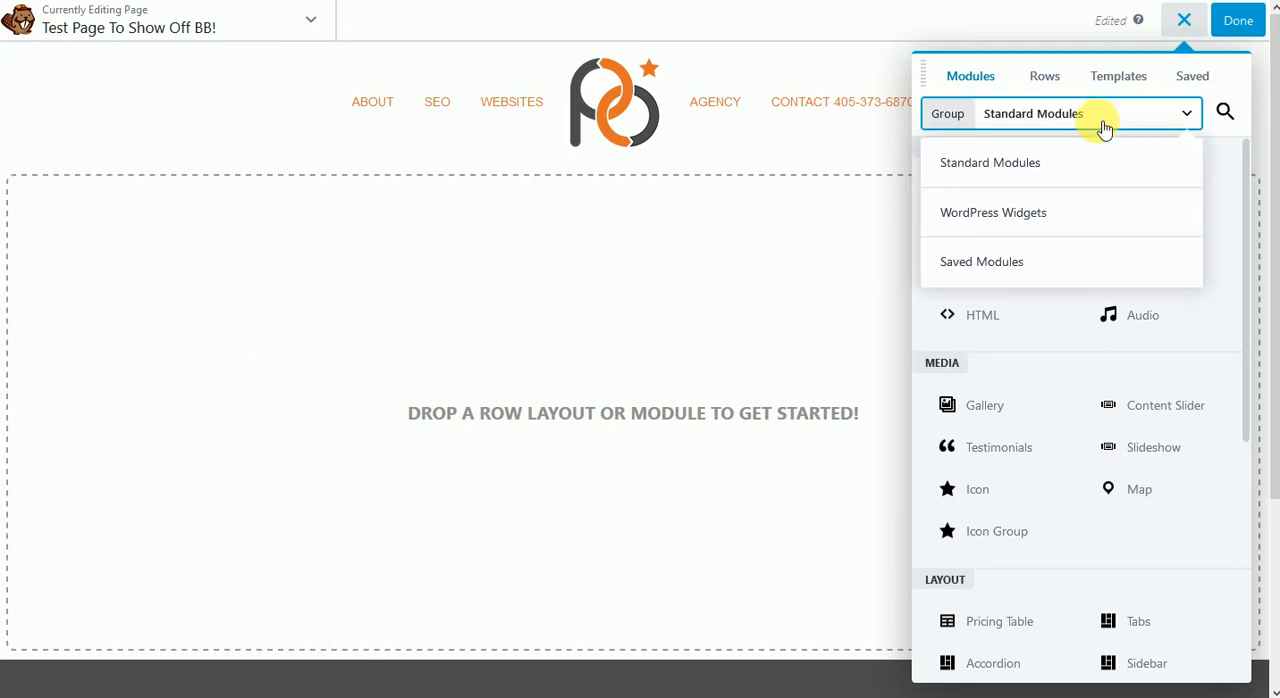
pyautogui.moveTo(1048, 130)
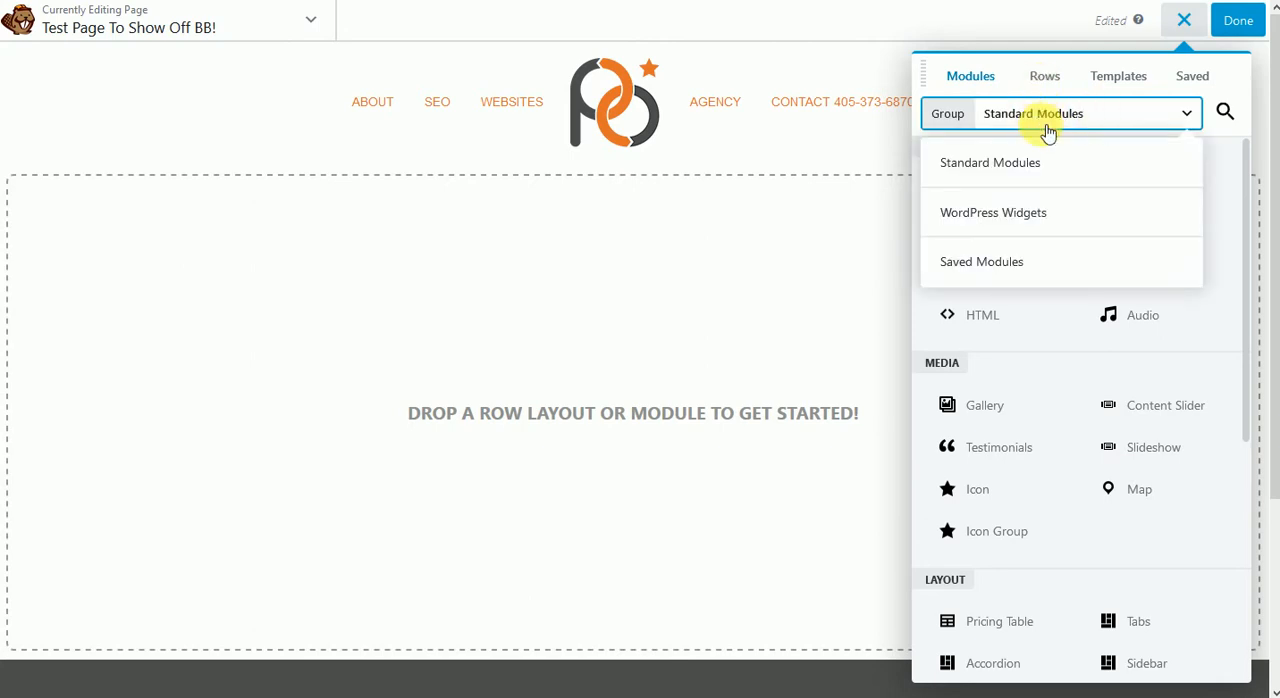
pyautogui.click(1044, 76)
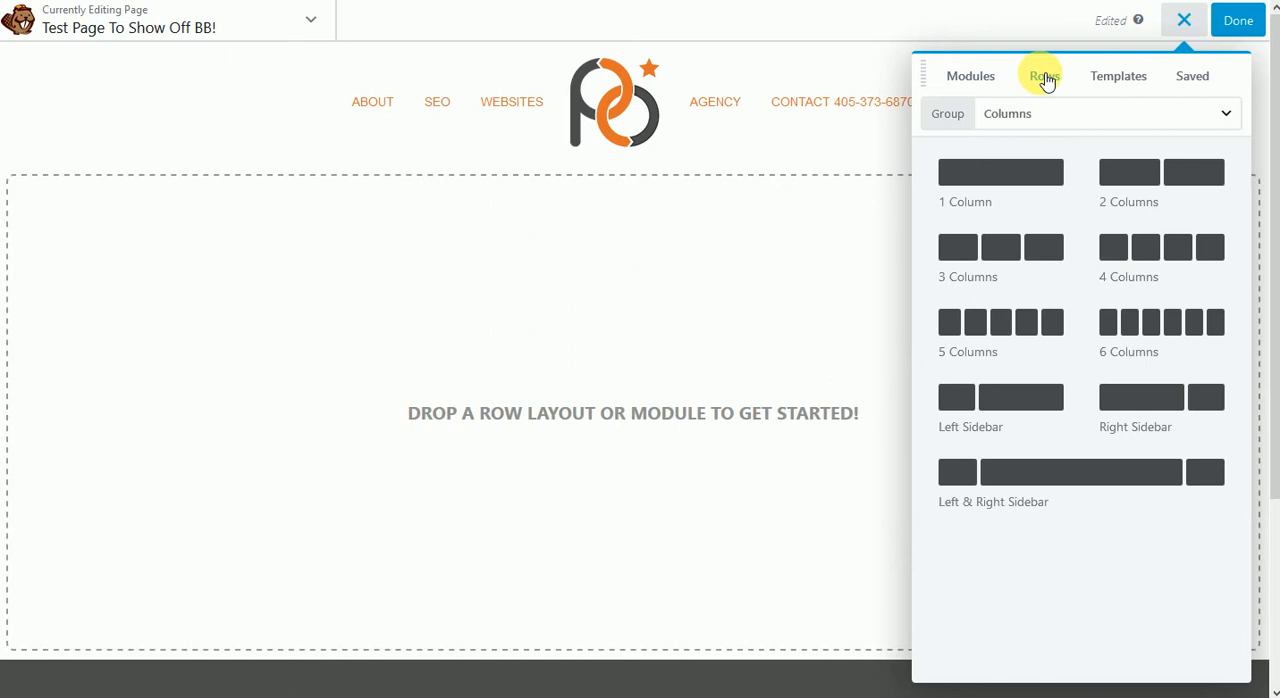
pyautogui.click(969, 76)
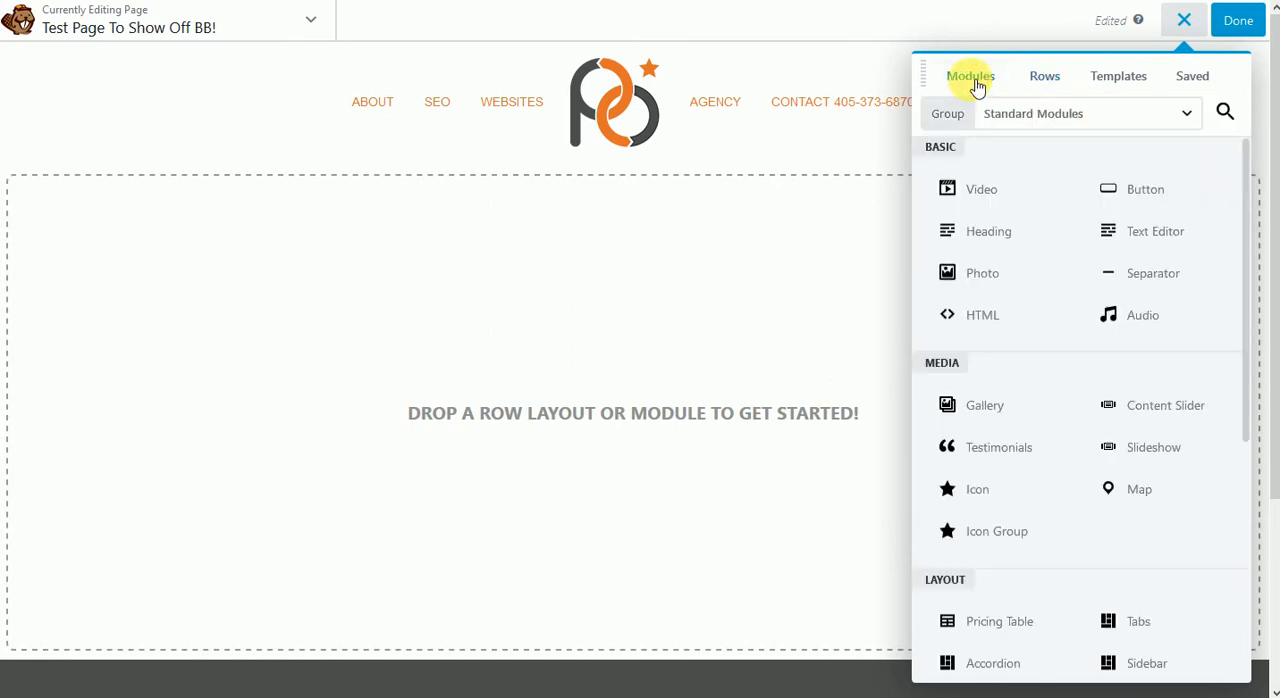
pyautogui.click(1085, 113)
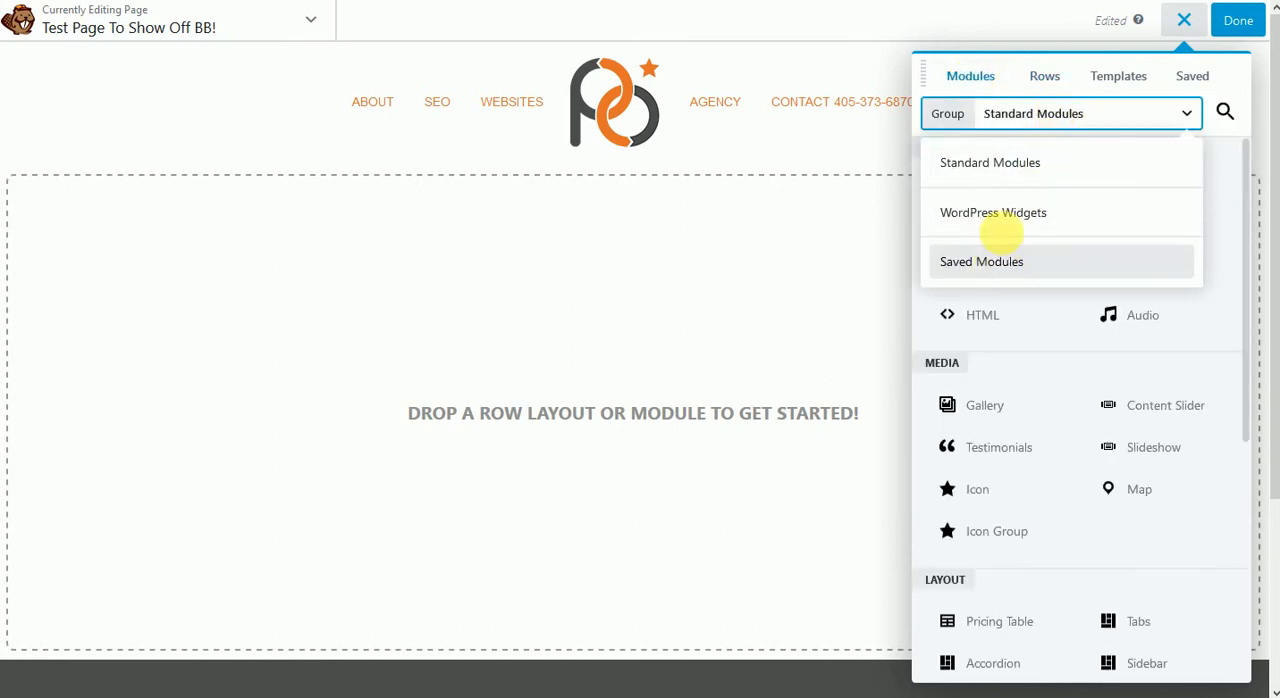
pyautogui.click(992, 212)
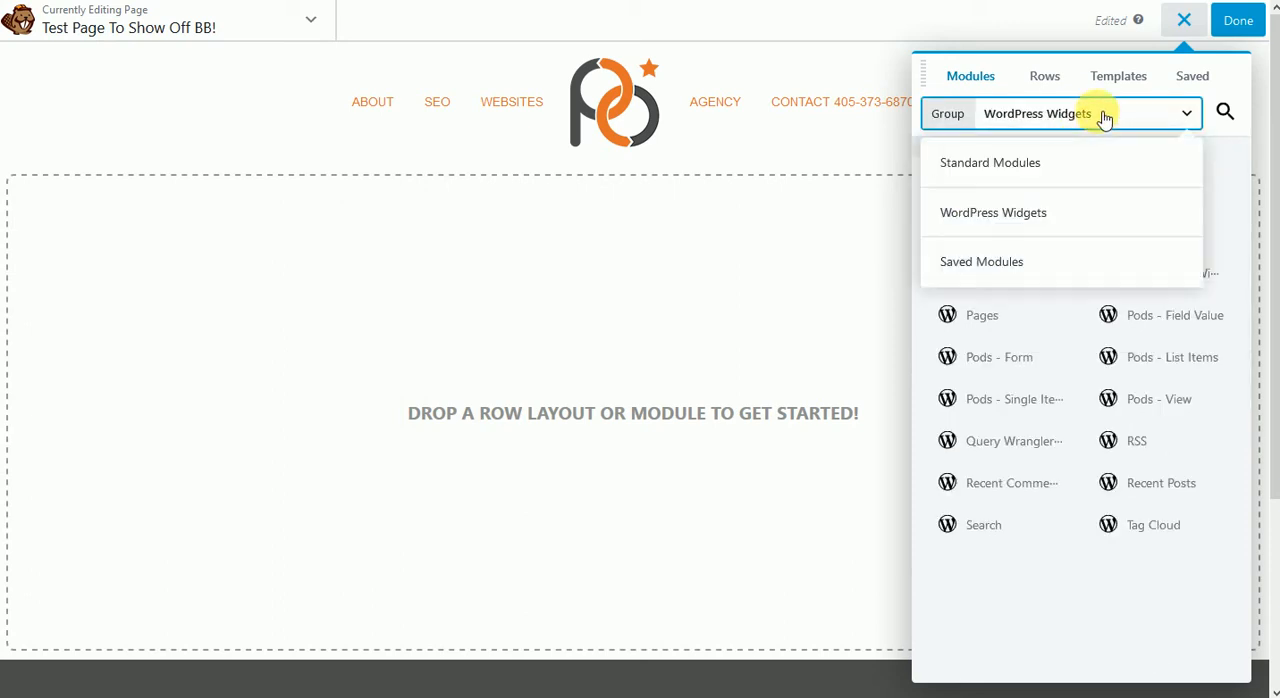
# Step: Switch among Rows, Templates and Modules tabs and scroll the Landing Pages templates
pyautogui.click(1045, 76)
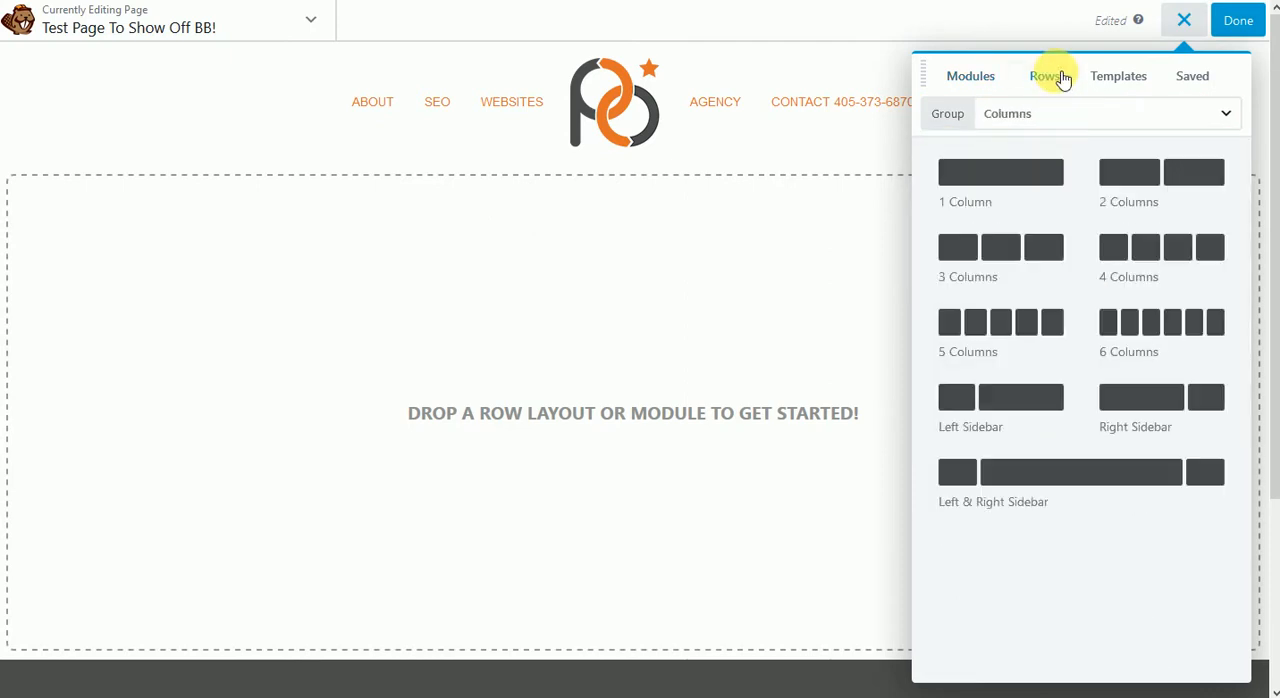
pyautogui.click(1118, 76)
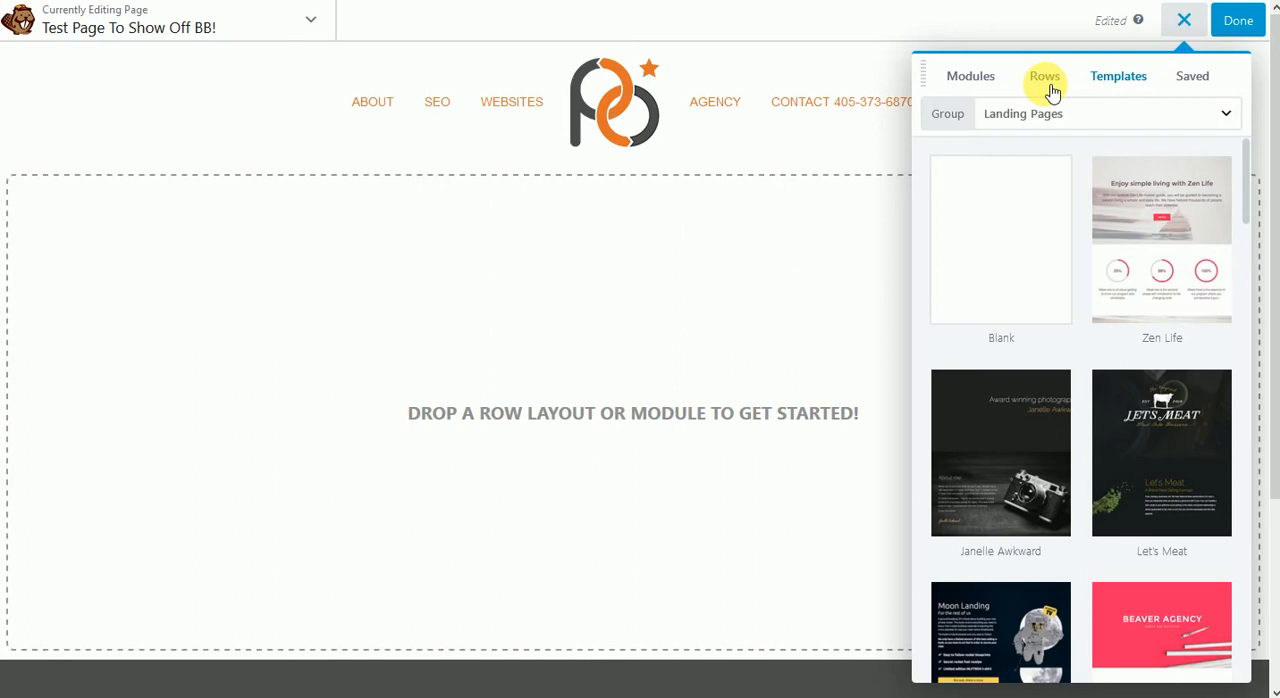
pyautogui.click(971, 75)
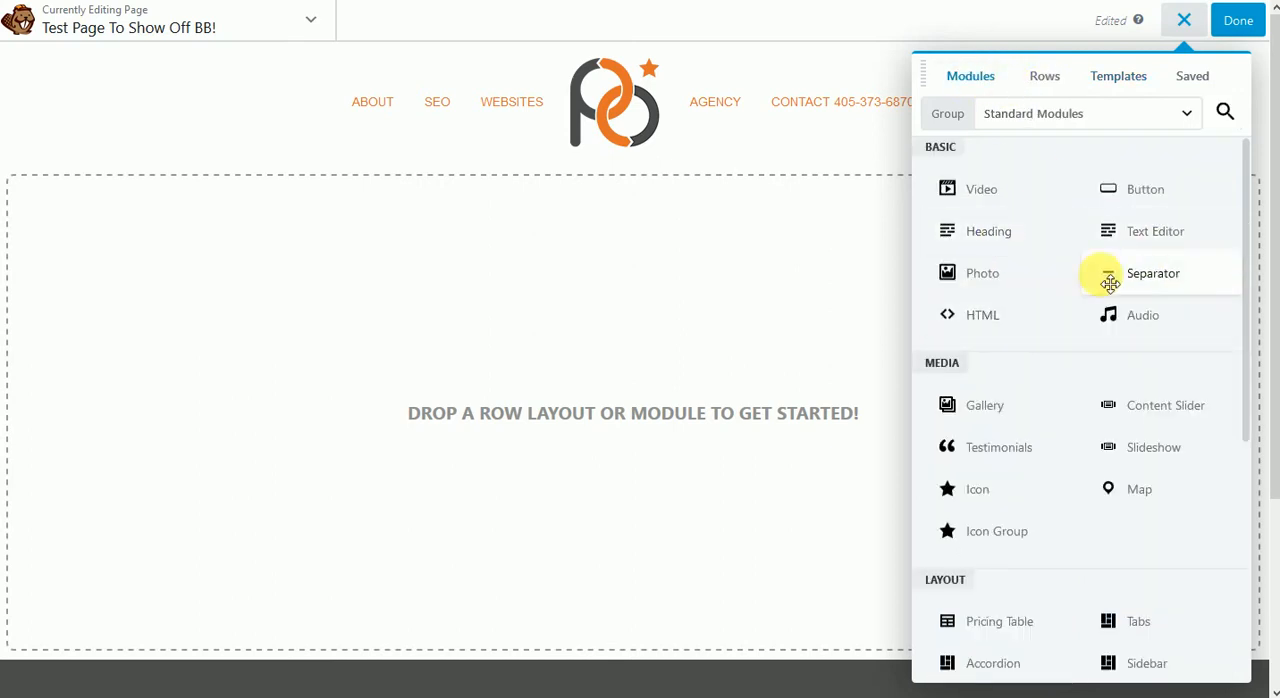
pyautogui.scroll(-3)
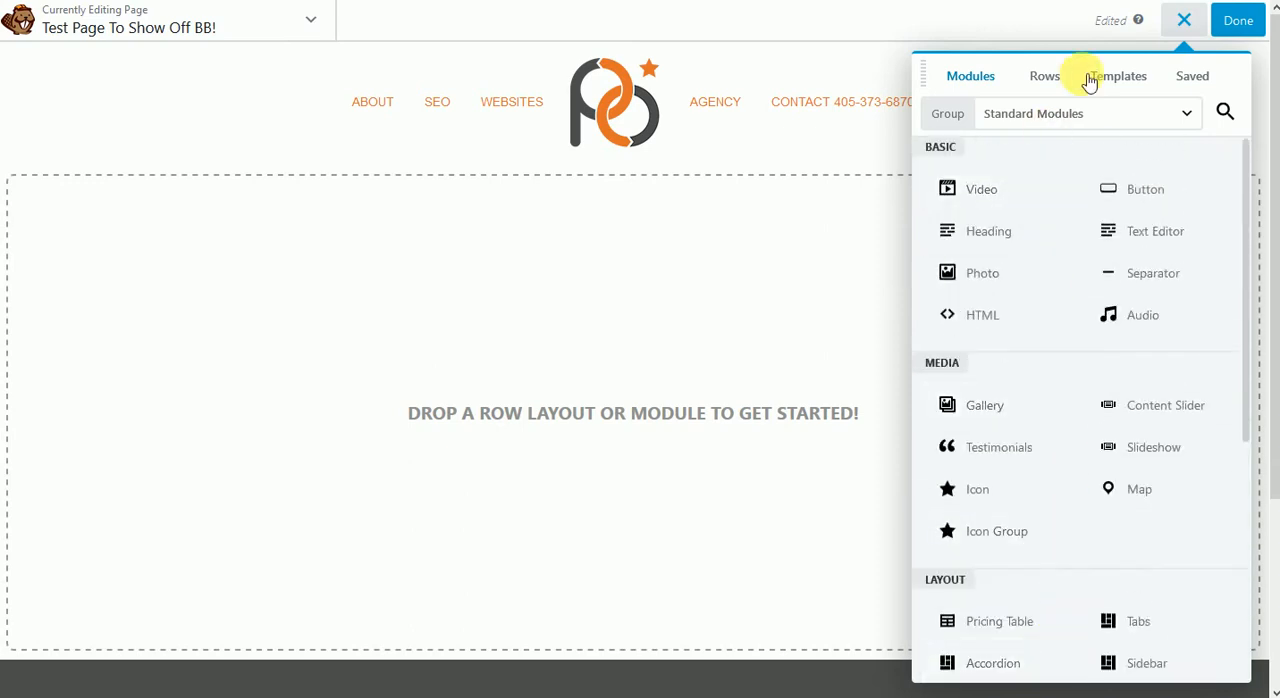
pyautogui.click(1118, 76)
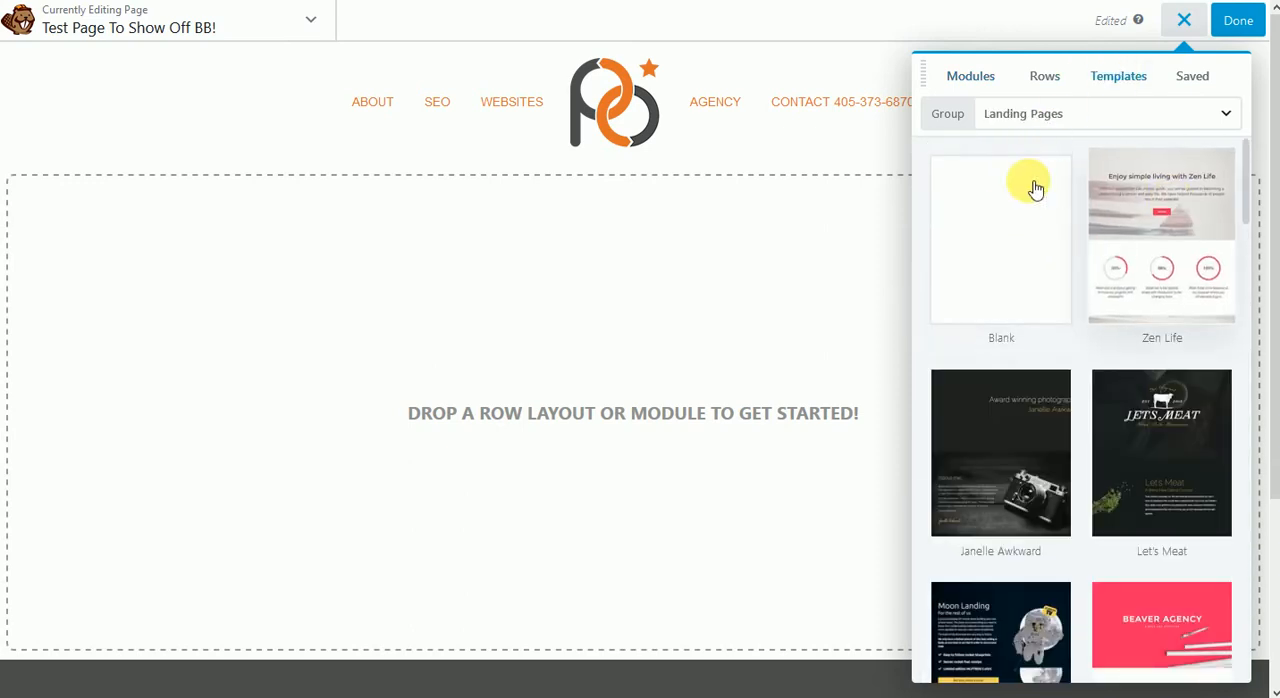
pyautogui.scroll(-3)
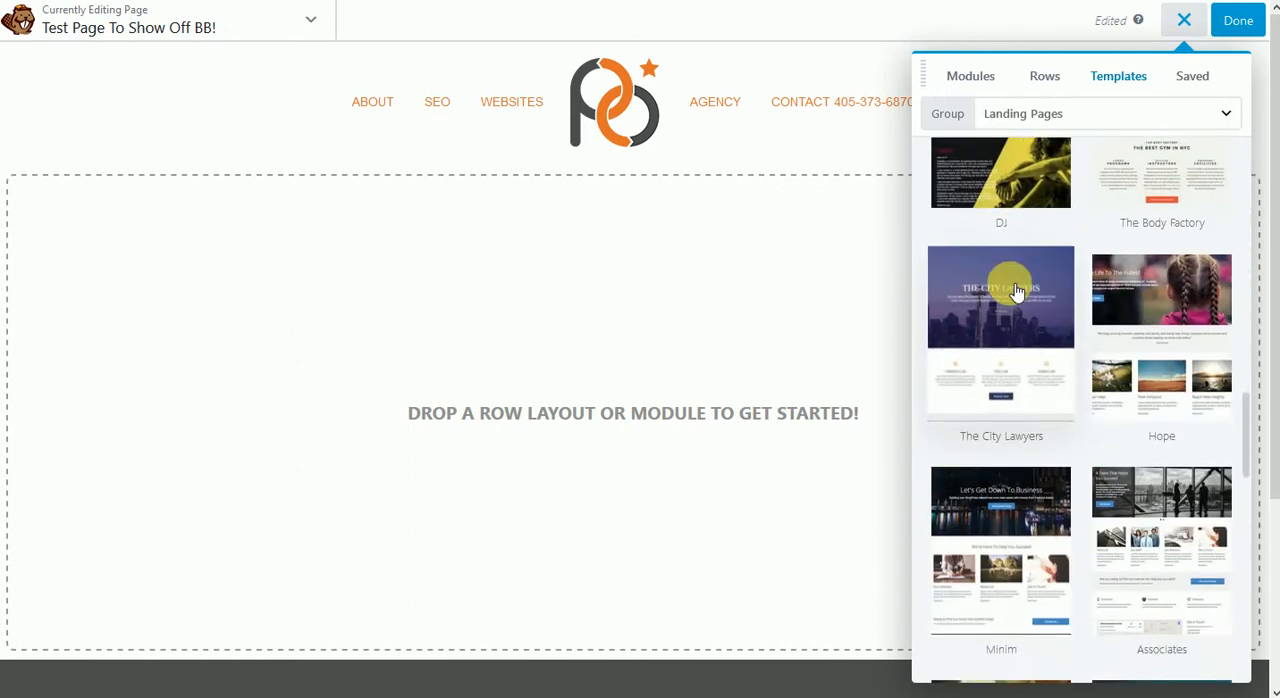
pyautogui.scroll(-3)
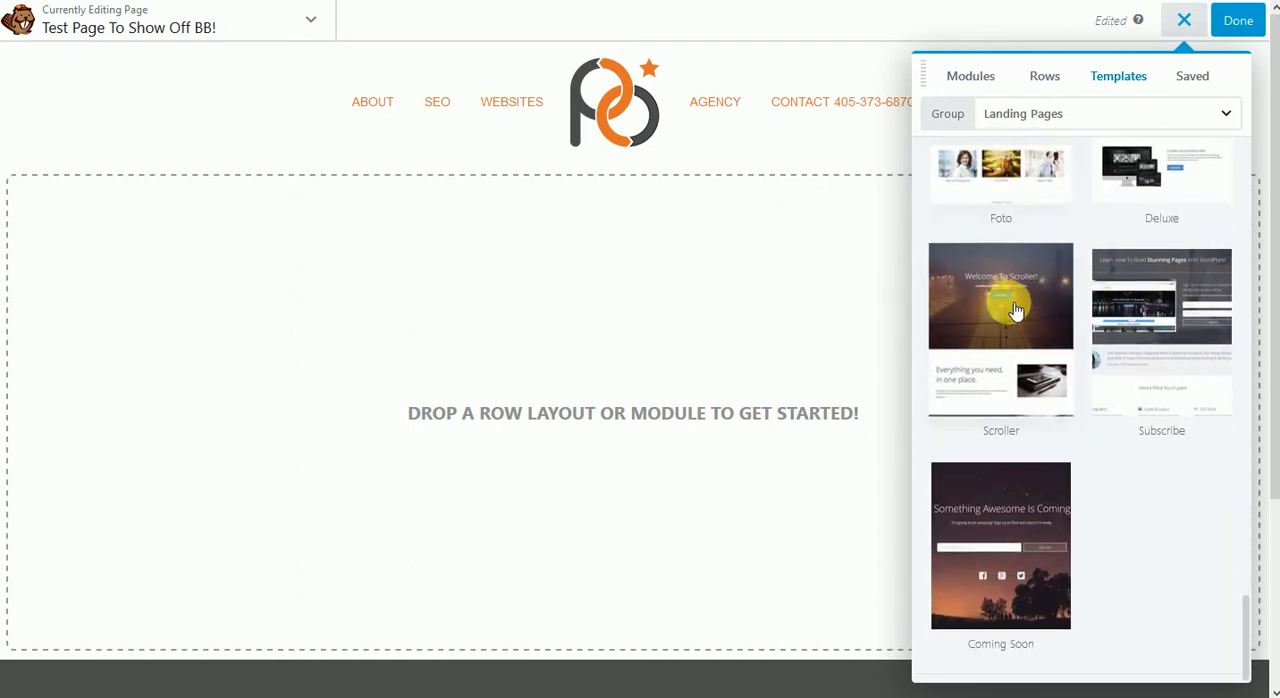
pyautogui.scroll(3)
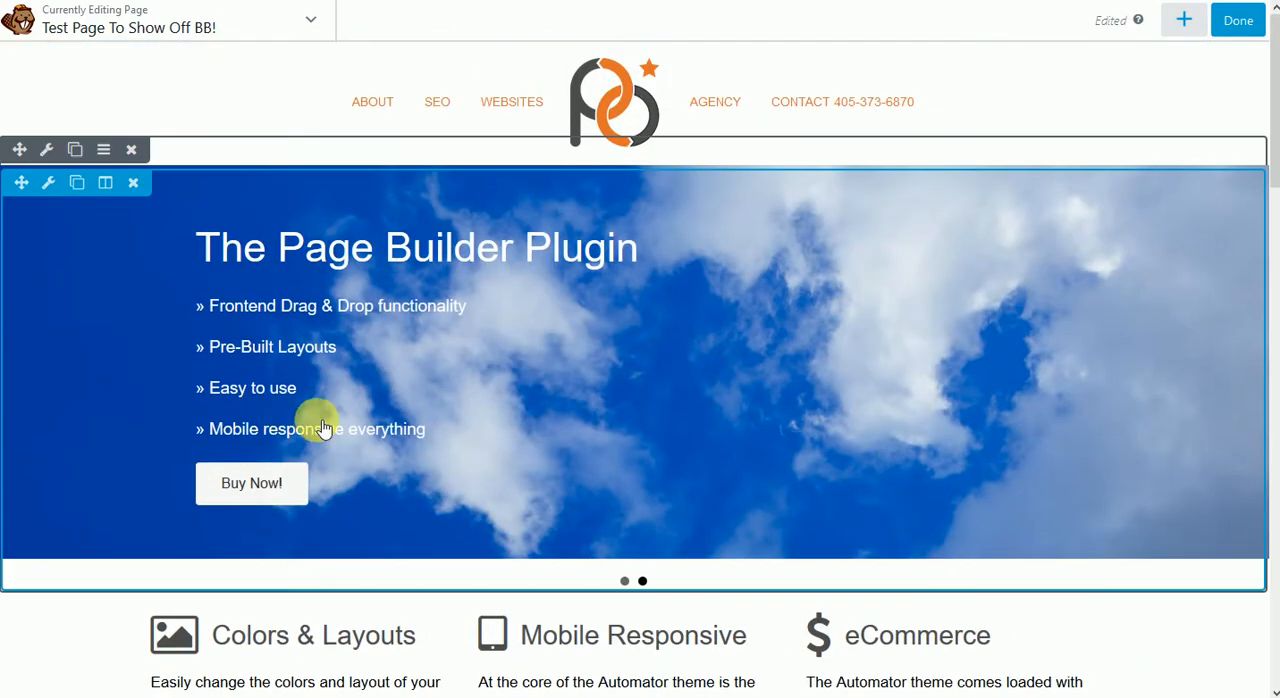
pyautogui.moveTo(100, 214)
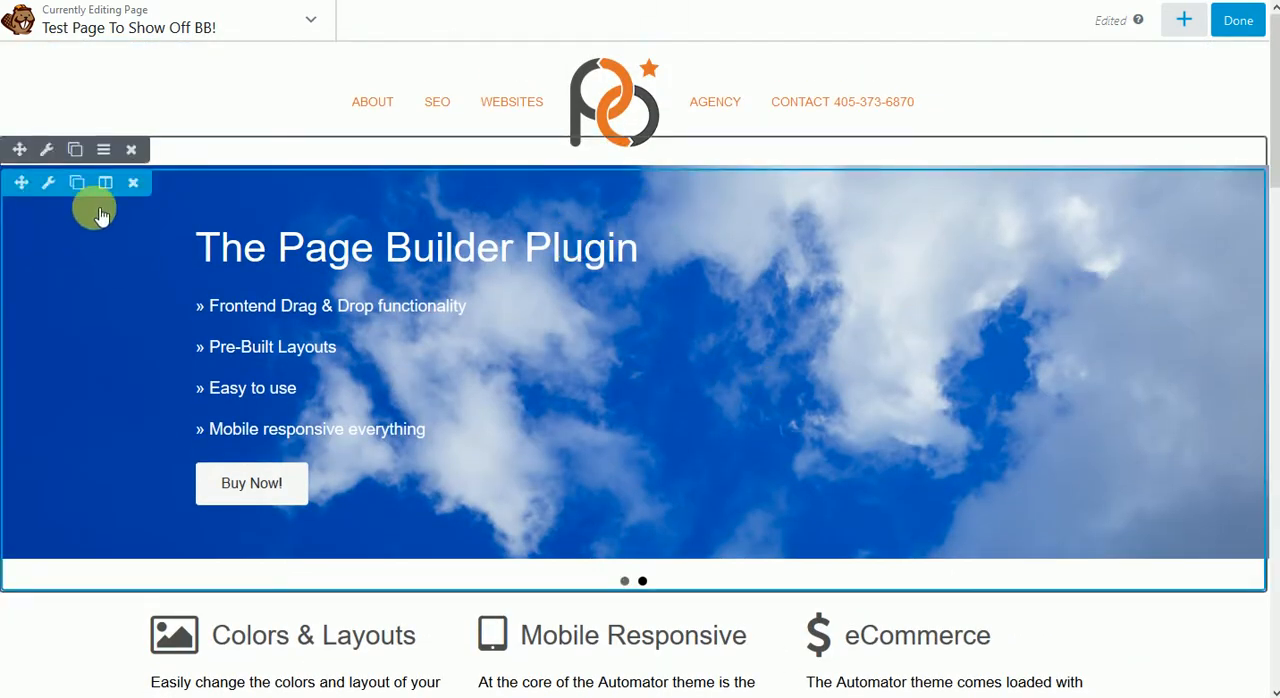
pyautogui.moveTo(565, 408)
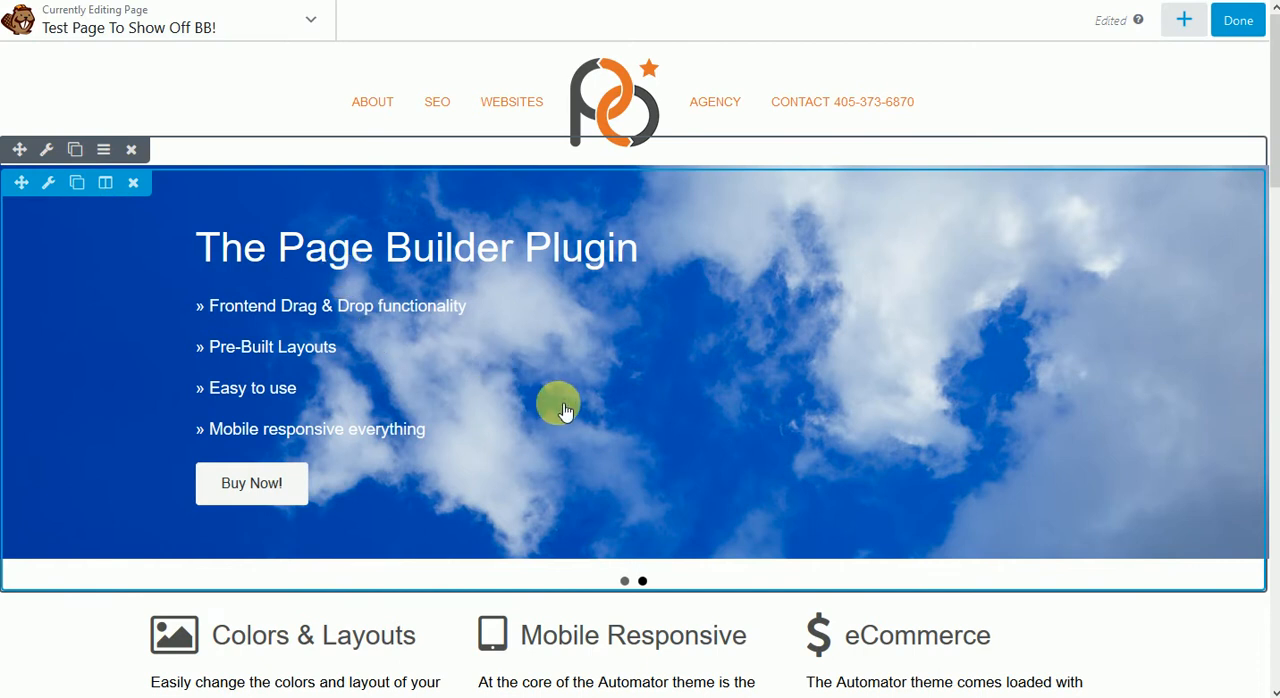
# Step: Scroll the template layout down to the Our Services, Why Work With Us, Our Philosophy cards
pyautogui.scroll(-3)
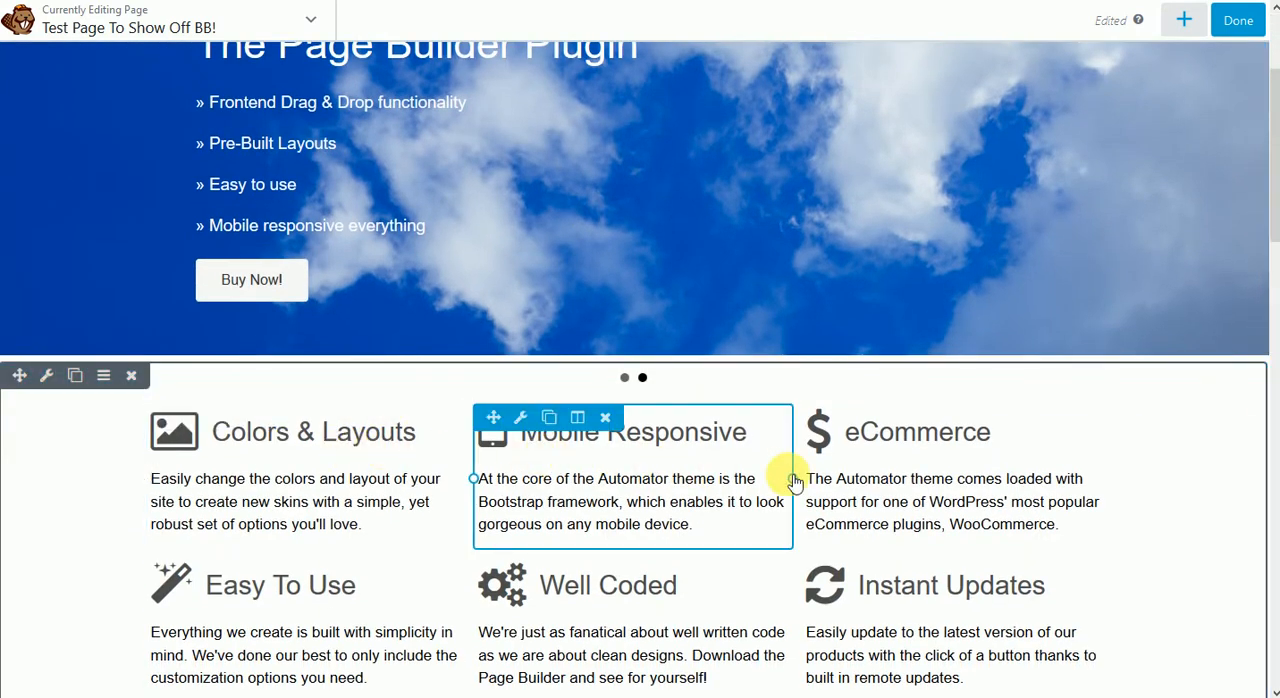
pyautogui.scroll(-3)
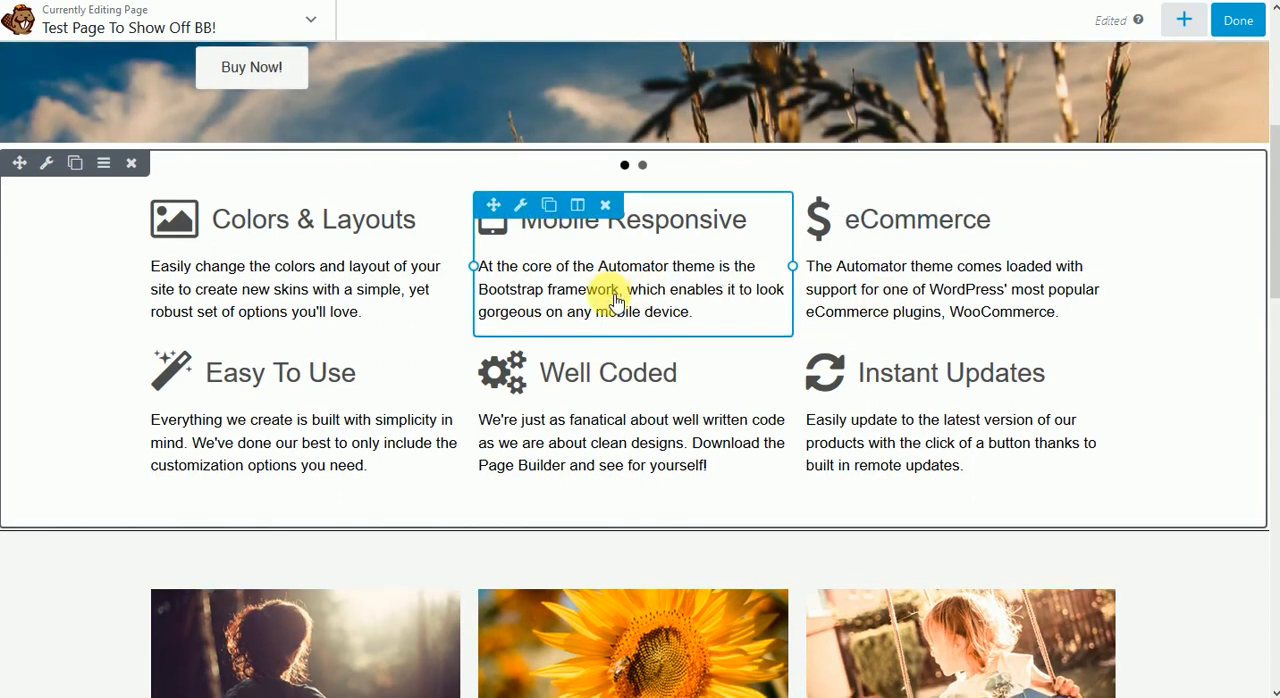
pyautogui.scroll(-3)
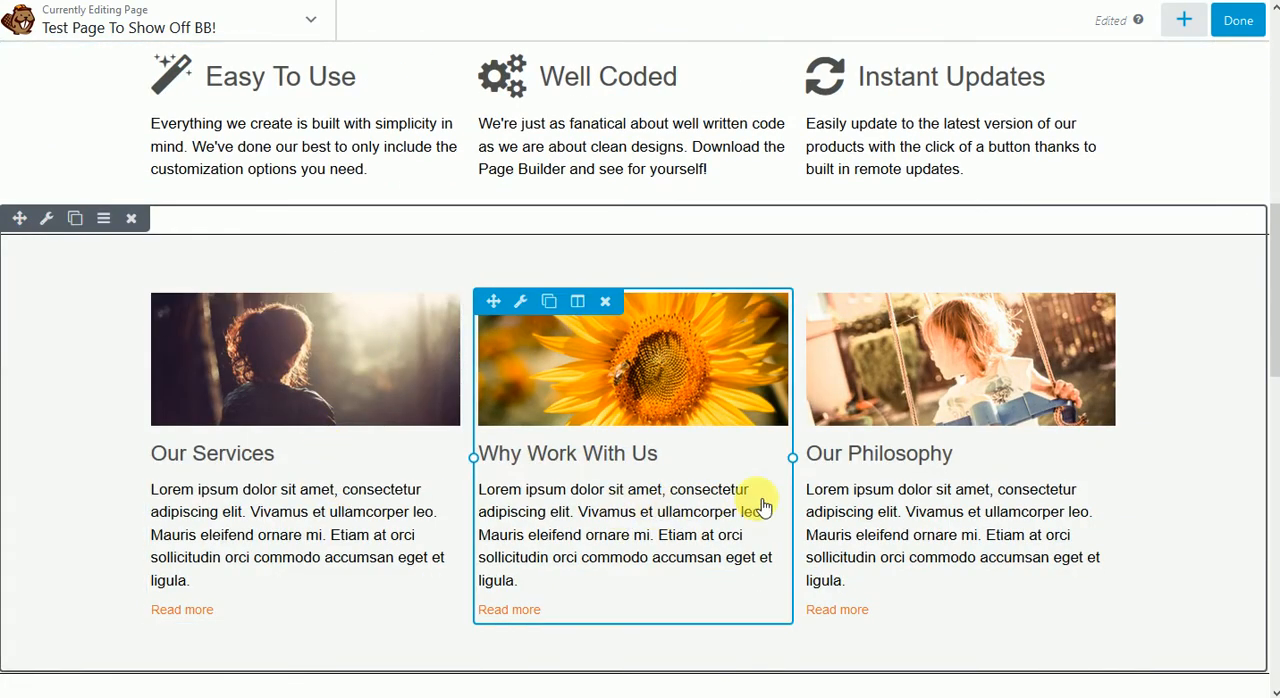
pyautogui.scroll(-3)
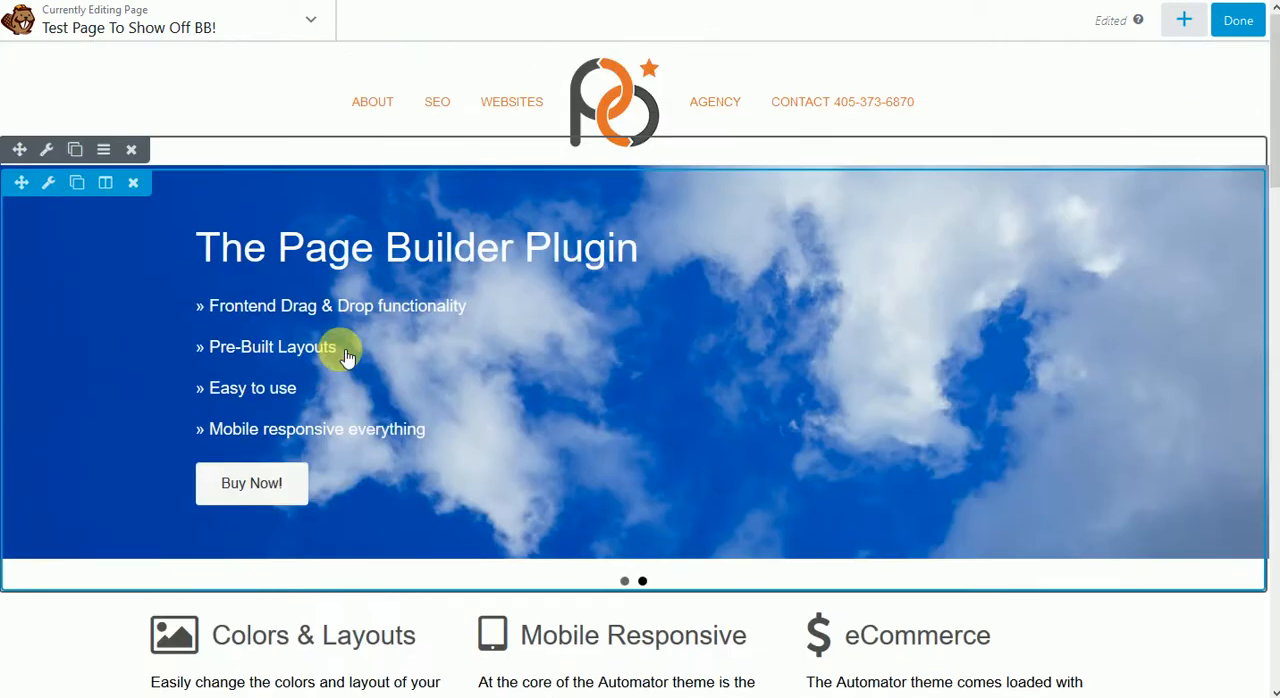
pyautogui.moveTo(343, 368)
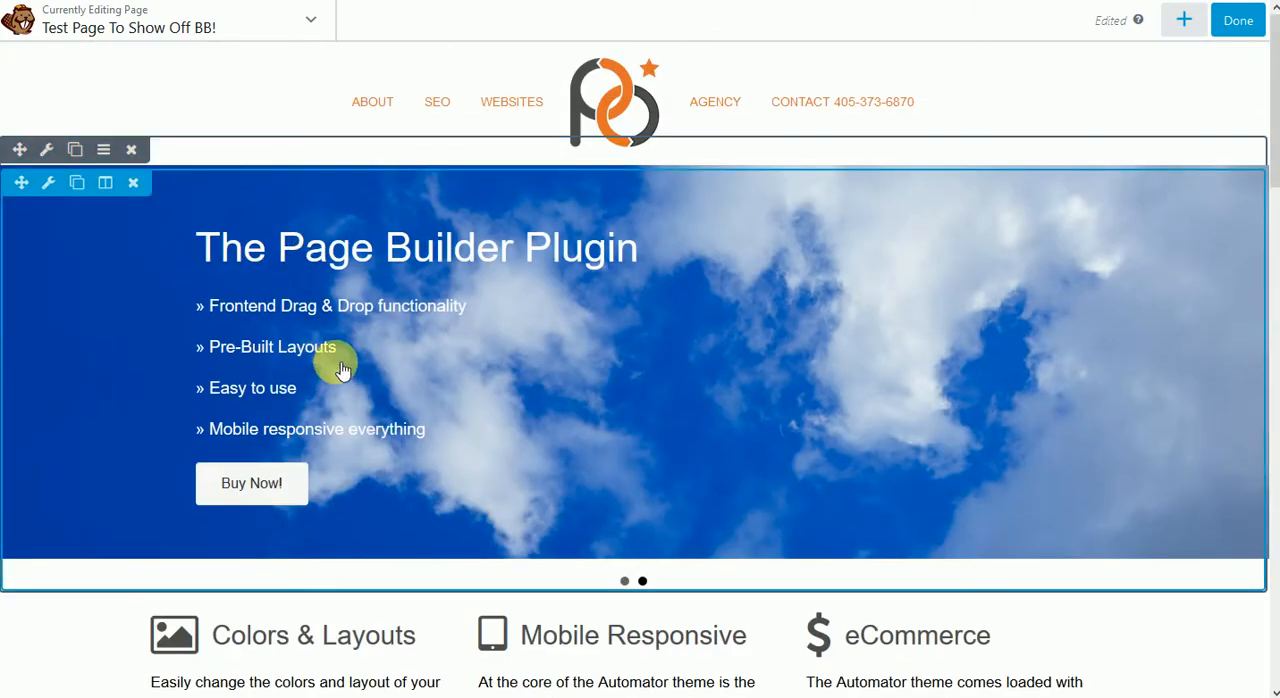
pyautogui.scroll(-3)
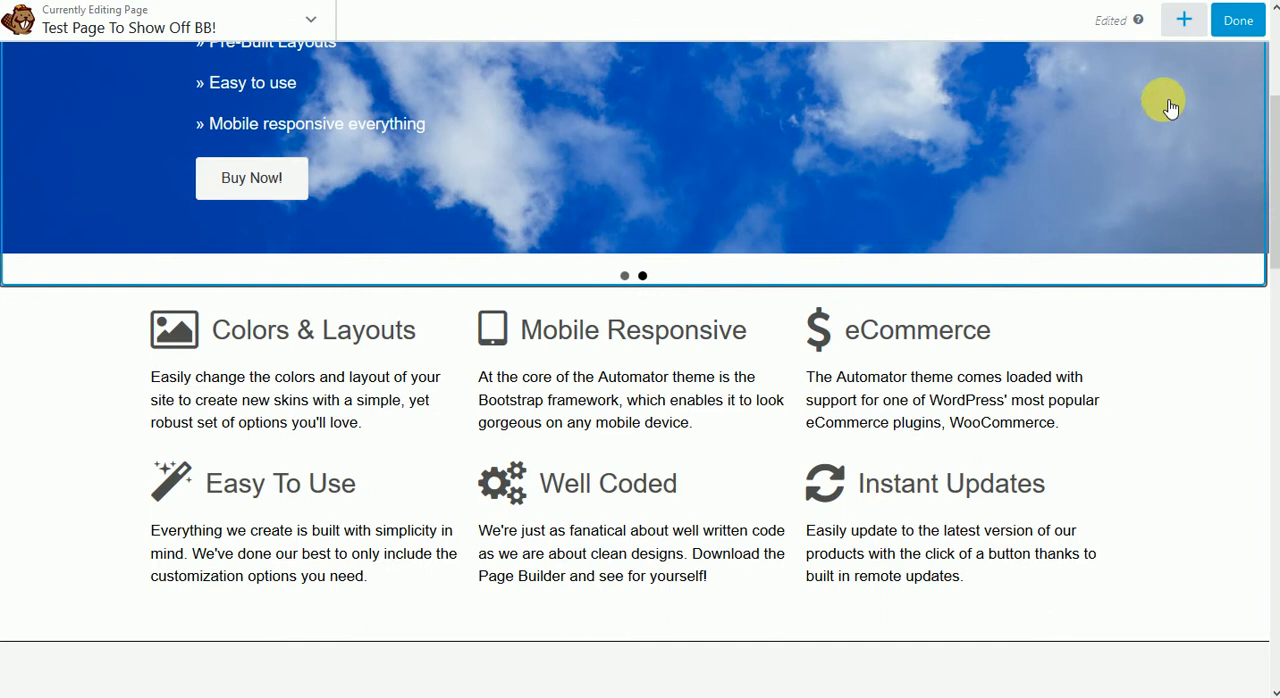
# Step: Bring up the content panel showing the row column layouts
pyautogui.click(1183, 18)
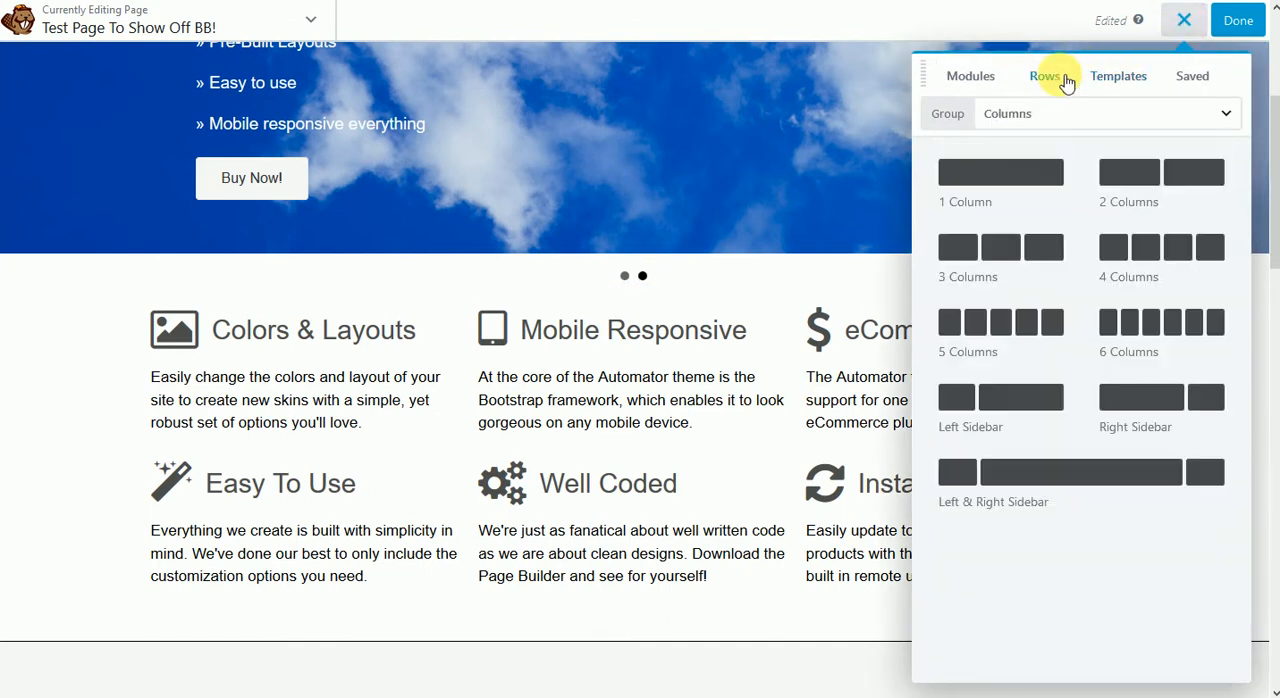
pyautogui.click(1070, 113)
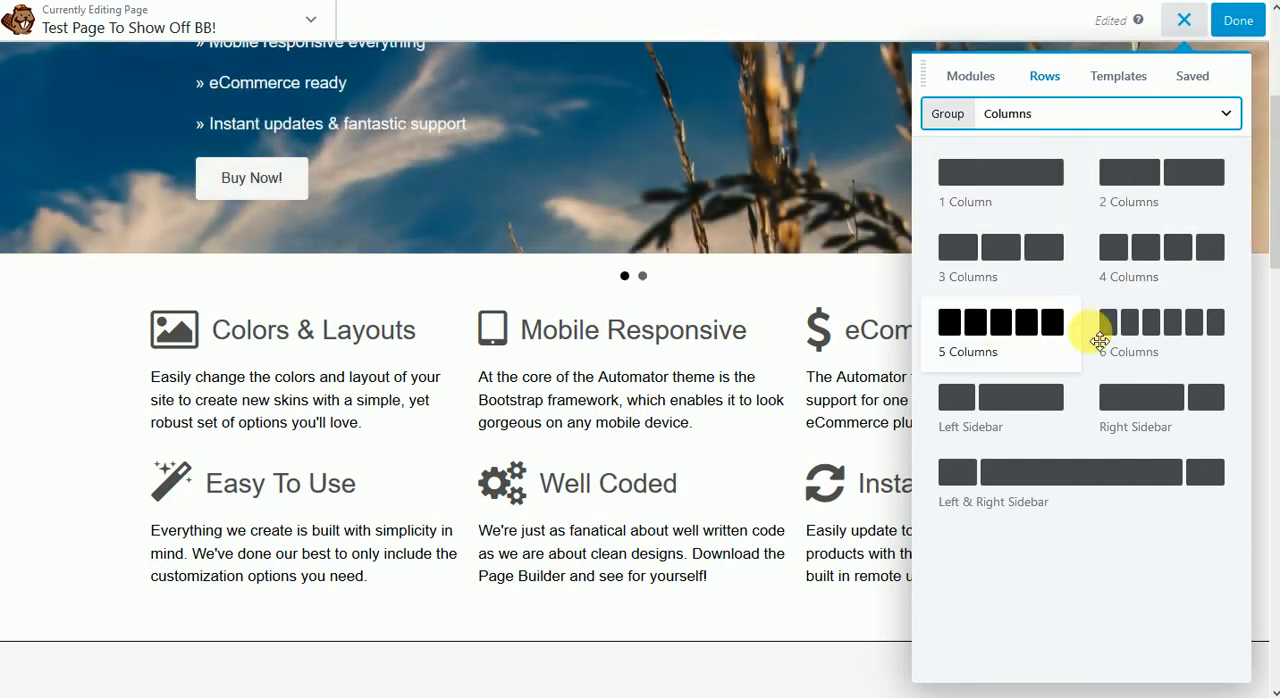
pyautogui.moveTo(1048, 487)
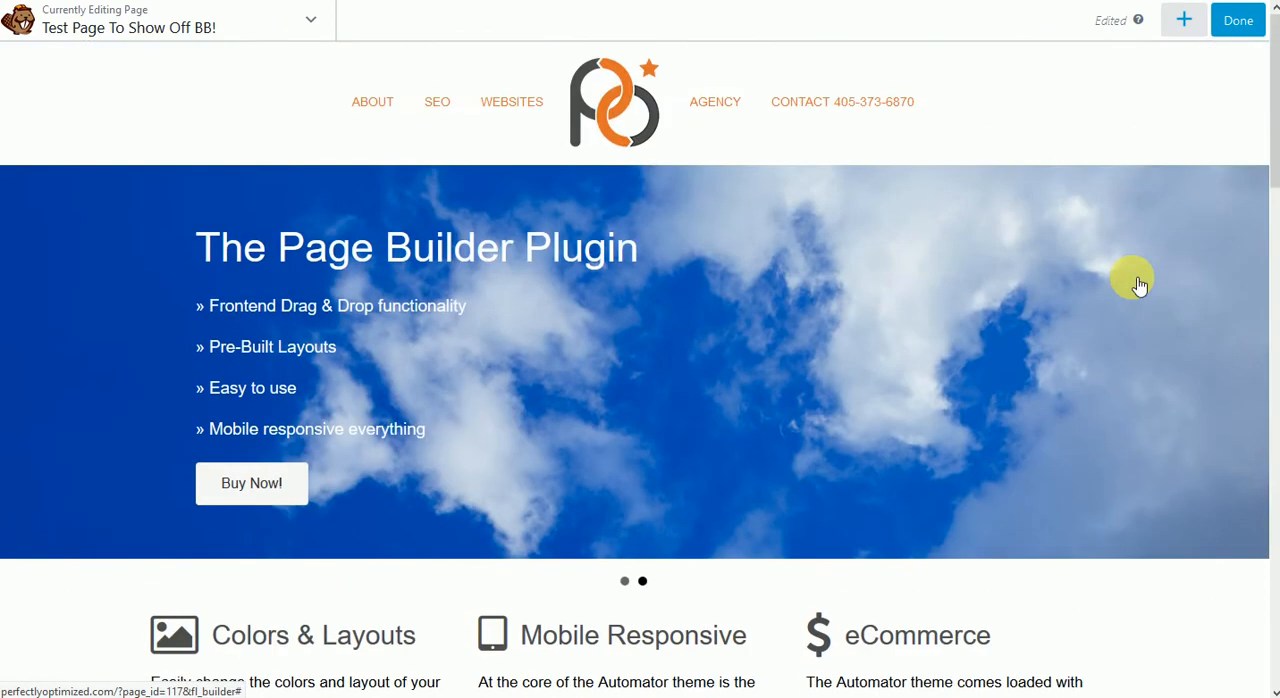
# Step: Drag an empty 3 Columns row above the feature blocks, then show the module list
pyautogui.click(1183, 20)
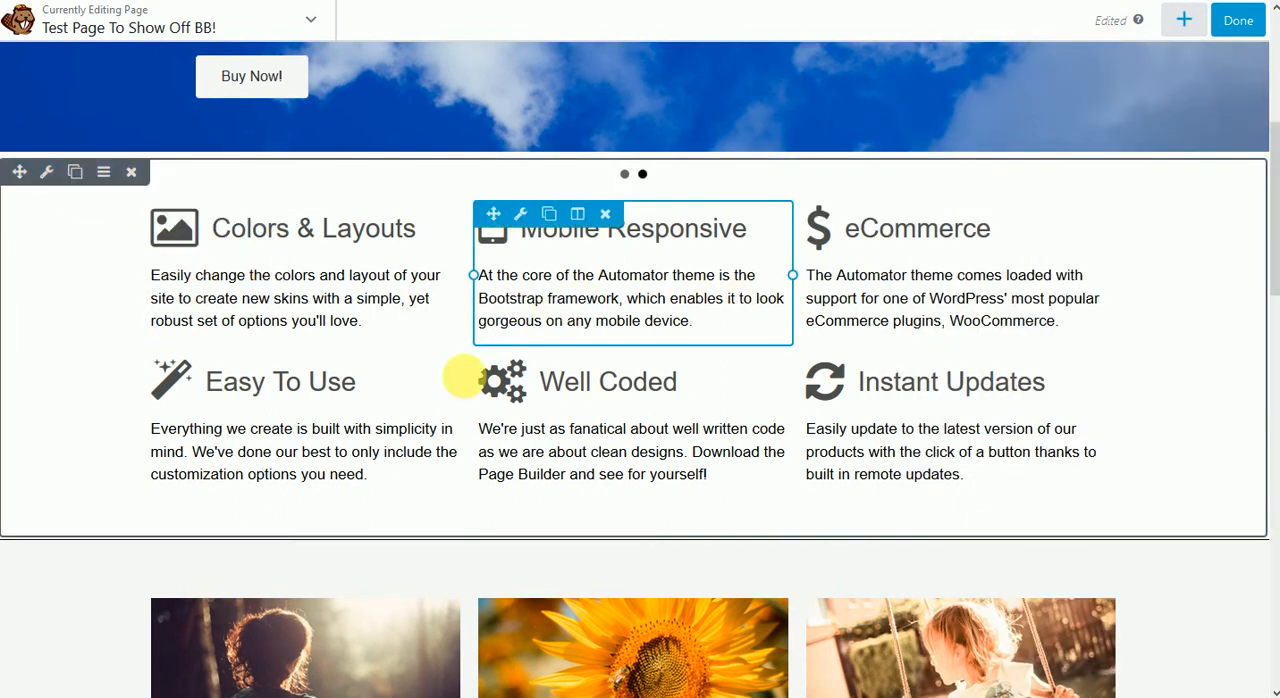
pyautogui.click(1182, 19)
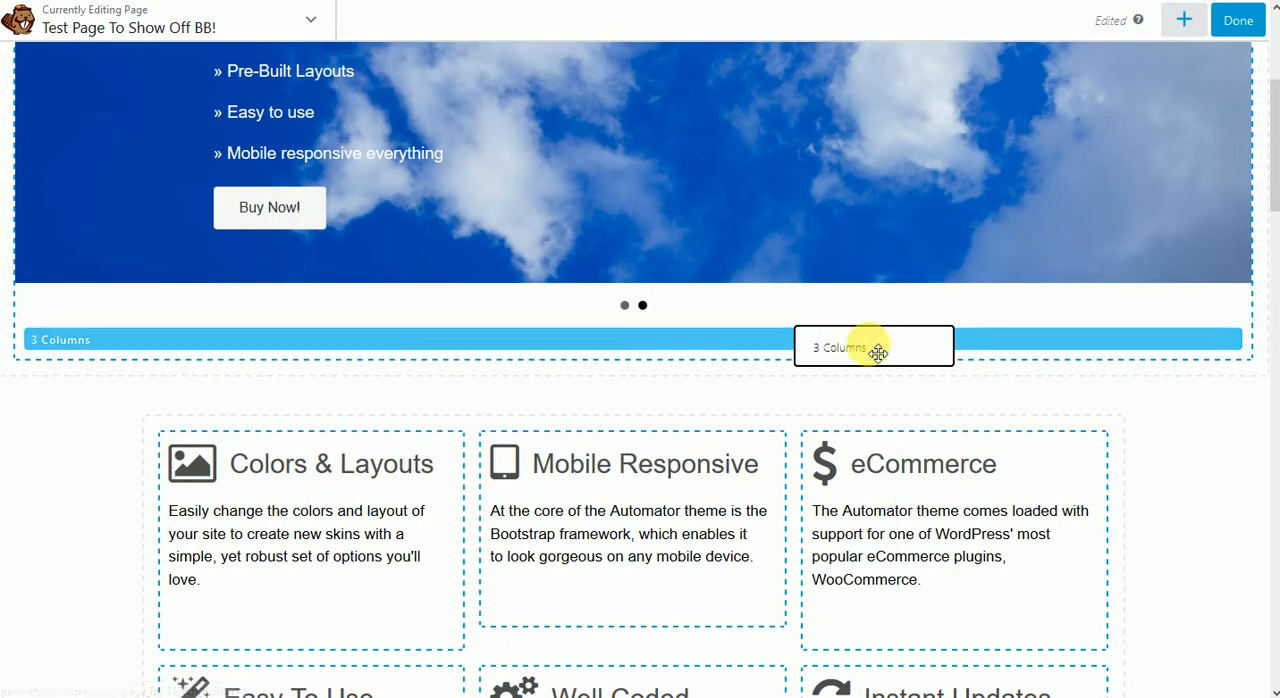
pyautogui.moveTo(877, 347); pyautogui.dragTo(620, 424)
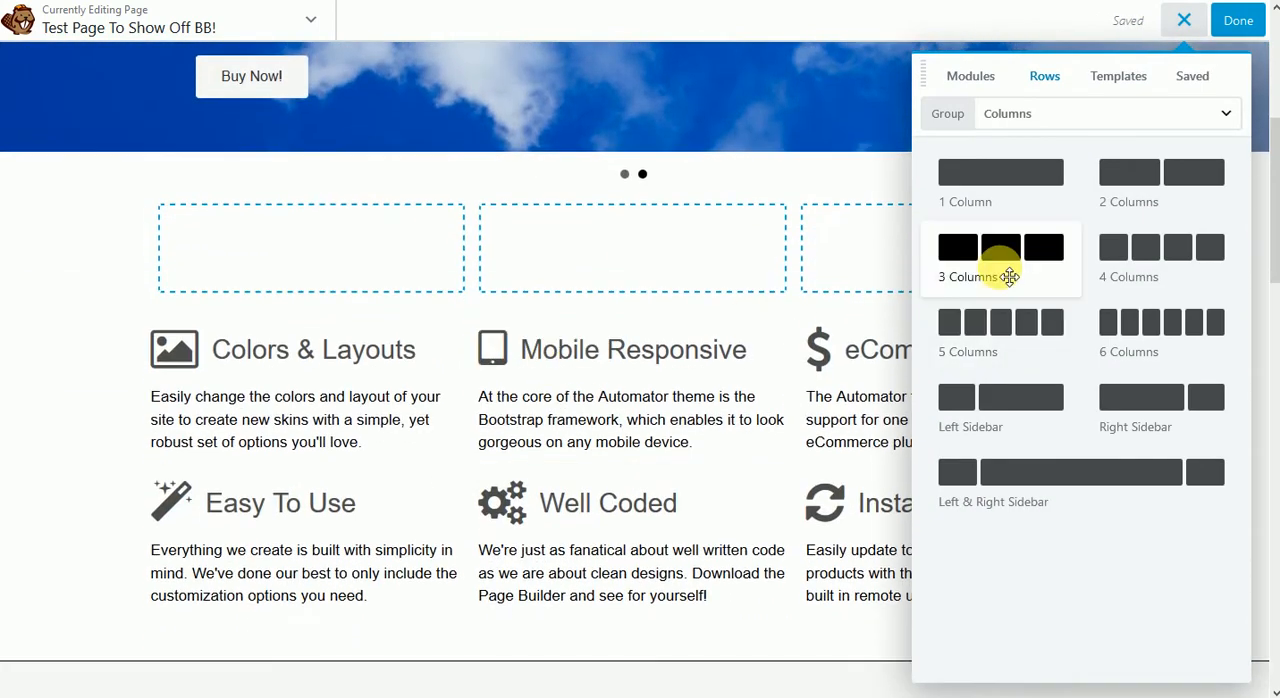
pyautogui.click(1000, 247)
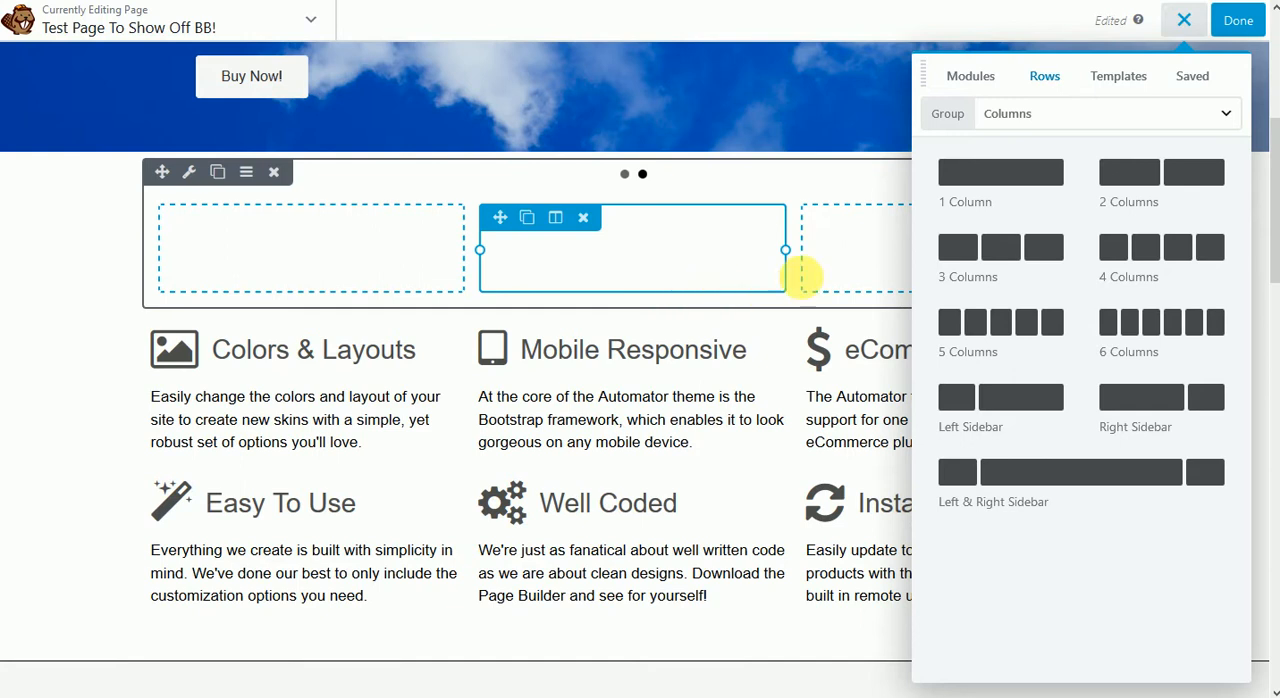
pyautogui.click(971, 75)
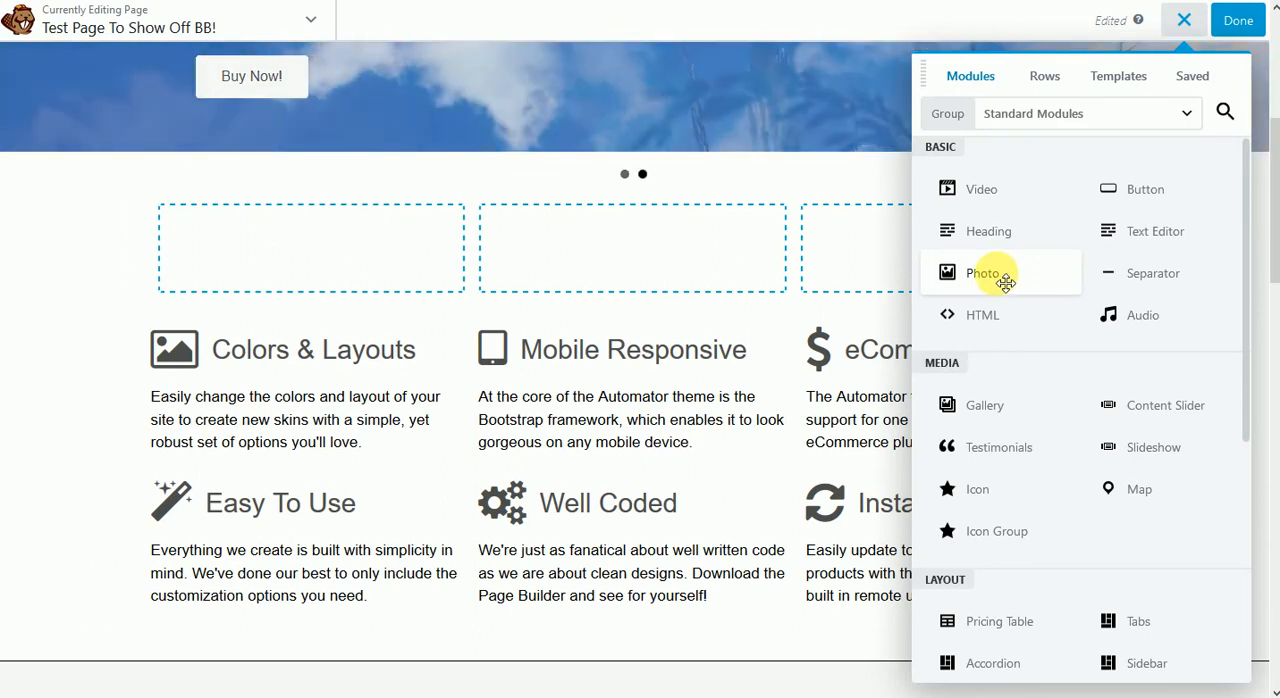
# Step: Add a Photo module with the WordPress logo to the first column, save, and reopen it
pyautogui.click(983, 273)
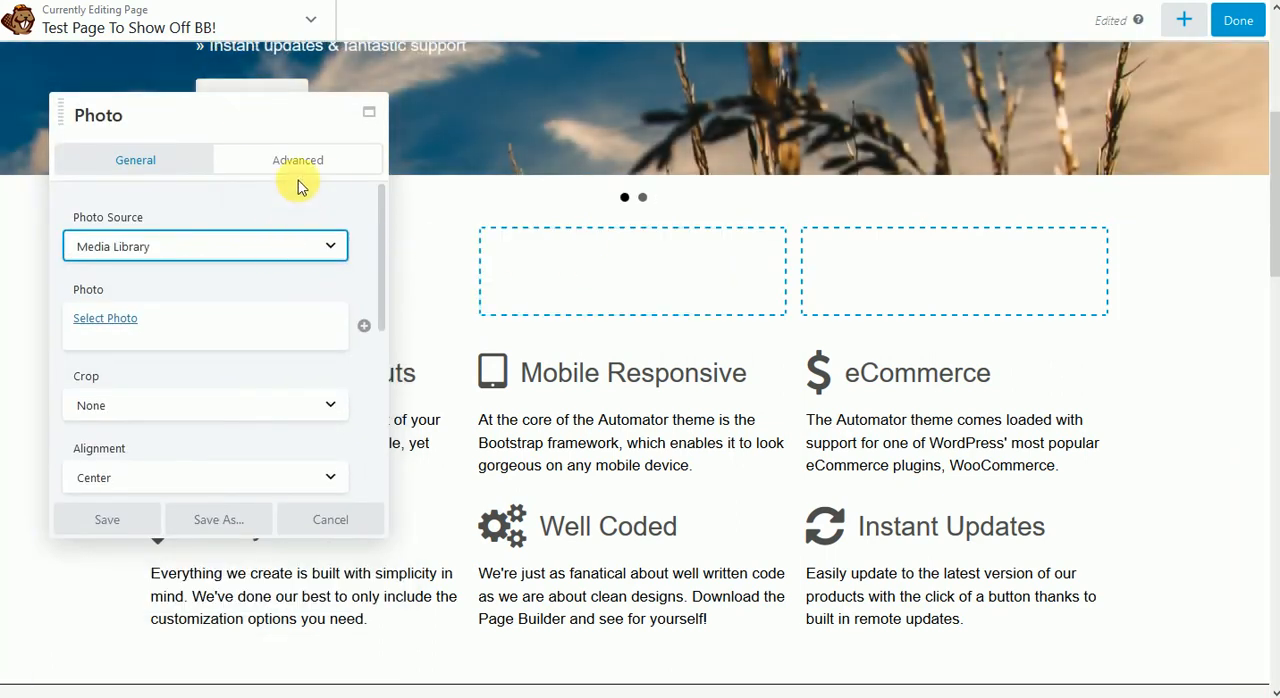
pyautogui.scroll(-3)
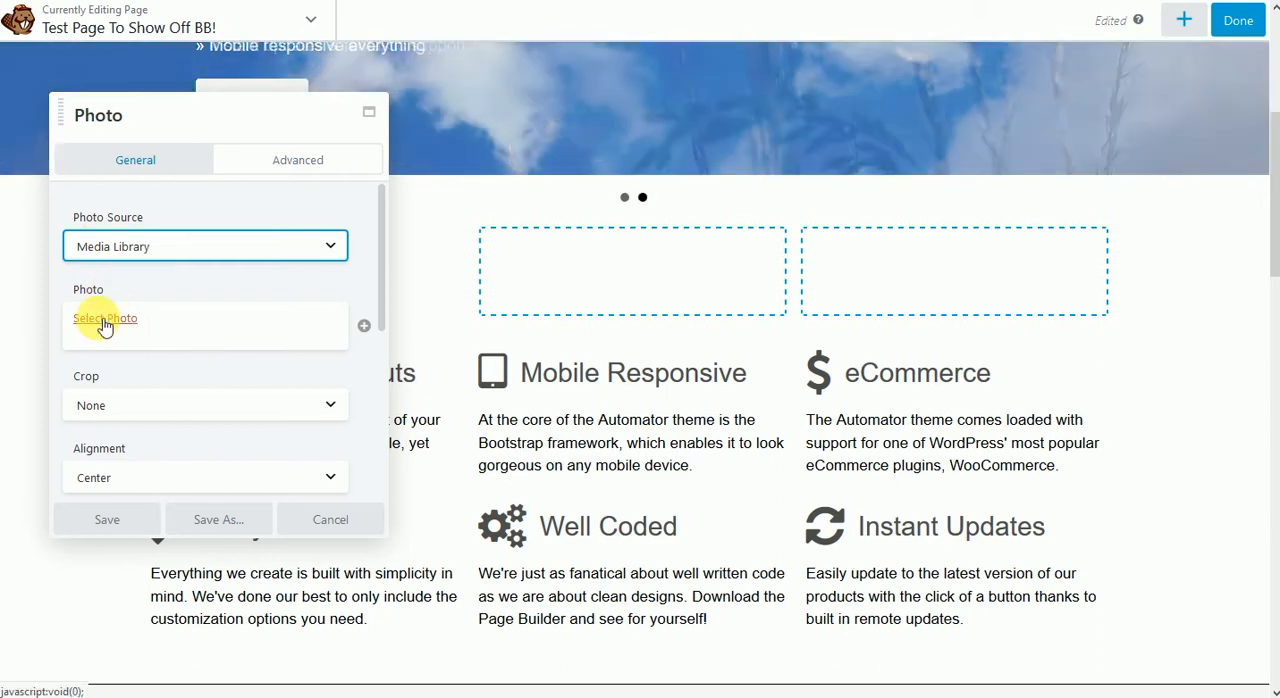
pyautogui.click(104, 318)
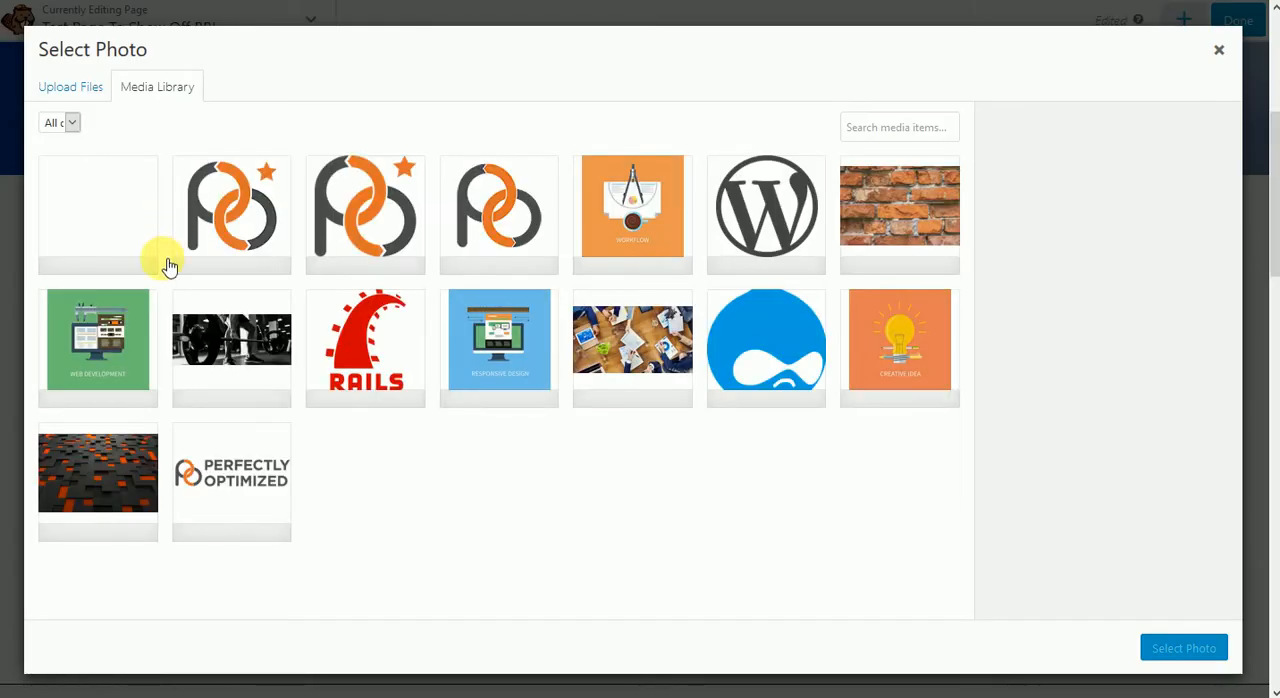
pyautogui.click(766, 208)
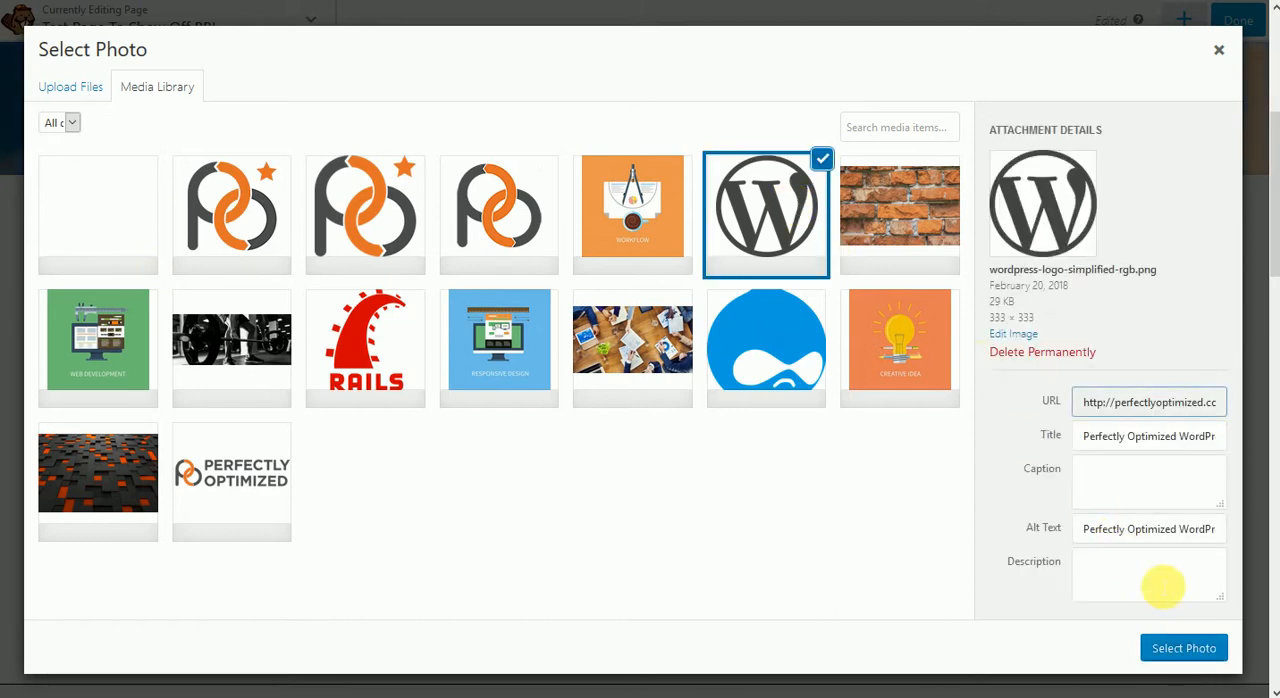
pyautogui.click(1183, 647)
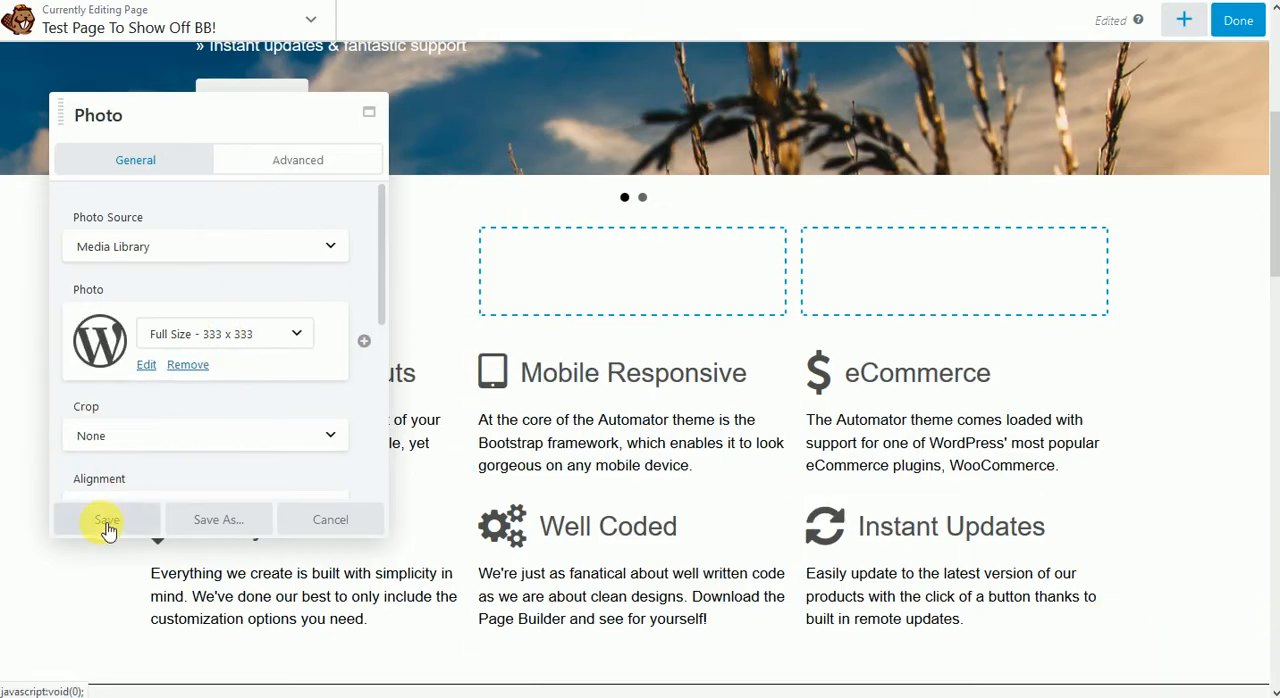
pyautogui.click(105, 519)
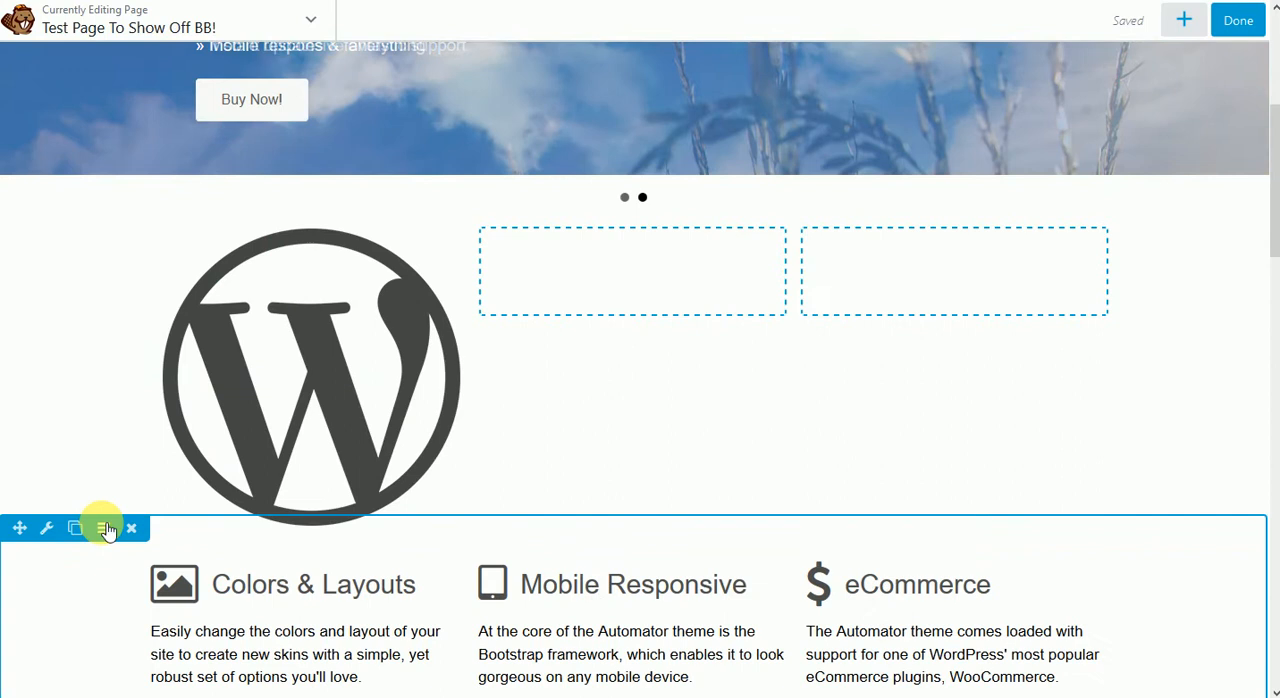
pyautogui.click(47, 528)
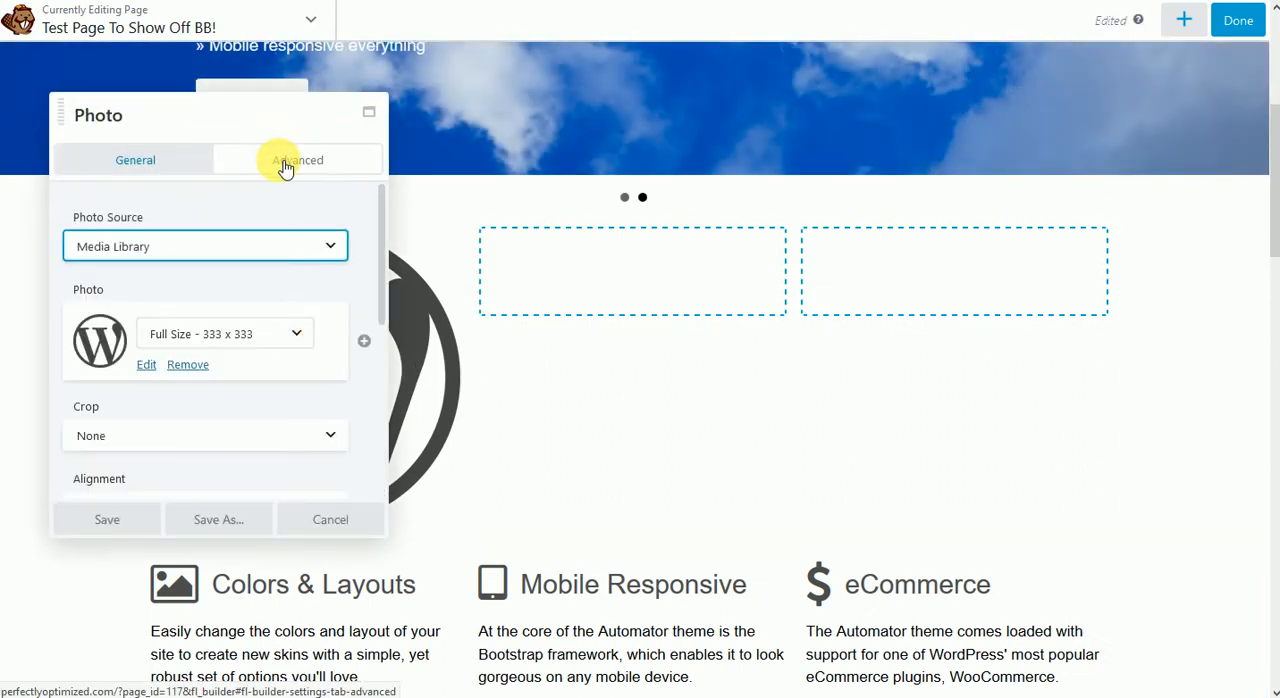
# Step: Set the WordPress logo photo's Top and Bottom margins to 0 in its Advanced settings
pyautogui.click(297, 160)
pyautogui.write('0')
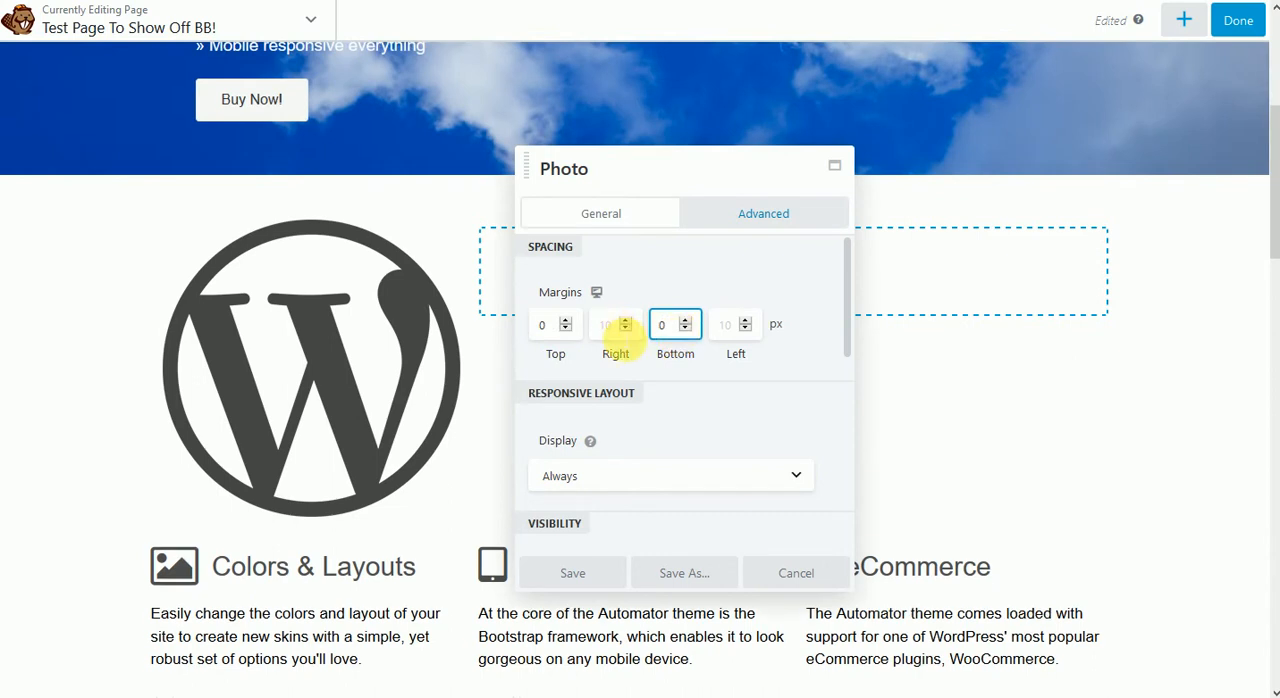
pyautogui.click(634, 330)
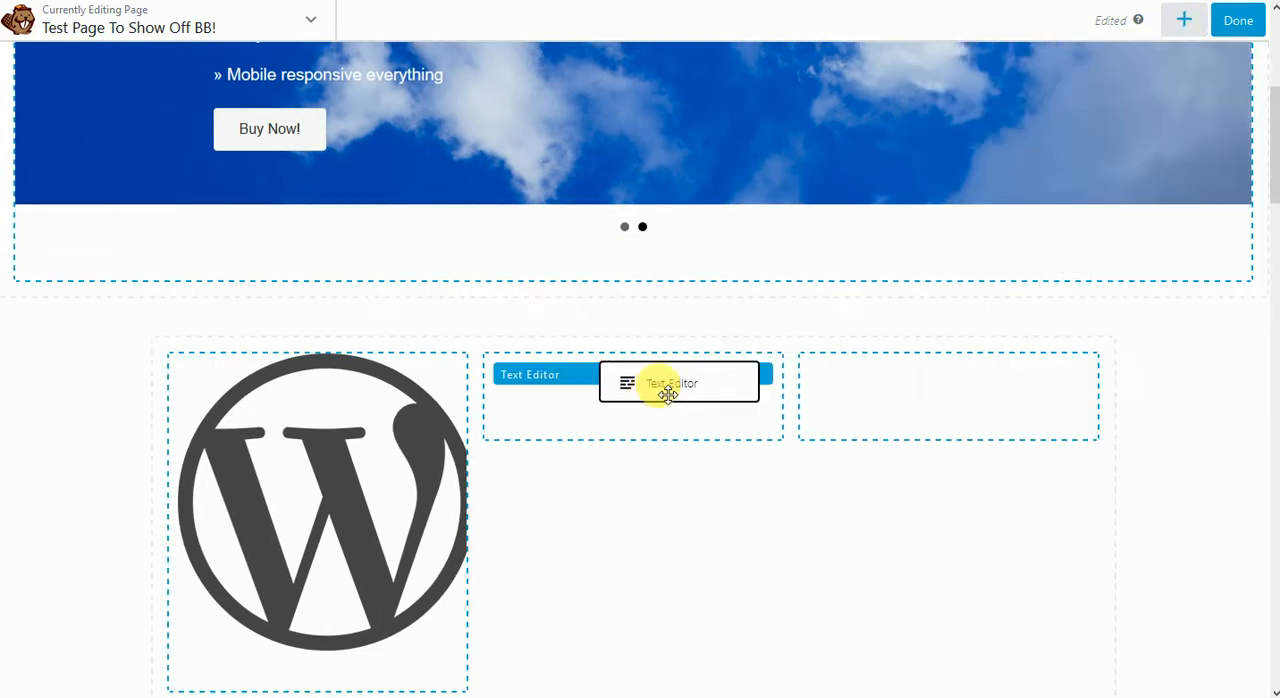
# Step: Add a Text Editor module reading 'Test' and 'You can place h2 tags in here' as Heading 2, and save
pyautogui.click(674, 384)
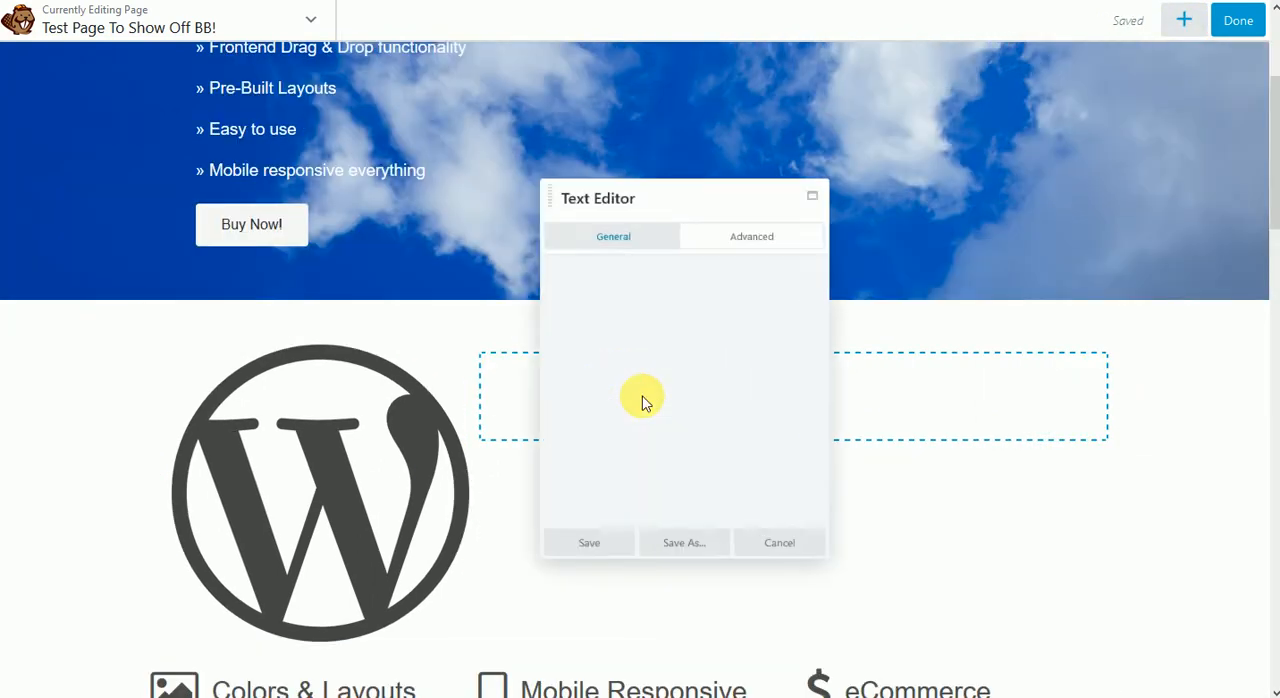
pyautogui.write('Test')
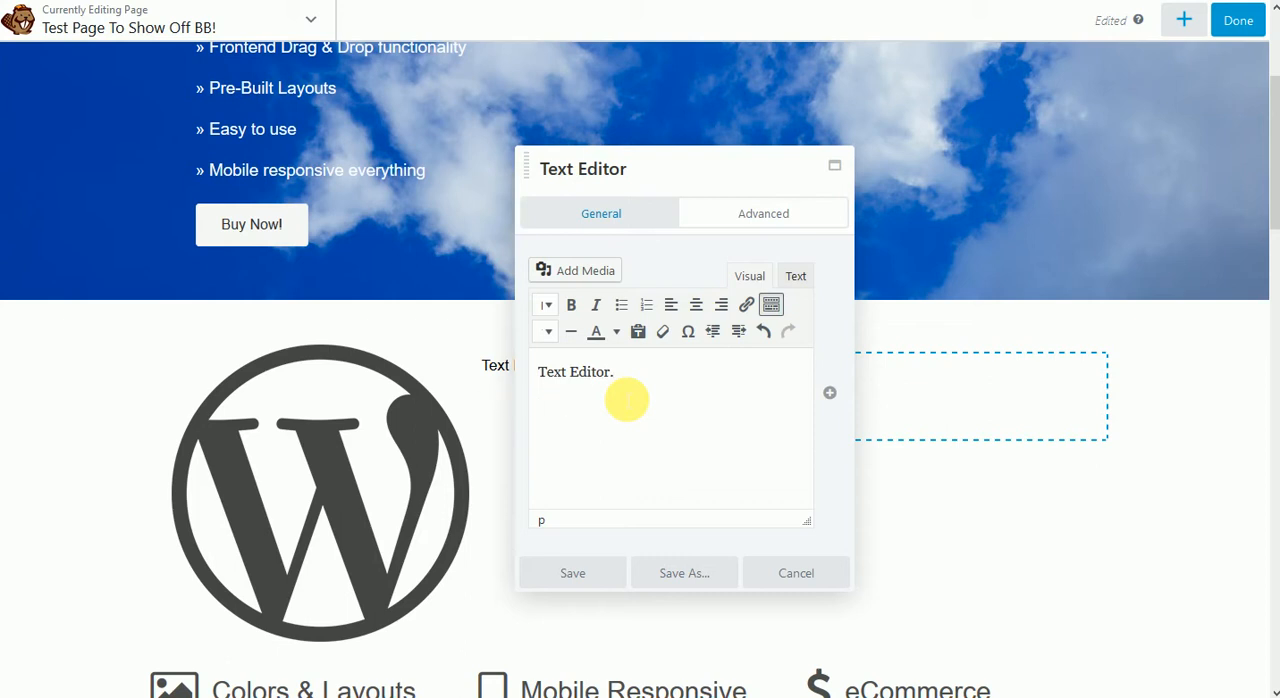
pyautogui.write('You can place')
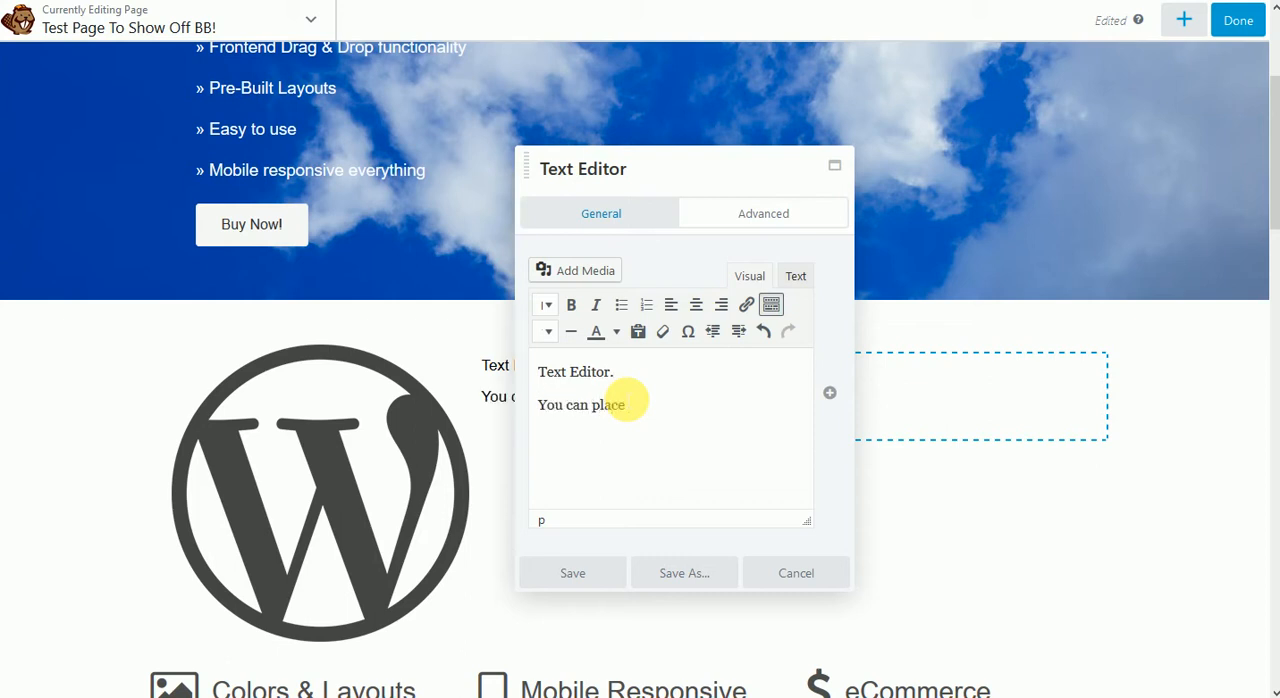
pyautogui.write('h2 tags in here.')
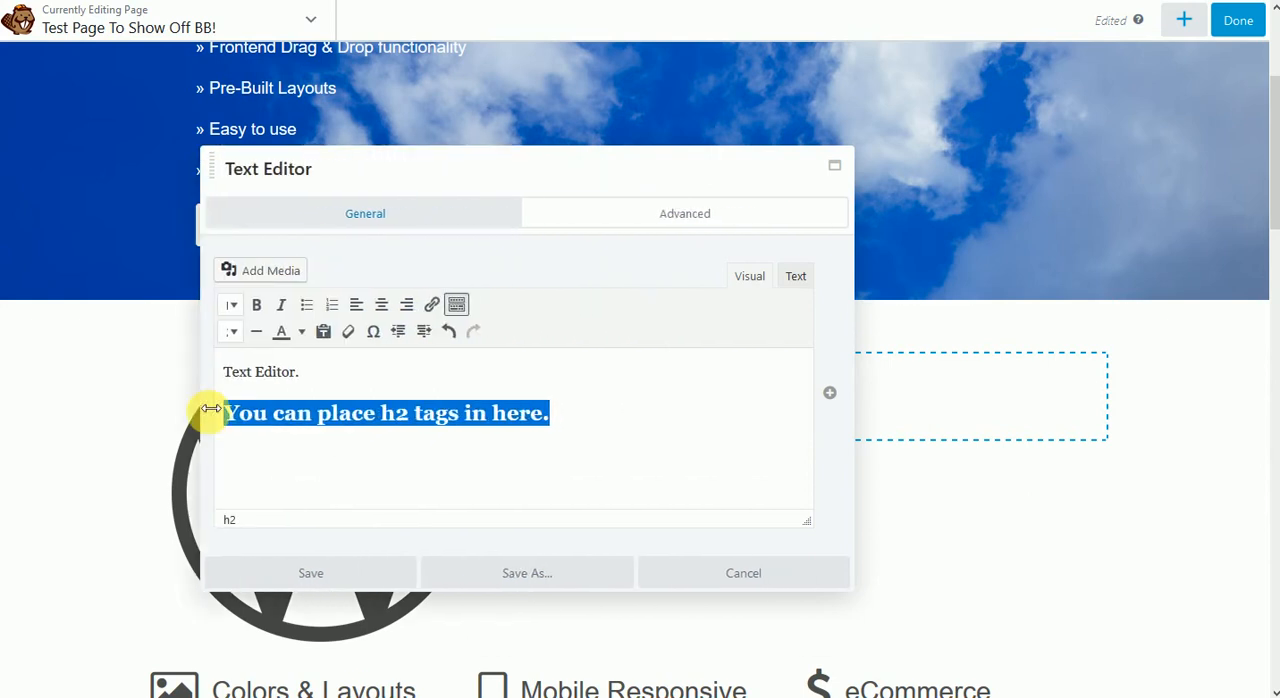
pyautogui.click(833, 165)
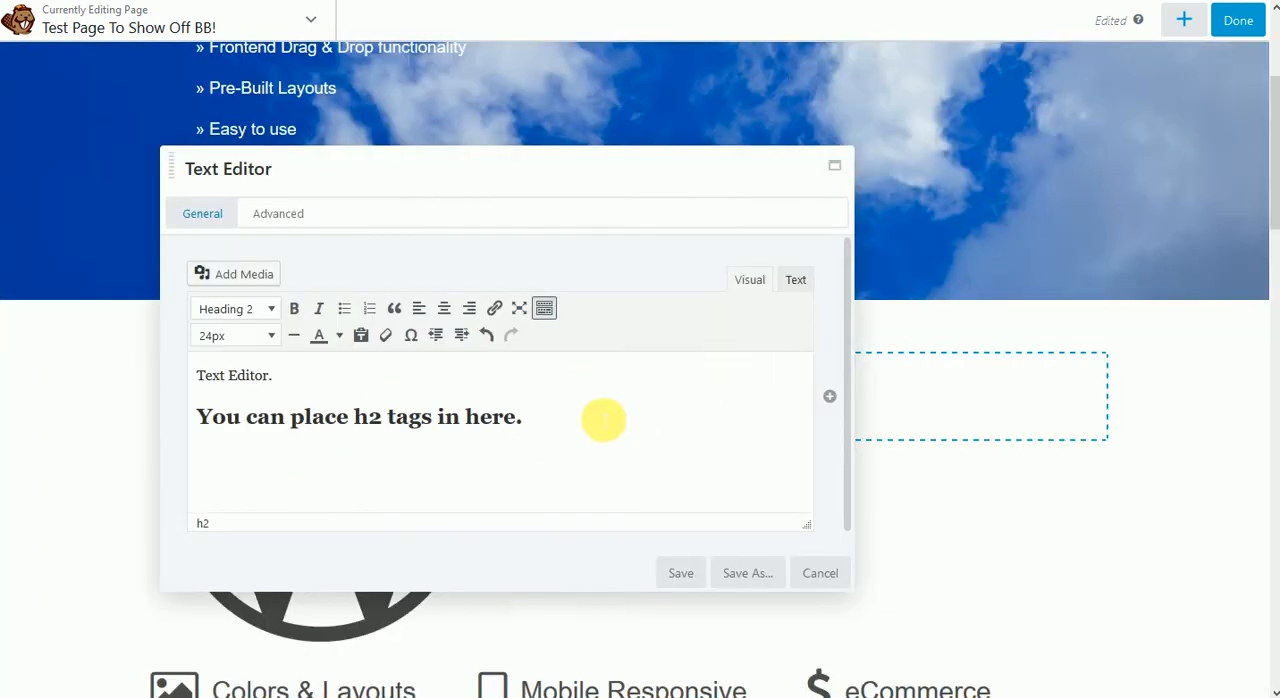
pyautogui.click(680, 573)
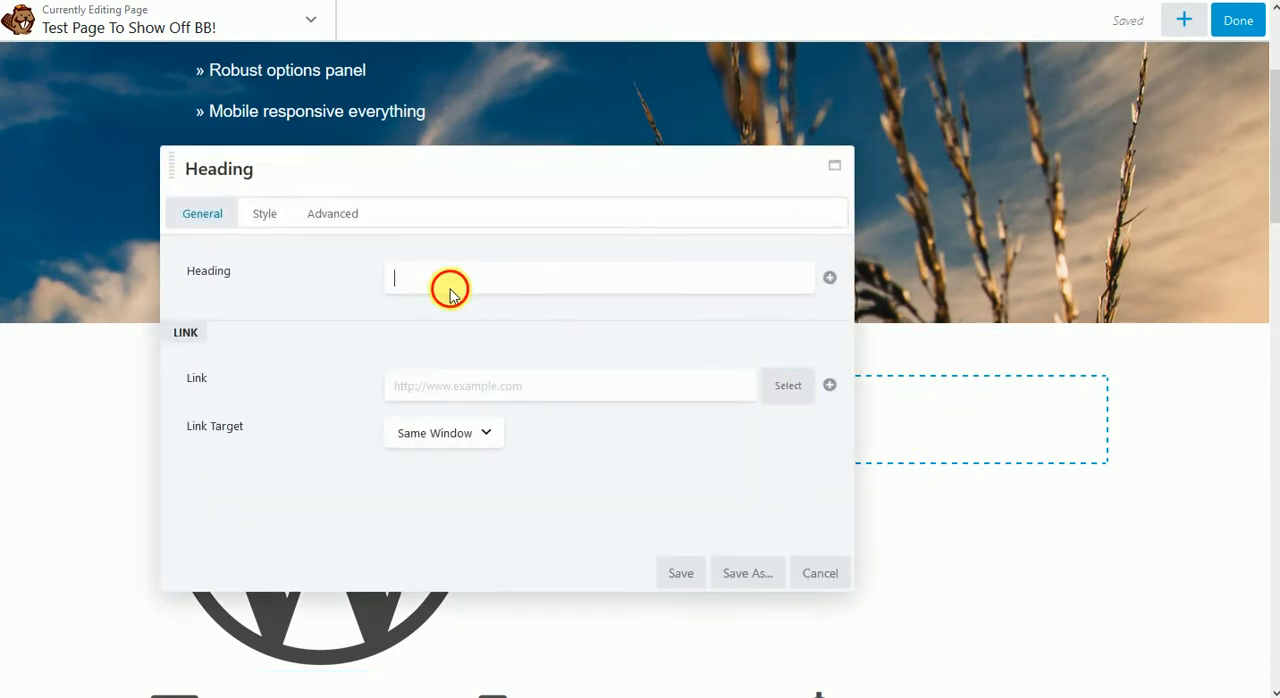
# Step: Enter the heading text 'More focused with.' and set its tag to h2
pyautogui.write('M')
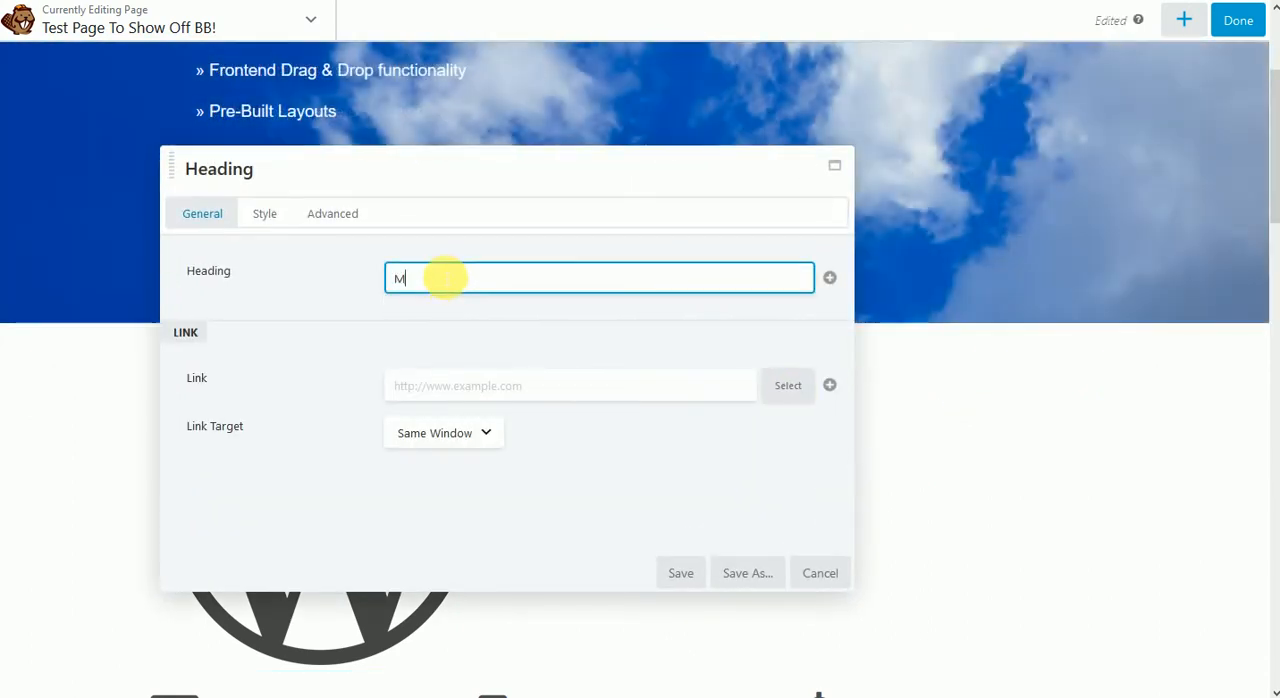
pyautogui.write('ore focused with.')
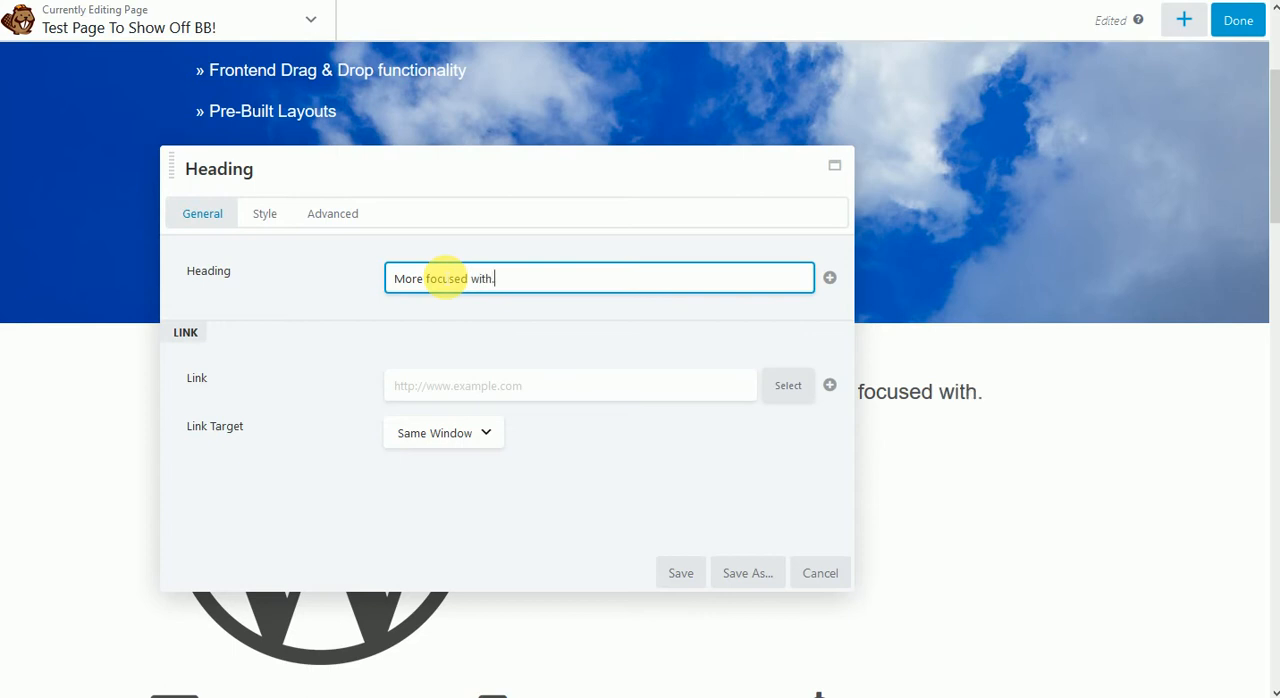
pyautogui.click(264, 213)
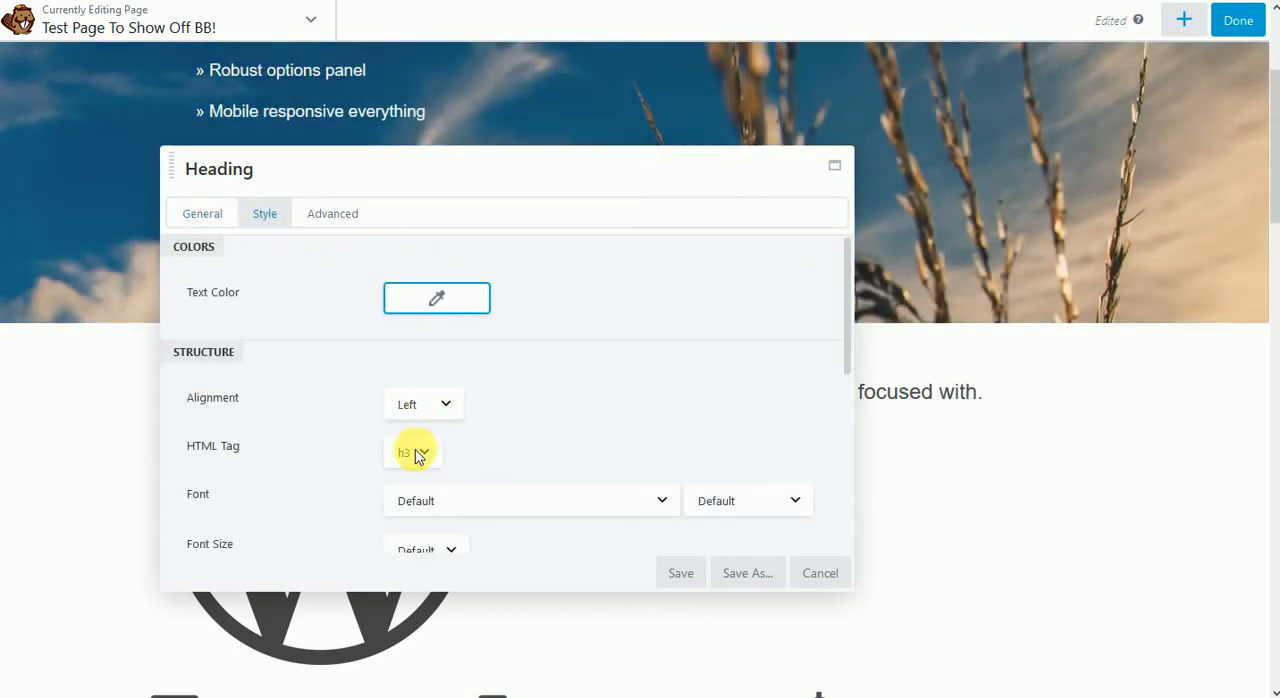
pyautogui.click(412, 451)
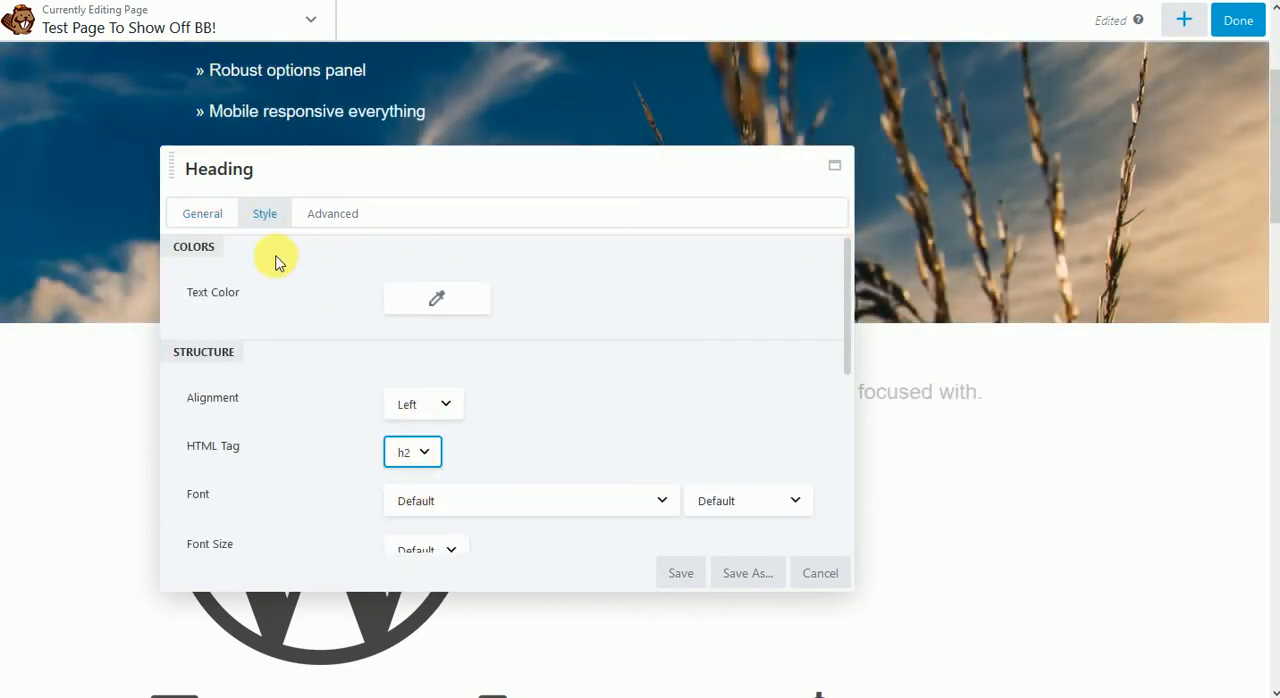
pyautogui.click(202, 213)
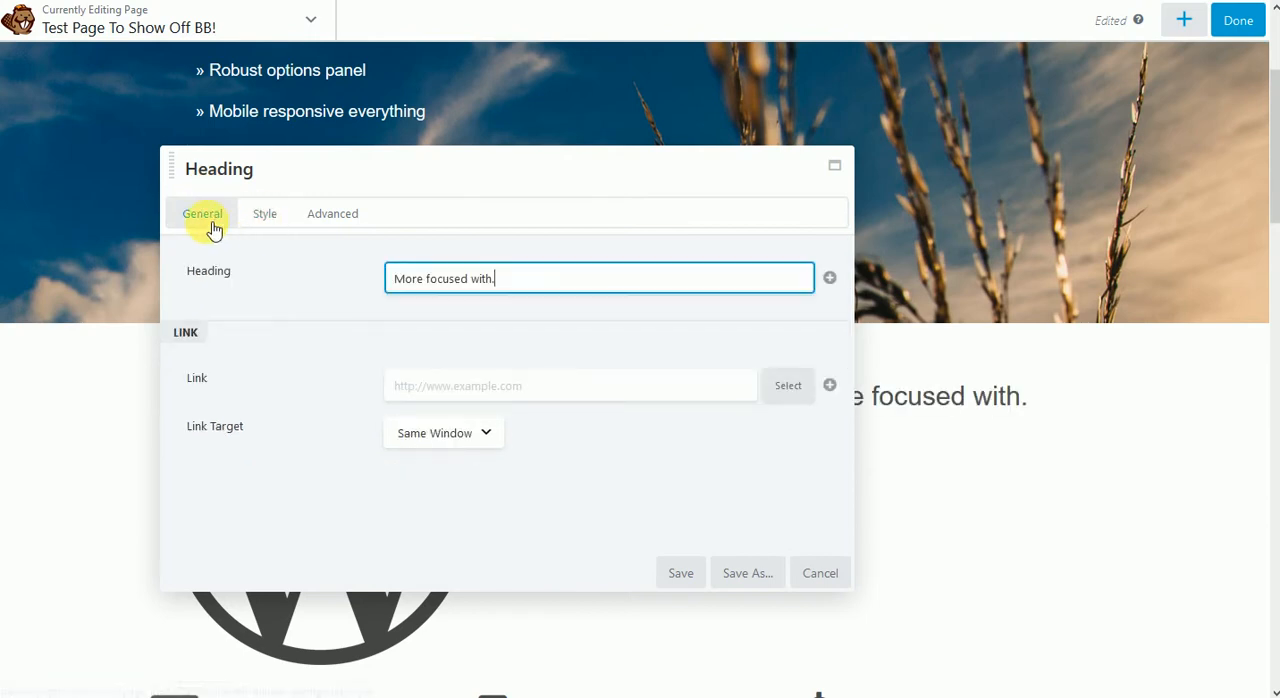
pyautogui.click(264, 213)
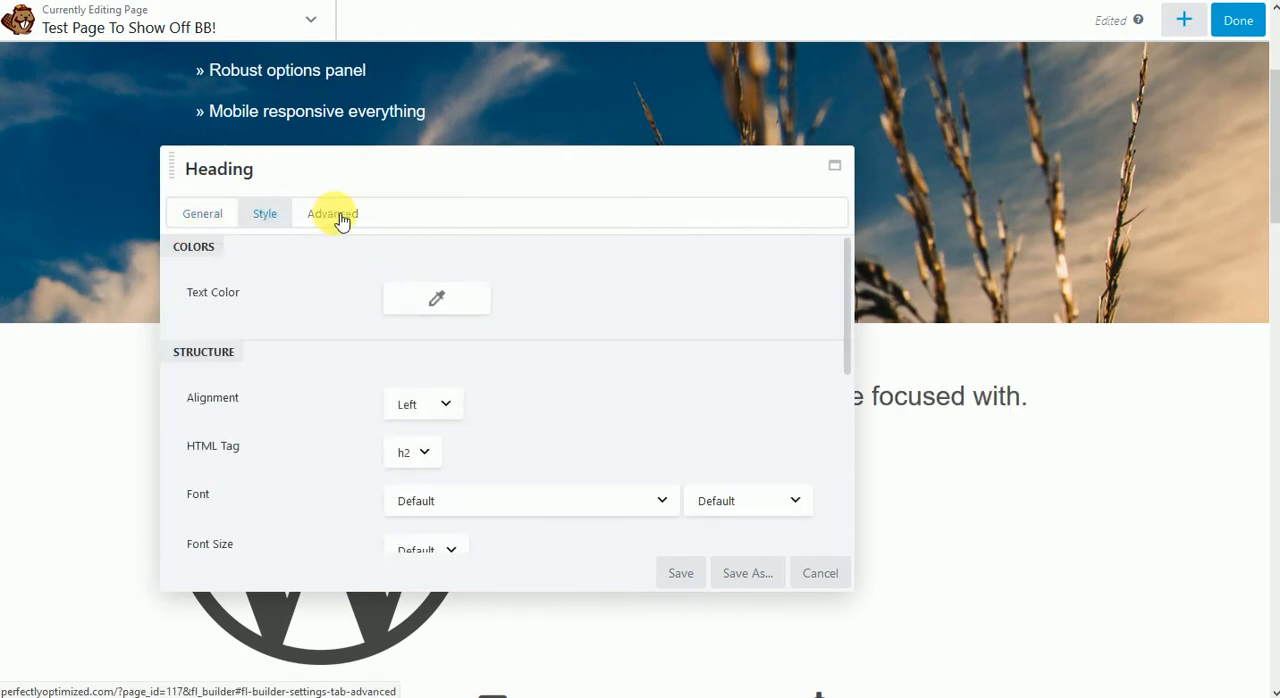
# Step: Review the heading's responsive layout and visibility options, leaving Display at Always
pyautogui.click(332, 213)
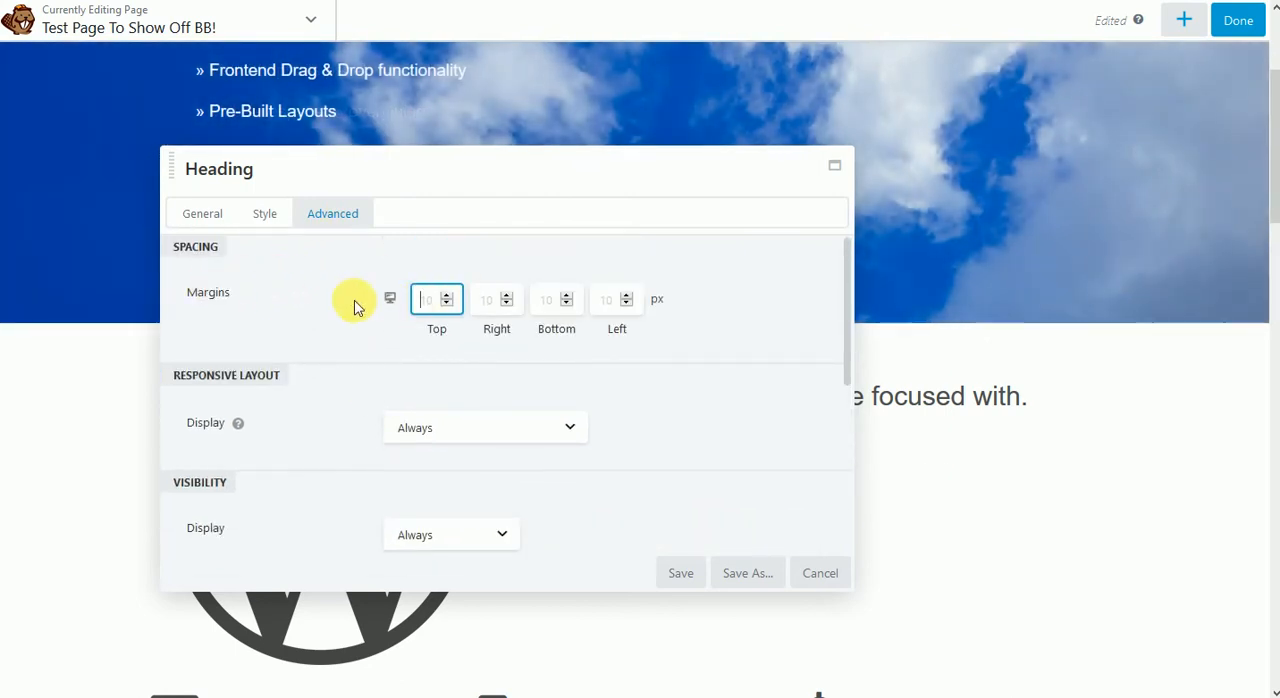
pyautogui.scroll(-3)
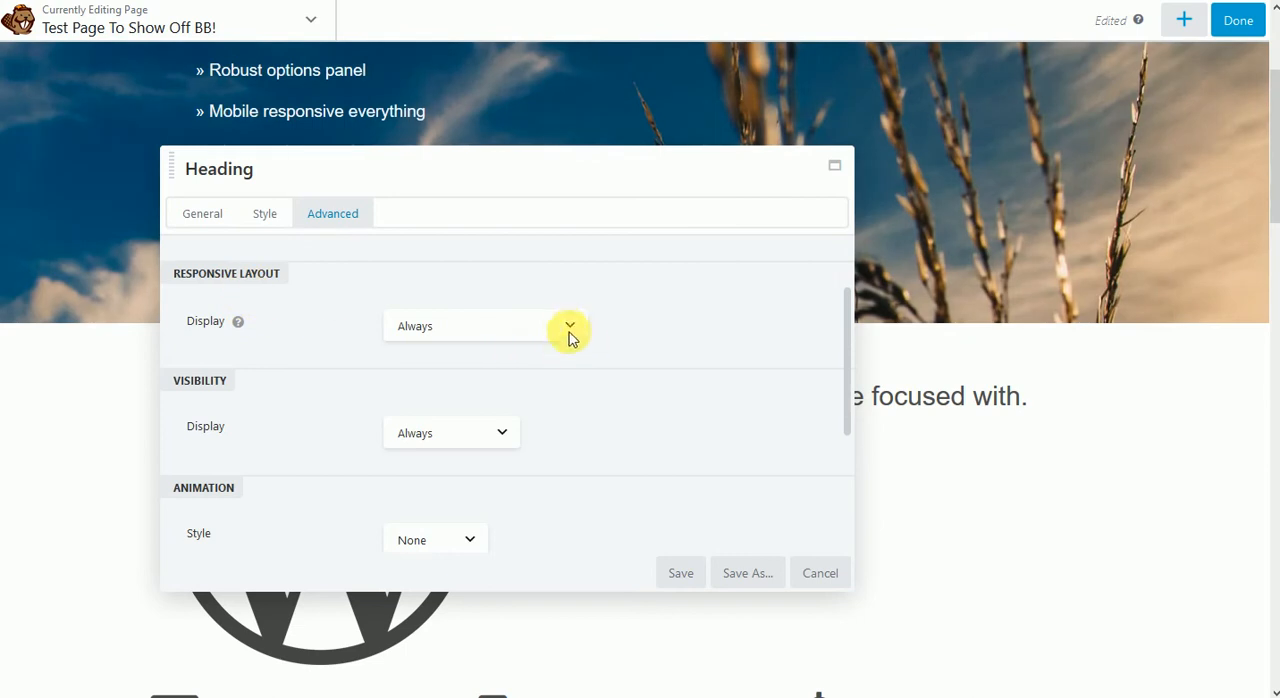
pyautogui.click(570, 325)
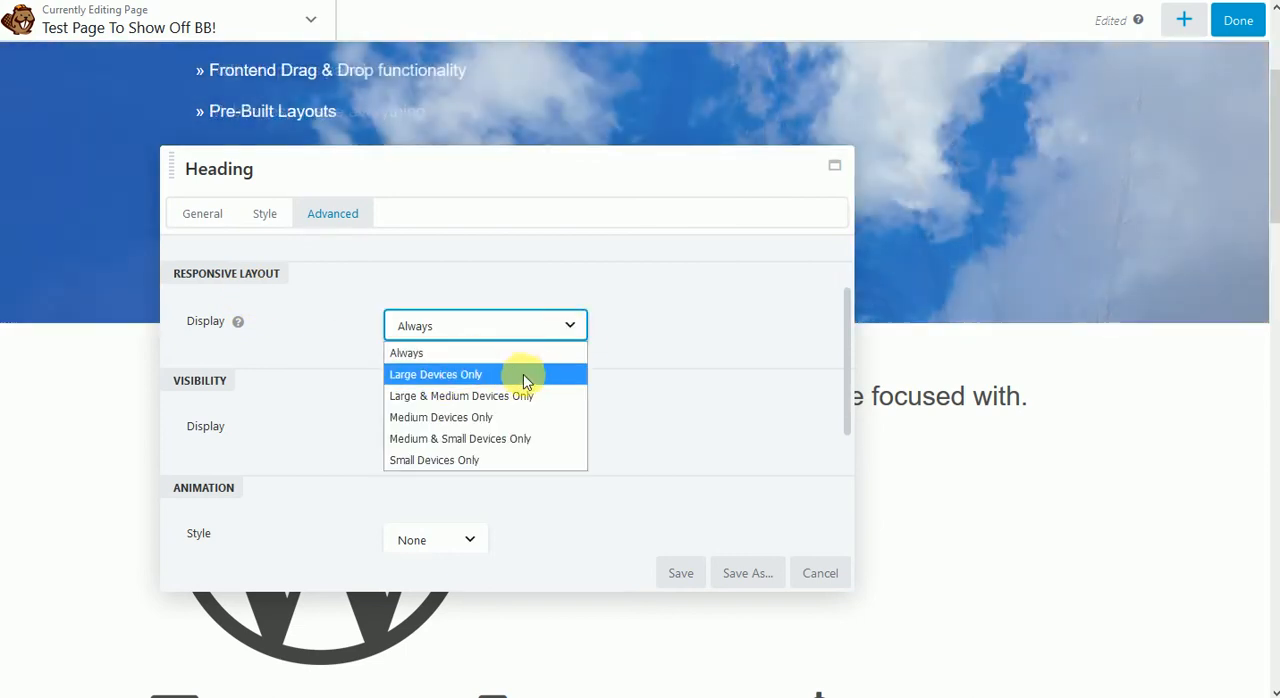
pyautogui.moveTo(532, 417)
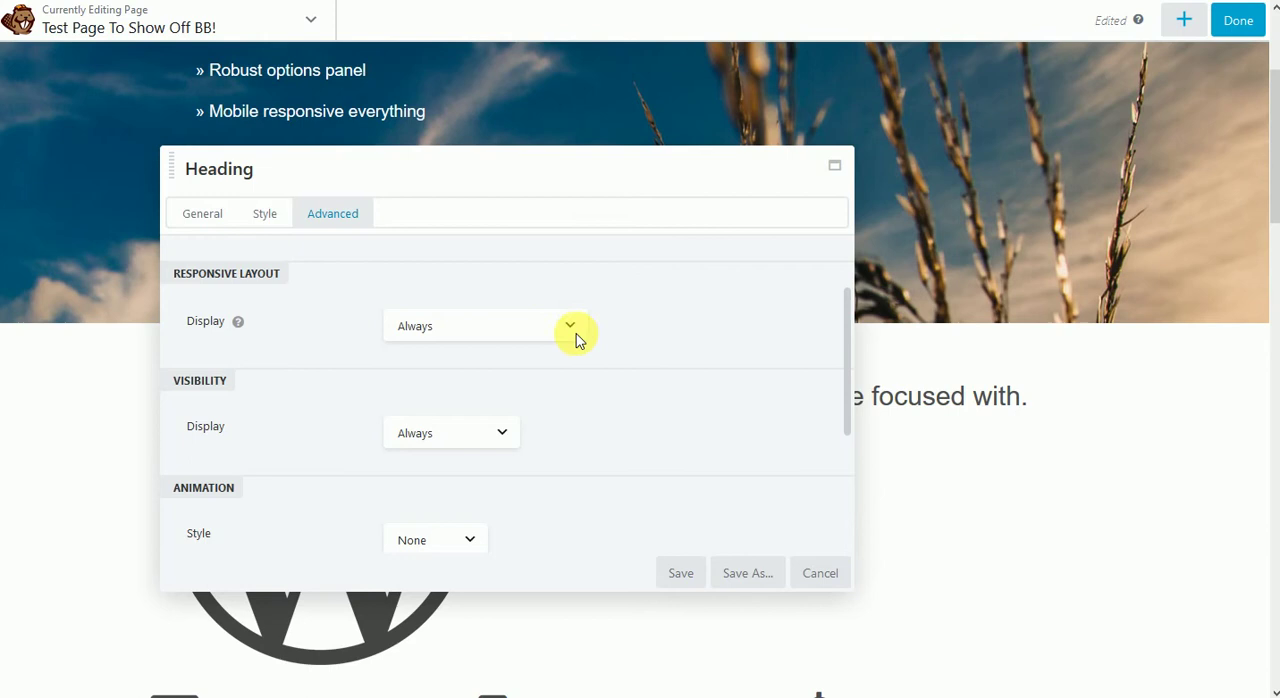
pyautogui.moveTo(590, 371)
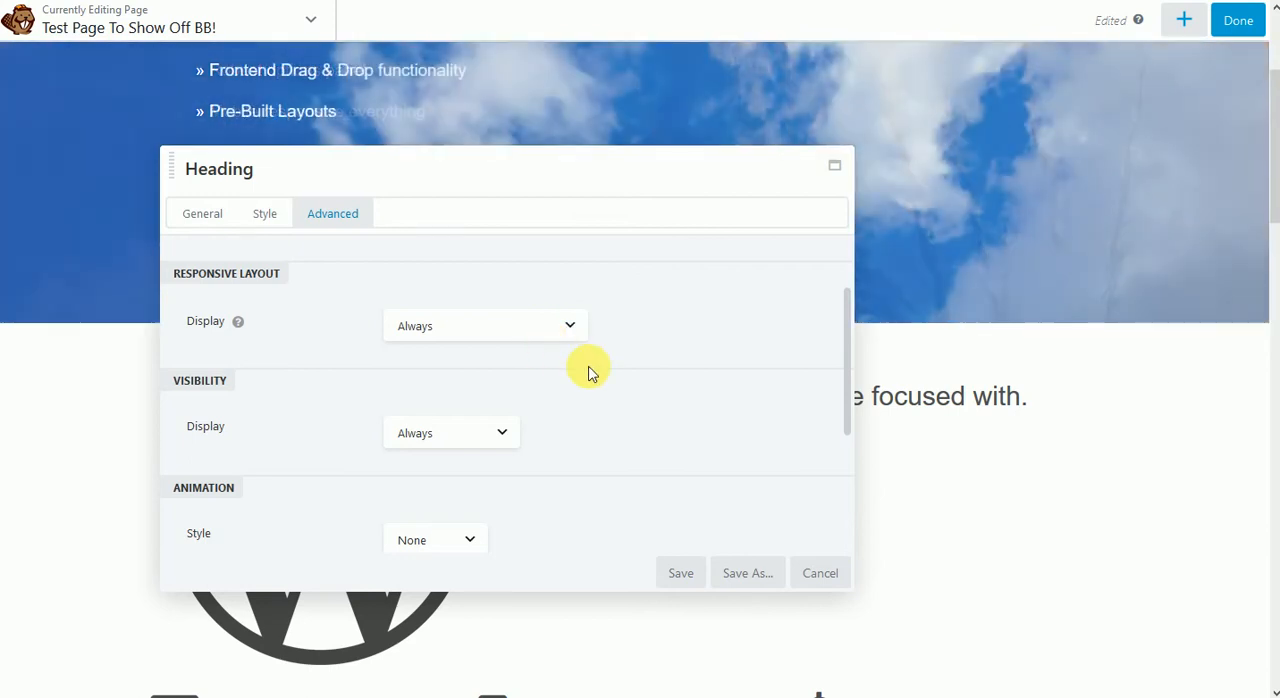
pyautogui.scroll(-3)
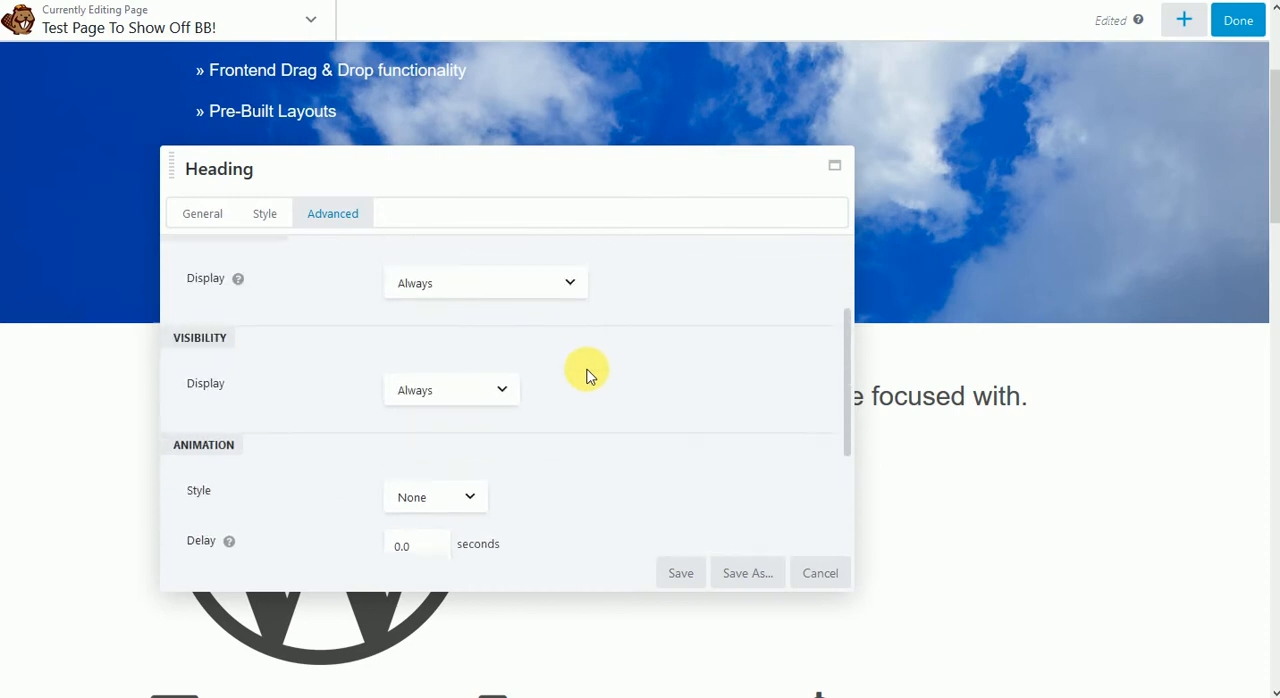
pyautogui.scroll(-3)
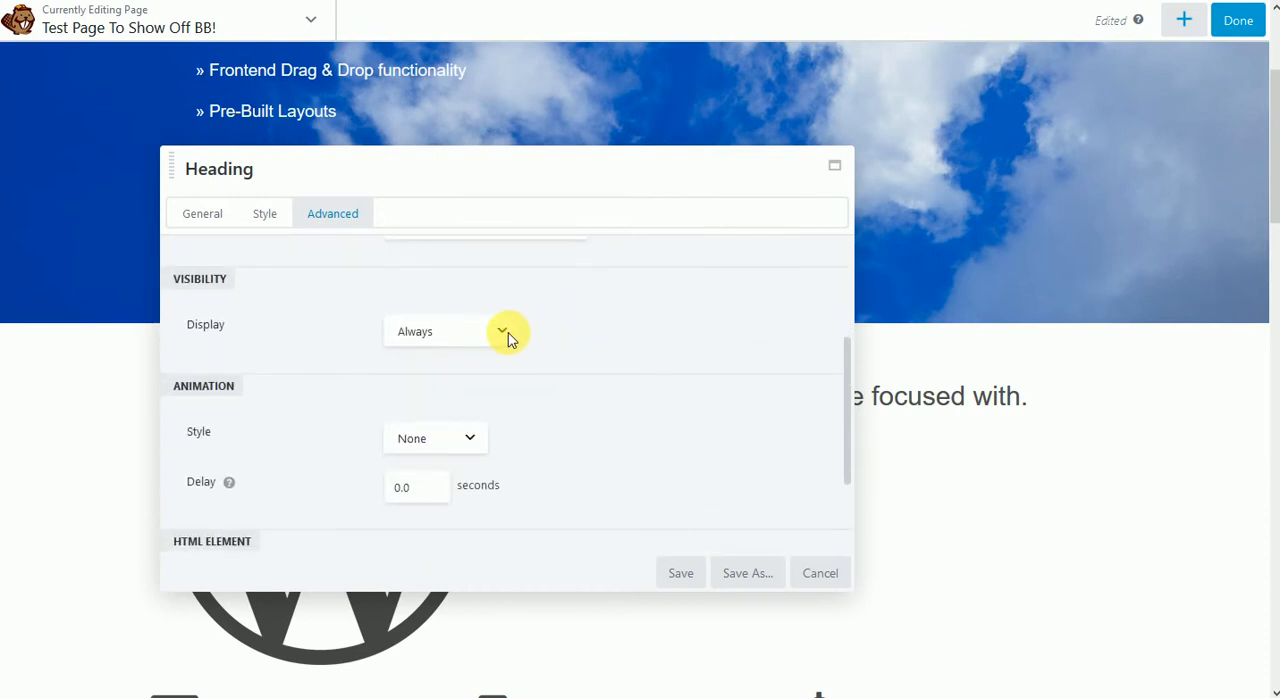
pyautogui.click(500, 330)
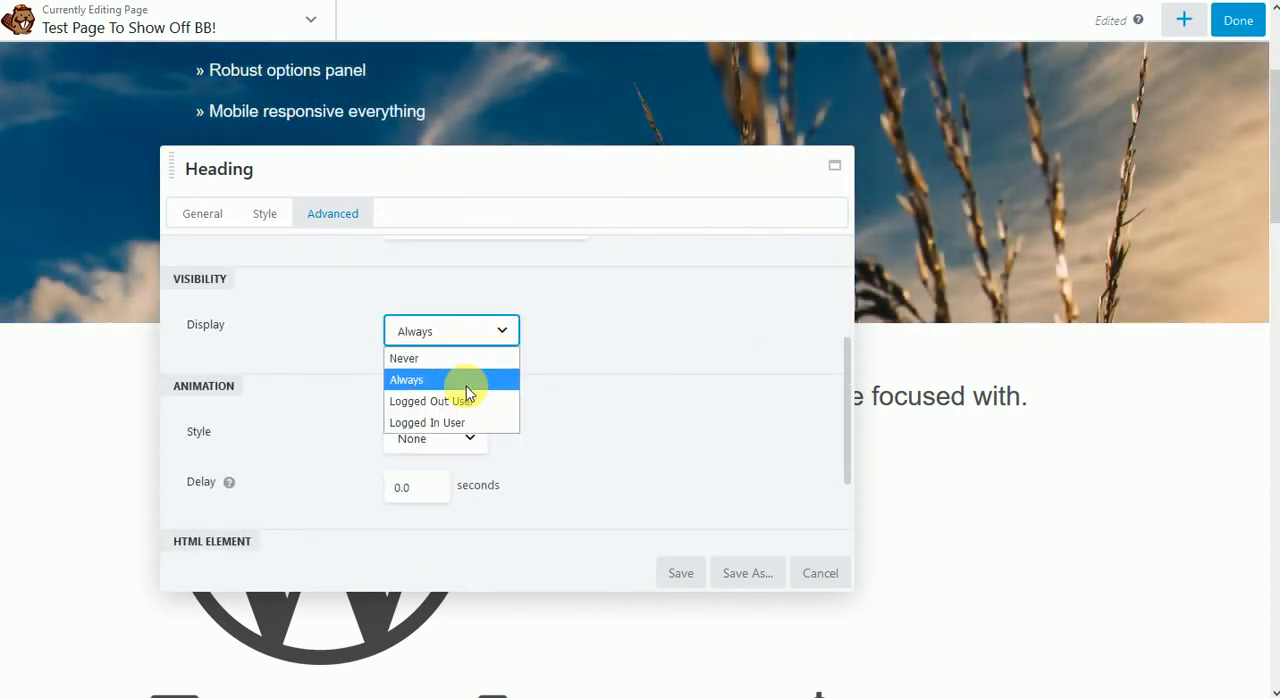
pyautogui.moveTo(488, 403)
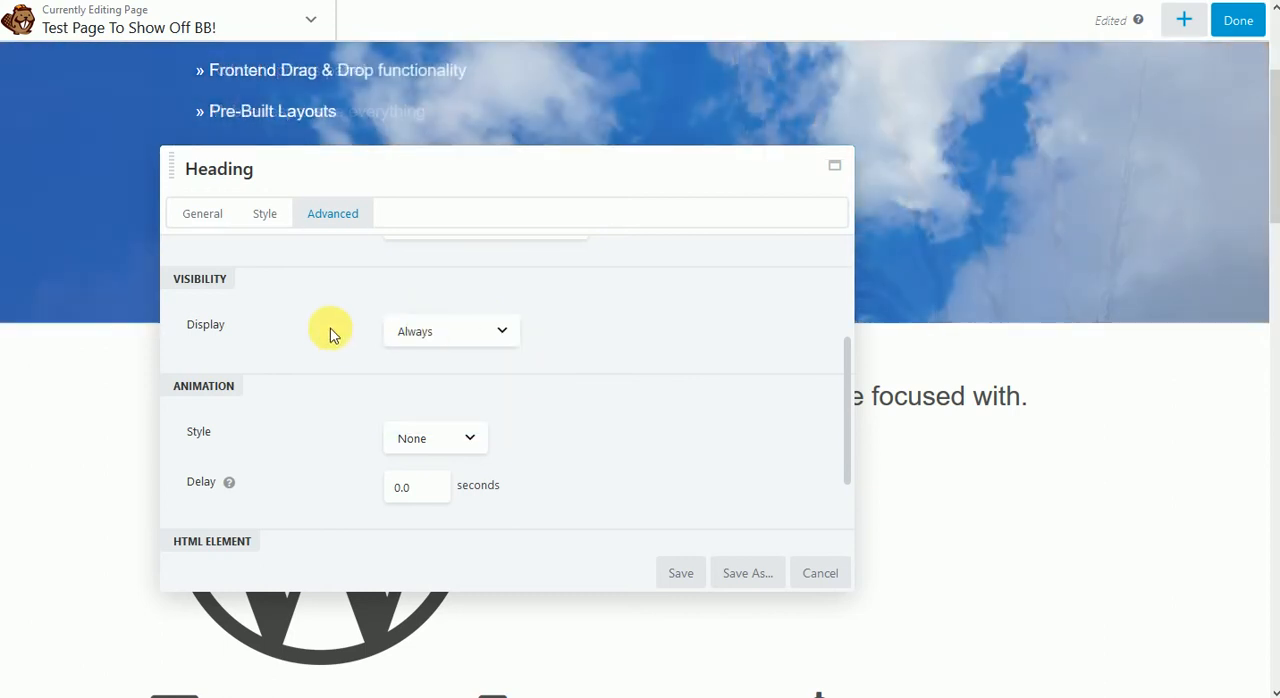
pyautogui.scroll(-3)
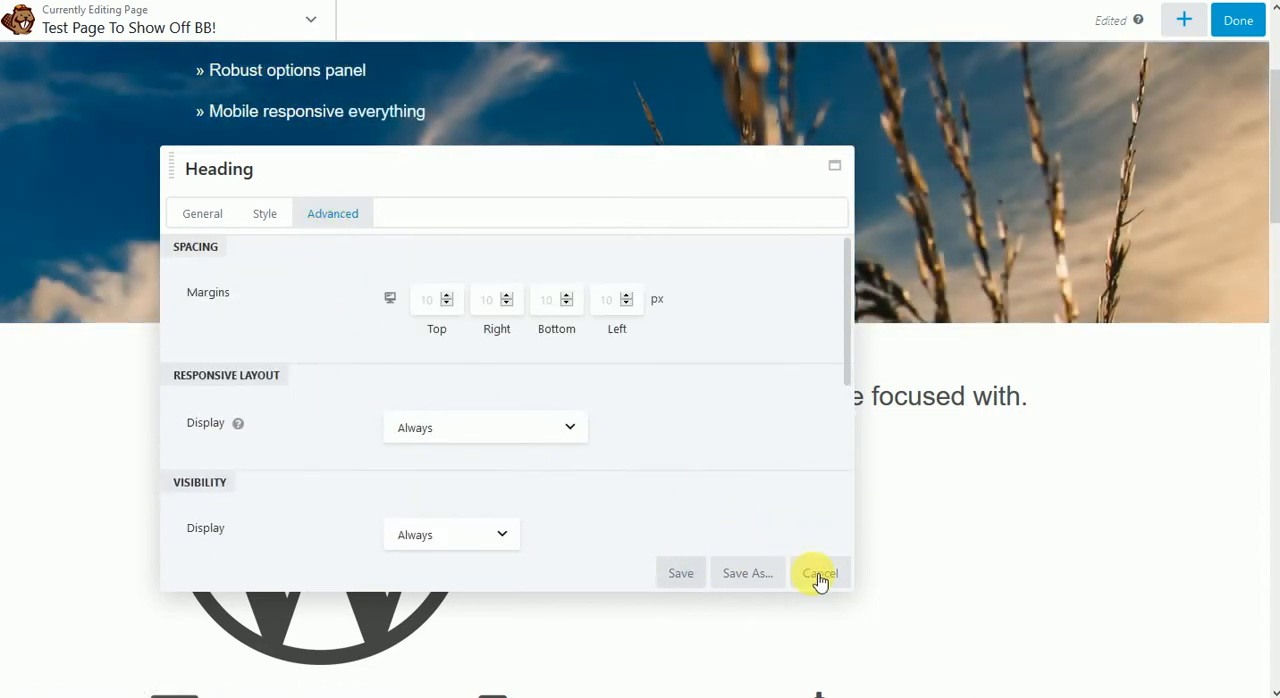
# Step: Cancel the Heading and logo Photo settings, then scroll down to the feature blocks
pyautogui.click(819, 573)
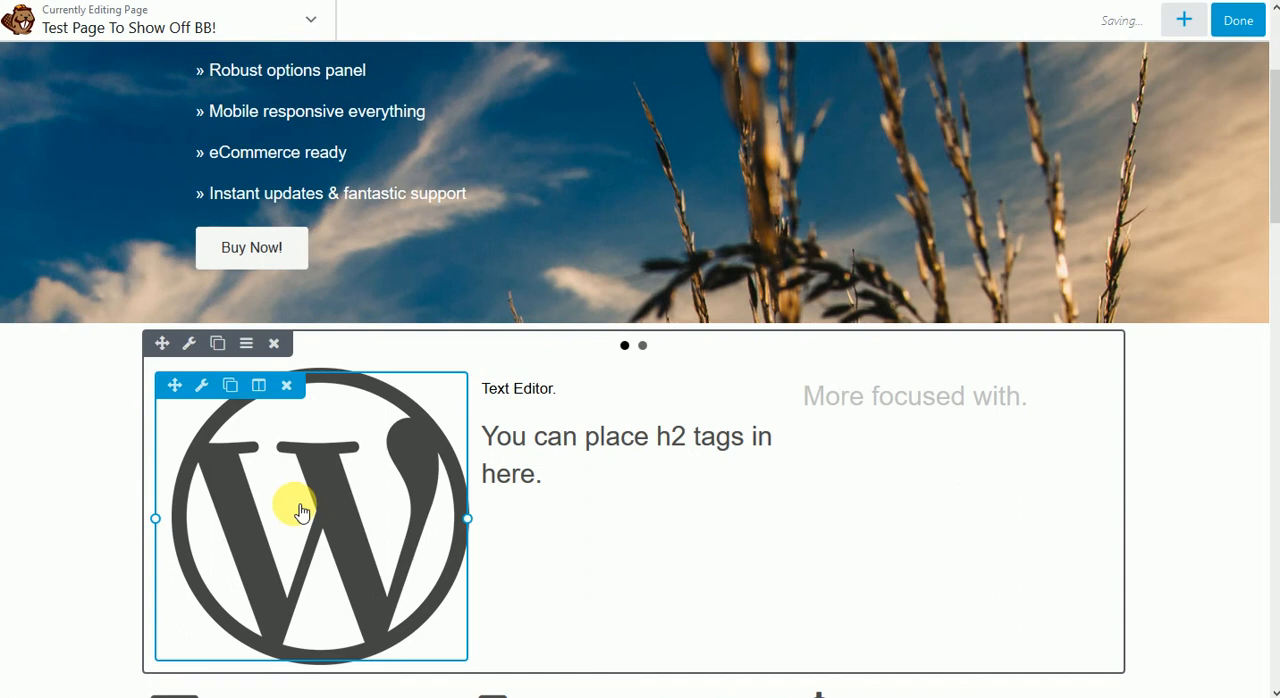
pyautogui.click(303, 512)
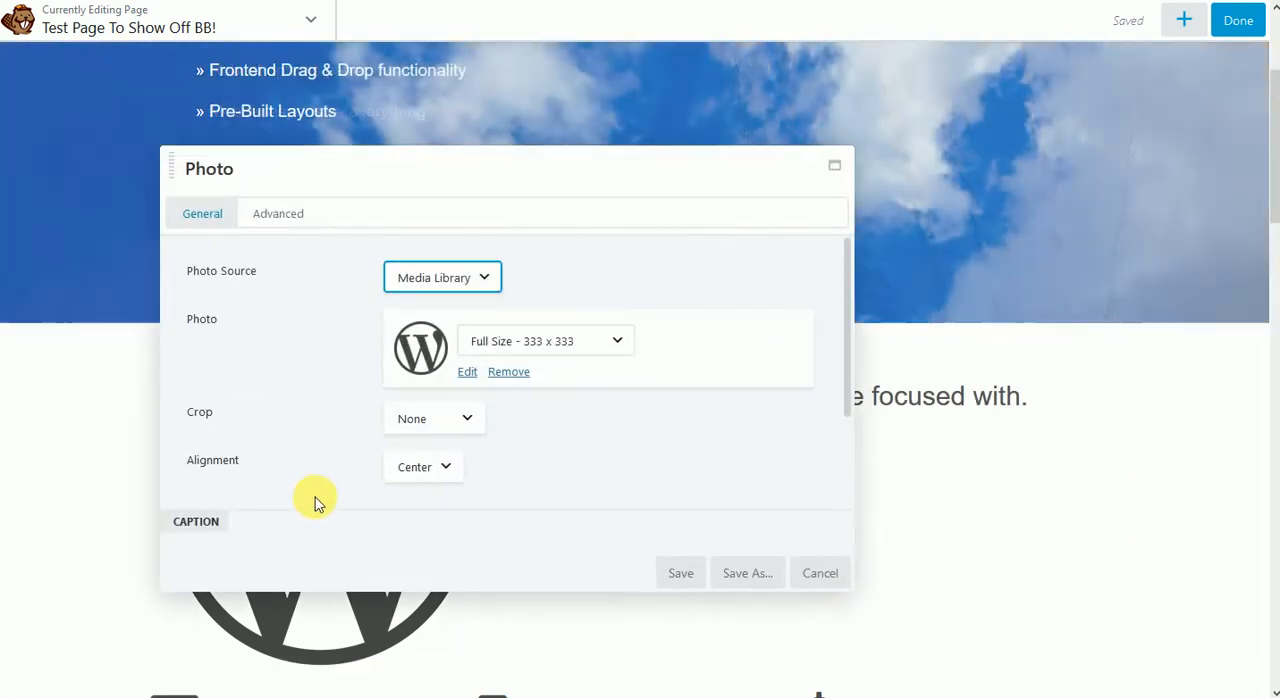
pyautogui.click(278, 213)
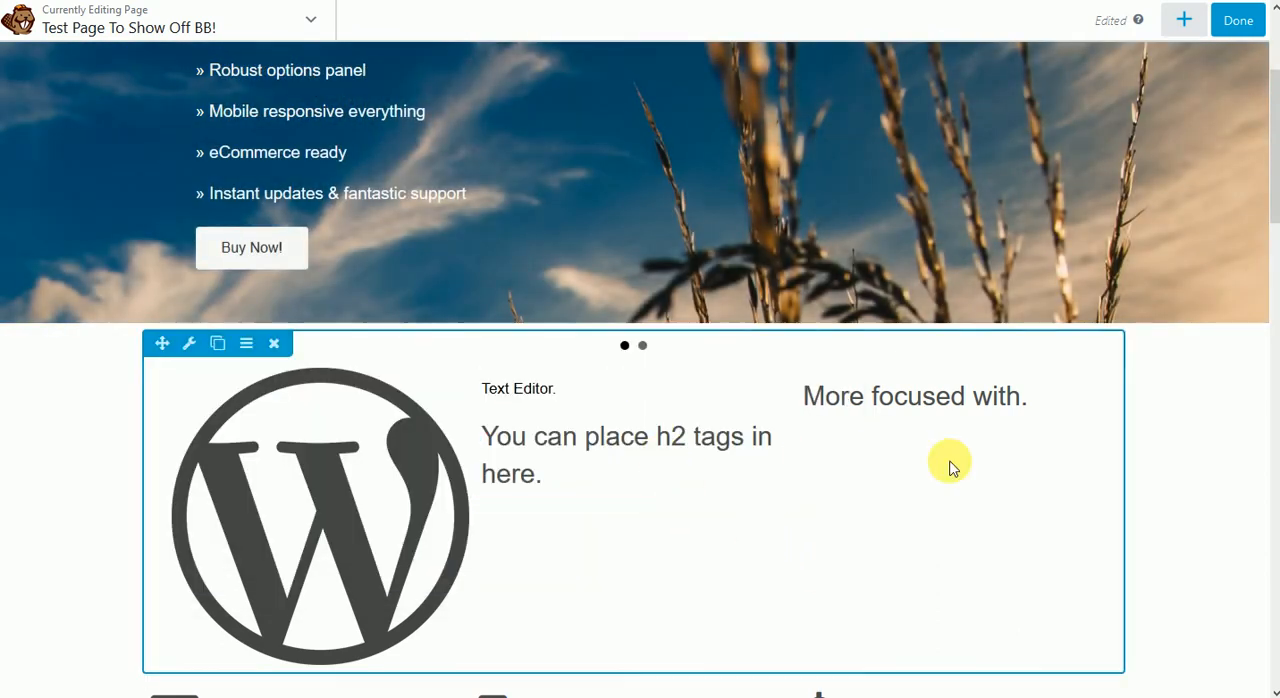
pyautogui.scroll(-3)
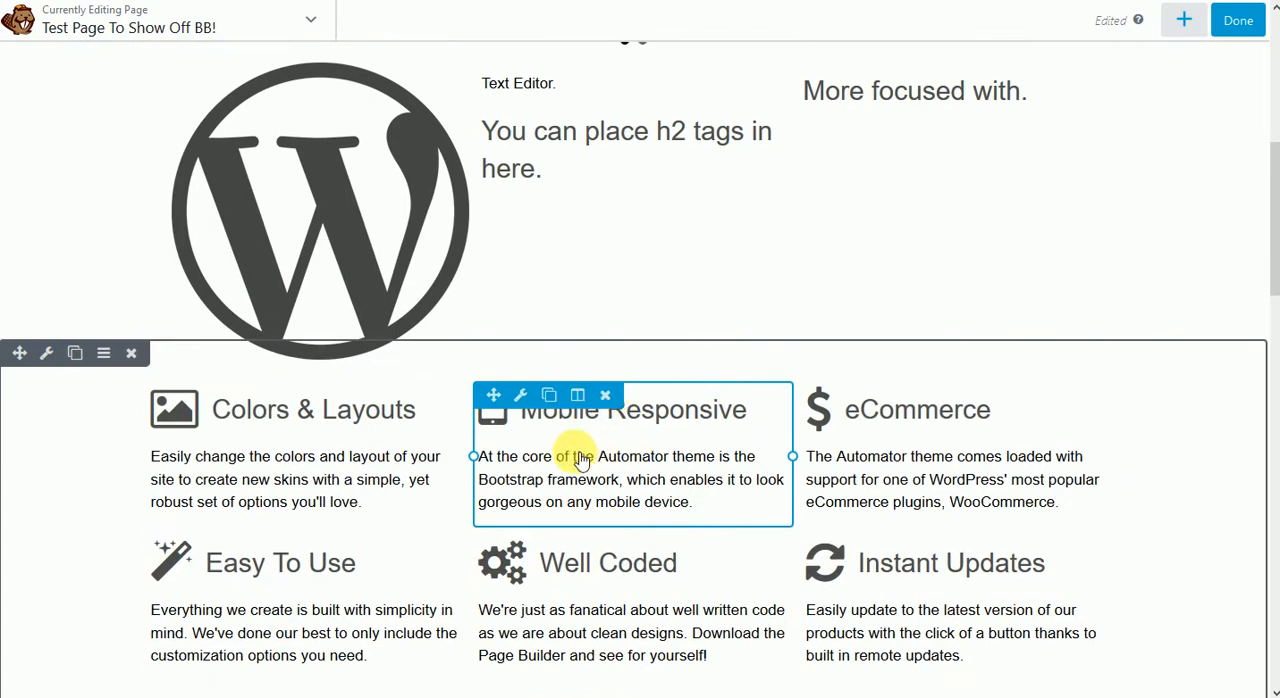
# Step: Replace the Mobile Responsive callout icon with the half-circle and set its link target to New Window
pyautogui.click(529, 394)
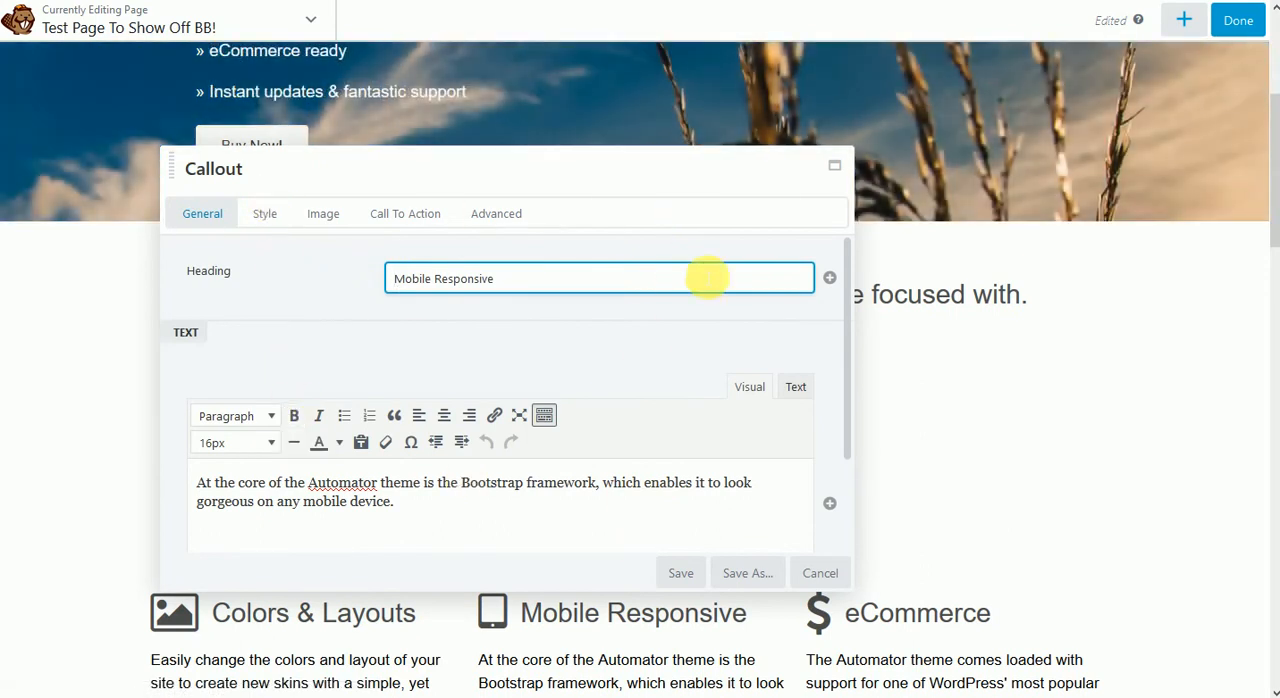
pyautogui.click(264, 213)
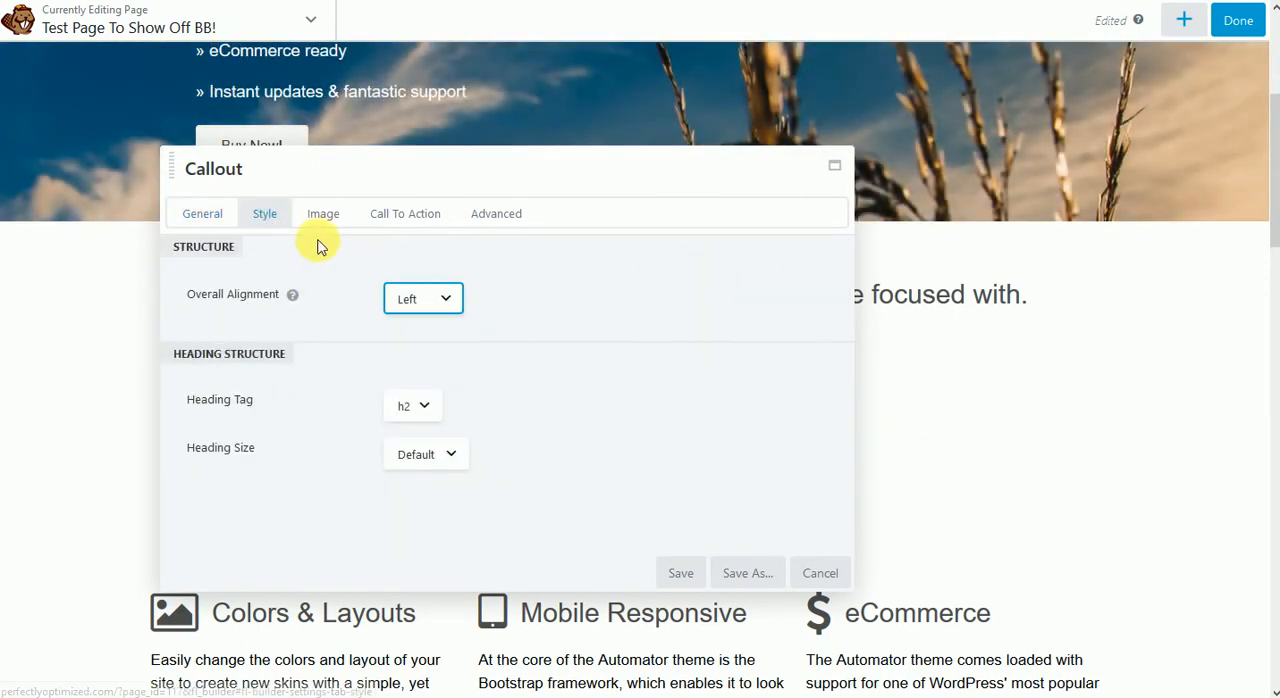
pyautogui.click(323, 213)
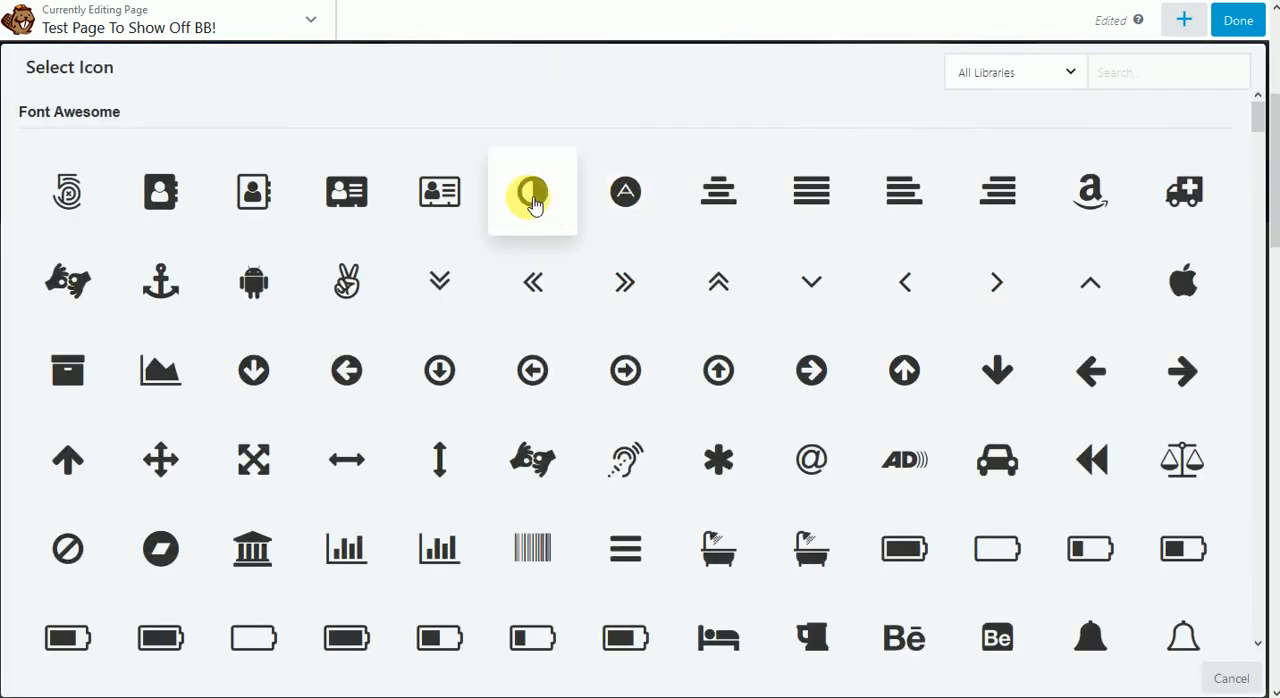
pyautogui.click(532, 191)
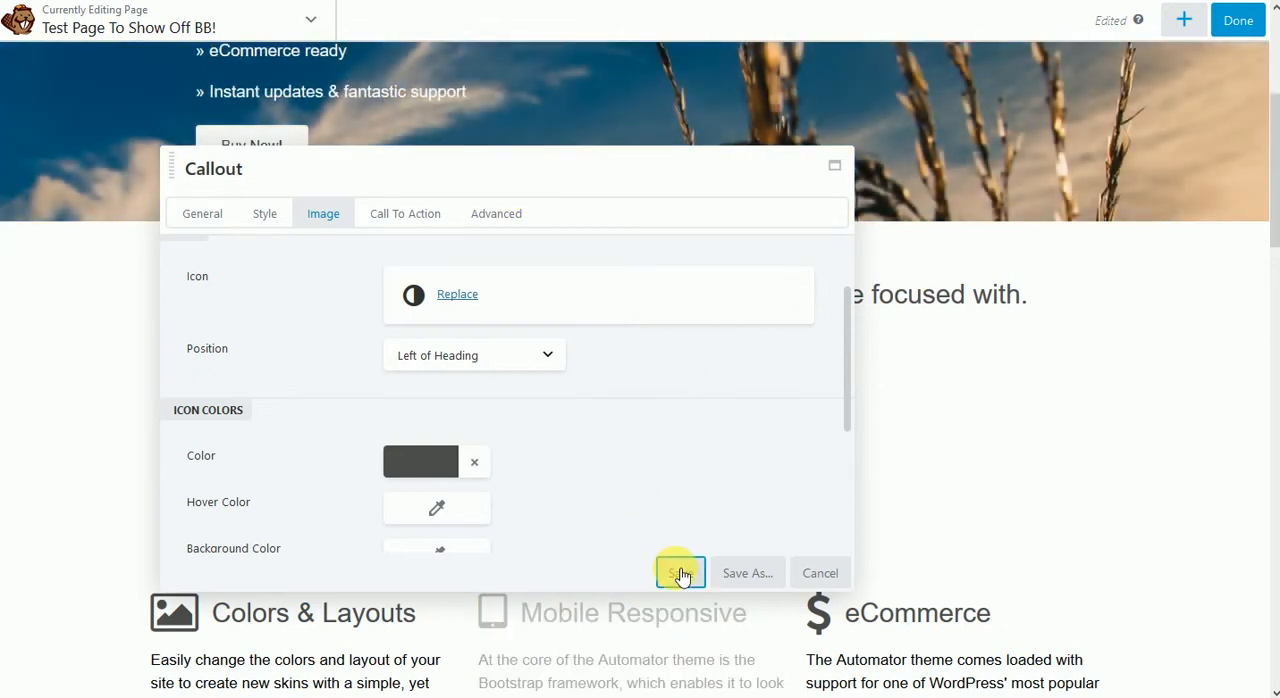
pyautogui.click(680, 573)
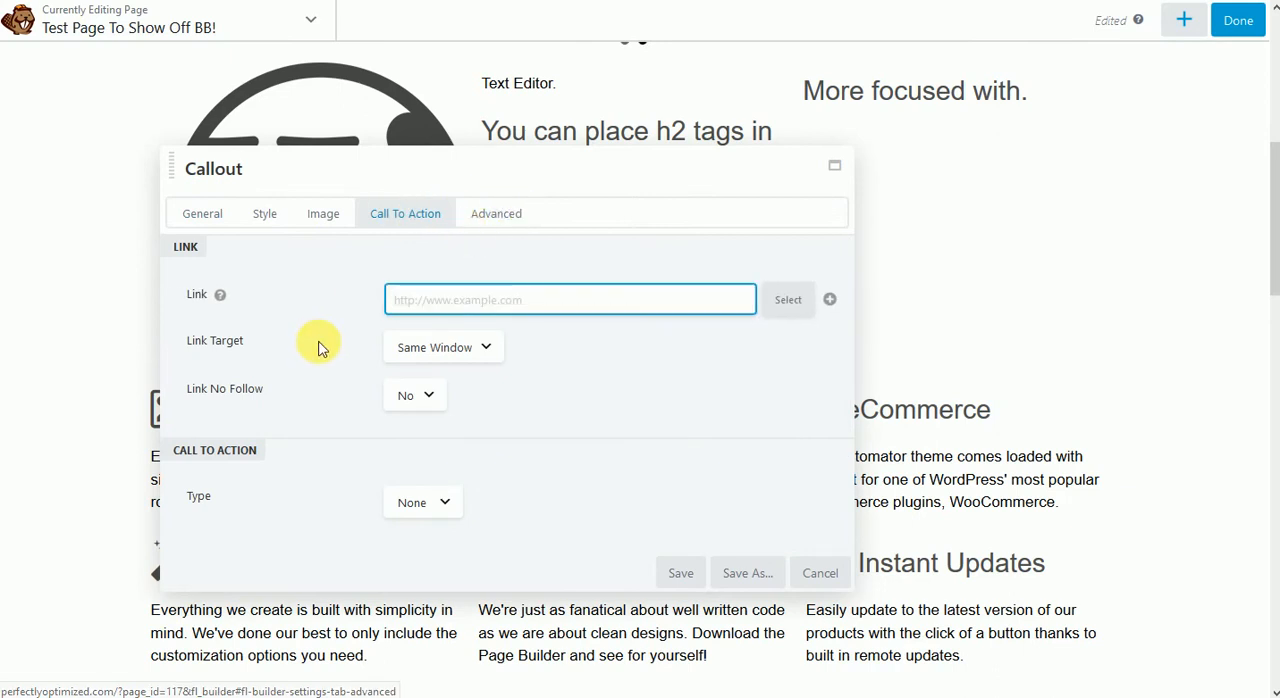
pyautogui.click(471, 347)
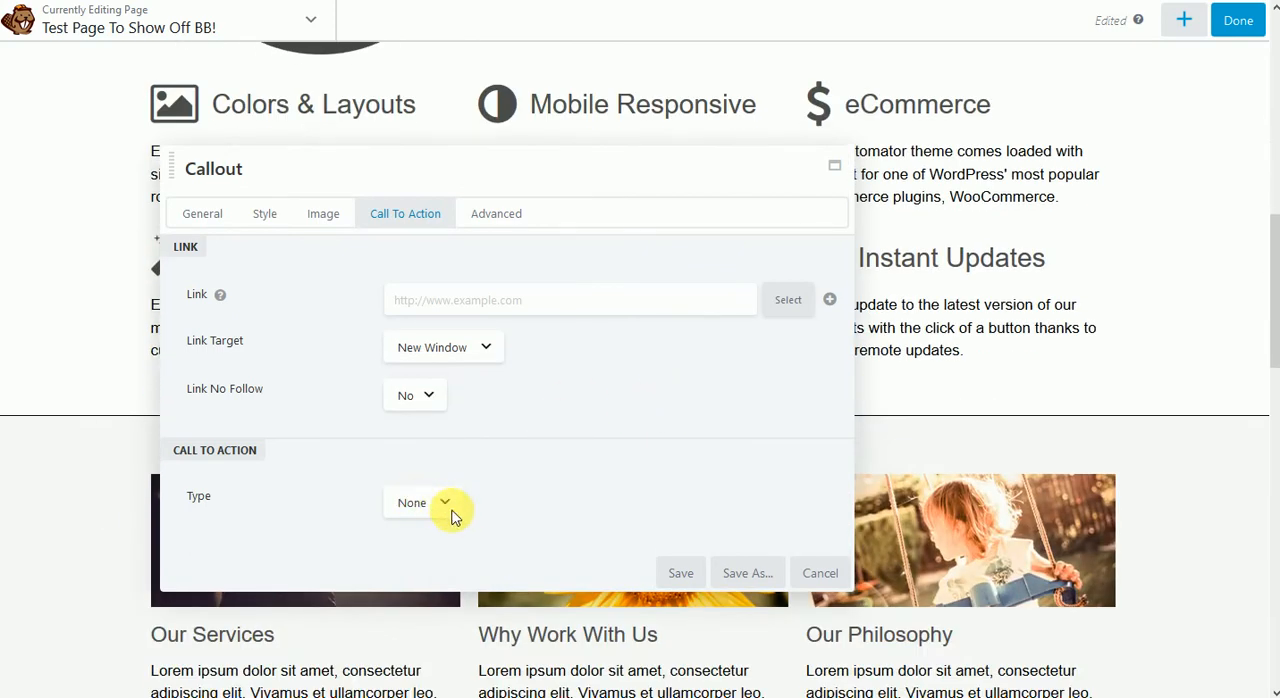
pyautogui.click(820, 573)
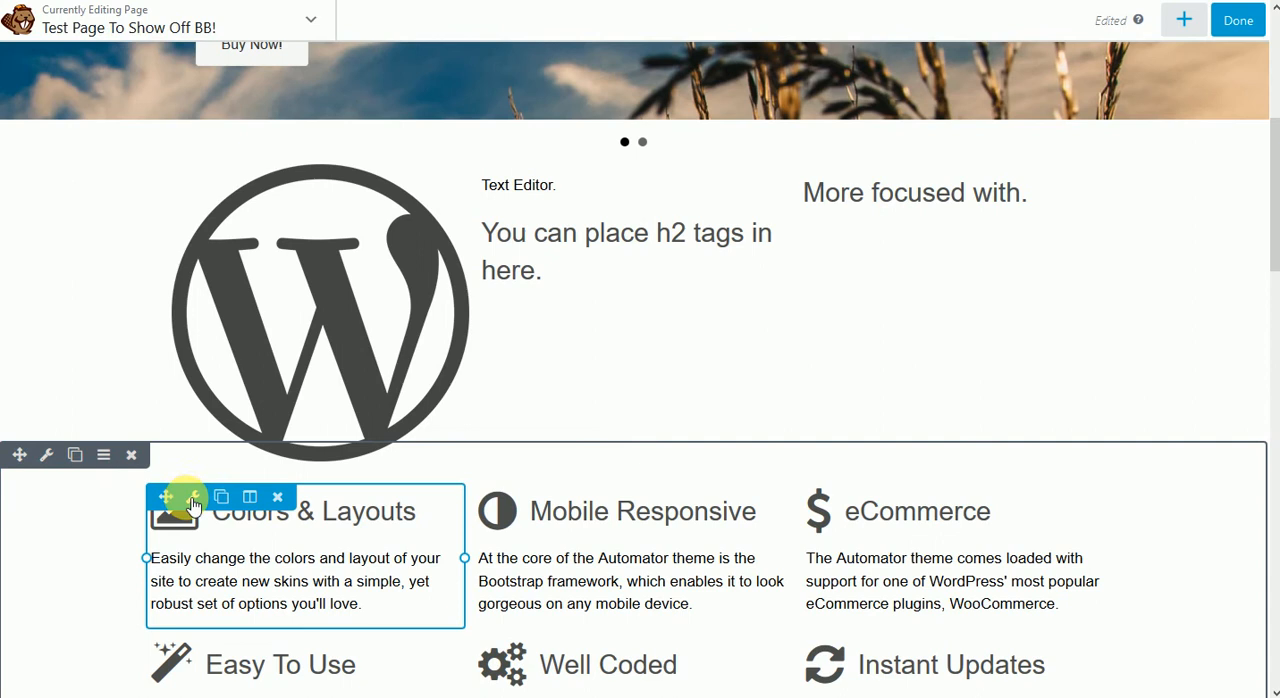
pyautogui.moveTo(205, 552)
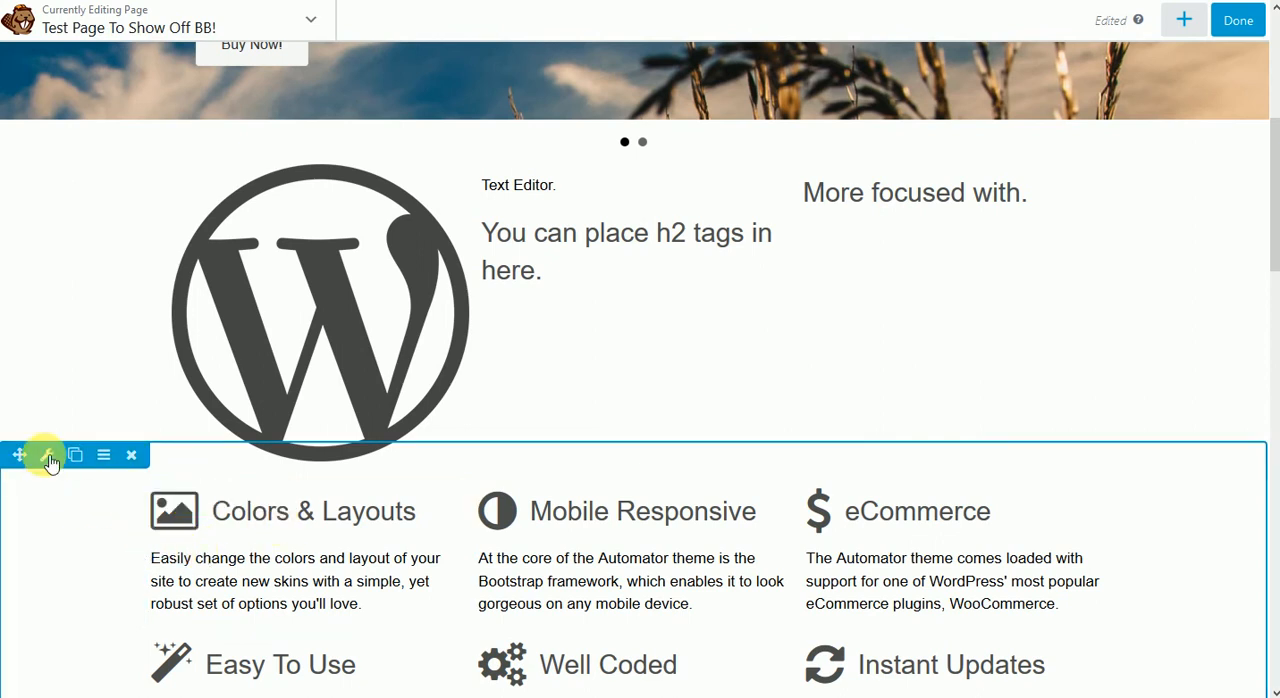
# Step: Set the features row's Content Width to Fixed and Height to Full Height
pyautogui.click(48, 454)
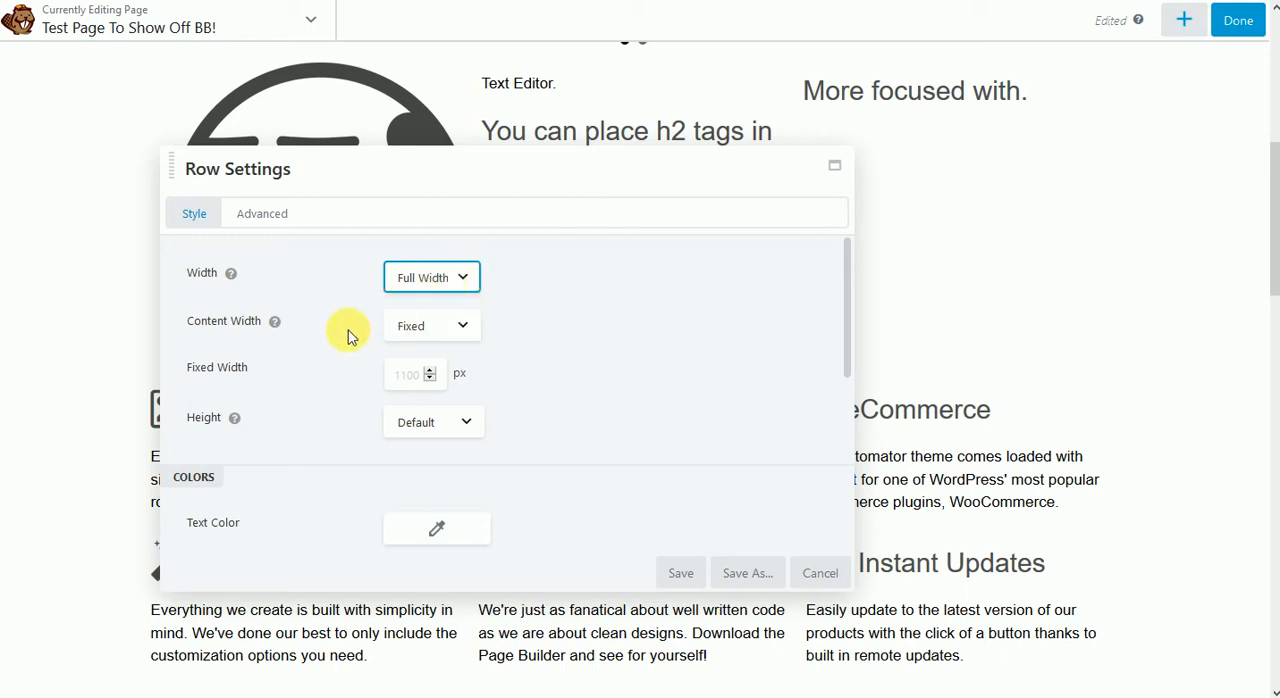
pyautogui.click(431, 325)
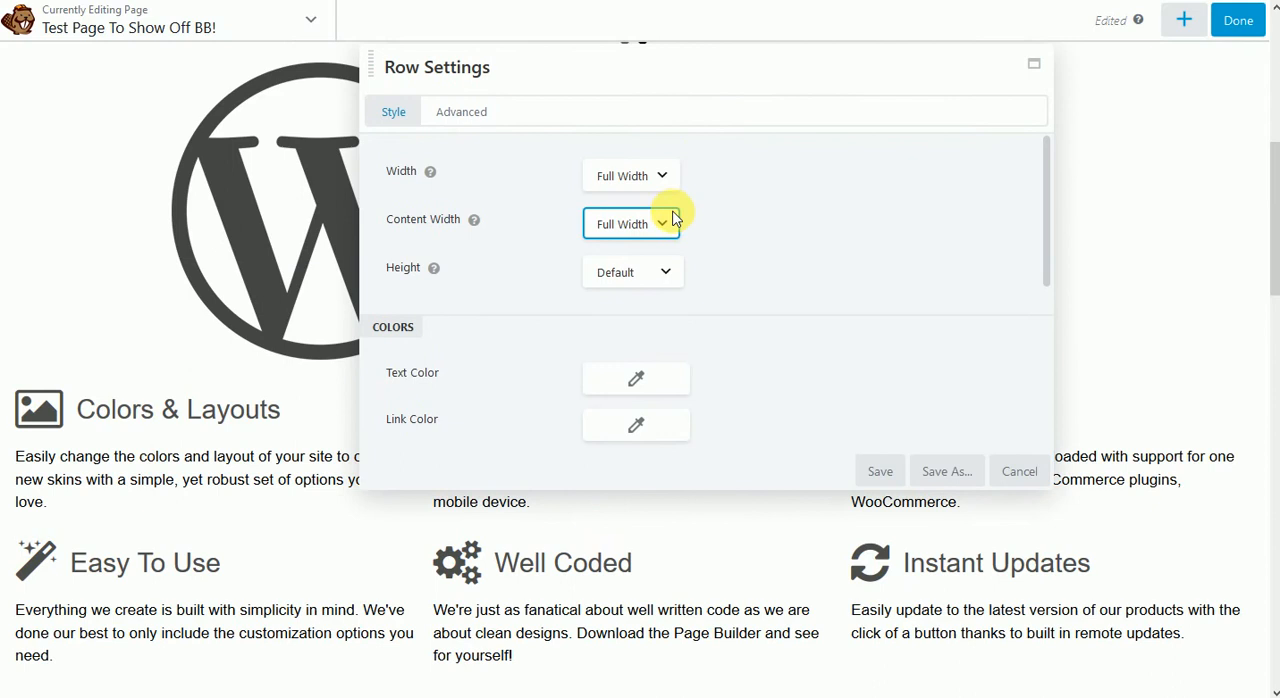
pyautogui.click(630, 223)
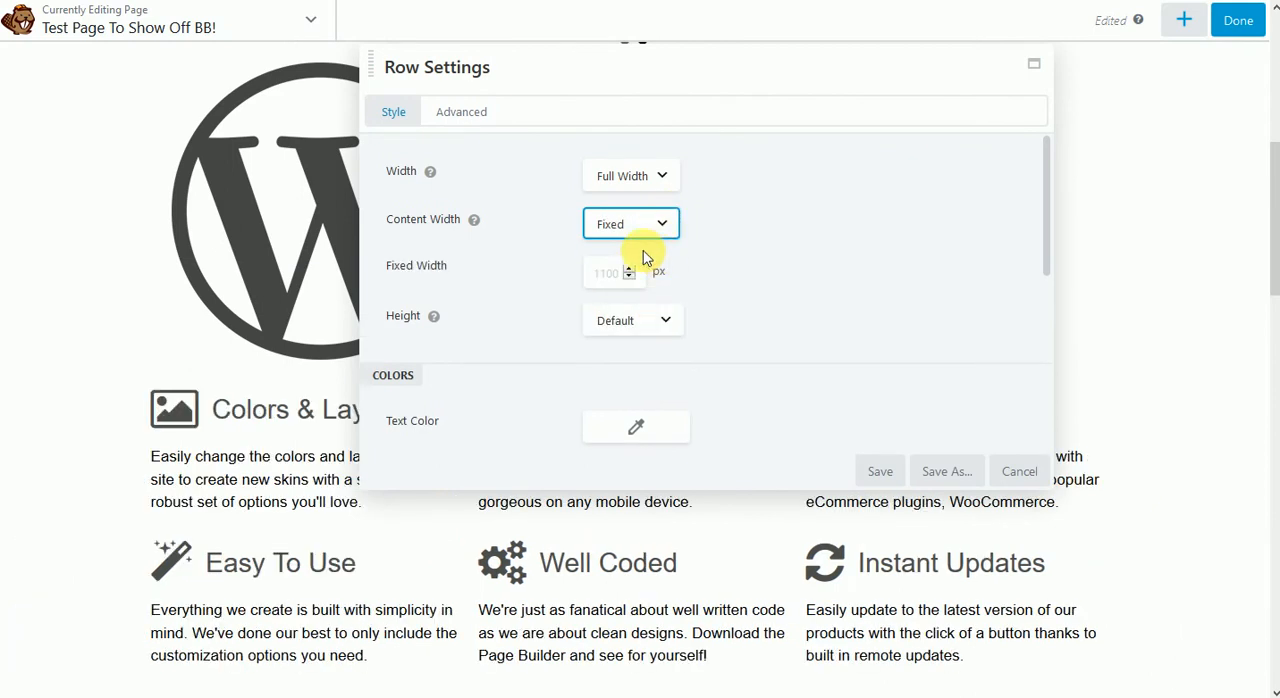
pyautogui.moveTo(688, 330)
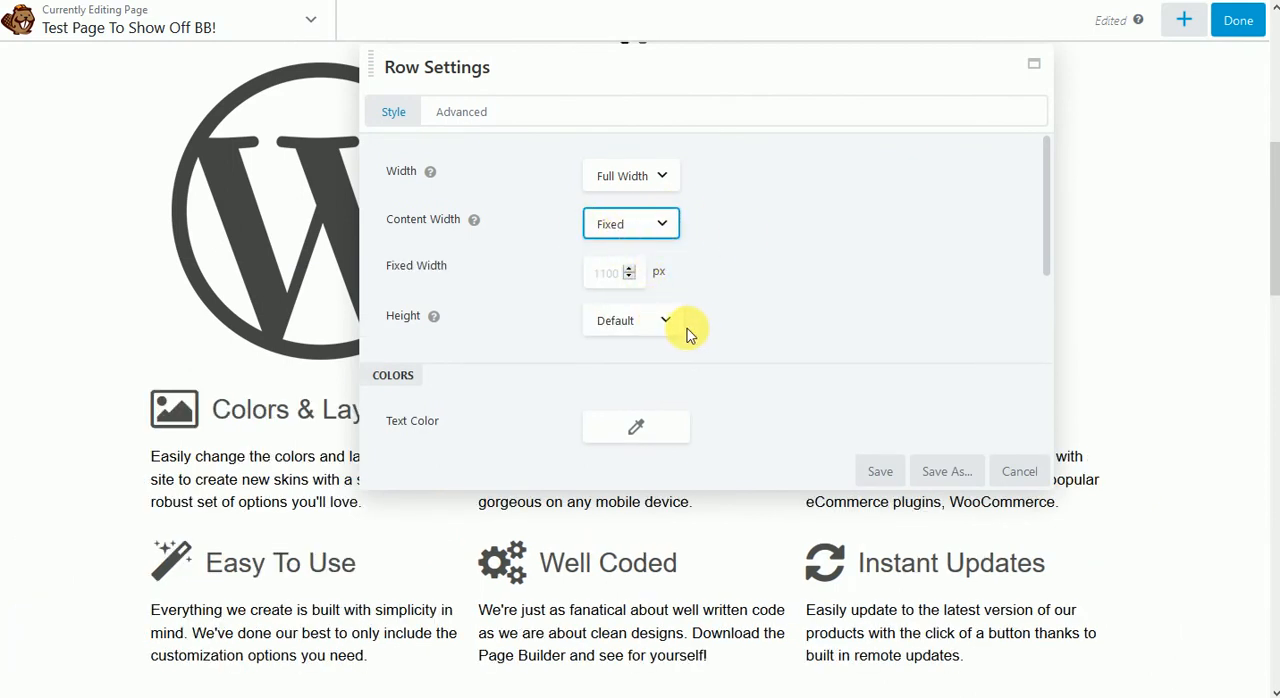
pyautogui.moveTo(532, 332)
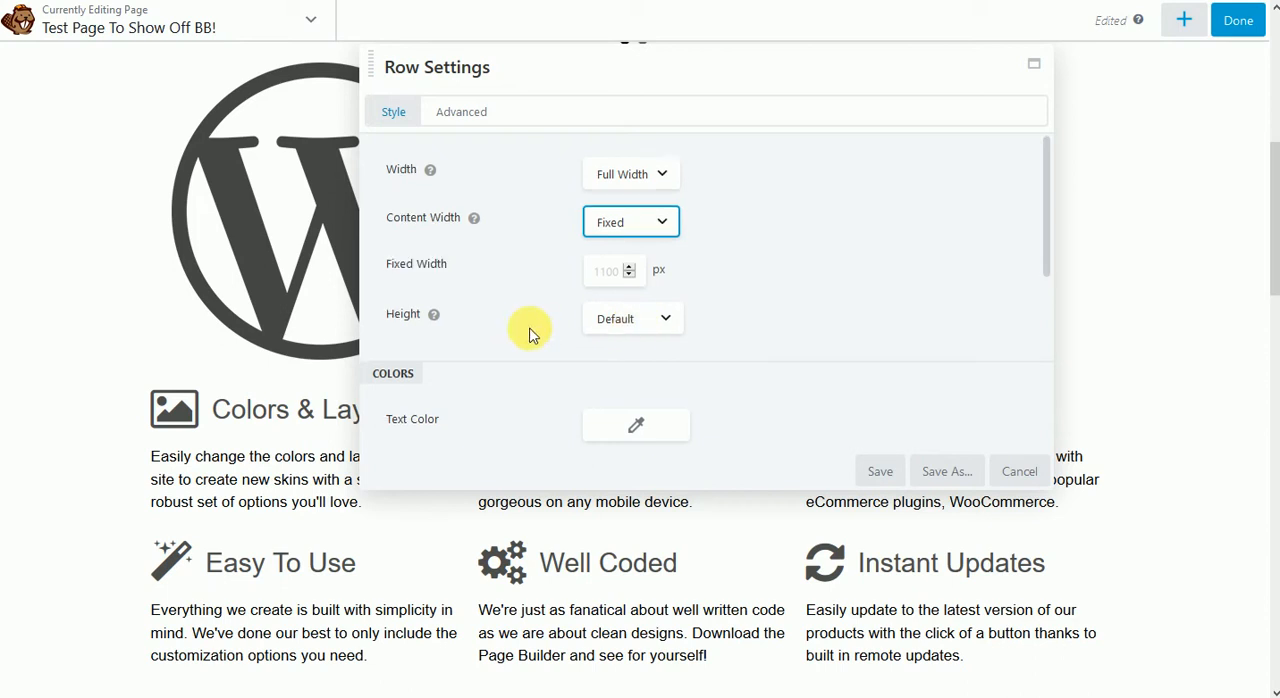
pyautogui.click(632, 318)
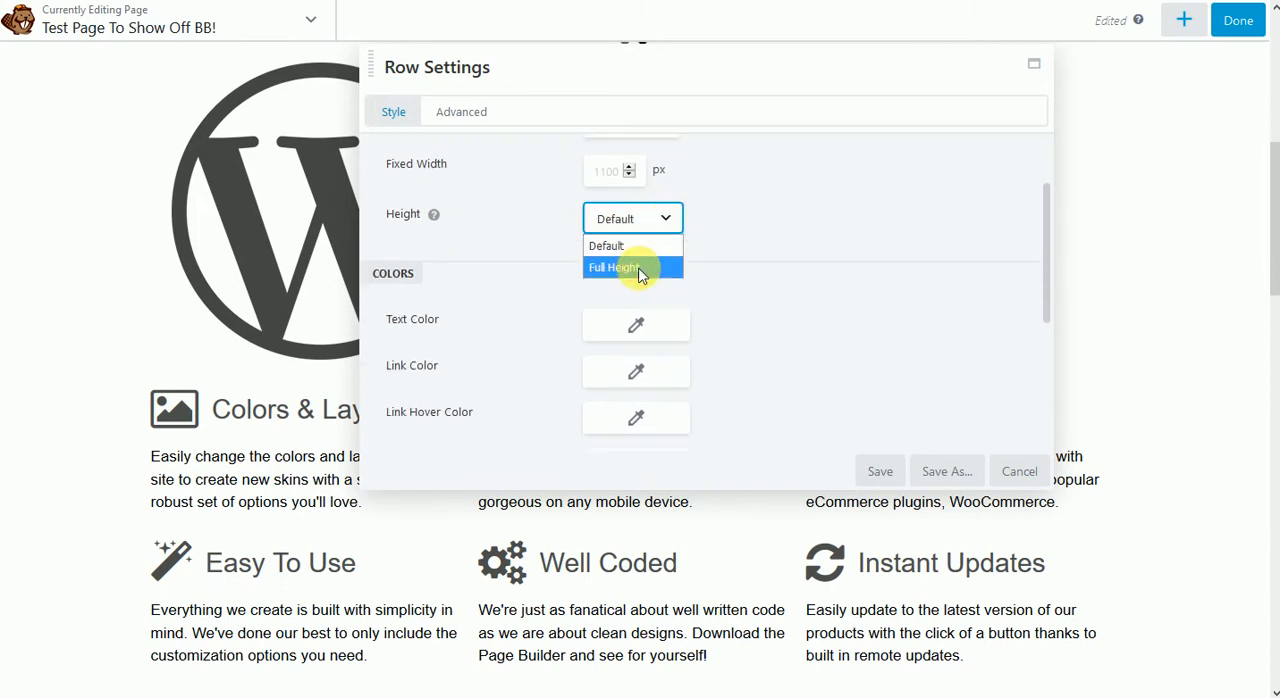
pyautogui.click(622, 267)
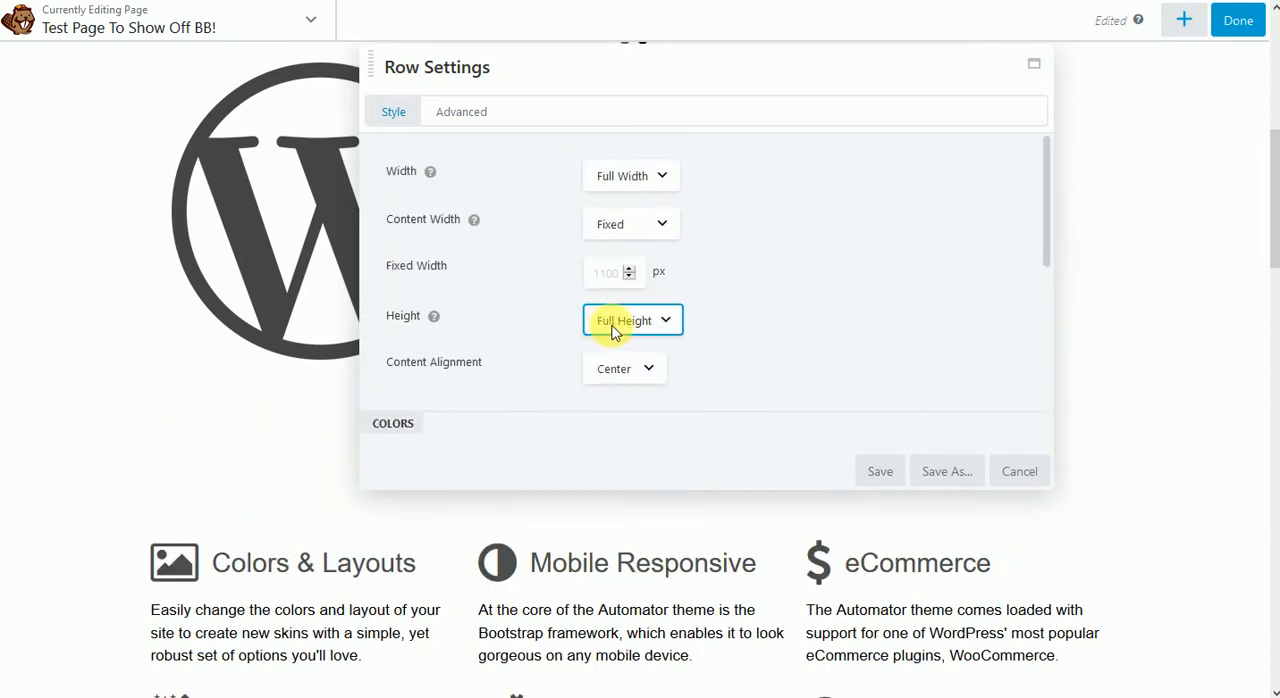
pyautogui.scroll(-3)
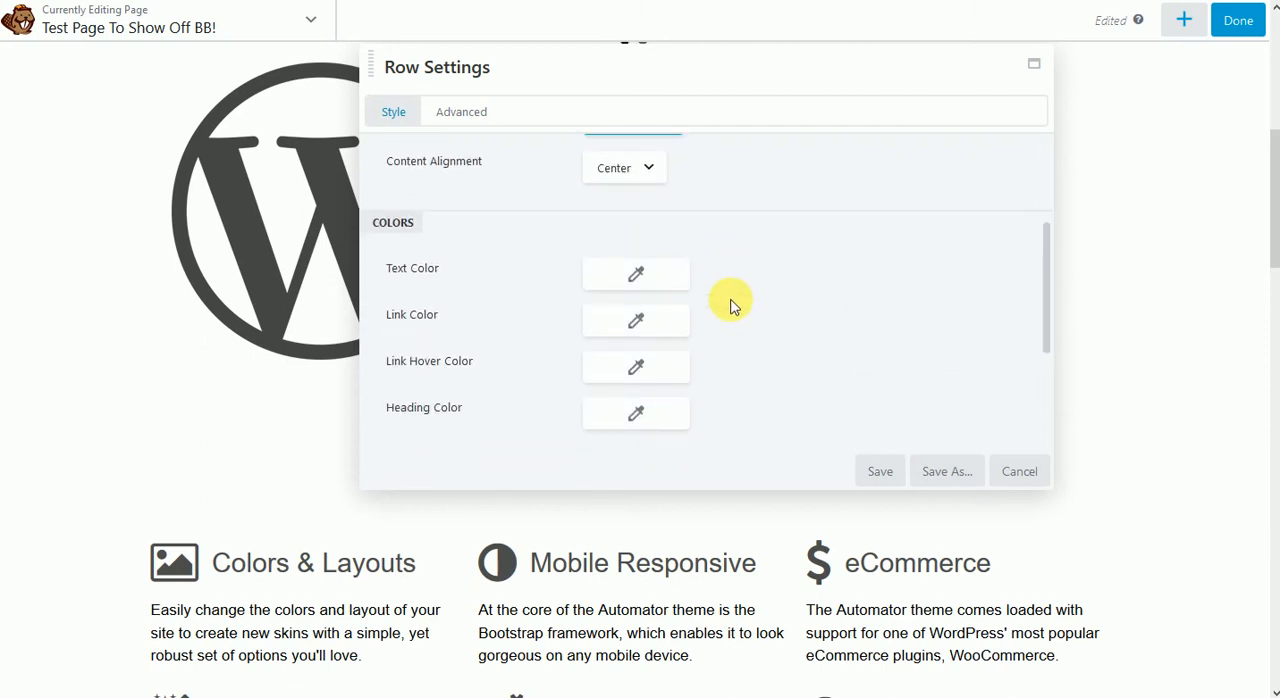
# Step: Give the row a brick photo background and enter overlay color 000000
pyautogui.click(635, 273)
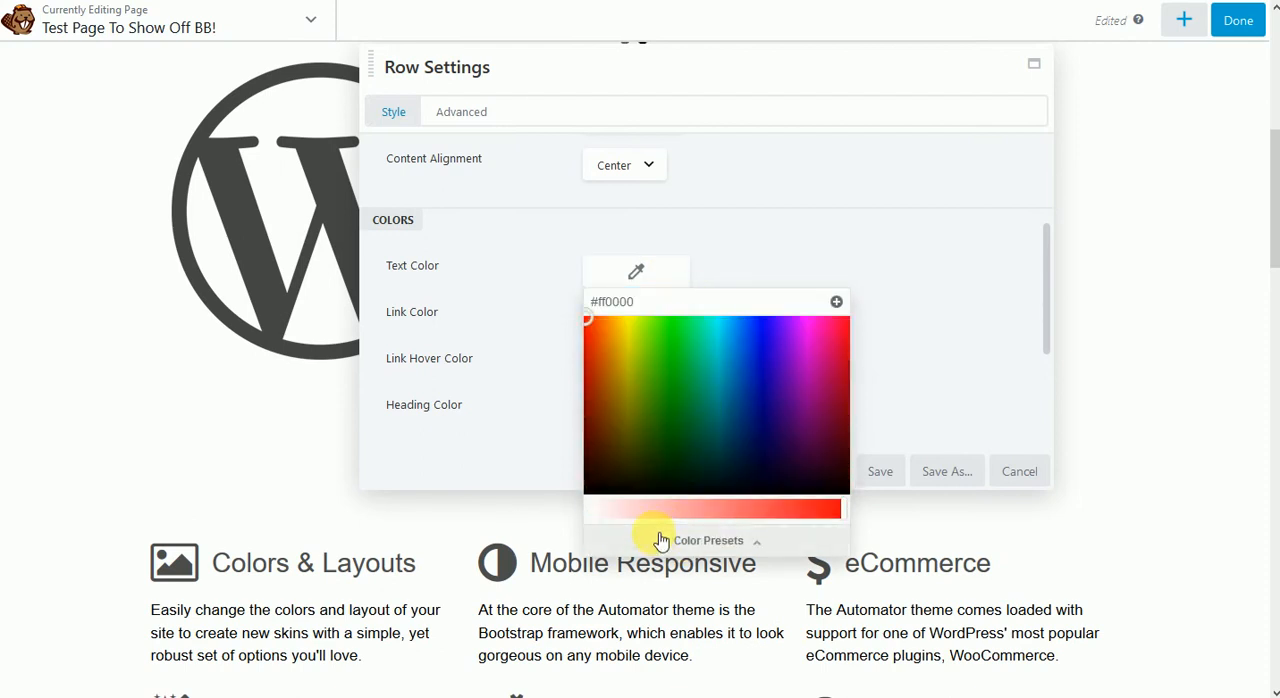
pyautogui.doubleClick(615, 301)
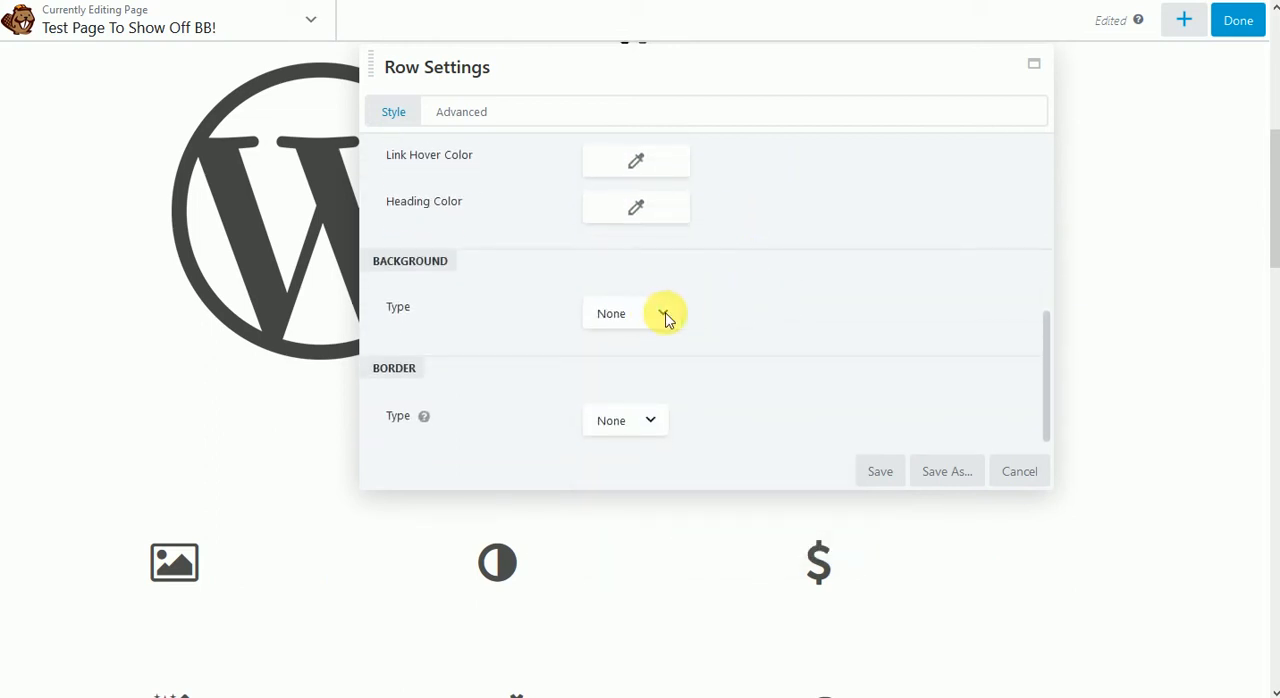
pyautogui.click(631, 313)
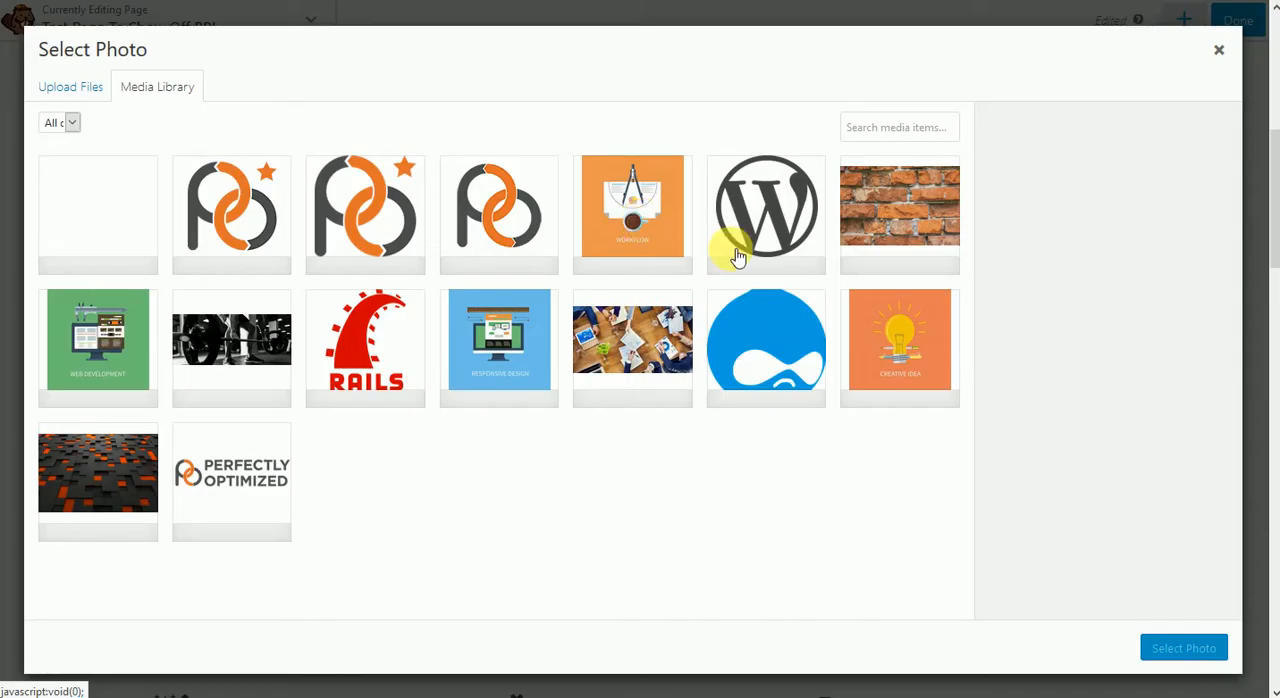
pyautogui.click(900, 208)
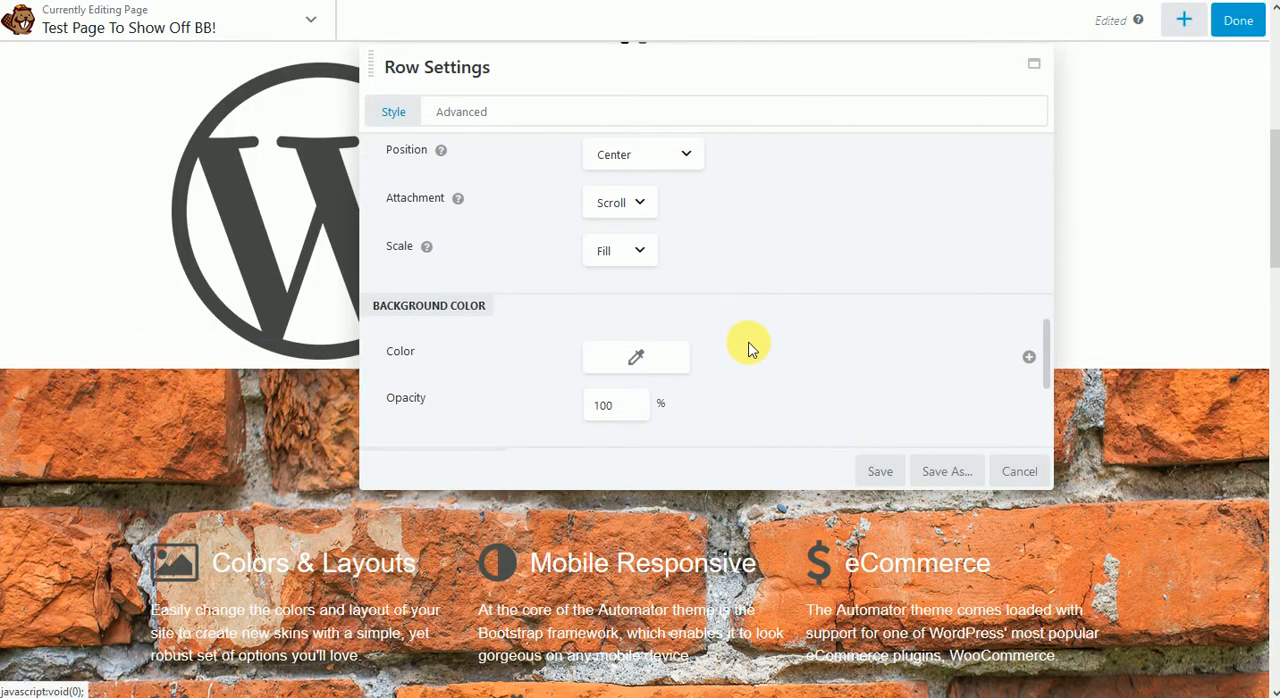
pyautogui.scroll(-3)
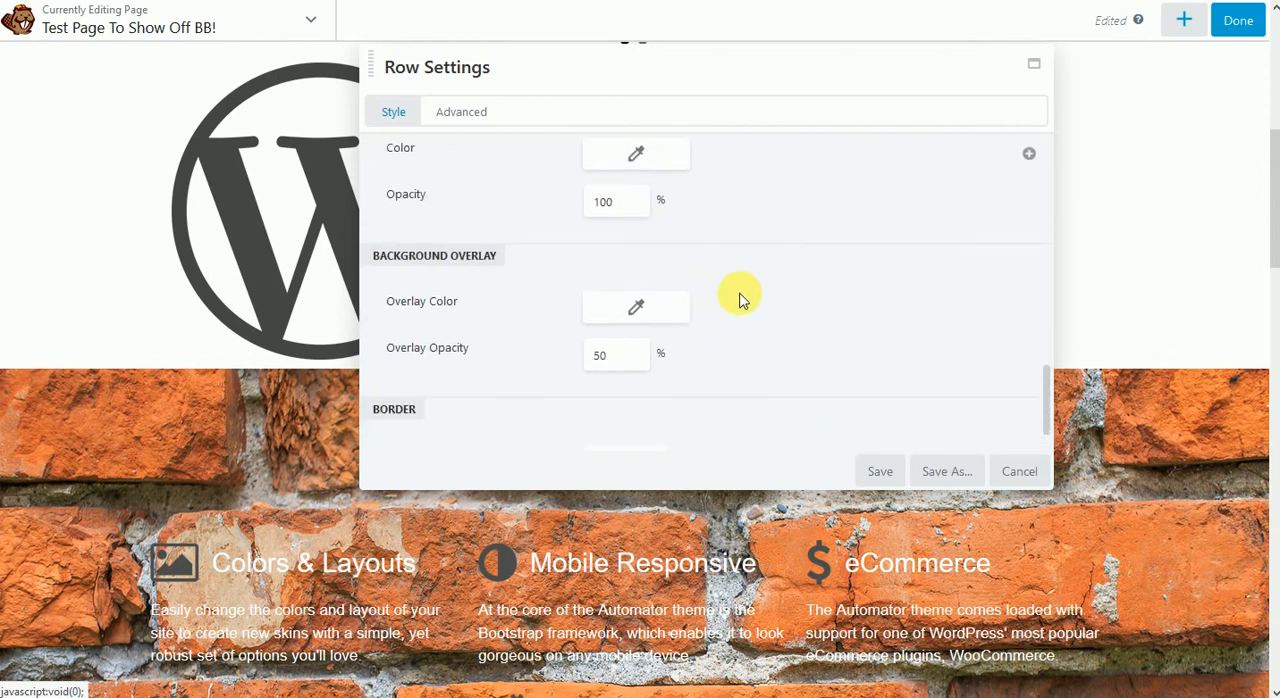
pyautogui.click(635, 307)
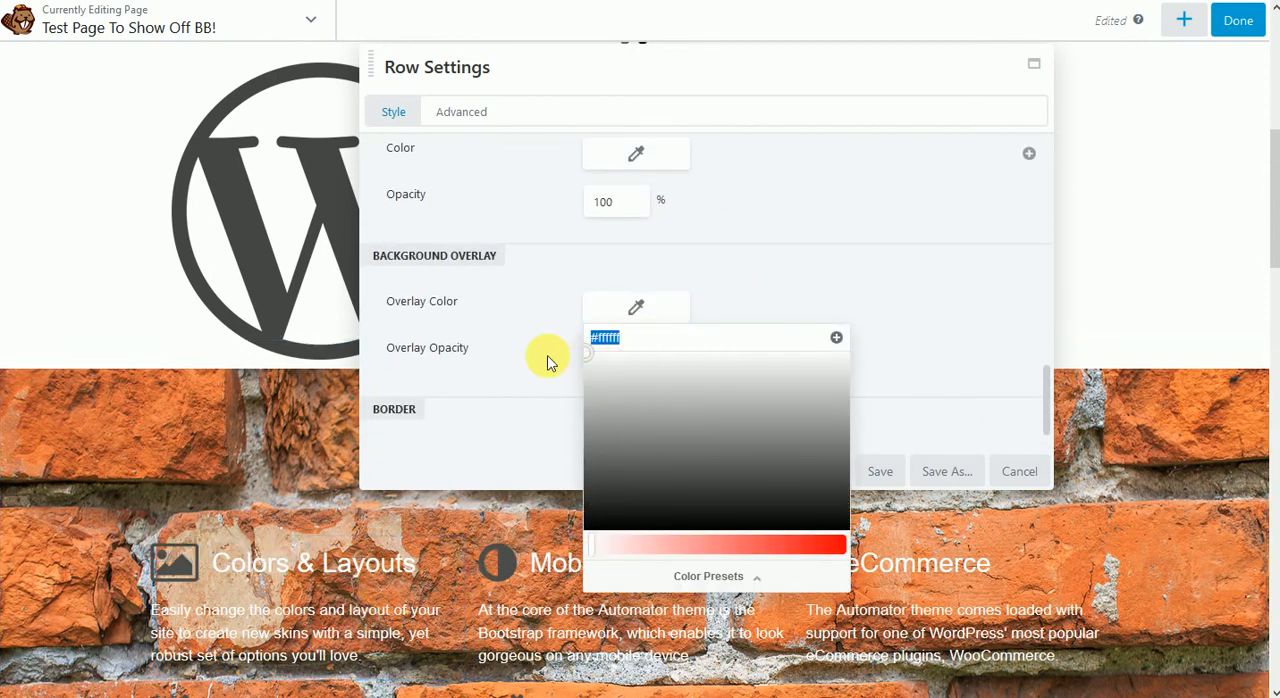
pyautogui.write('000000')
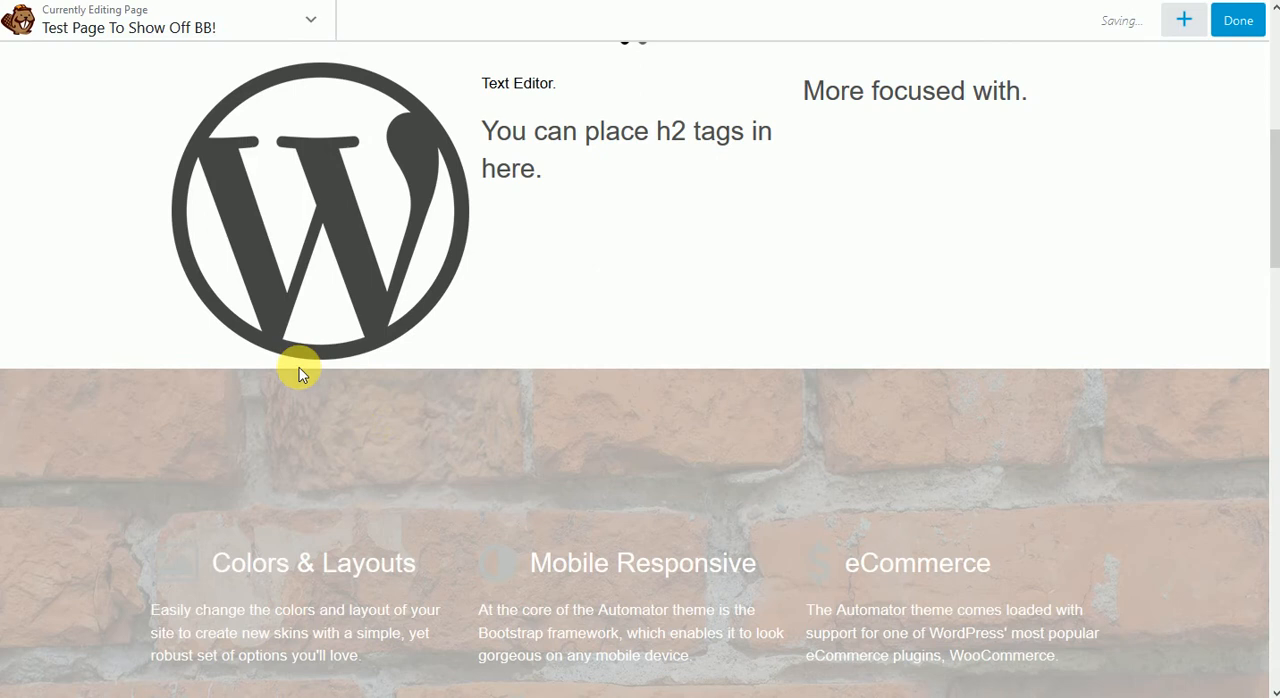
# Step: Check the brick row's width and height settings, cancel, then reopen its Row Settings
pyautogui.scroll(-3)
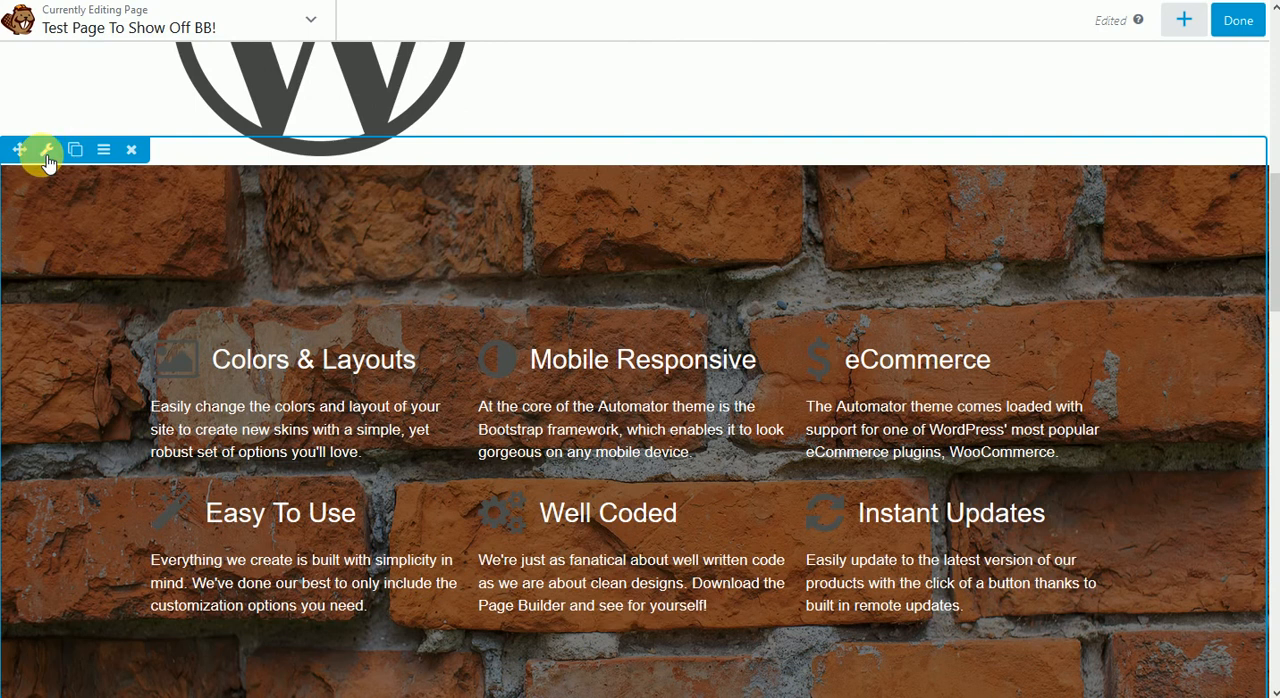
pyautogui.click(45, 150)
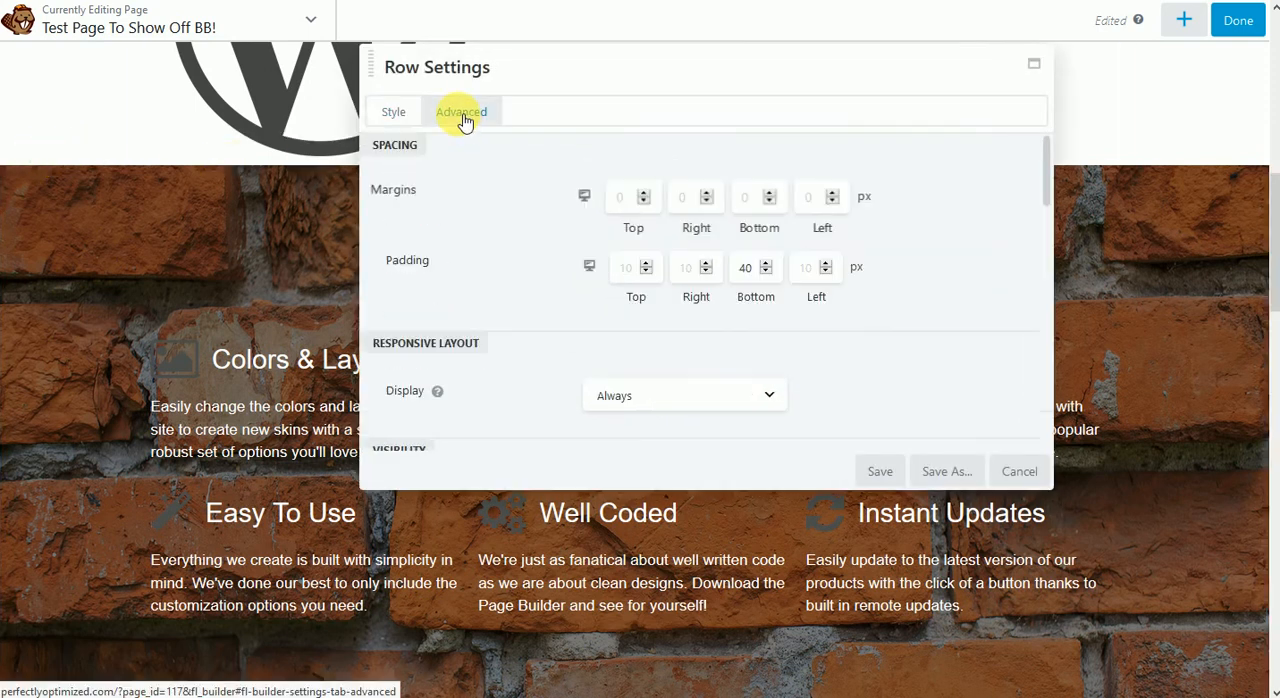
pyautogui.click(393, 111)
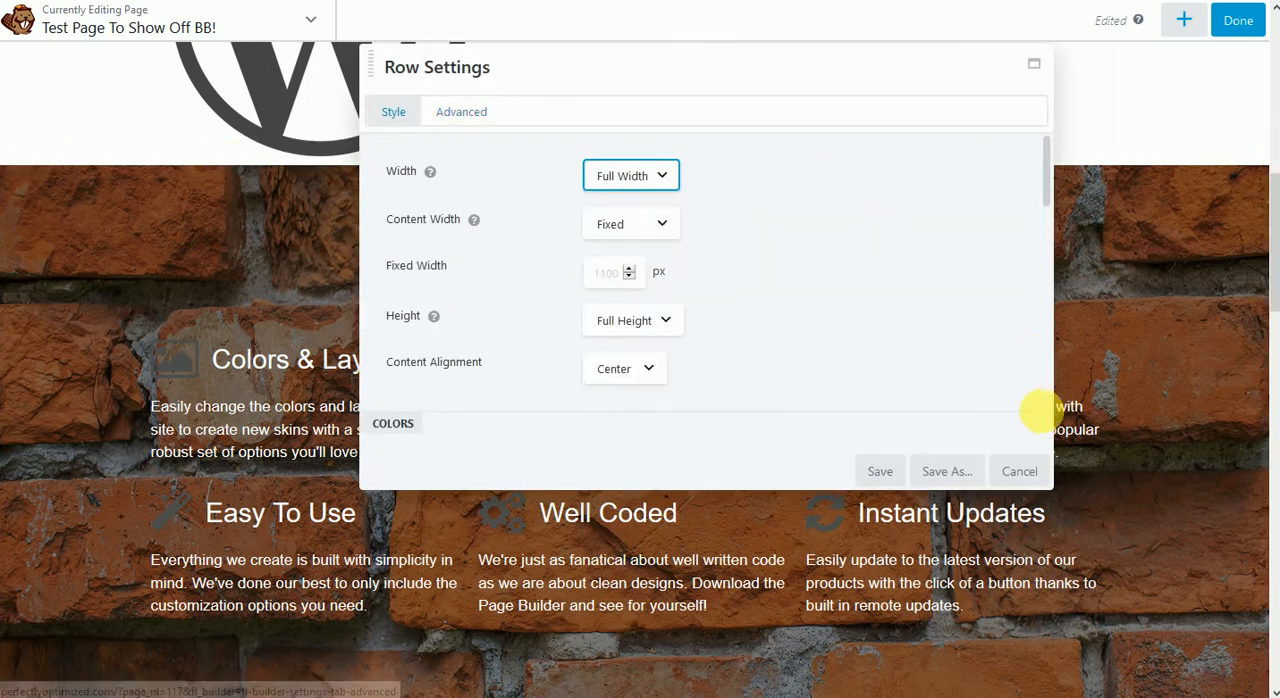
pyautogui.click(1019, 471)
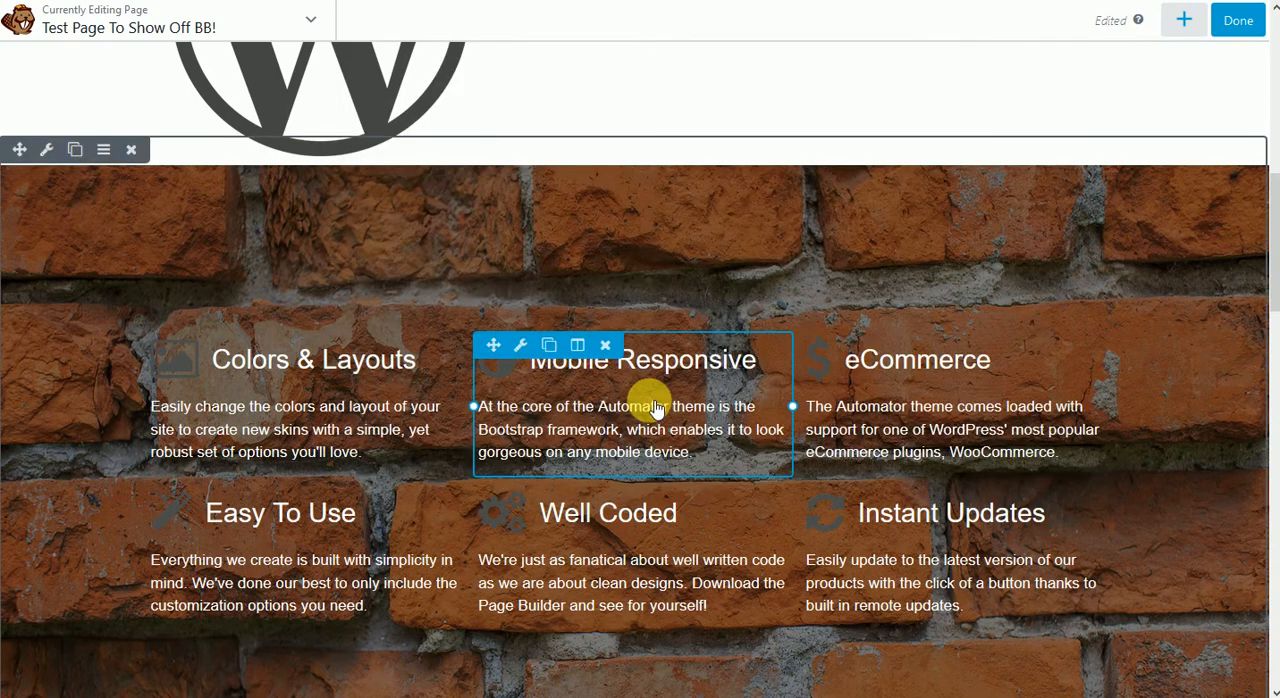
pyautogui.scroll(-3)
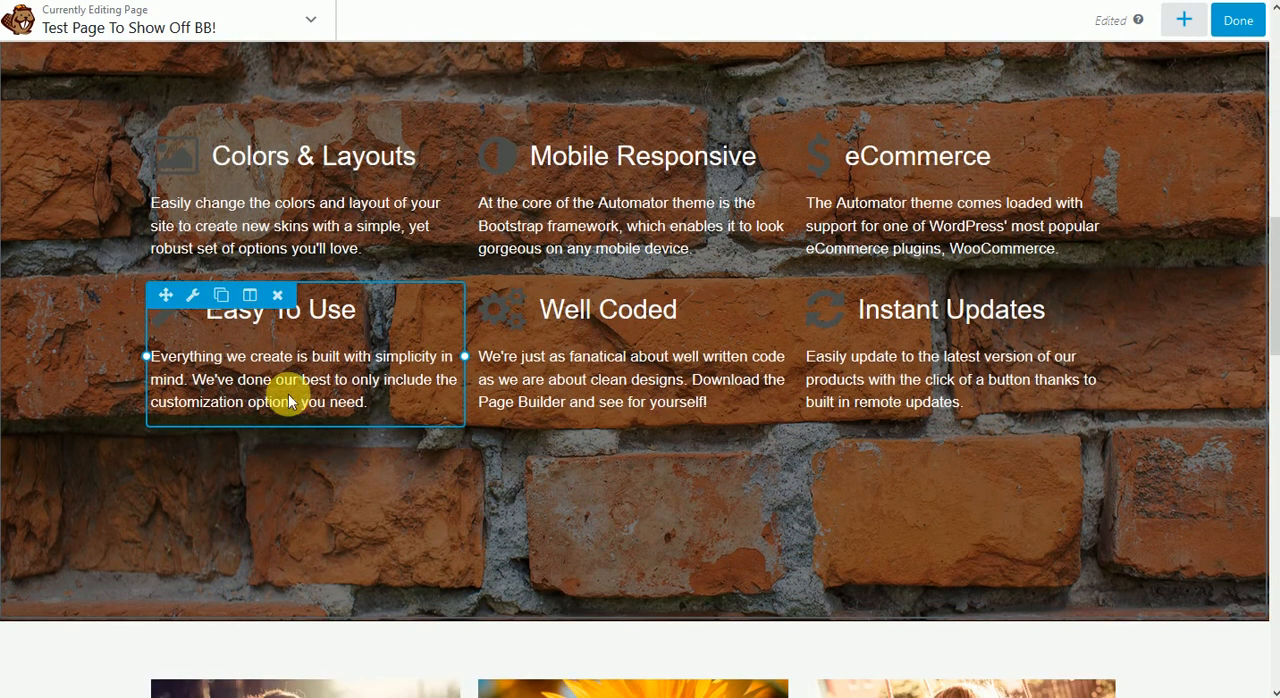
pyautogui.click(193, 294)
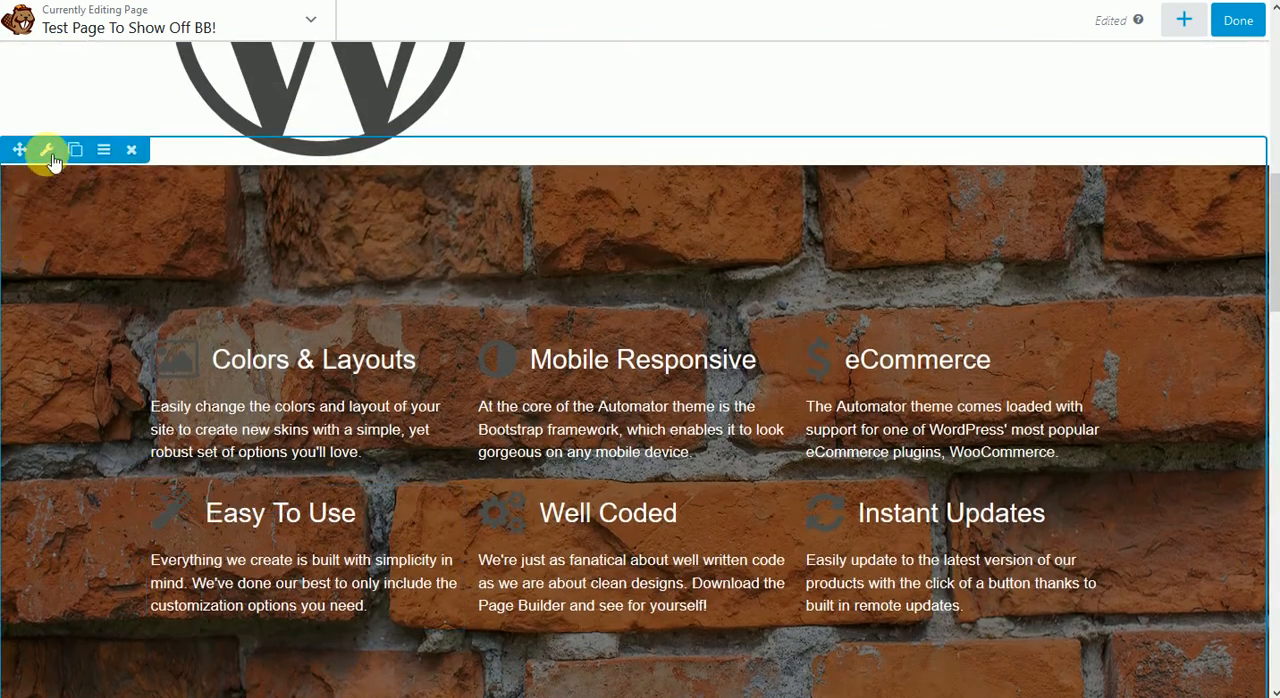
pyautogui.click(47, 149)
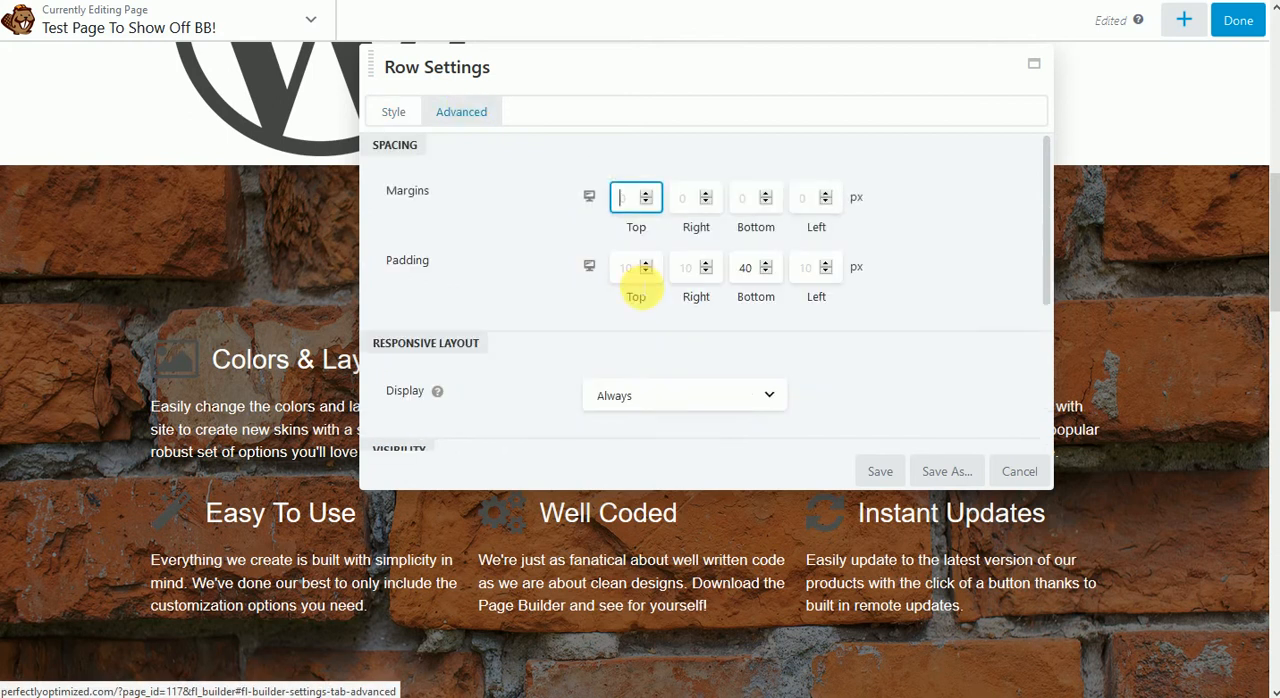
# Step: Enter 'class-test' in the brick row's Class field and save
pyautogui.scroll(-3)
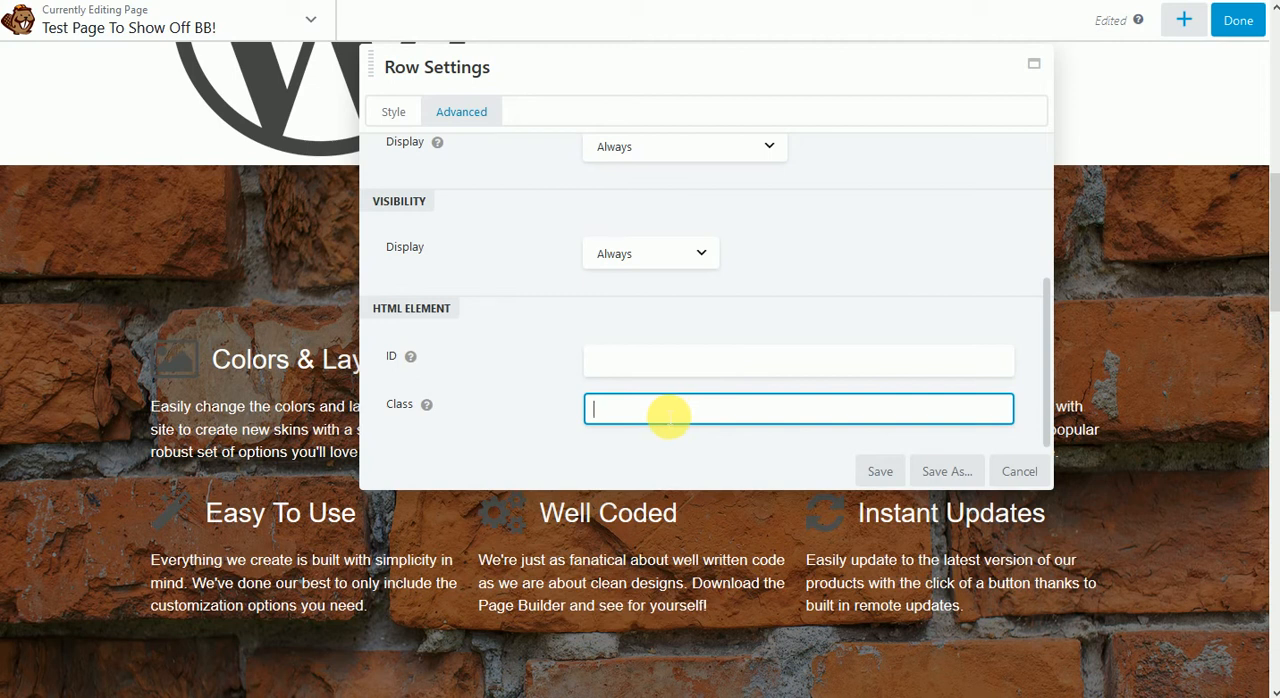
pyautogui.write('class-')
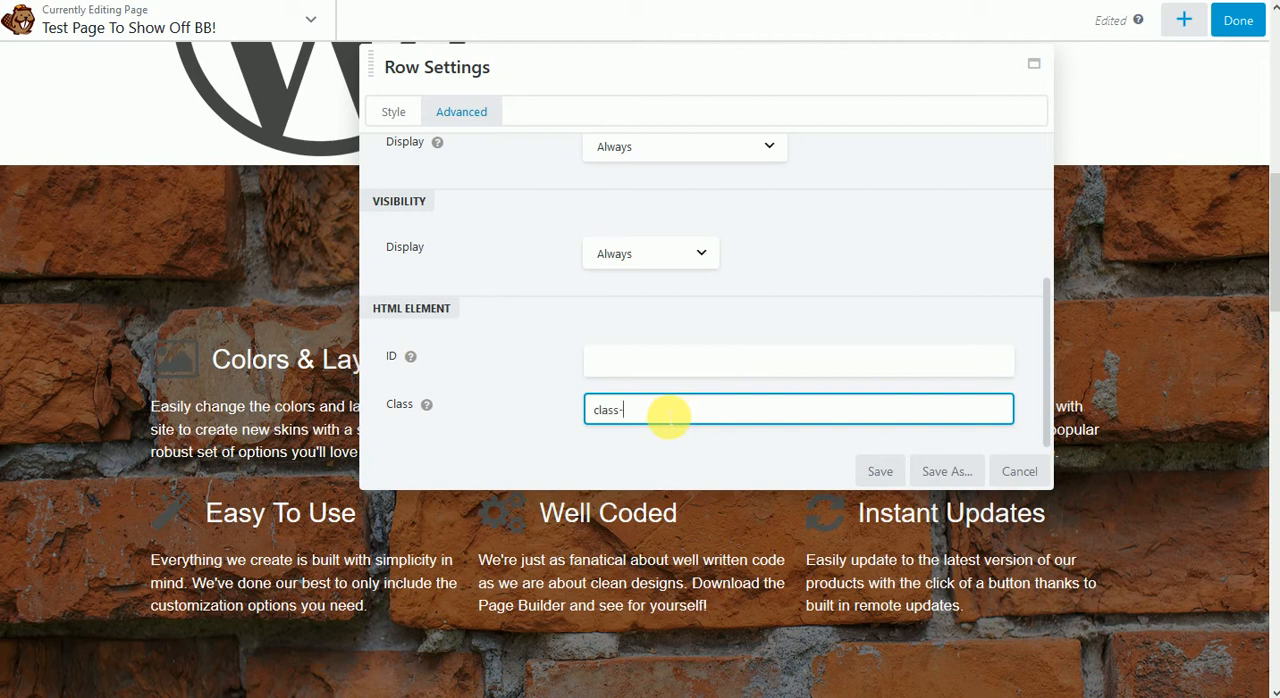
pyautogui.write('test')
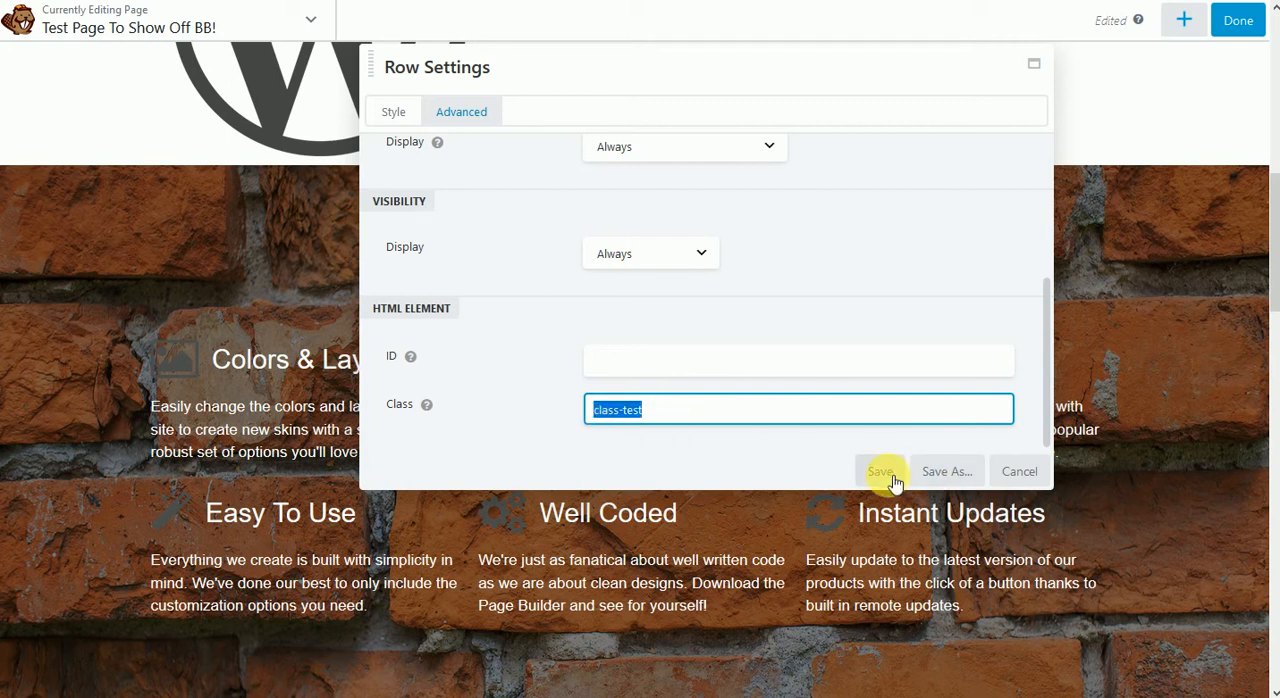
pyautogui.click(880, 471)
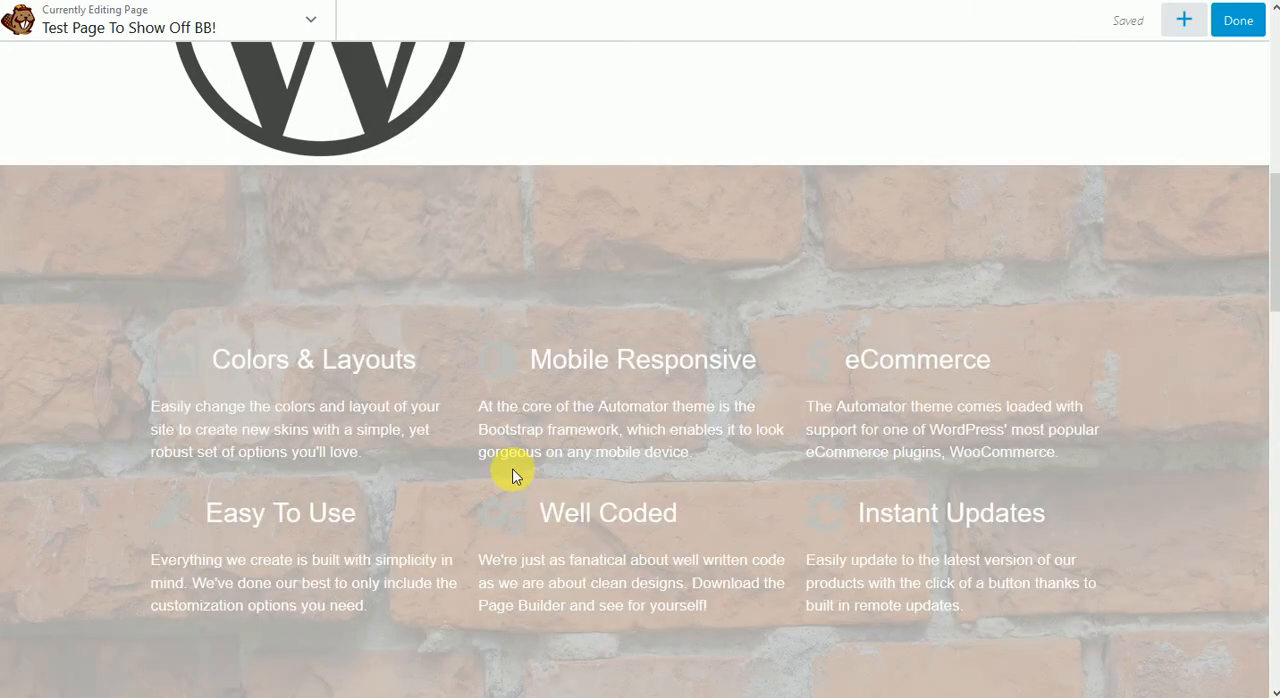
# Step: Open Global Settings from the Tools menu to show the 17px paragraph CSS rule
pyautogui.click(311, 20)
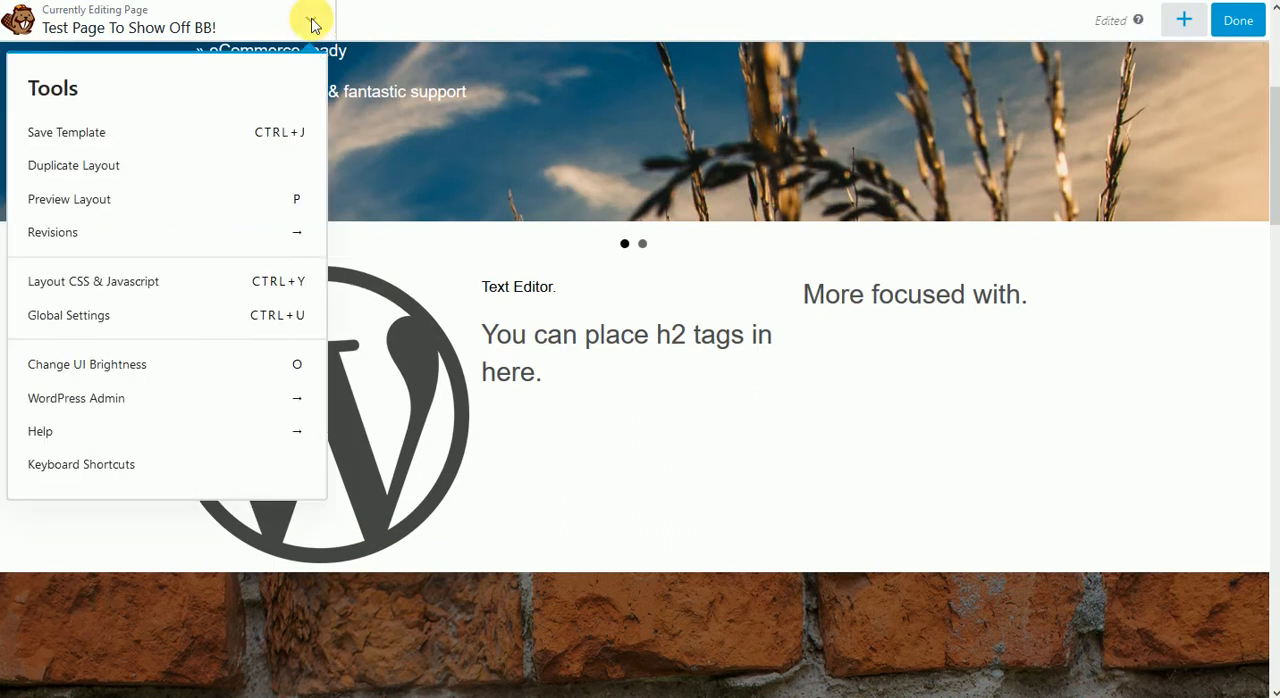
pyautogui.moveTo(100, 315)
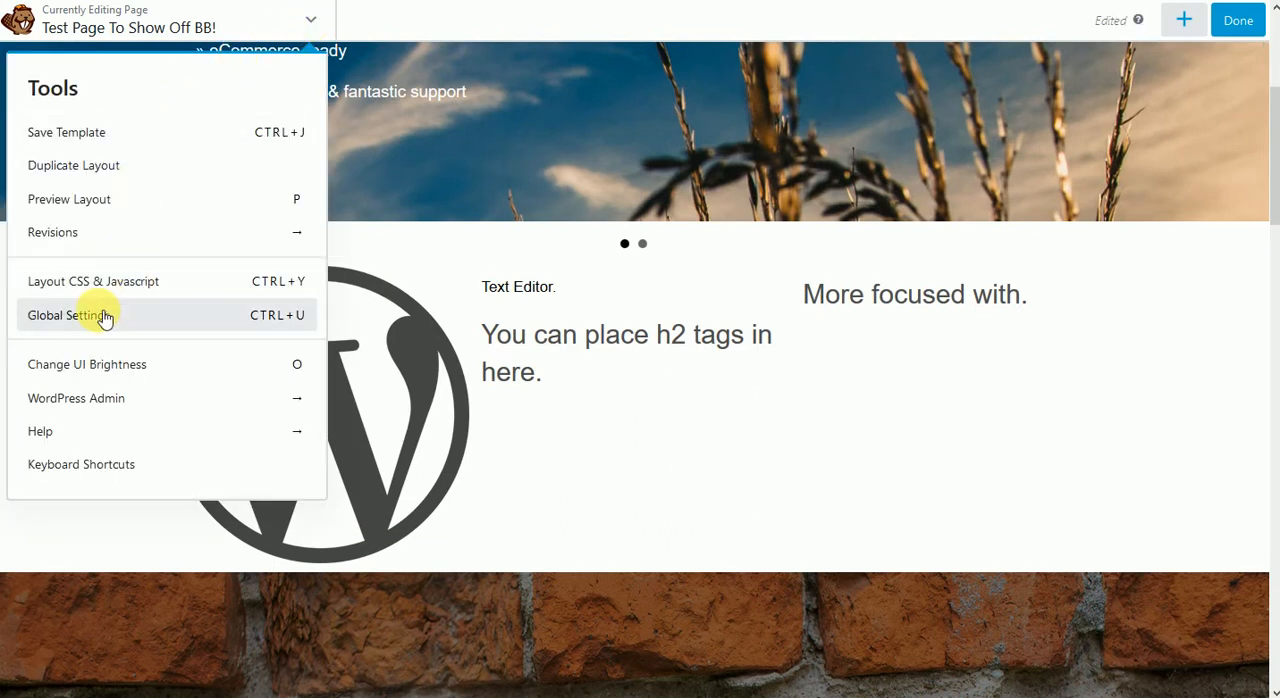
pyautogui.moveTo(93, 281)
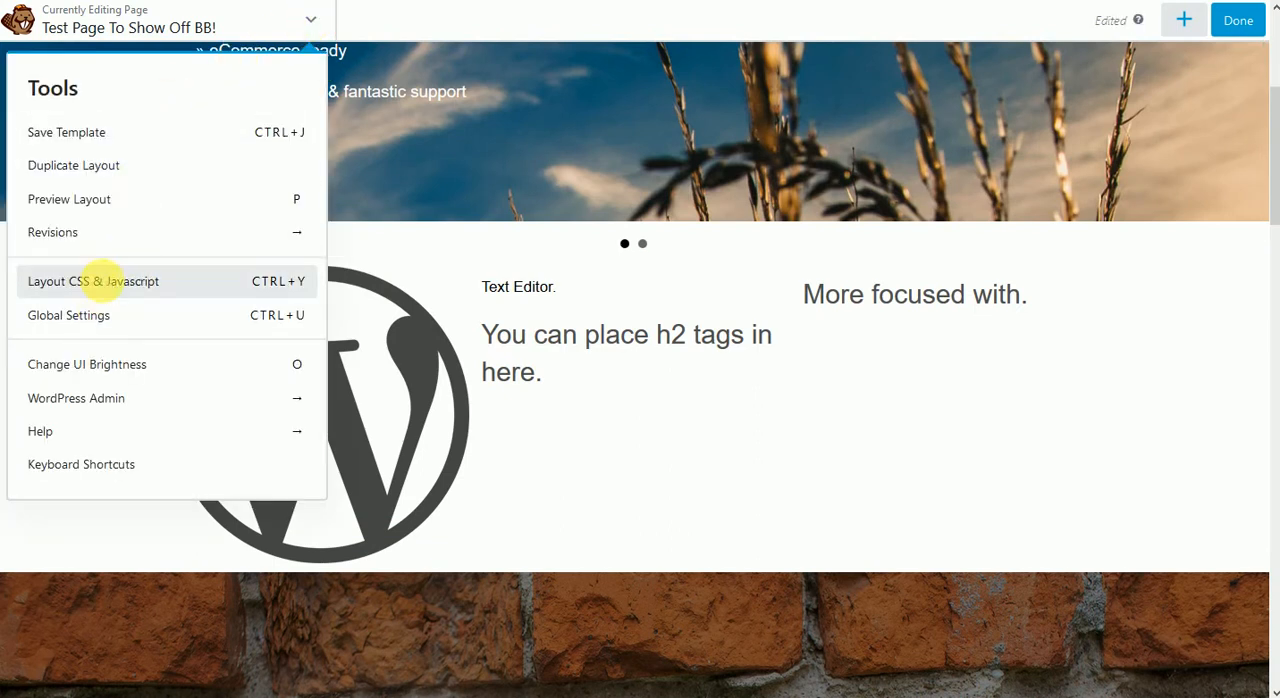
pyautogui.click(93, 281)
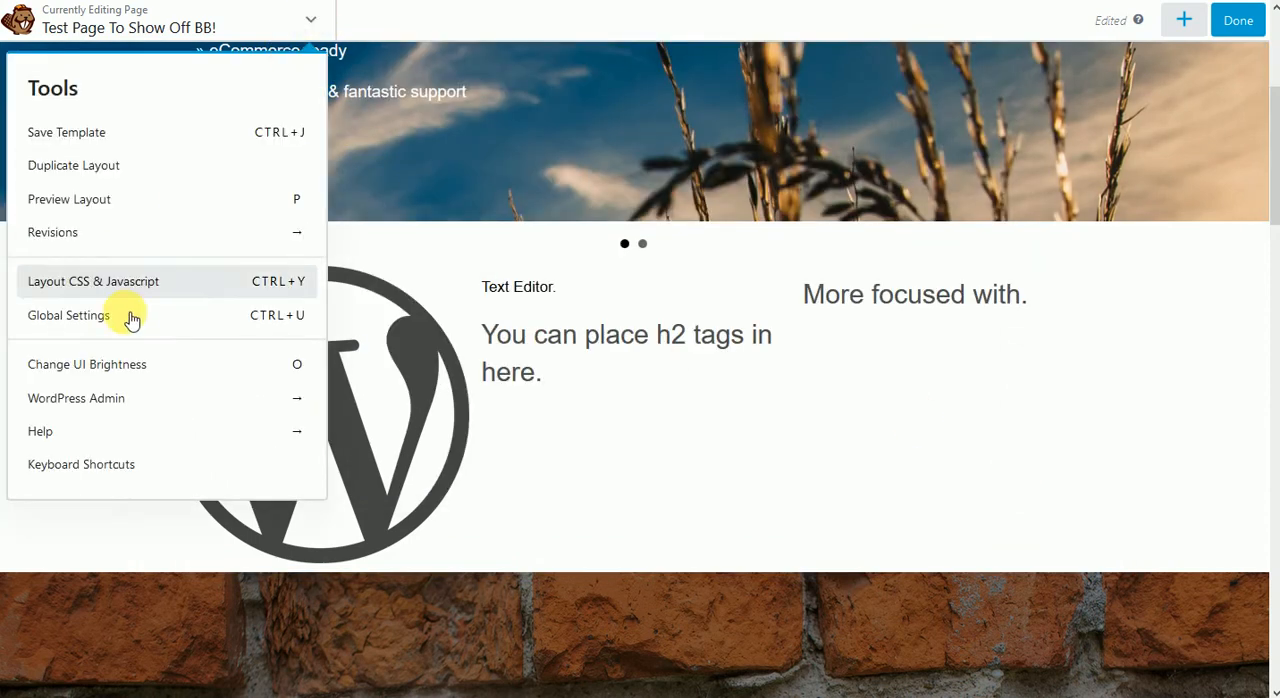
pyautogui.click(68, 315)
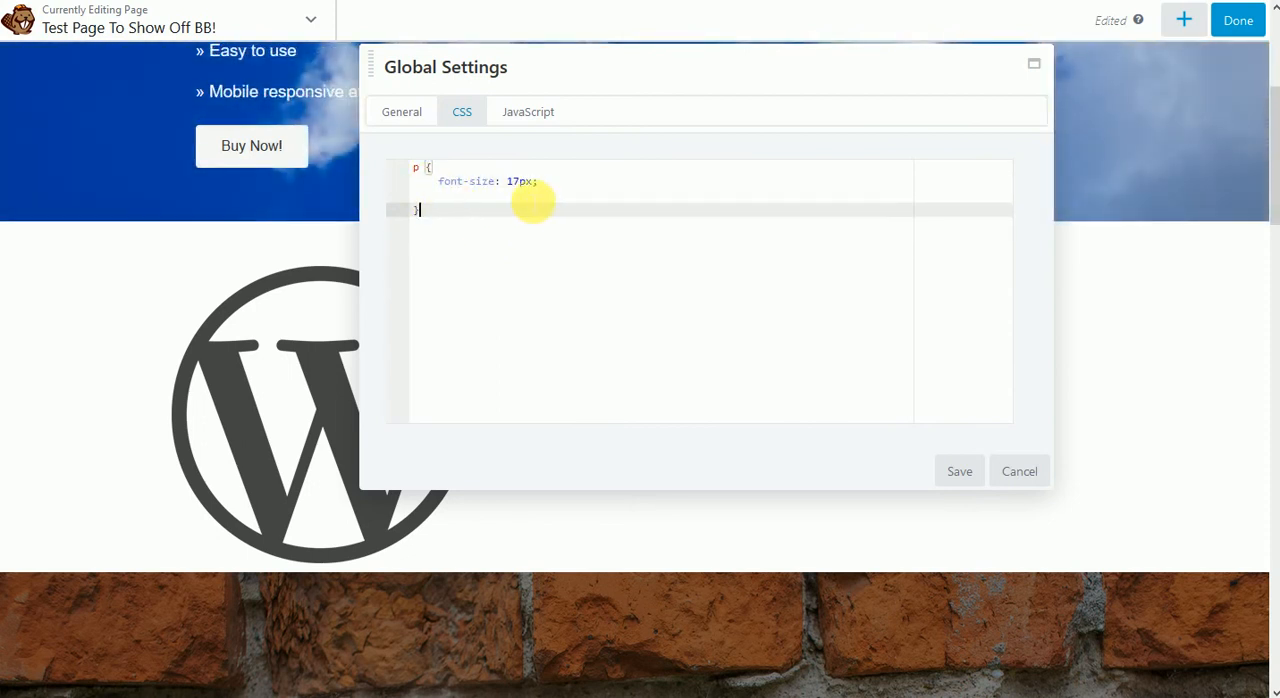
# Step: Write a .class-test rule in the site CSS, try display:none, then remove it
pyautogui.write('class-test')
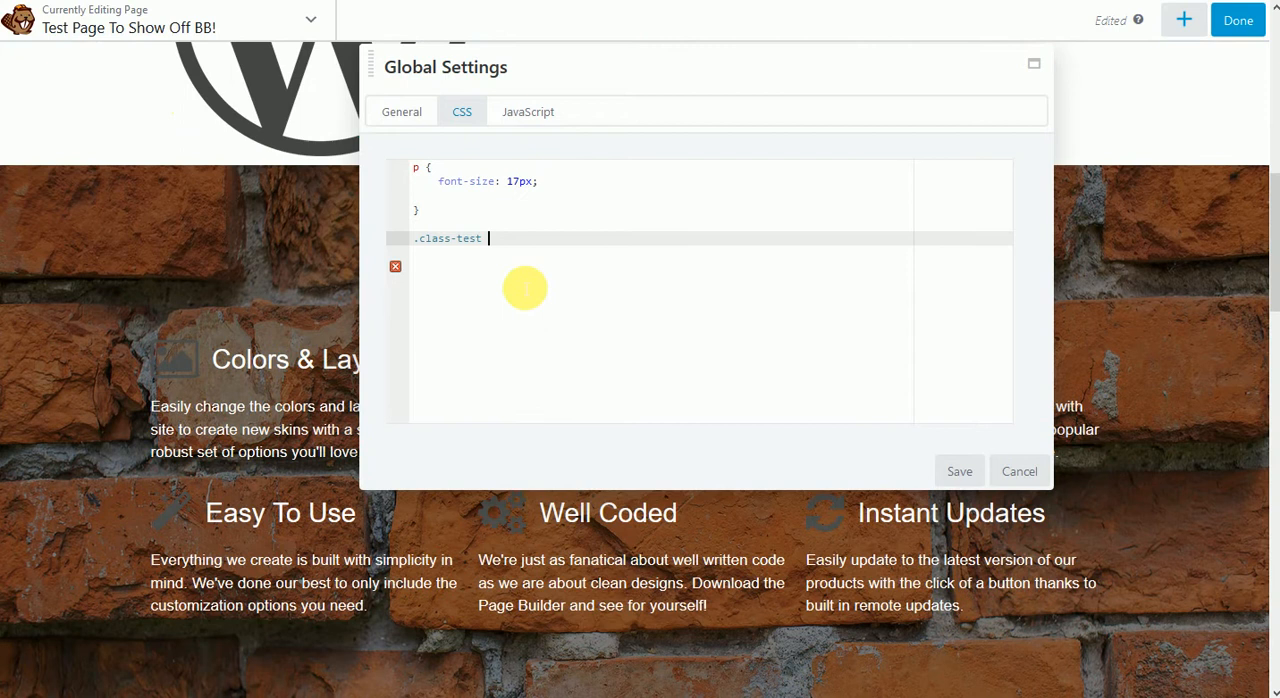
pyautogui.write('{ display')
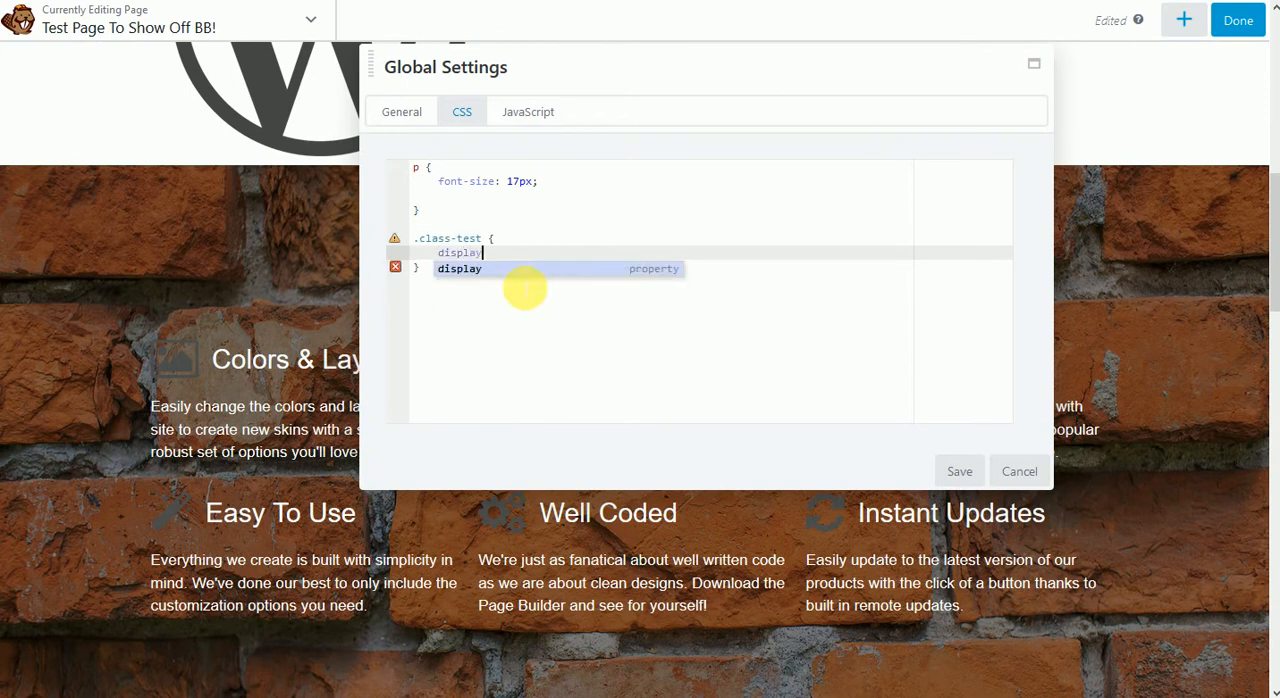
pyautogui.write(':none;')
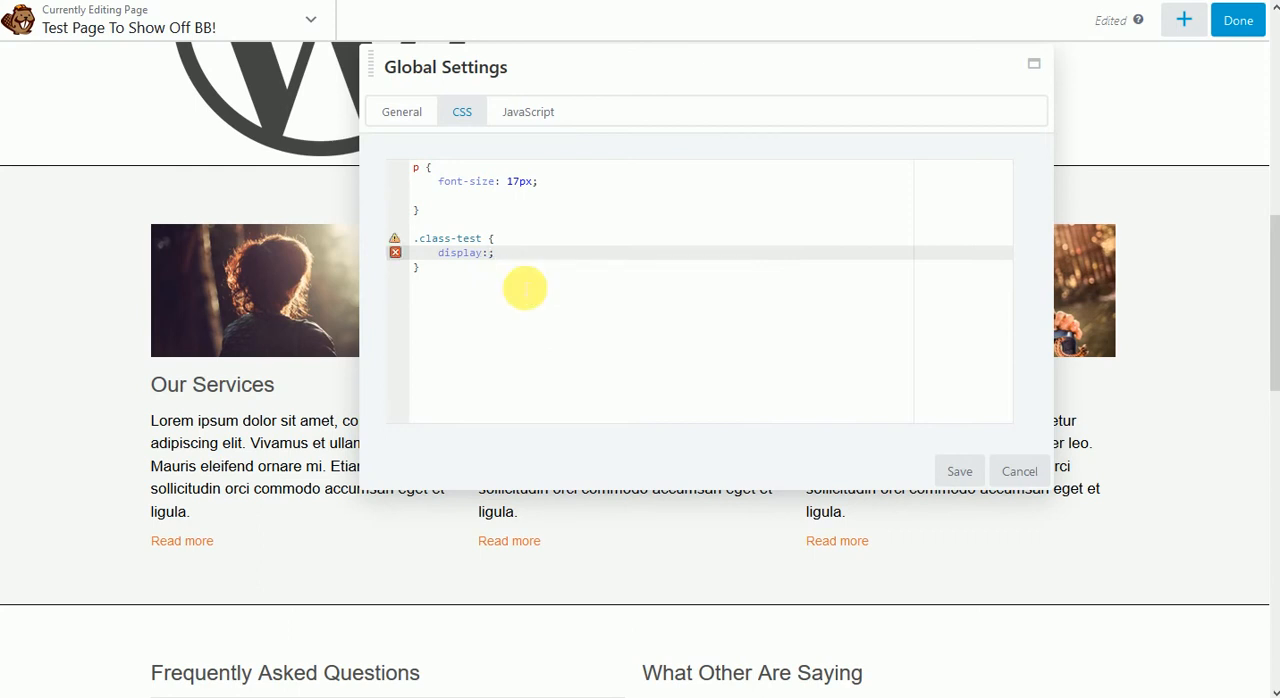
pyautogui.press('Backspace')
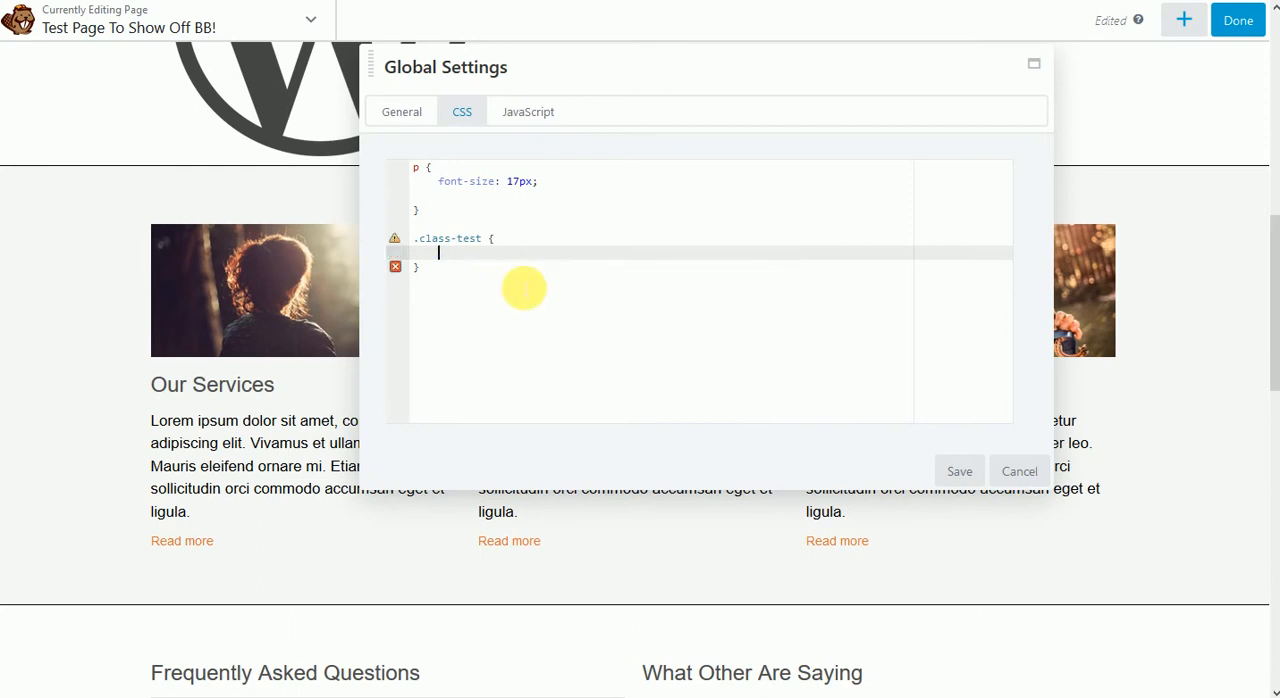
# Step: Try background-color: black in the .class-test rule, then erase it, leaving the rule empty
pyautogui.write('ba')
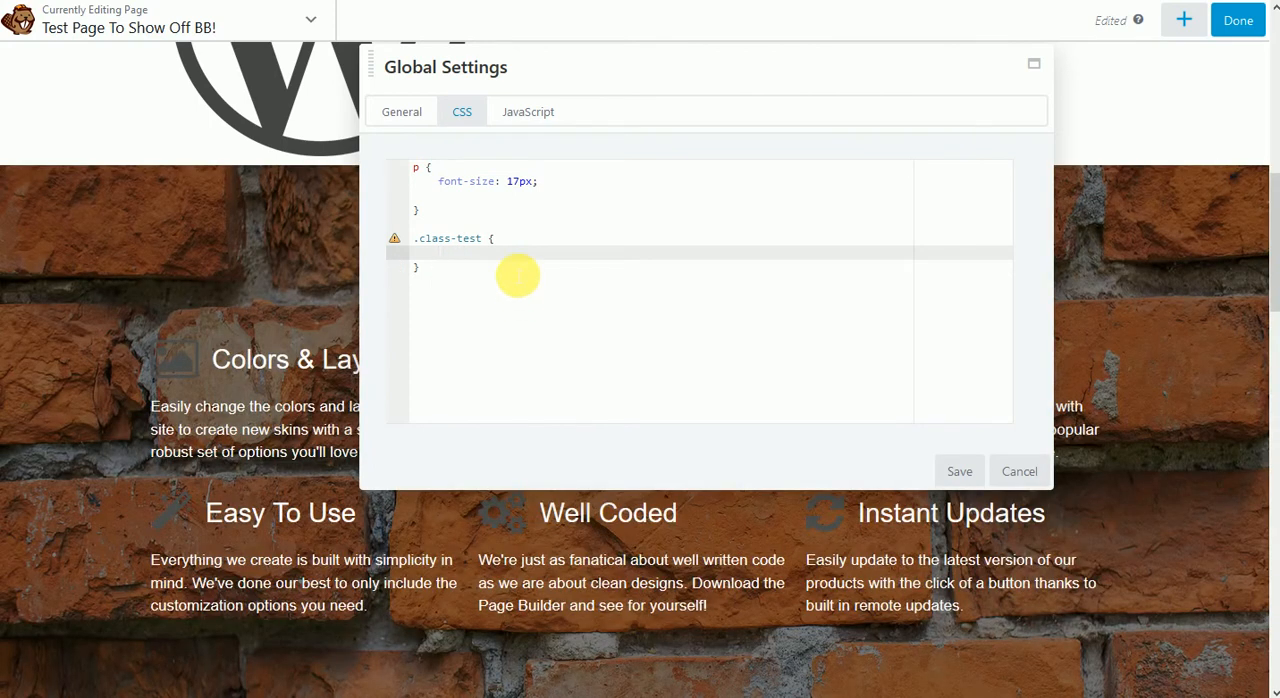
pyautogui.write('back')
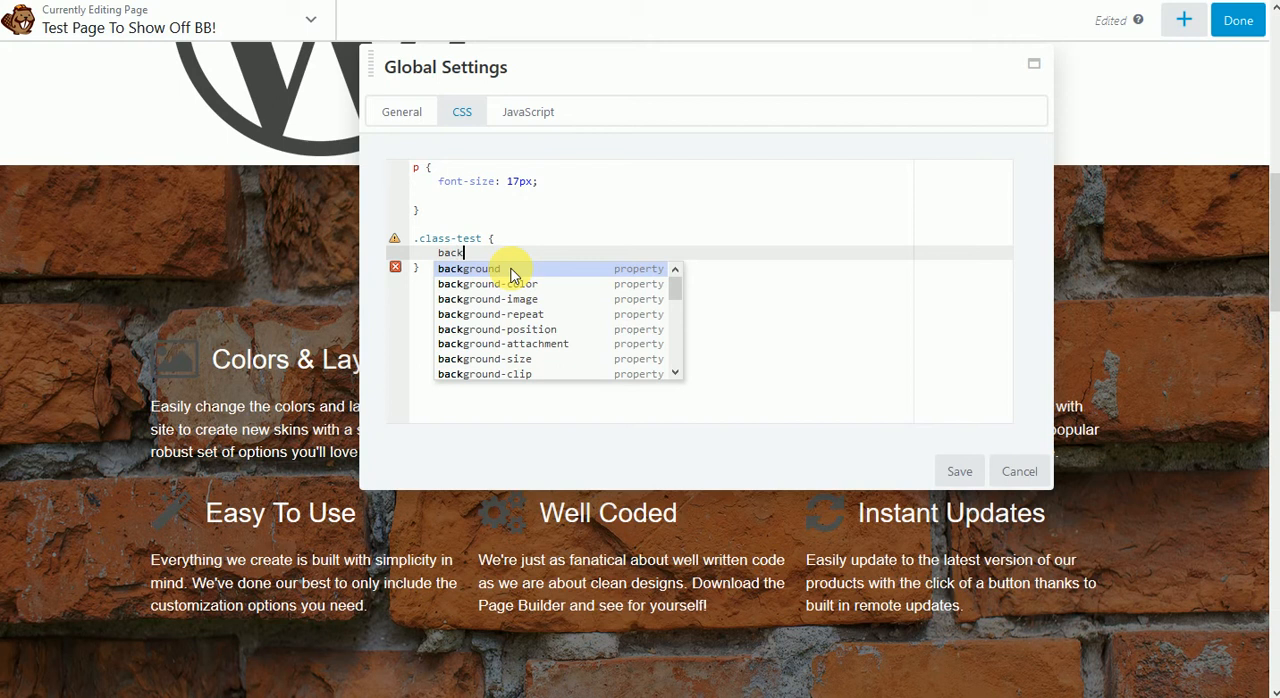
pyautogui.click(484, 283)
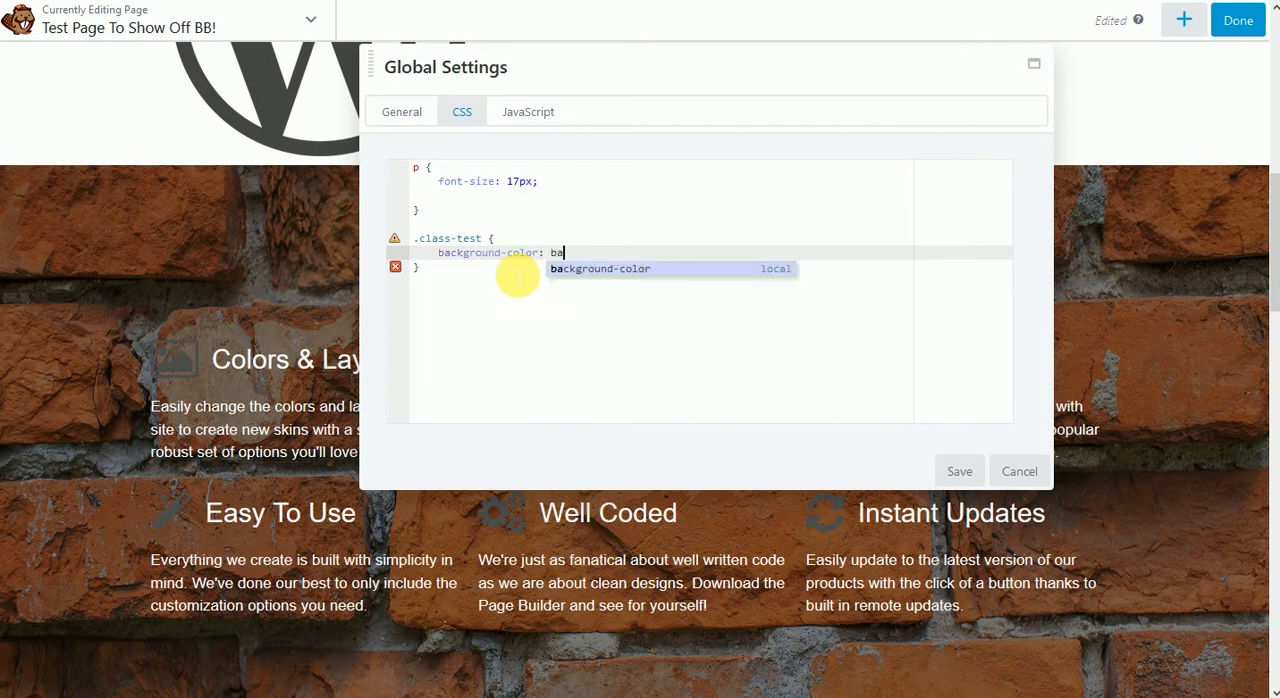
pyautogui.write('black;')
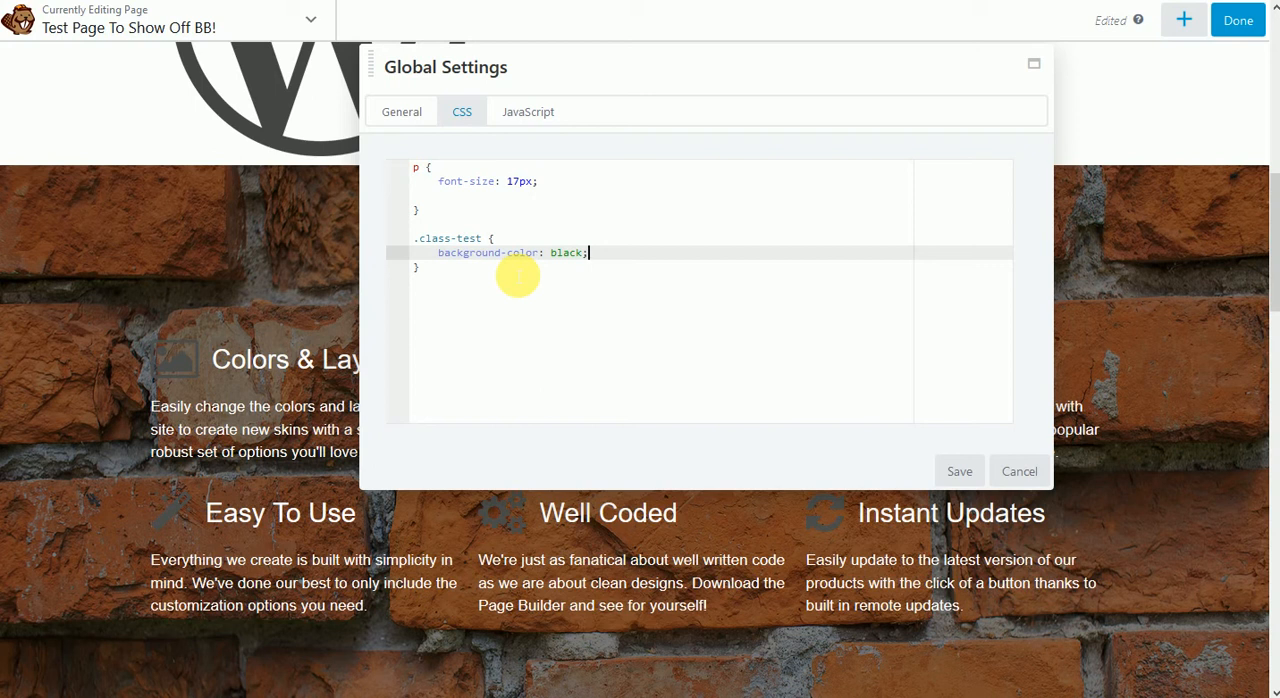
pyautogui.press('BackSpace')
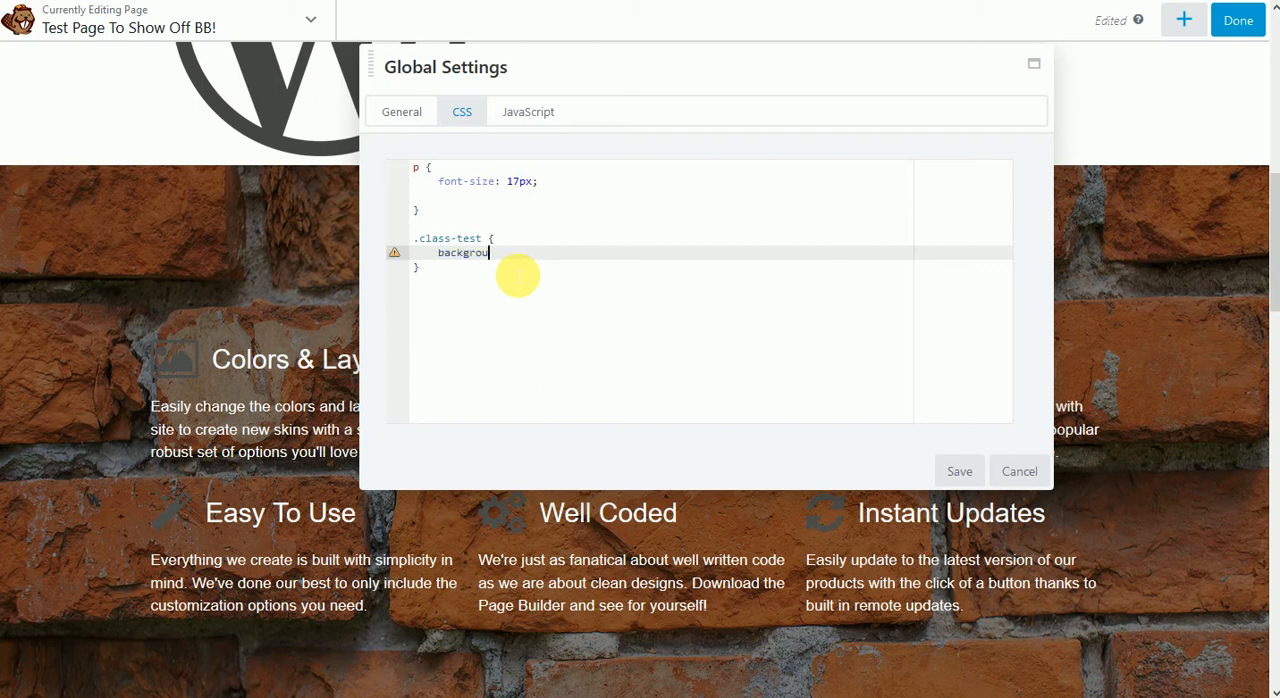
pyautogui.press('Backspace')
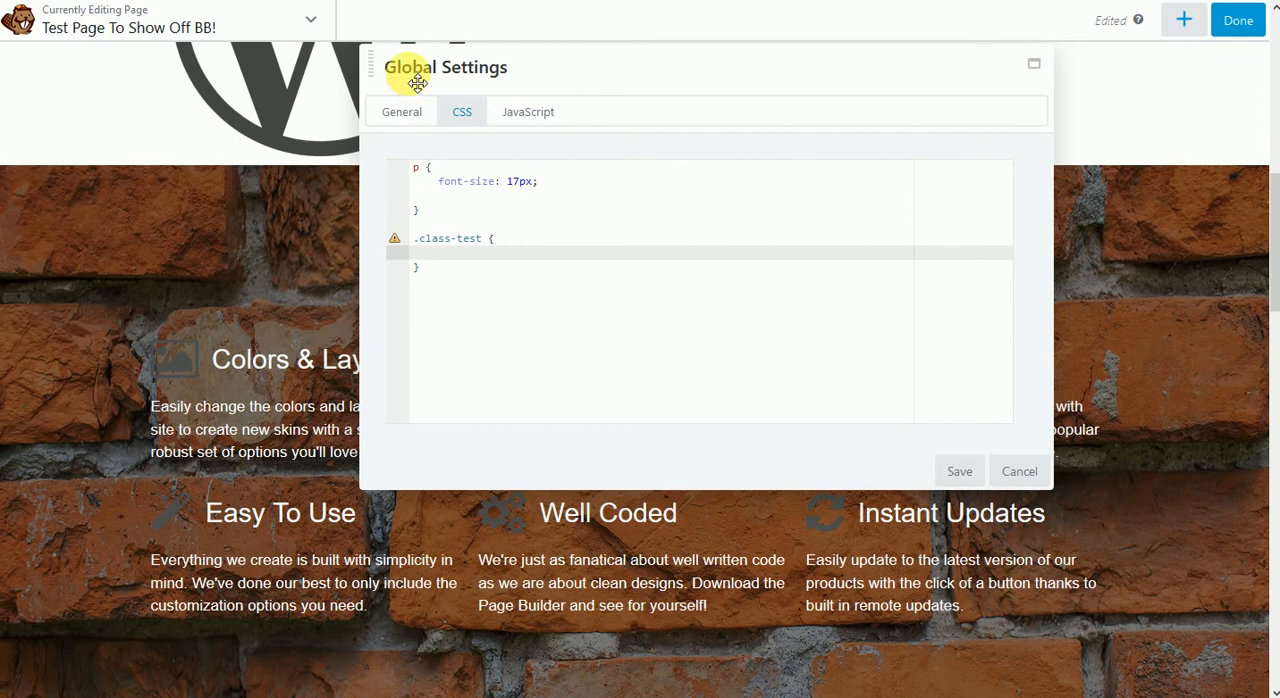
pyautogui.click(402, 111)
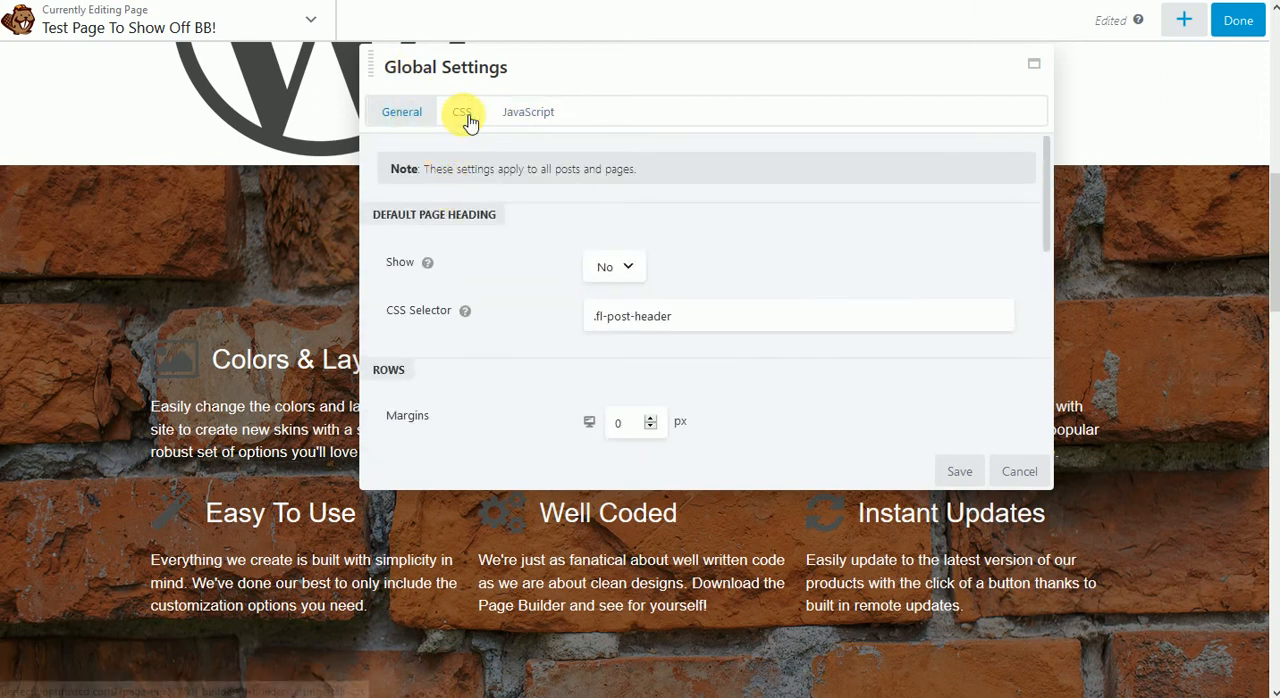
# Step: Give the callout the CSS class 'class-test' in its Advanced settings, then close it
pyautogui.click(461, 111)
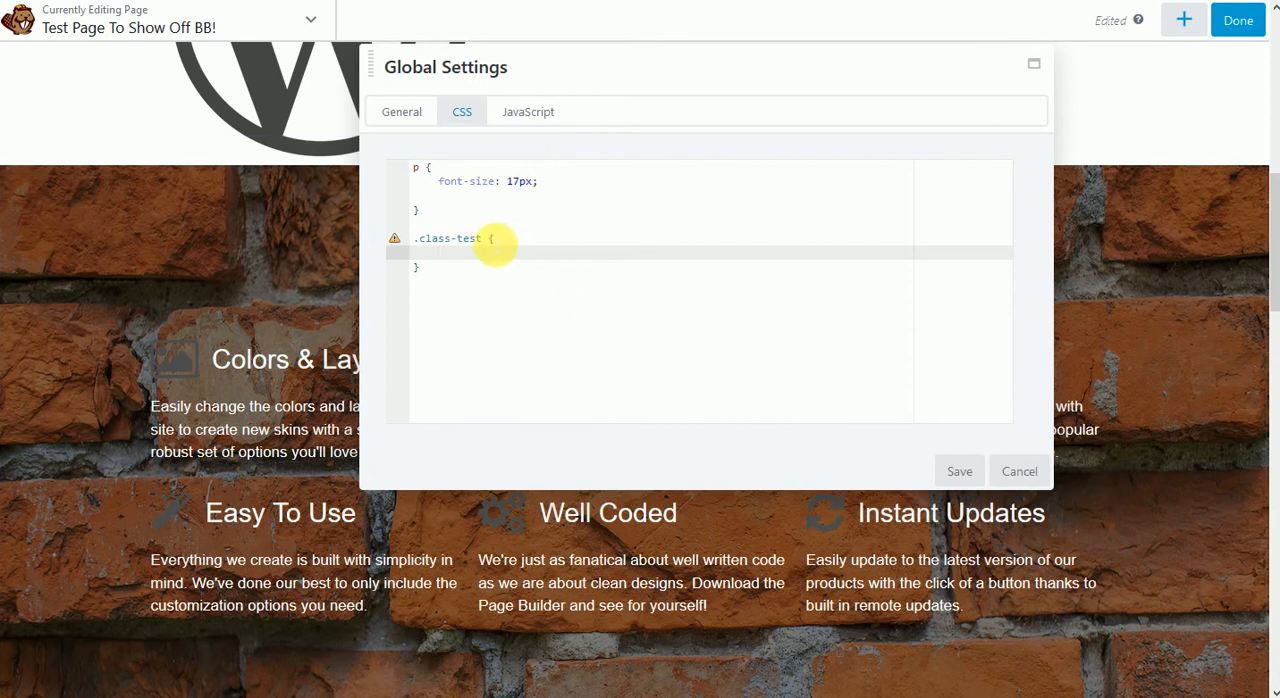
pyautogui.doubleClick(447, 238)
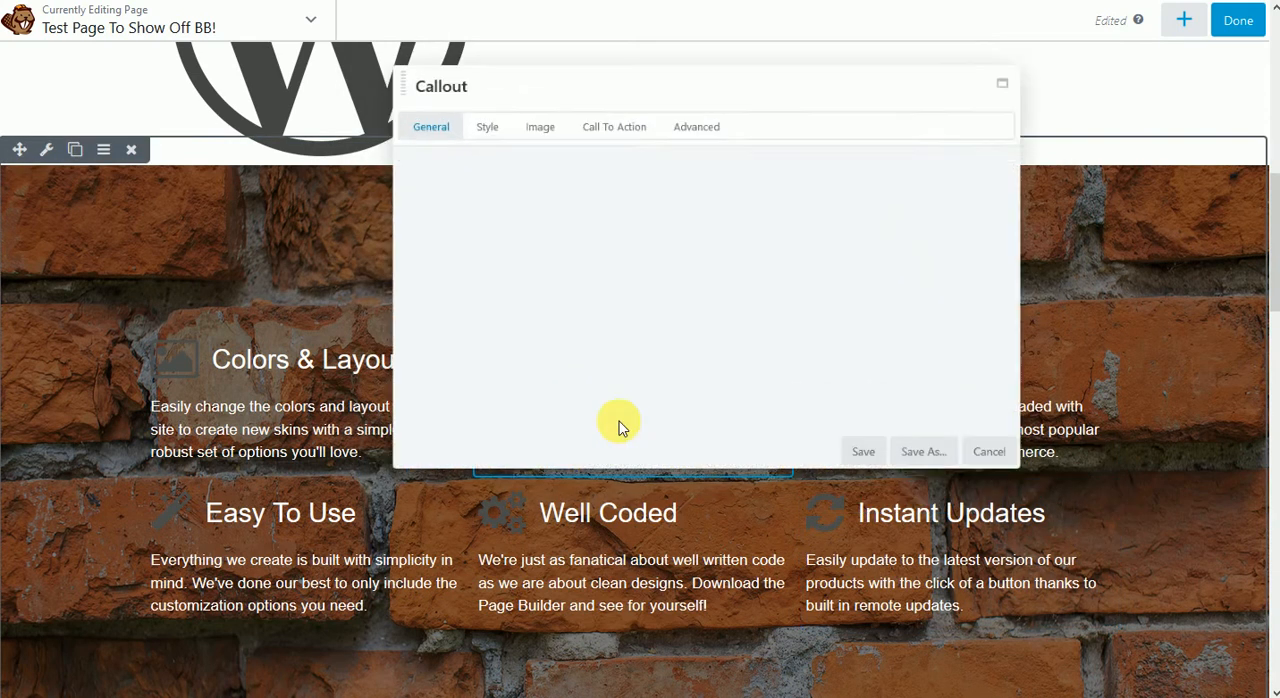
pyautogui.click(695, 126)
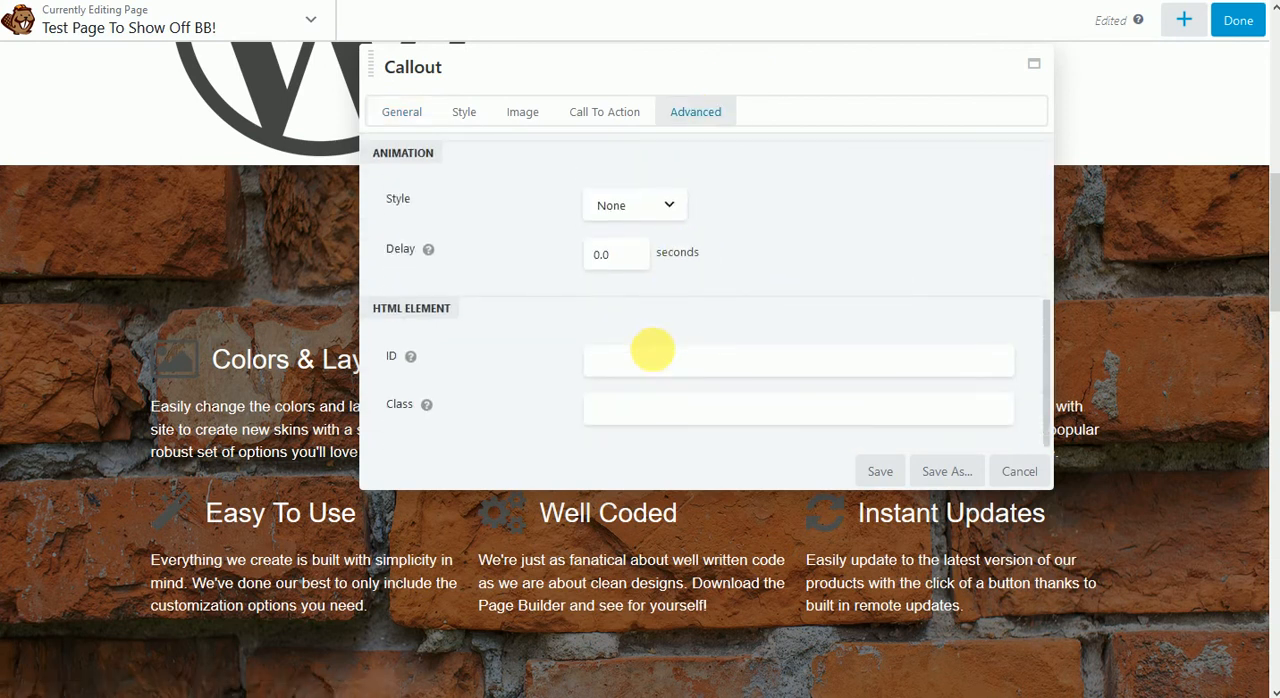
pyautogui.write('.class-test')
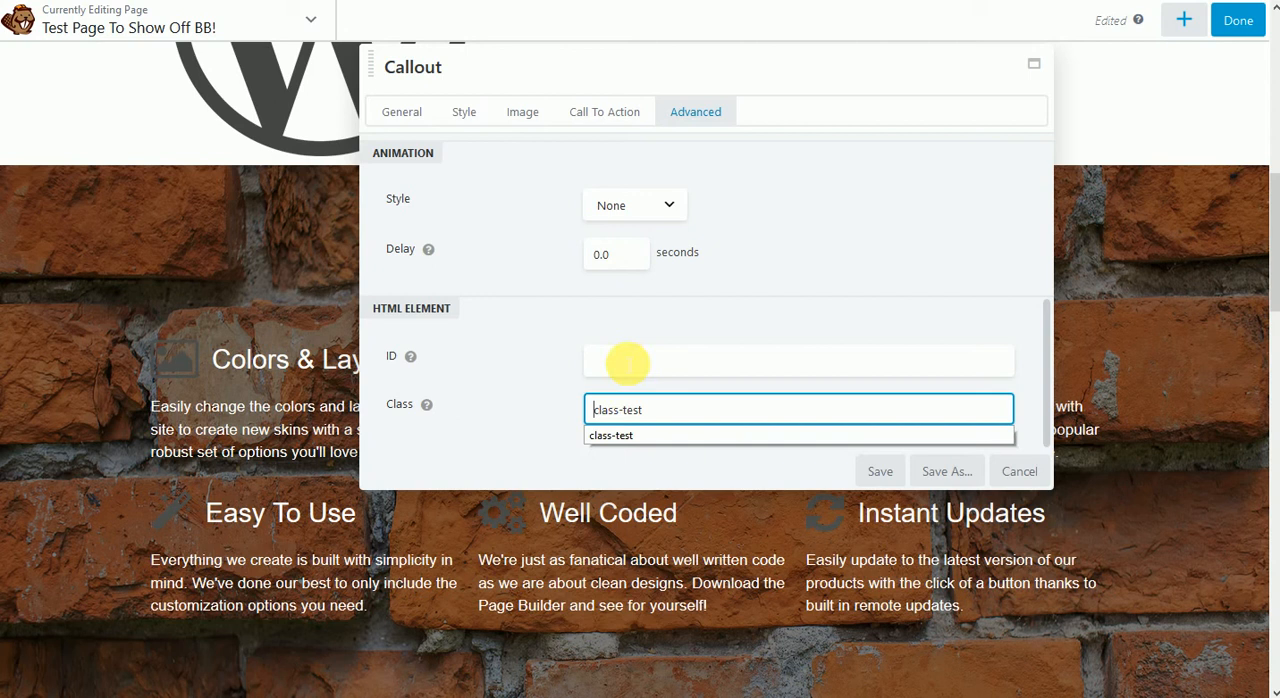
pyautogui.click(798, 360)
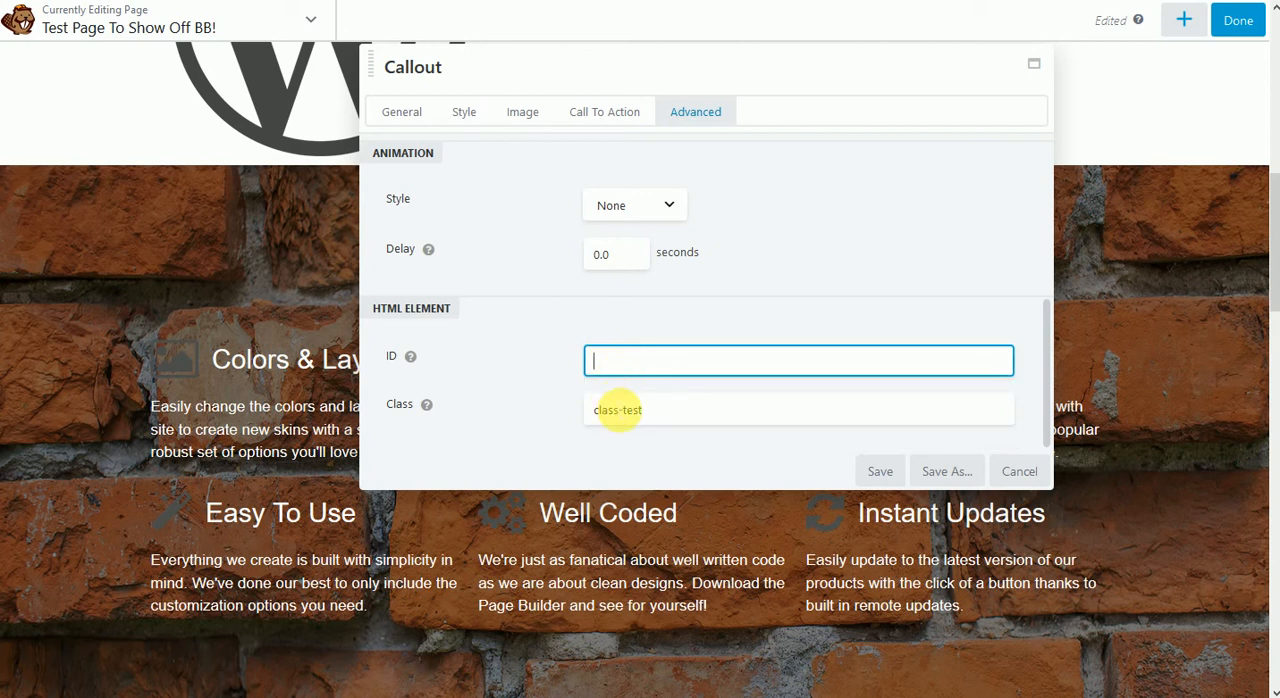
pyautogui.click(798, 409)
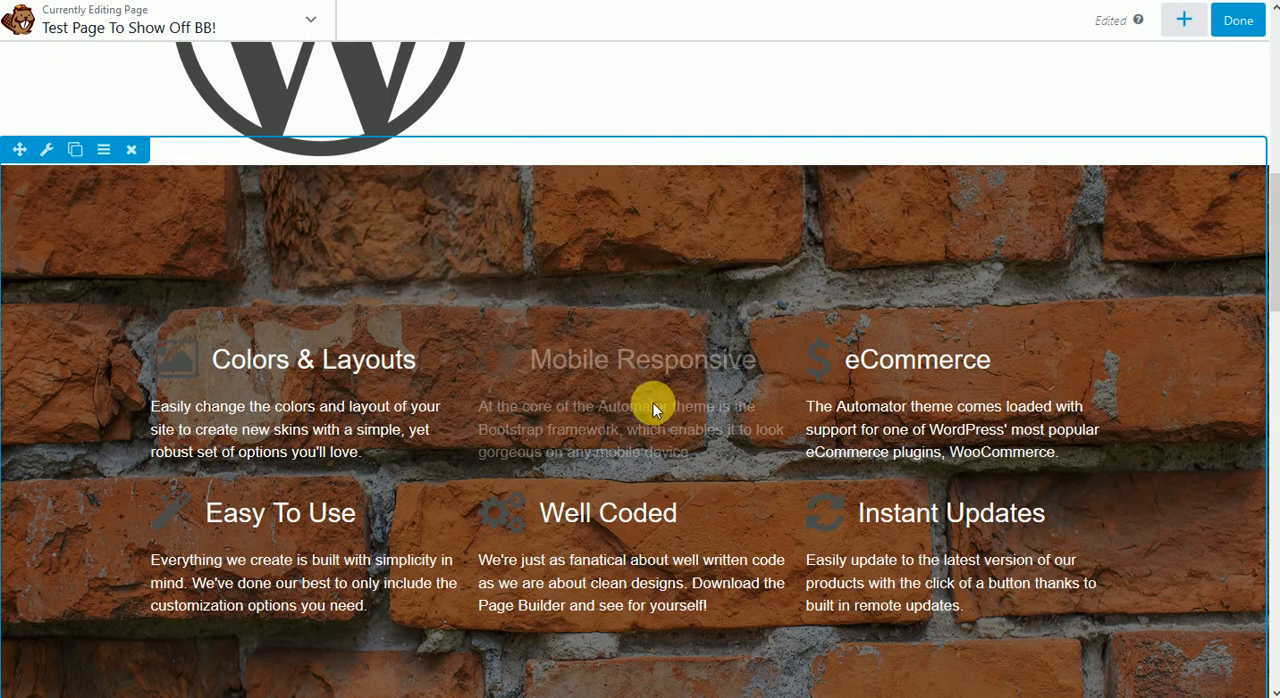
# Step: Enter 0 for the Colors & Layouts callout's top and bottom margins and save
pyautogui.click(46, 149)
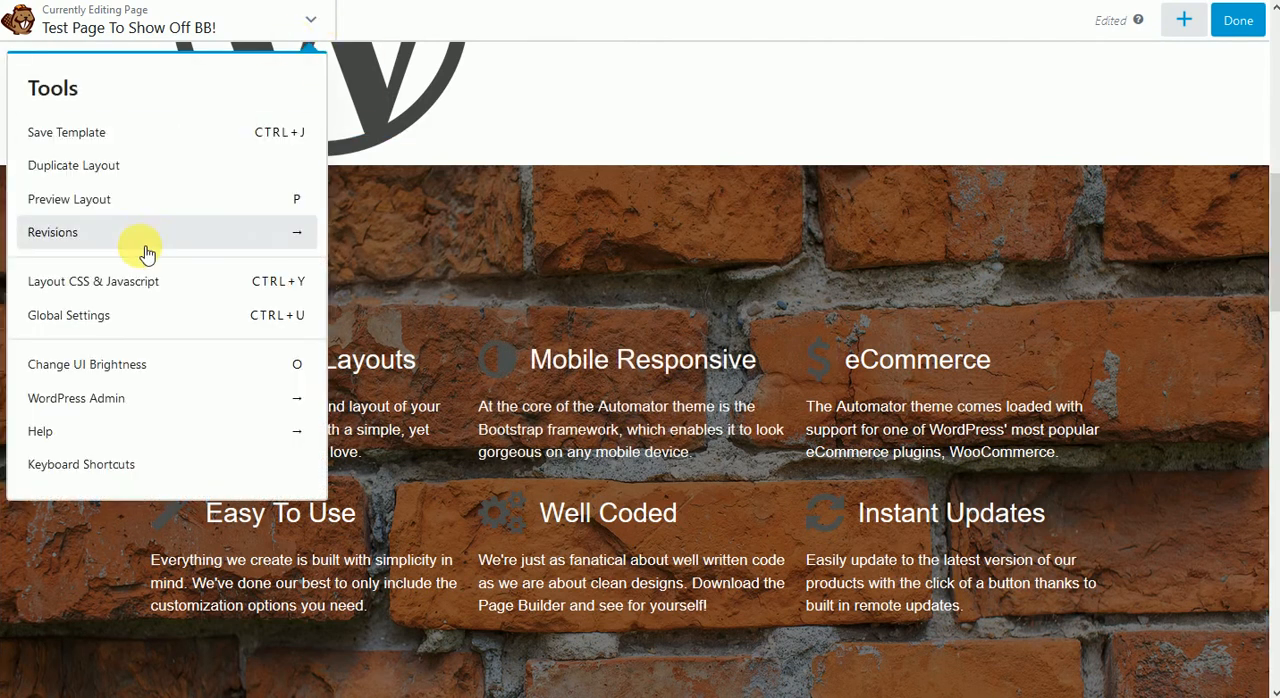
pyautogui.moveTo(72, 315)
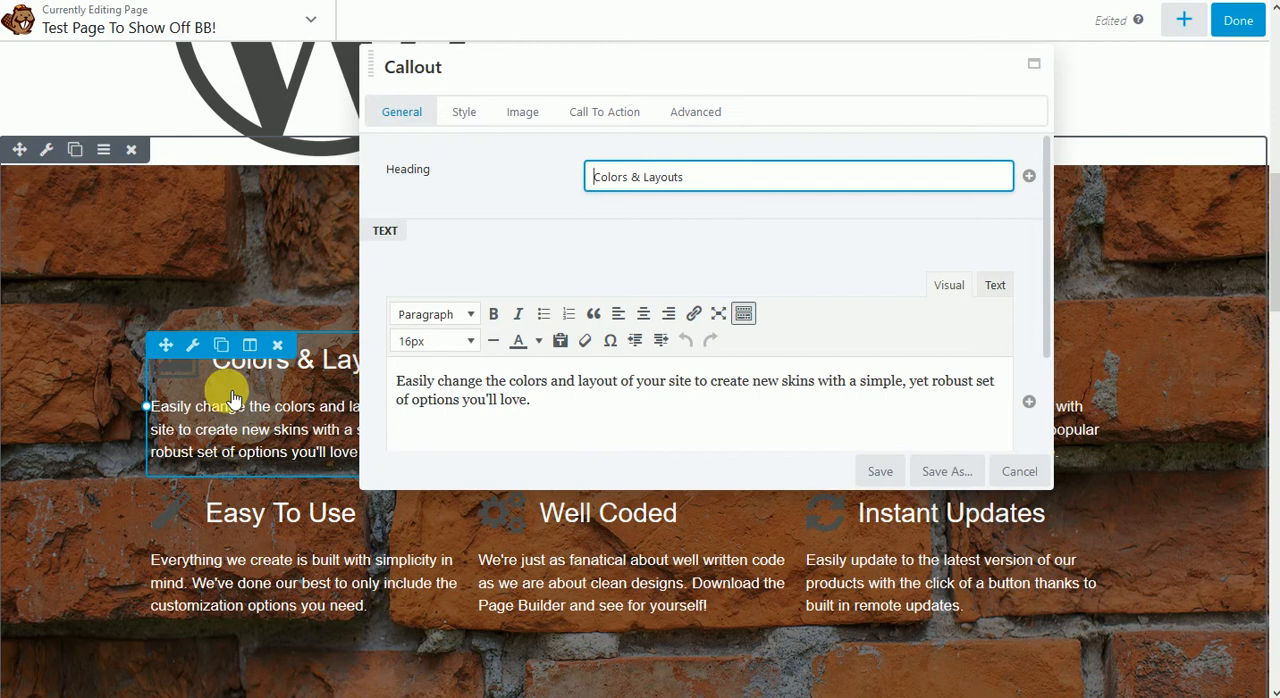
pyautogui.click(694, 111)
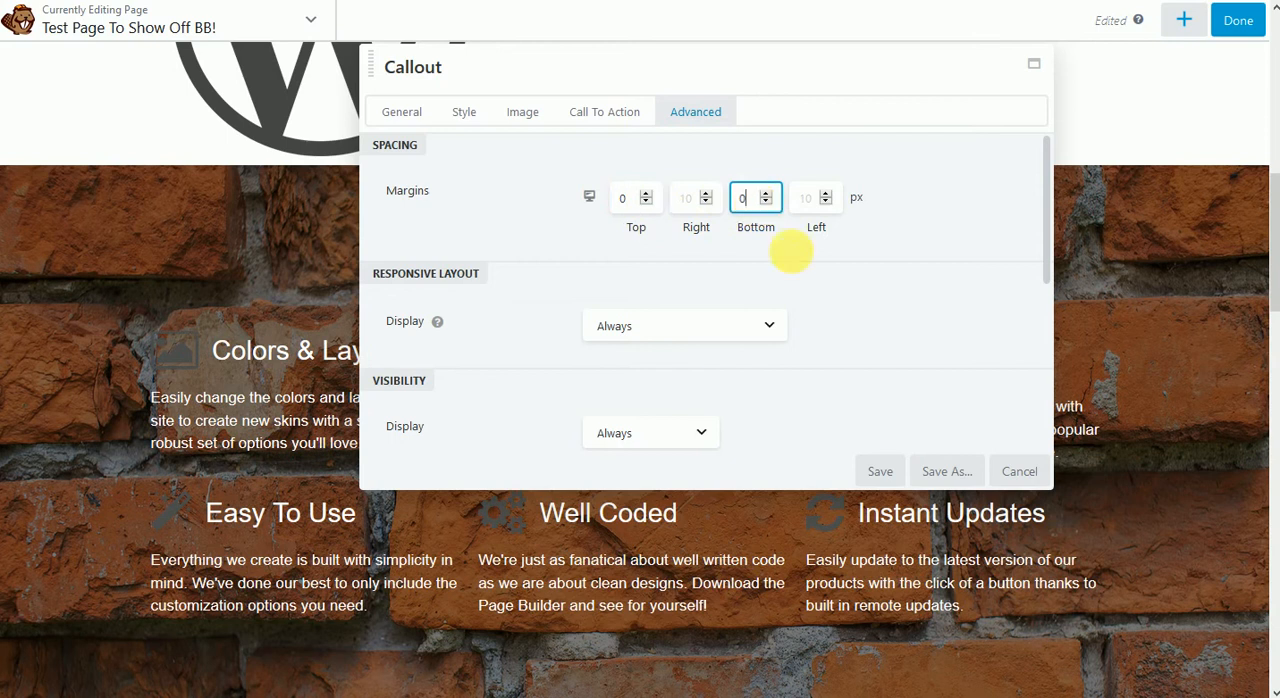
pyautogui.click(880, 471)
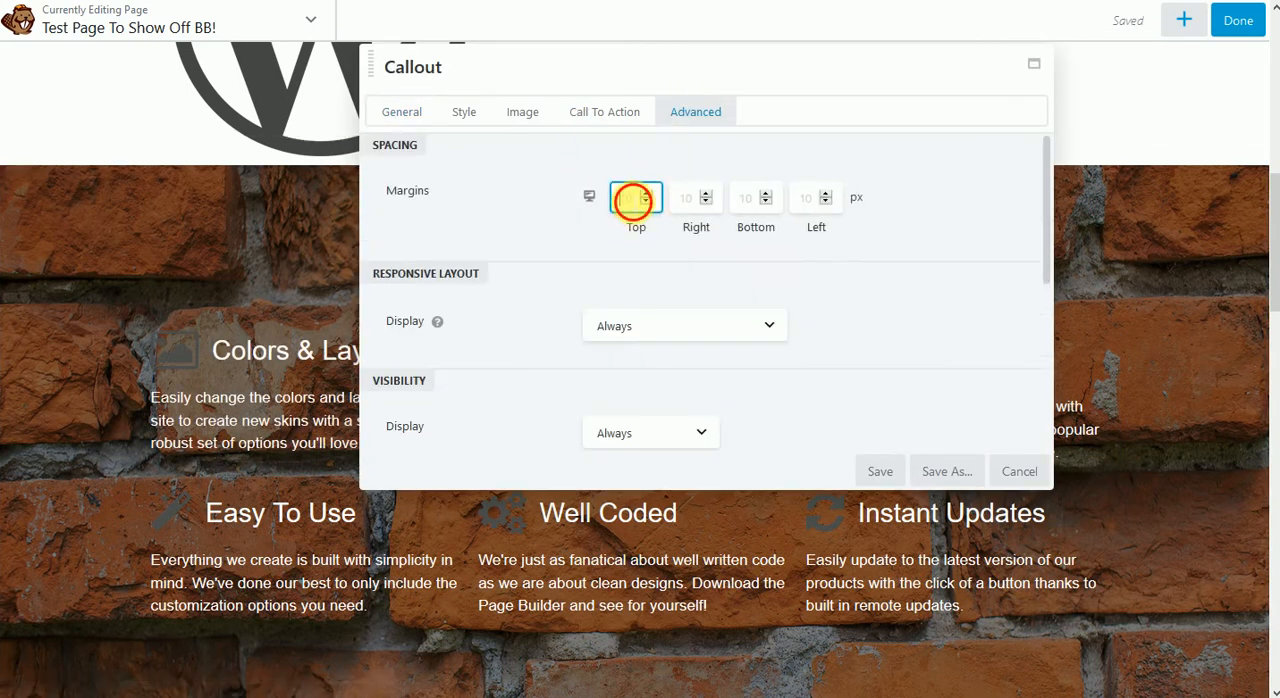
pyautogui.click(880, 470)
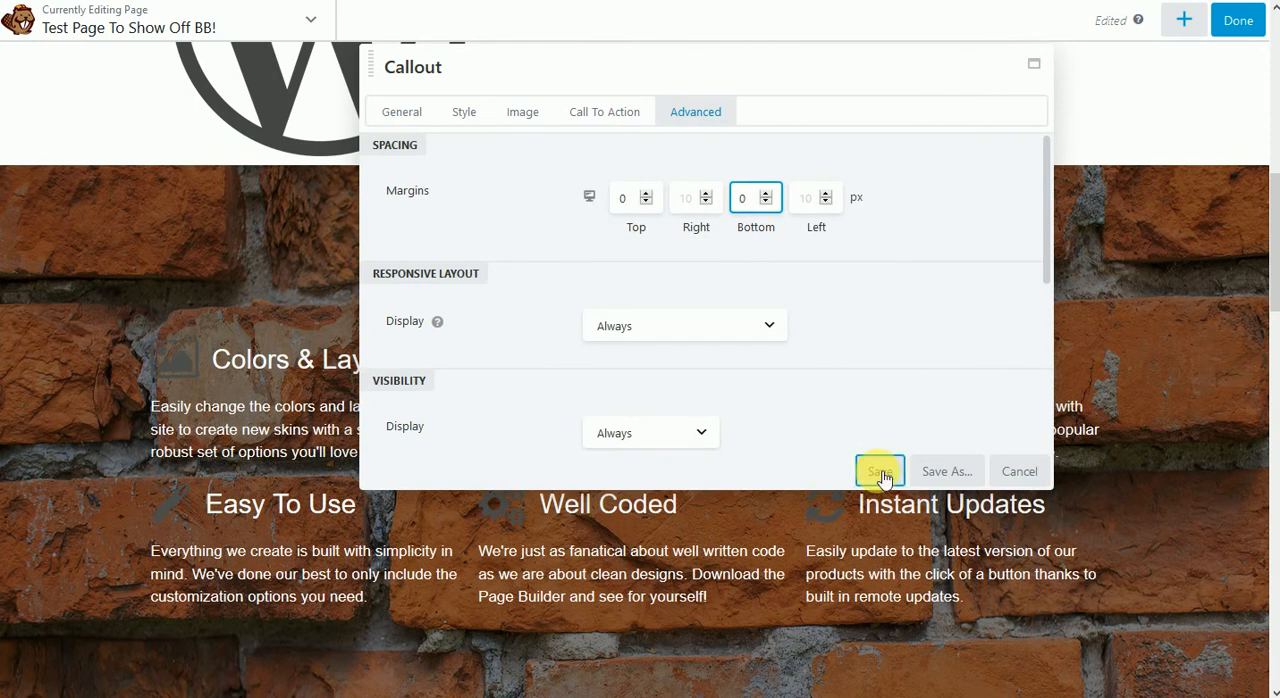
pyautogui.click(878, 470)
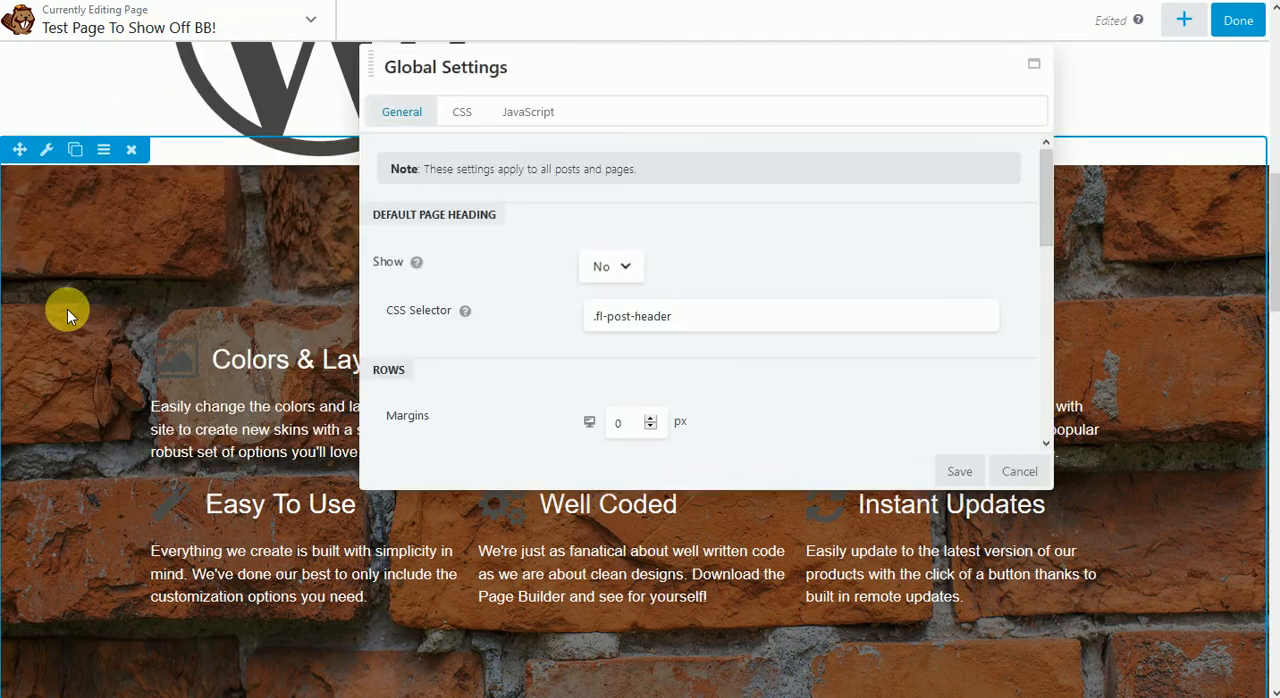
pyautogui.scroll(-3)
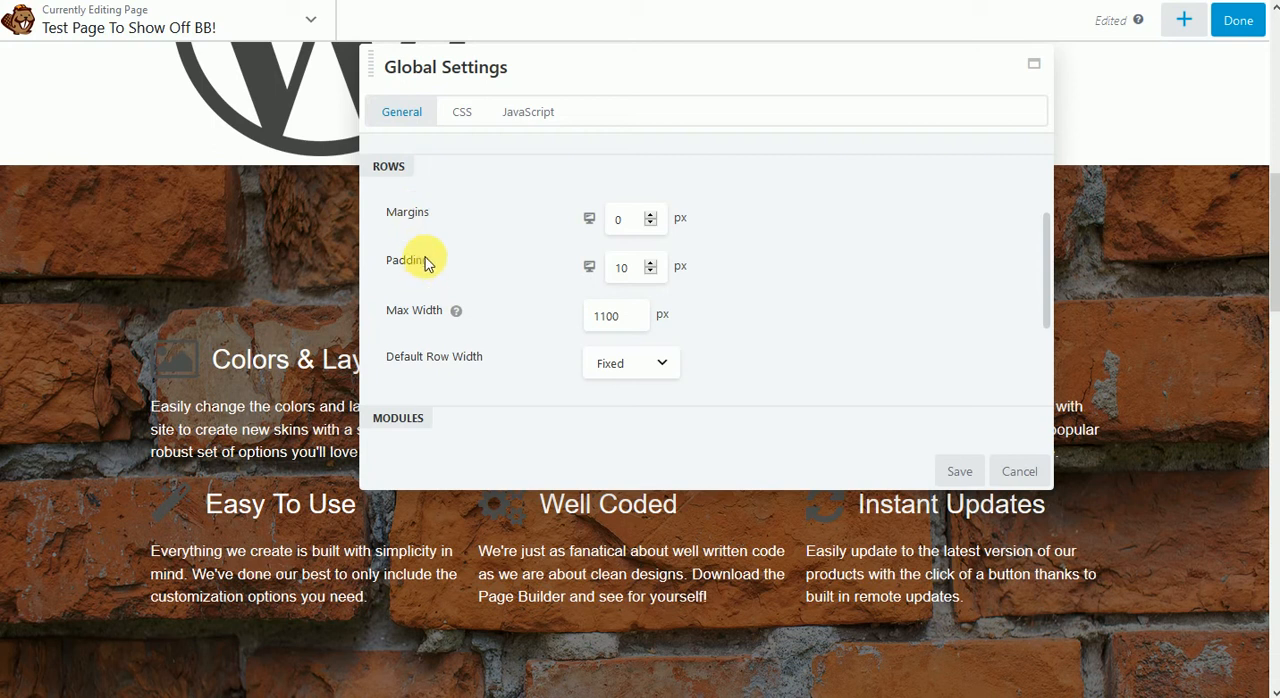
pyautogui.moveTo(434, 259)
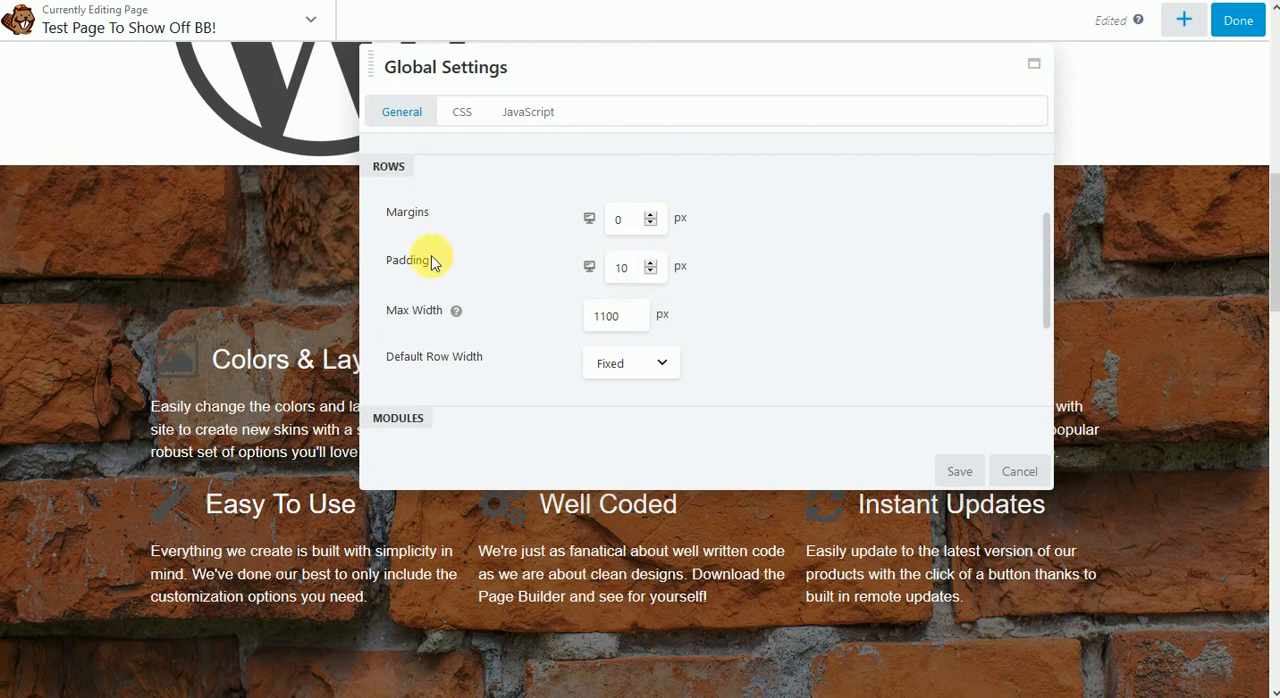
pyautogui.moveTo(438, 214)
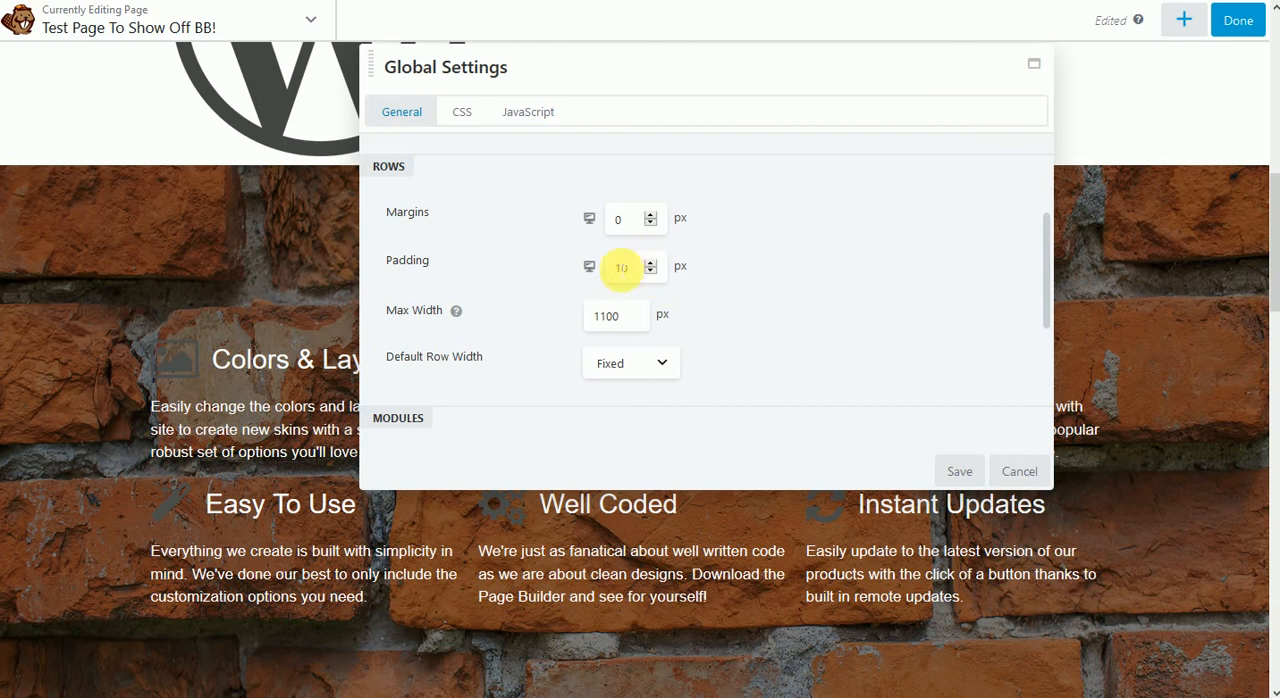
pyautogui.click(461, 111)
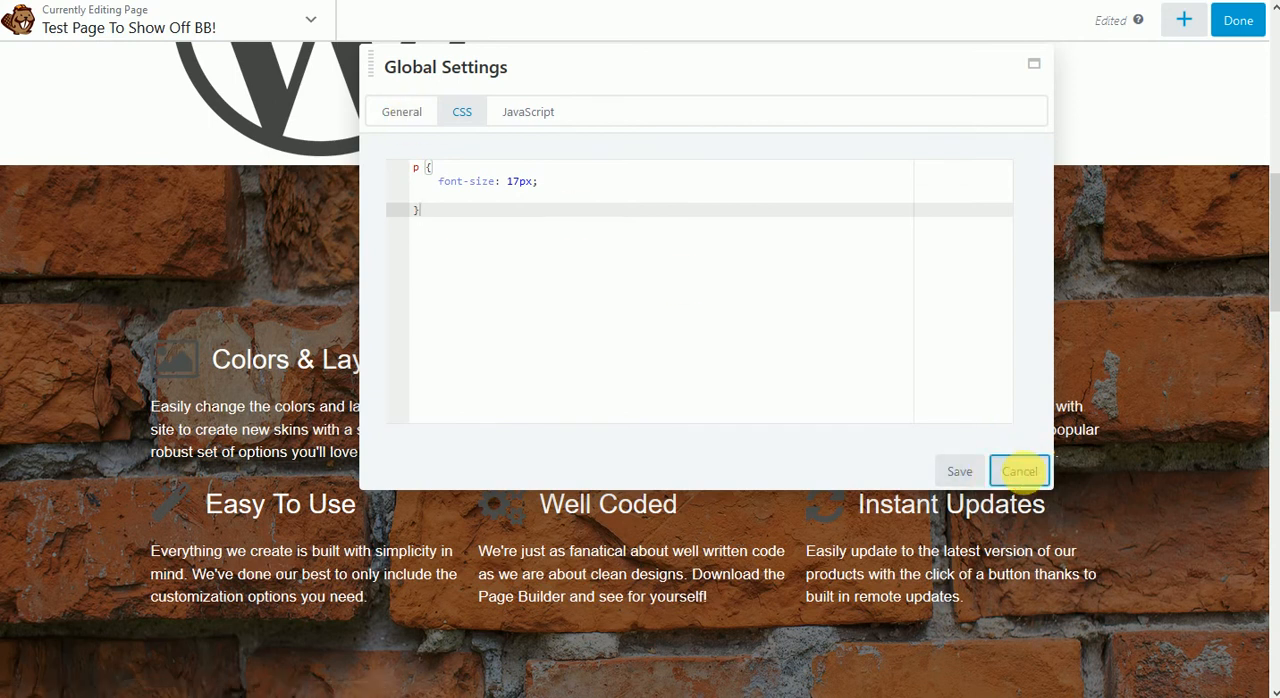
pyautogui.click(1019, 471)
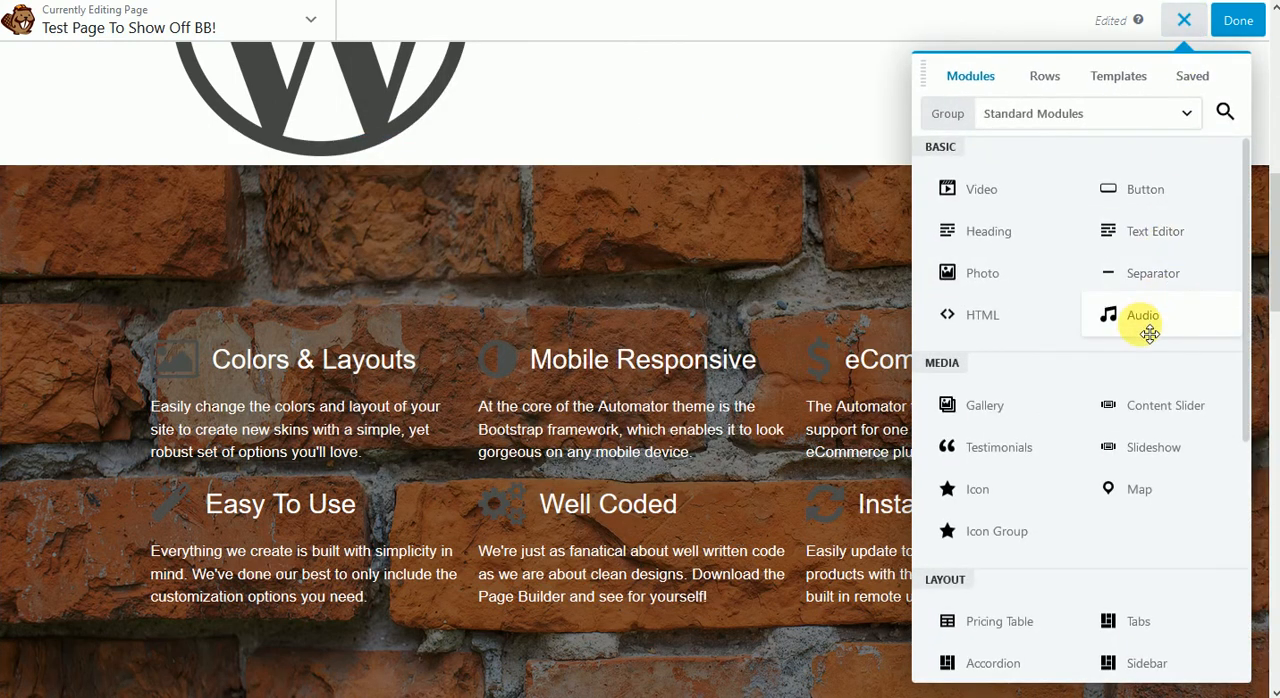
pyautogui.moveTo(979, 335)
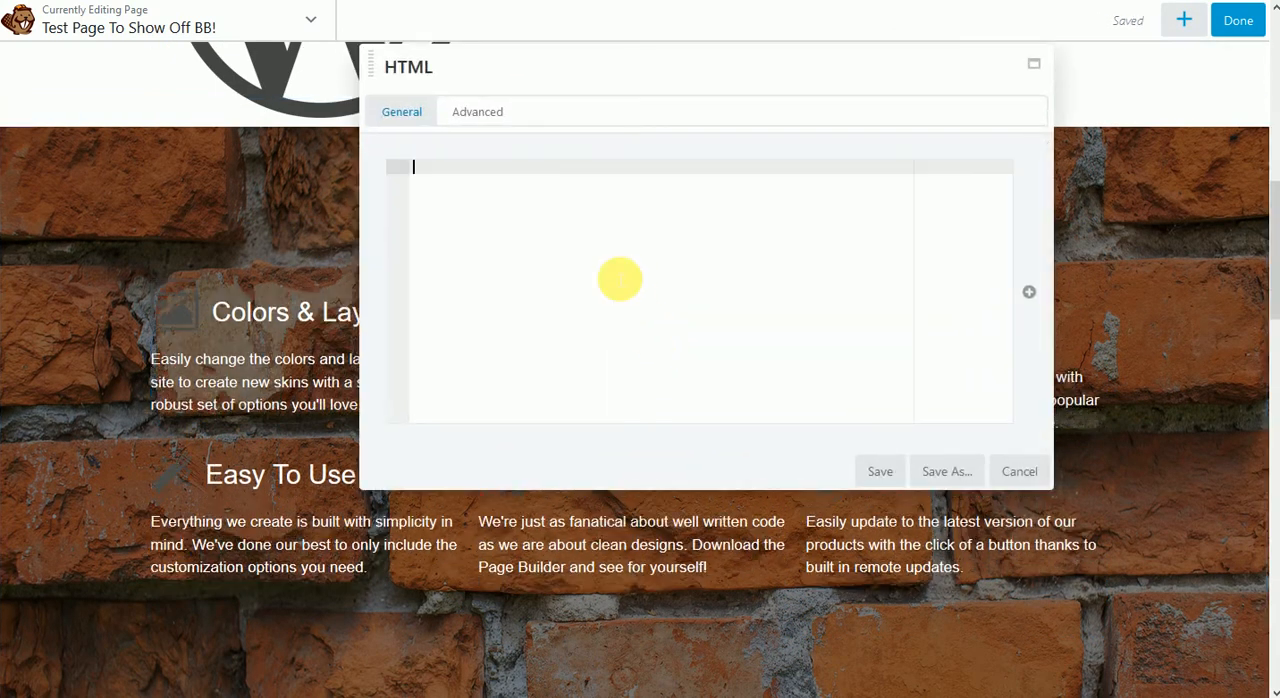
# Step: Enter 'Hello World' in the new HTML module above eCommerce and save it
pyautogui.write('Hello World')
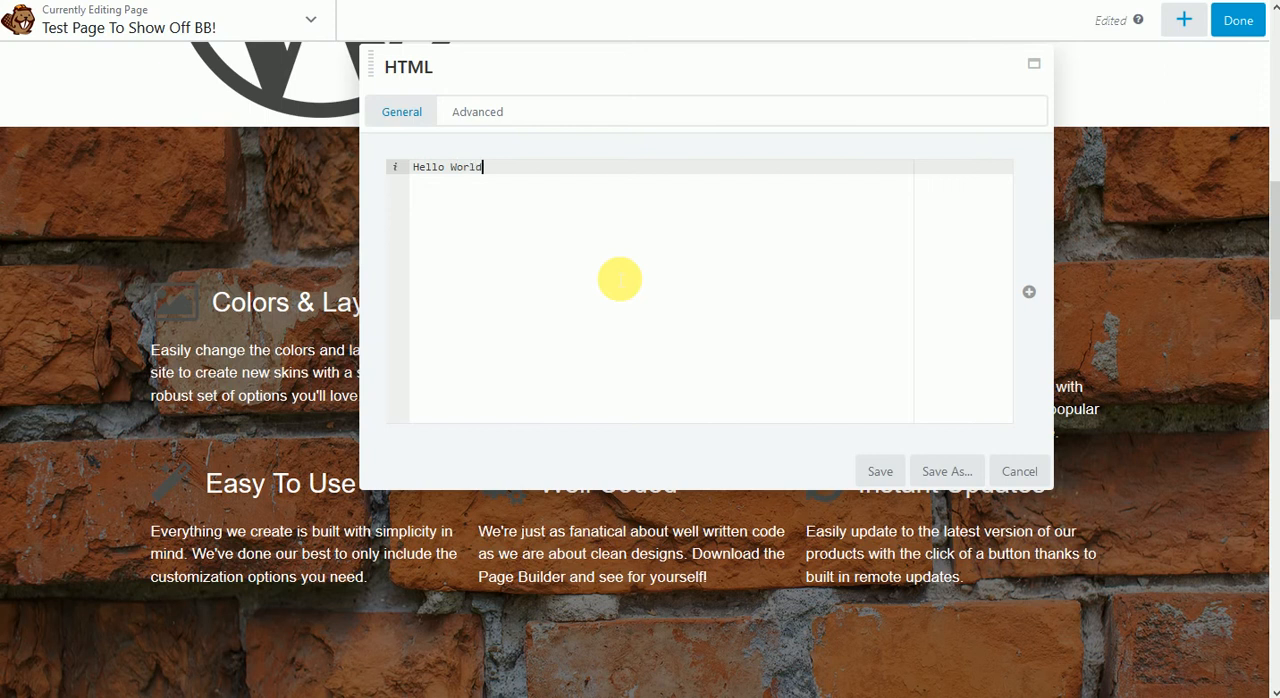
pyautogui.click(880, 471)
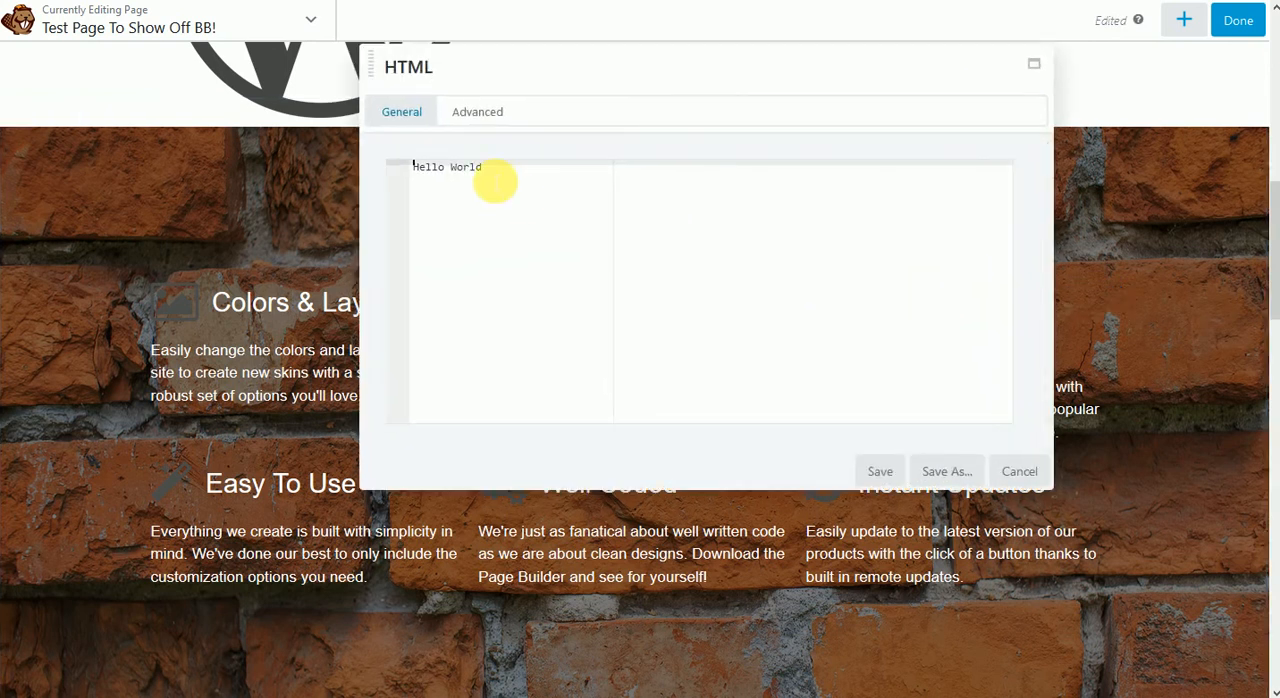
pyautogui.click(477, 111)
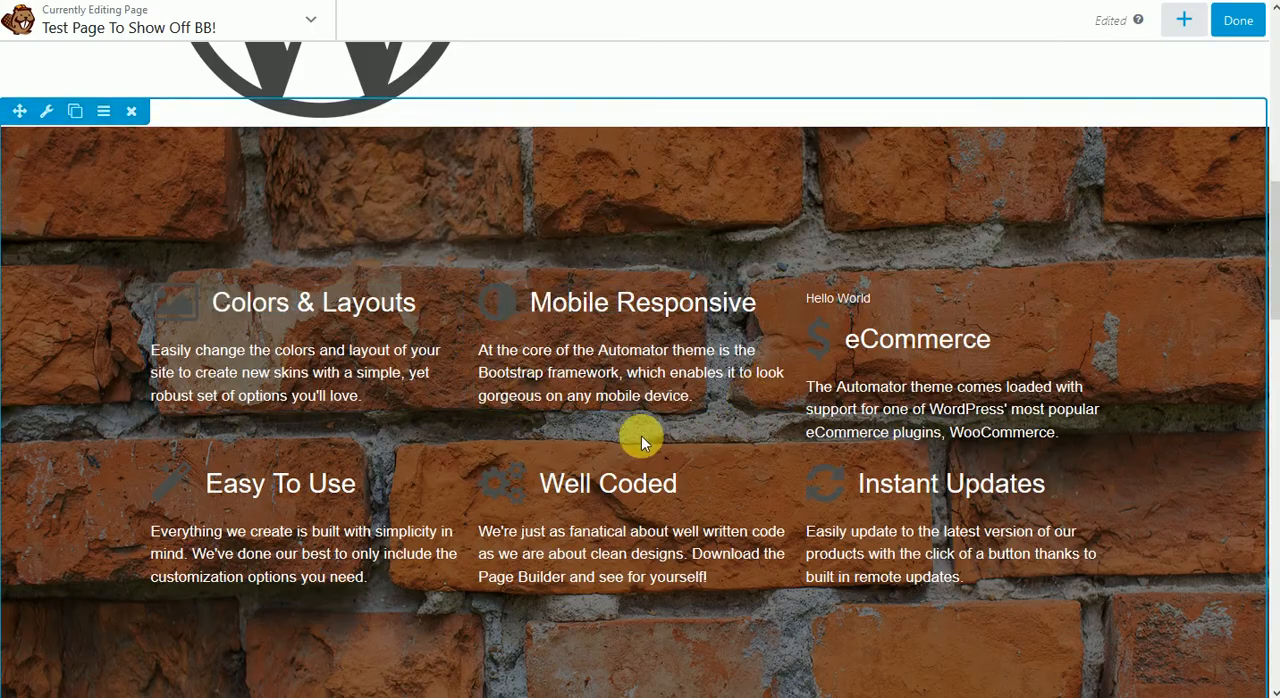
# Step: Place the Frequently Asked Questions column right of What Other Are Saying
pyautogui.scroll(-3)
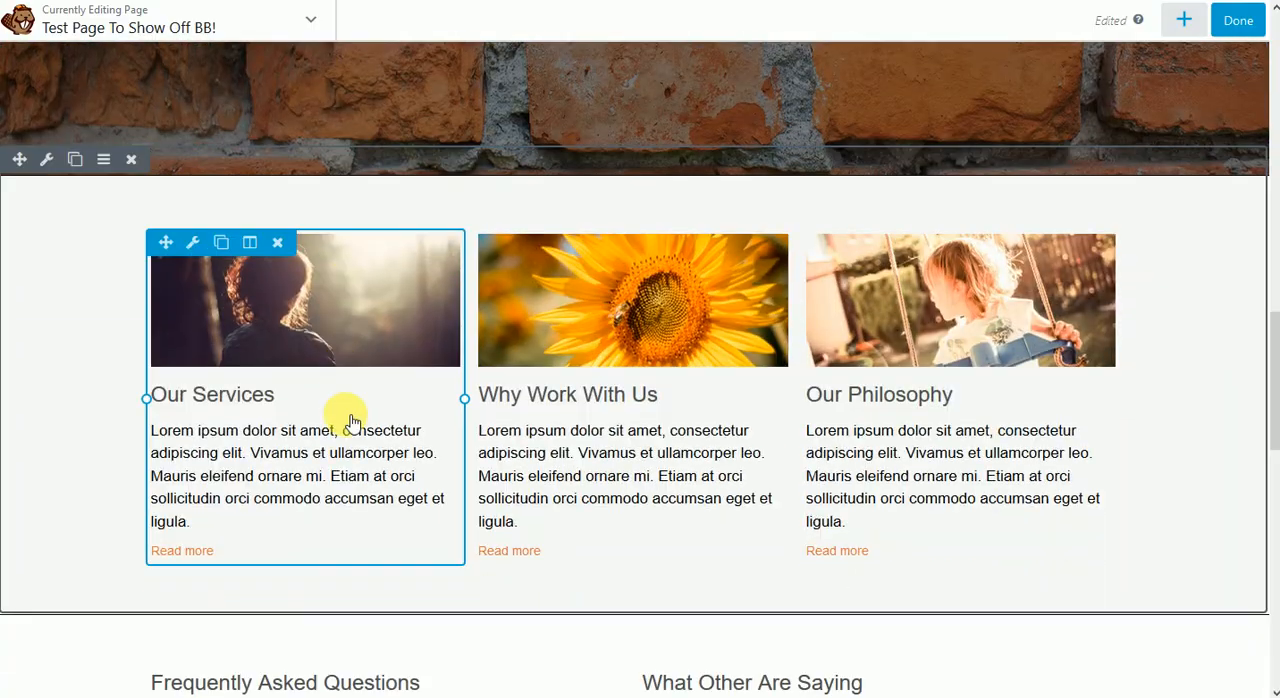
pyautogui.scroll(-3)
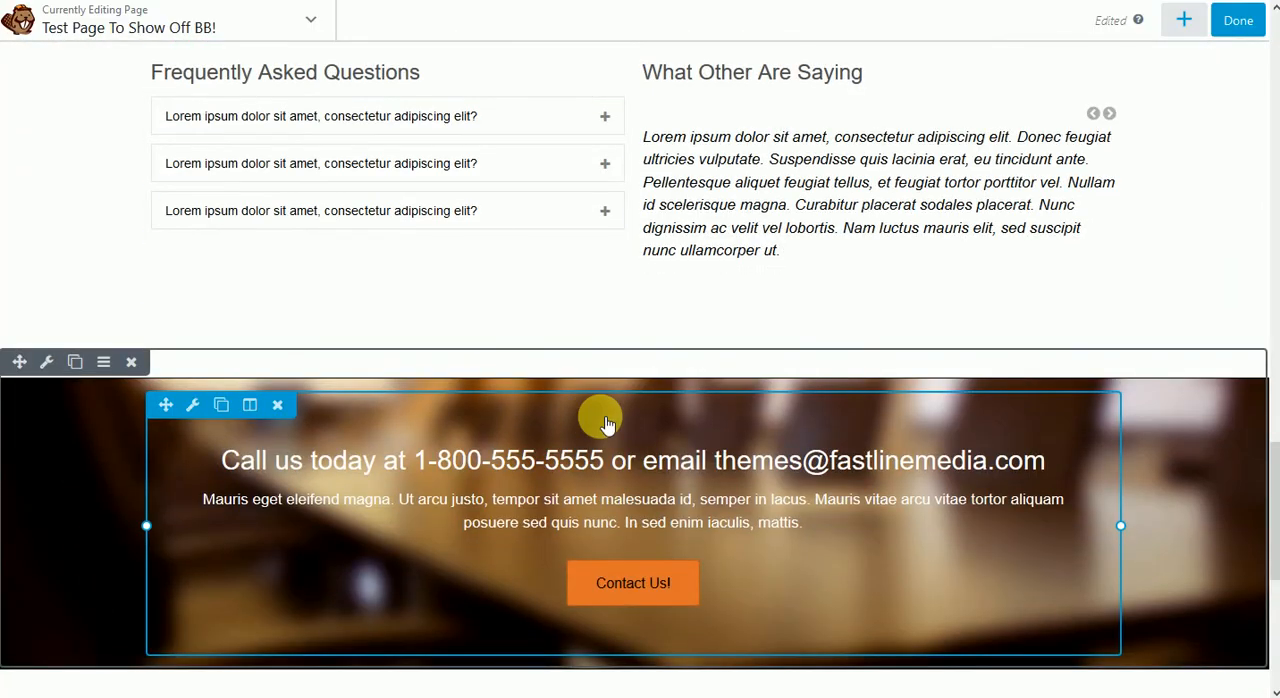
pyautogui.moveTo(516, 462)
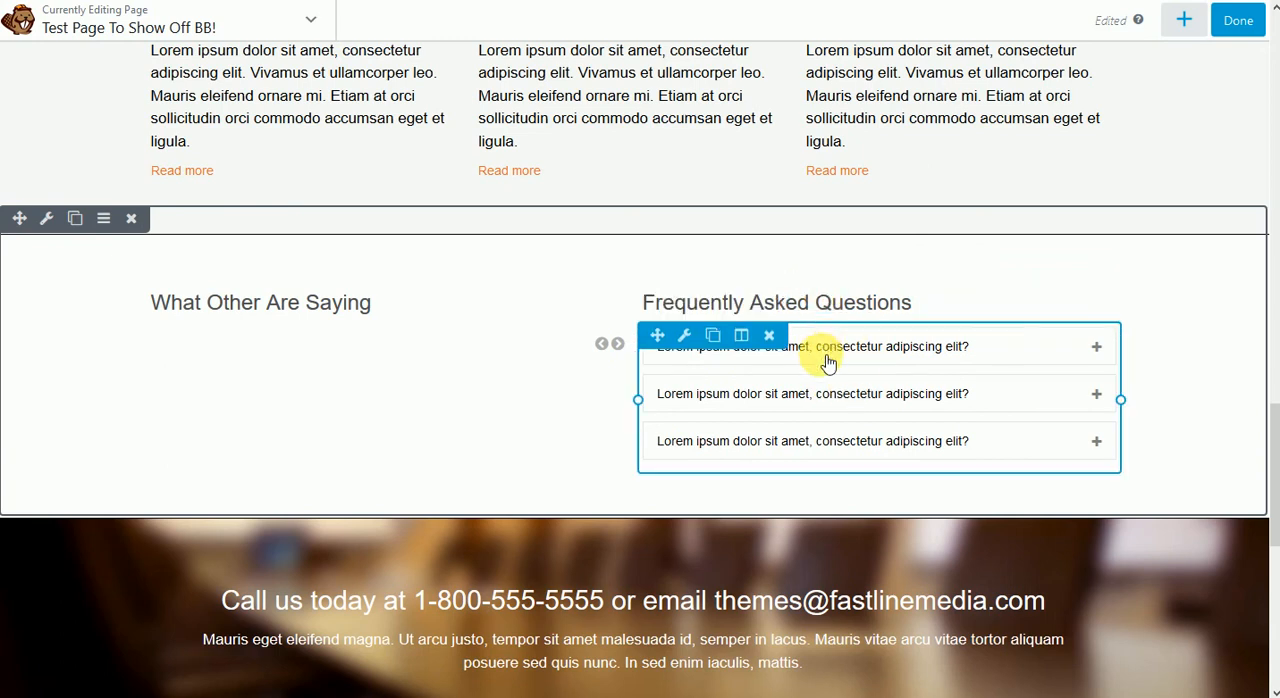
pyautogui.click(691, 335)
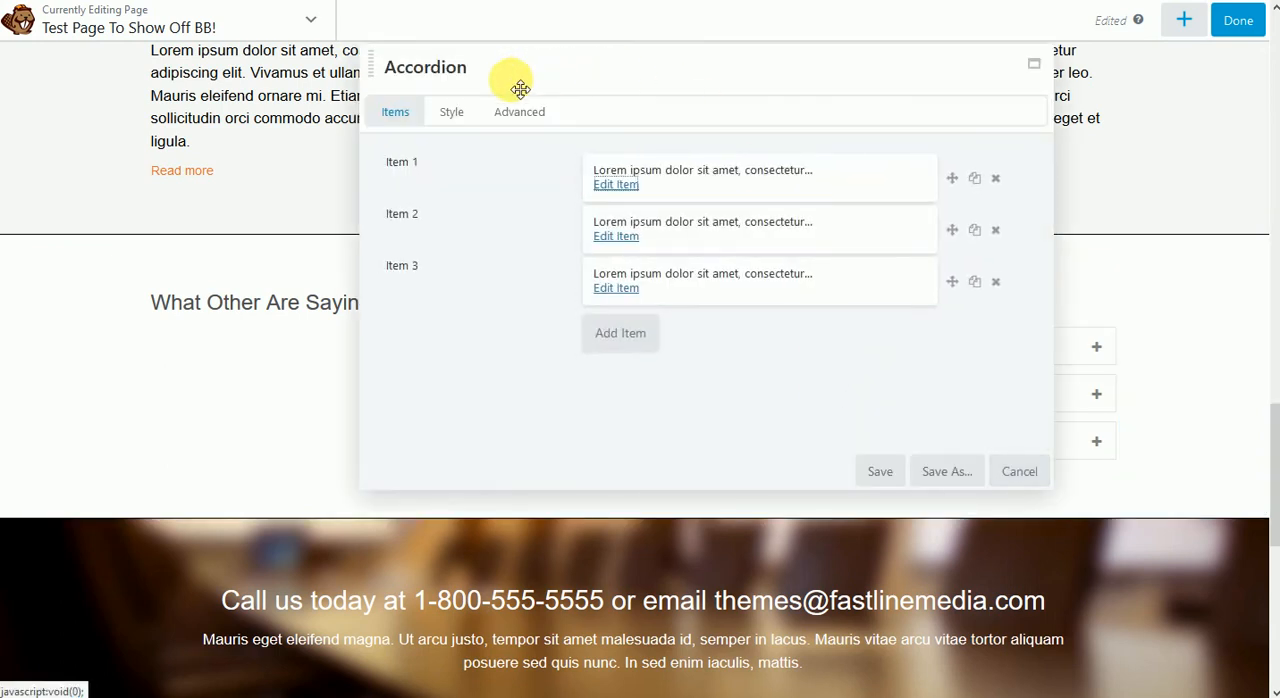
# Step: Add accordion item 'Question goes here.' with answer 'Answers are awesome.' and save
pyautogui.click(620, 333)
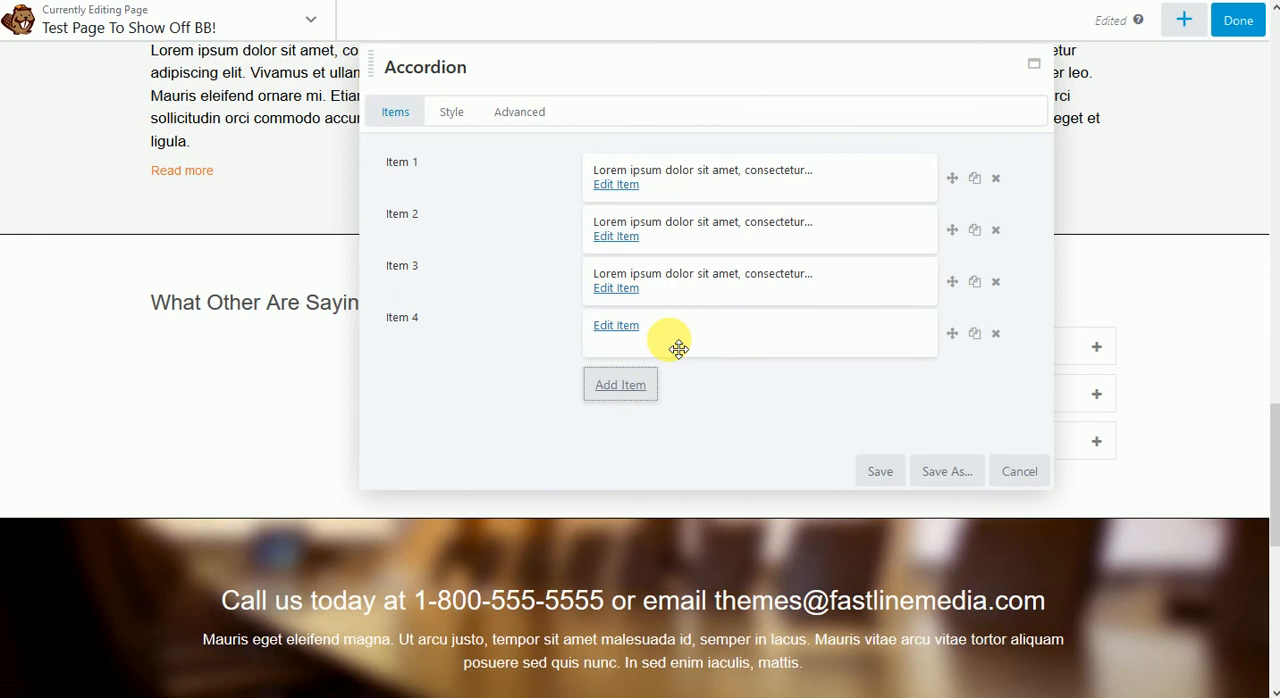
pyautogui.click(620, 384)
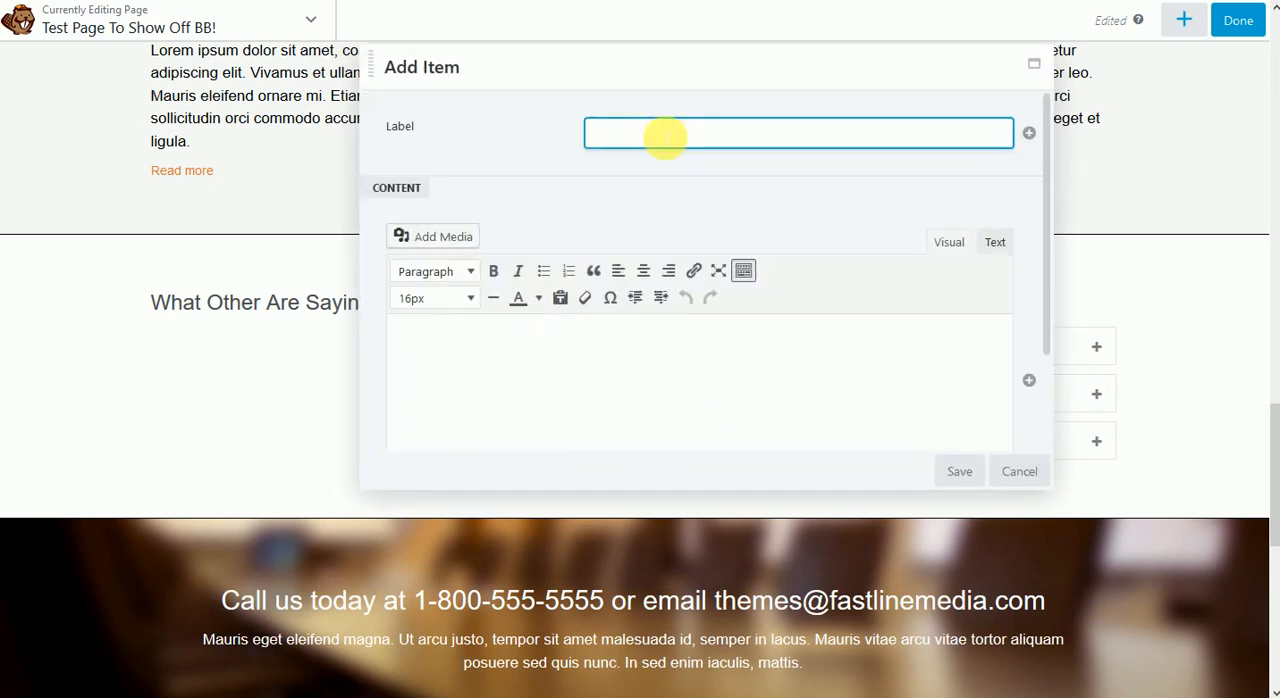
pyautogui.write('Question goes here.')
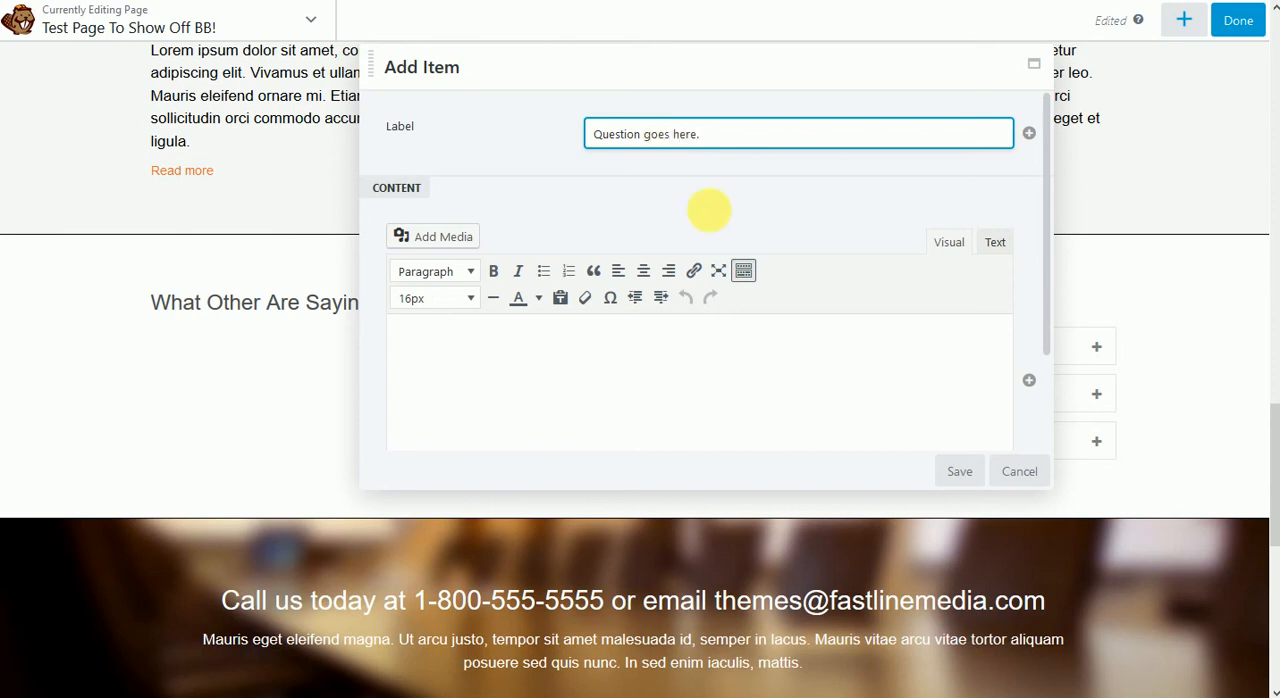
pyautogui.write('Answers are awesome.')
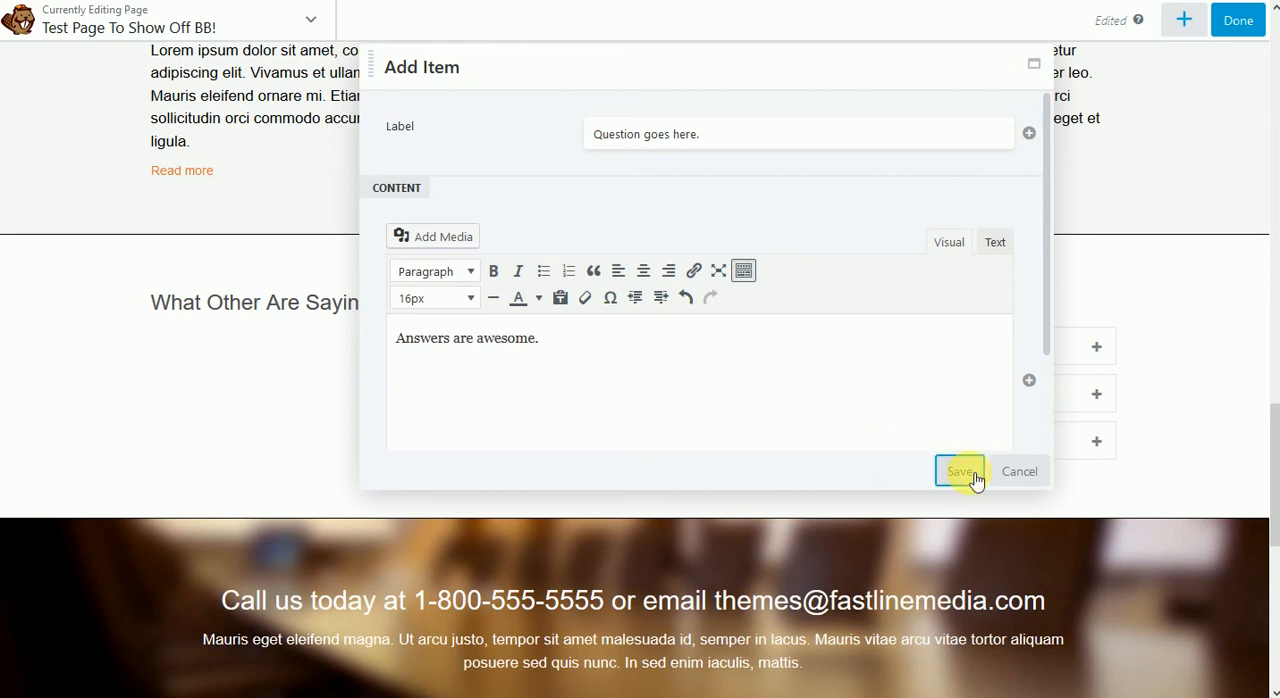
pyautogui.click(959, 471)
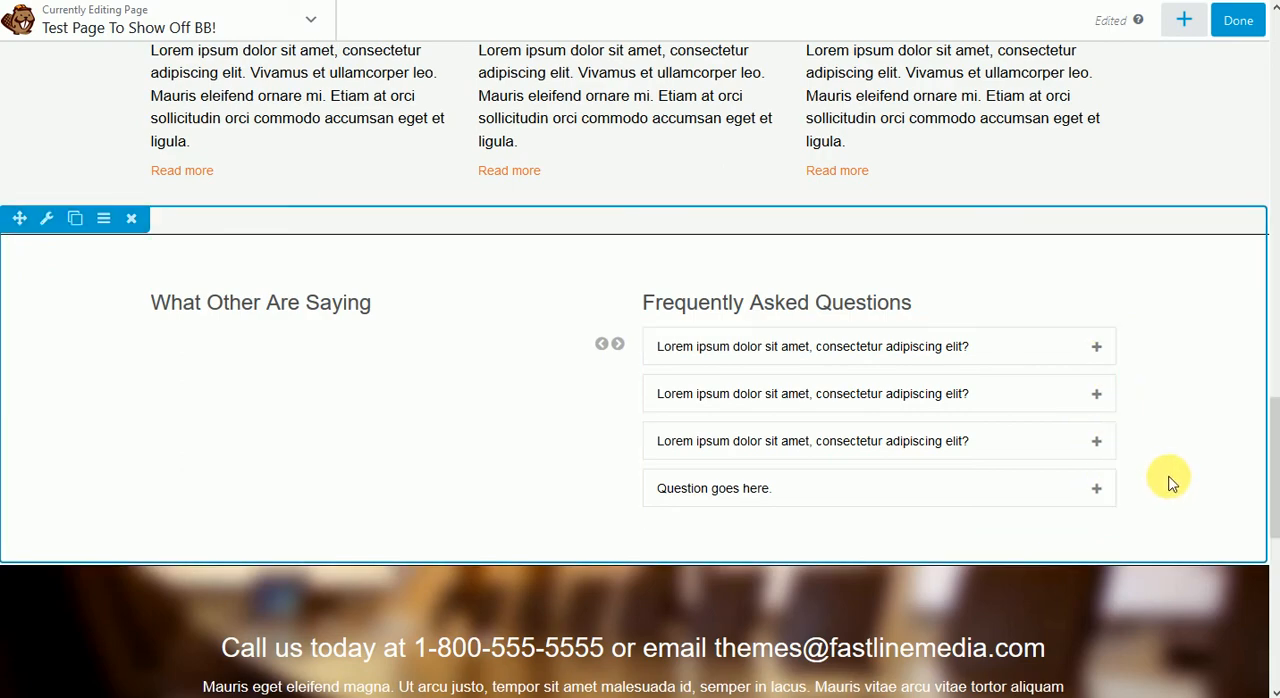
# Step: Set the slider row's background to Parallax using the website-building-blocks.jpg brick photo, and save
pyautogui.scroll(3)
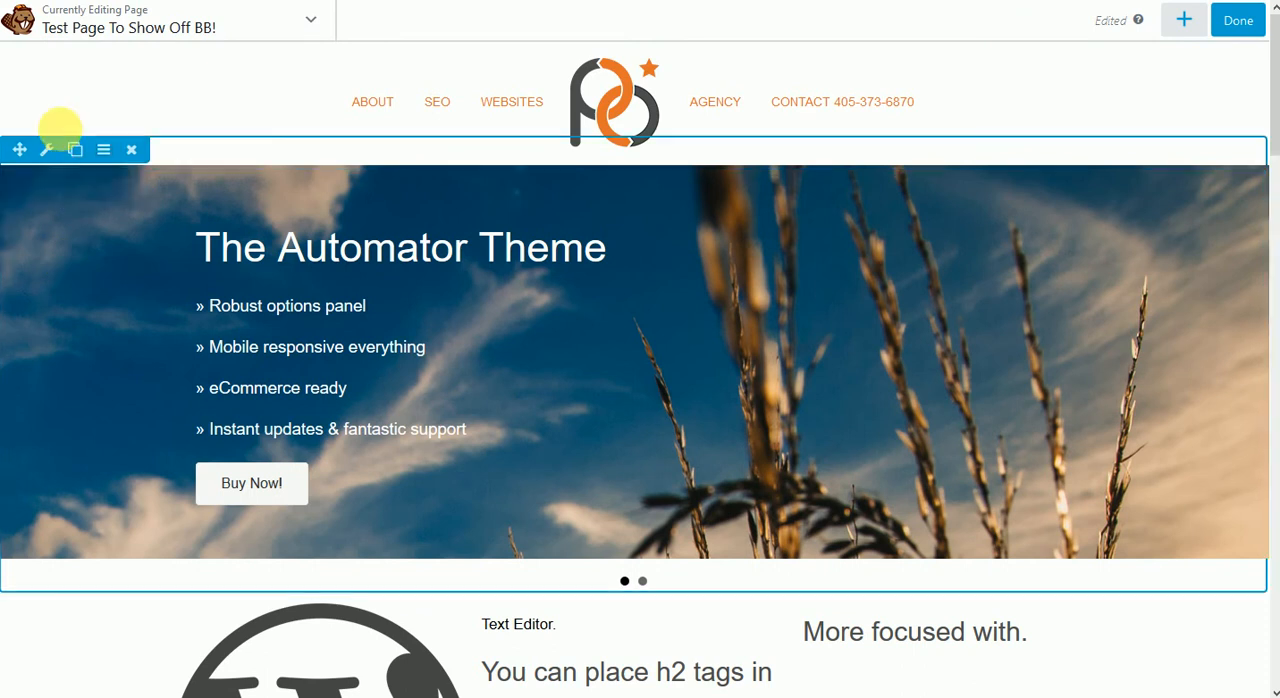
pyautogui.click(48, 149)
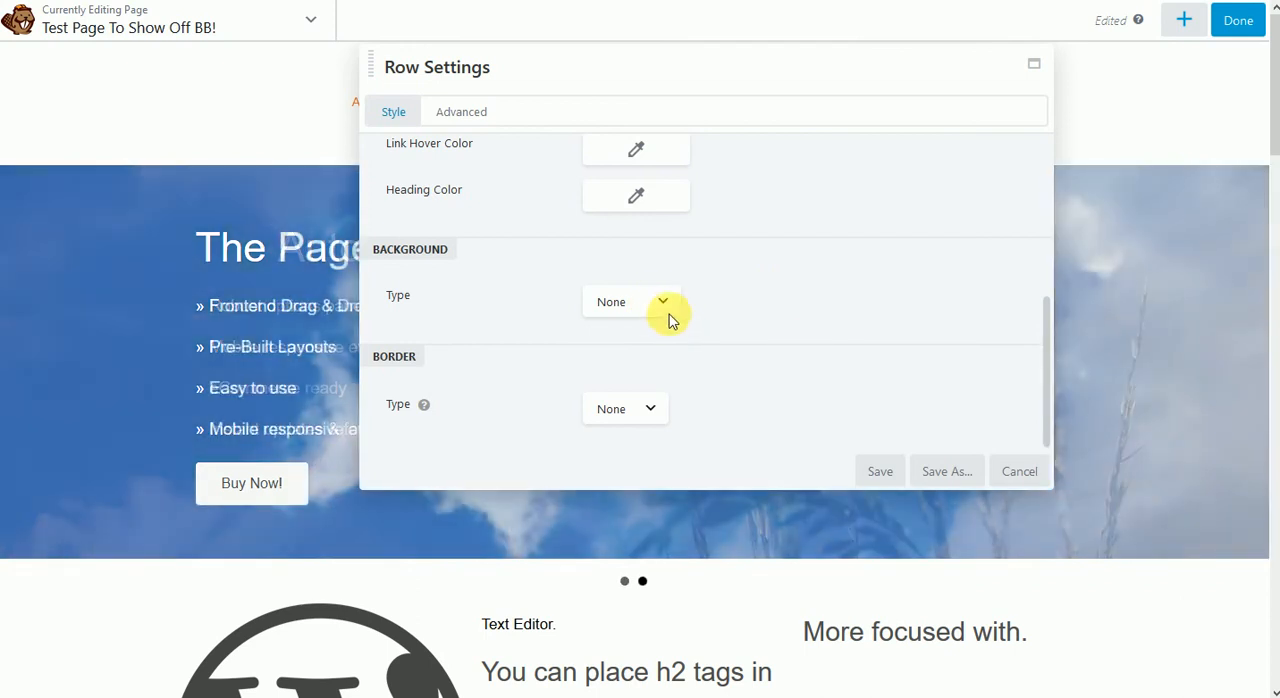
pyautogui.click(631, 301)
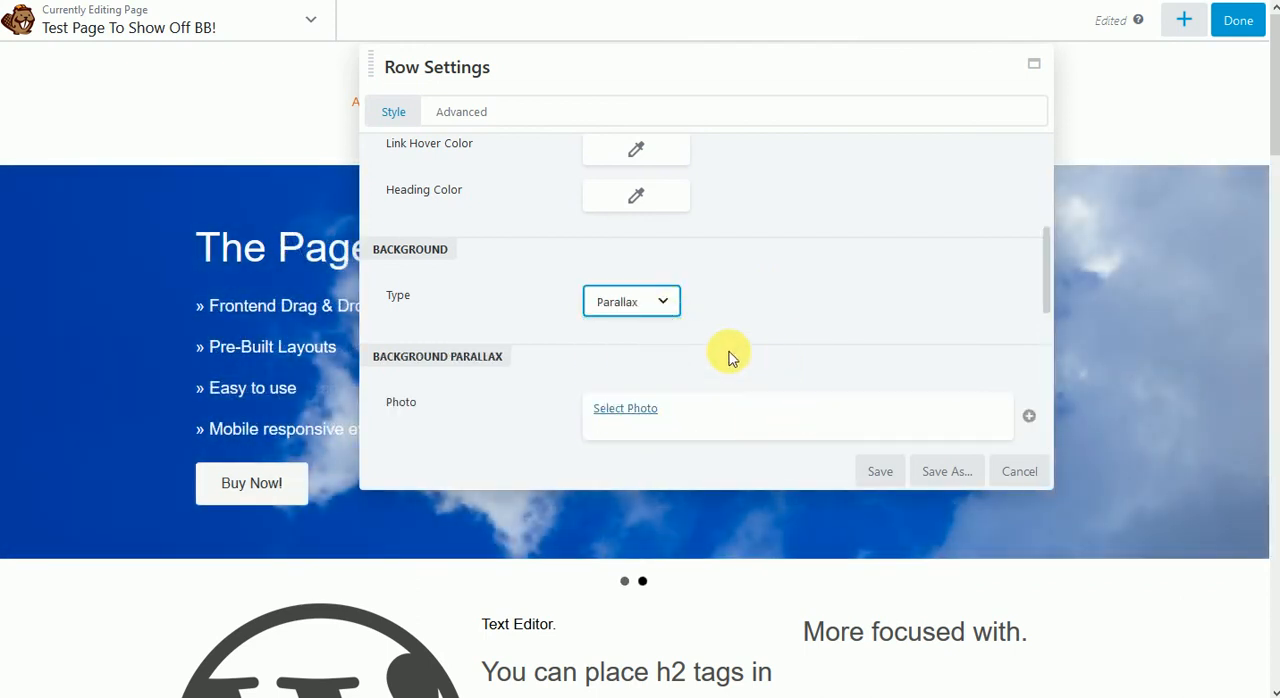
pyautogui.click(625, 408)
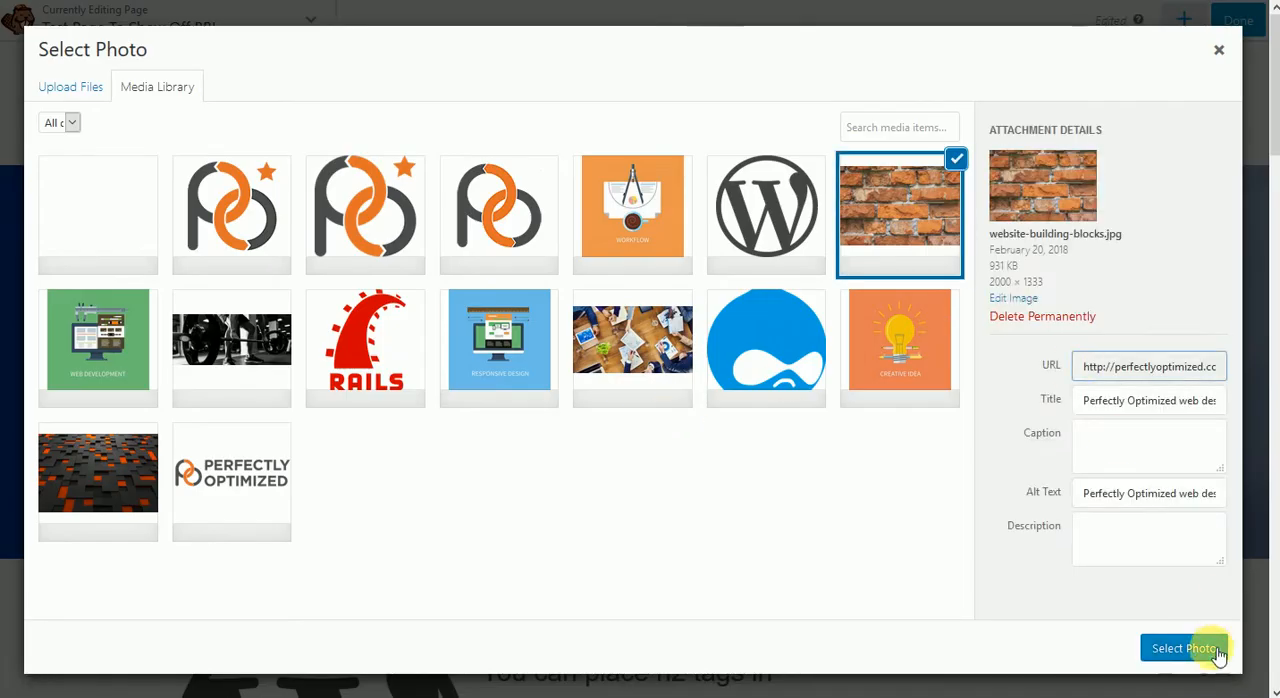
pyautogui.click(1184, 646)
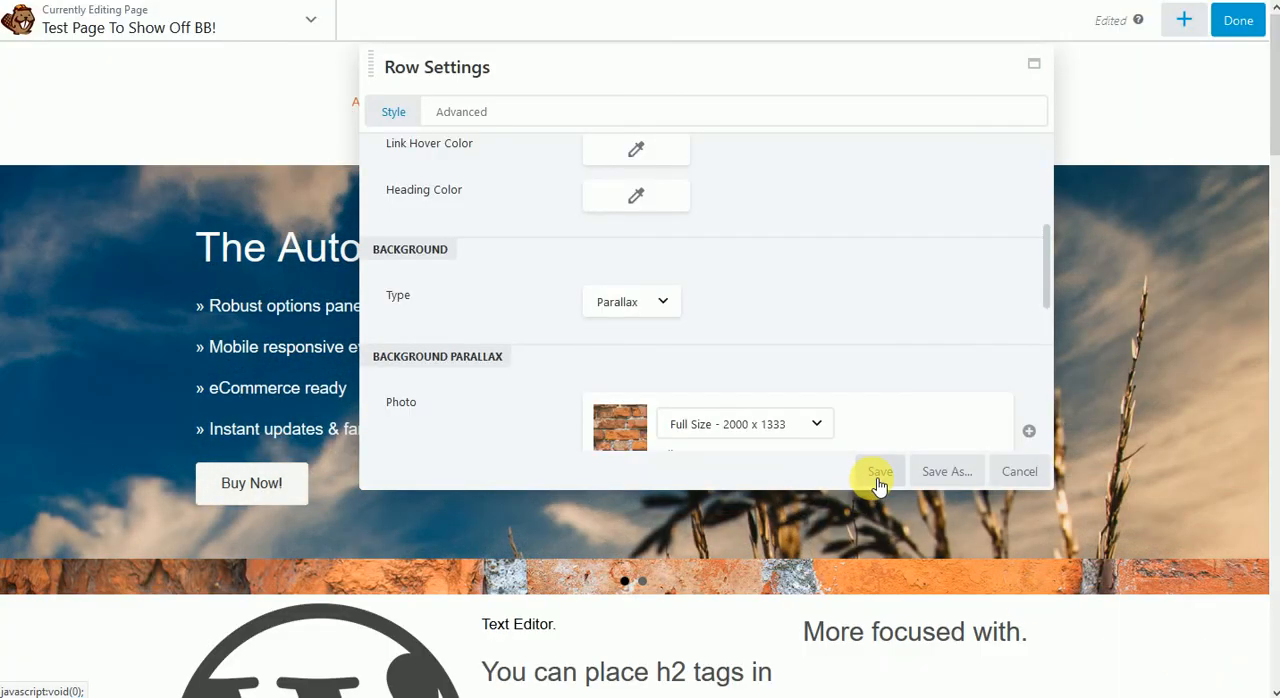
pyautogui.click(879, 471)
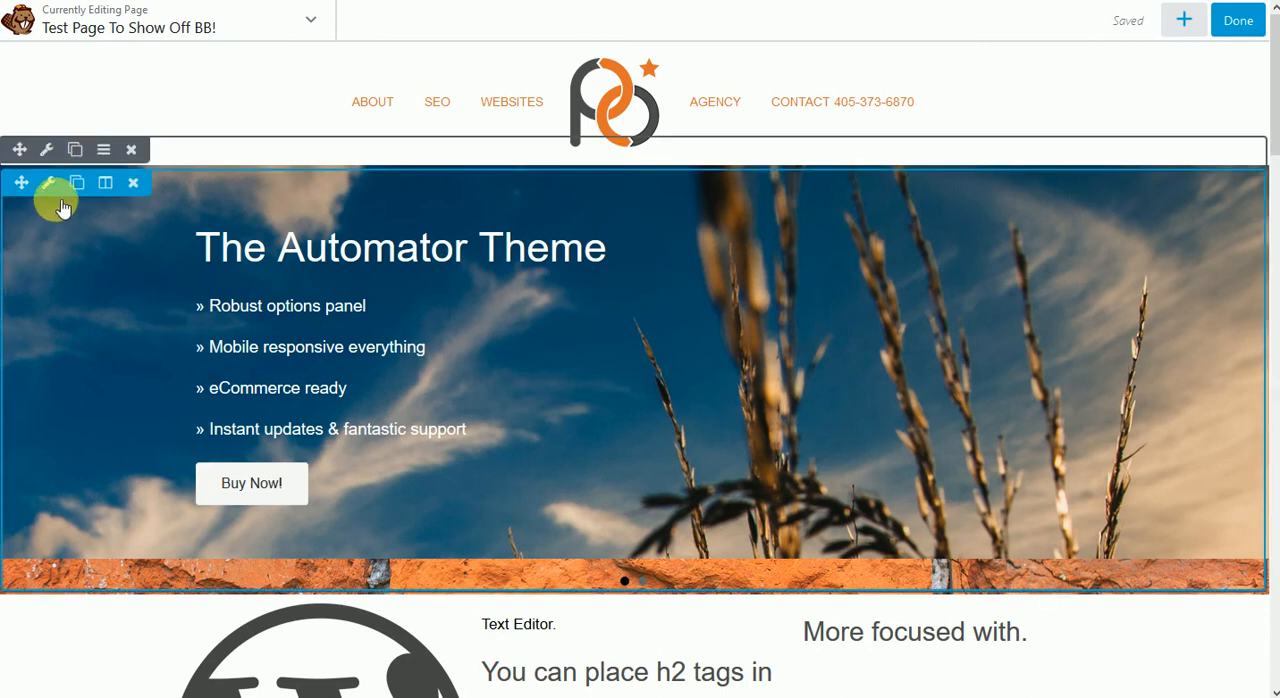
# Step: Dismiss the slider settings and set the brick row's height to Full Height
pyautogui.click(46, 182)
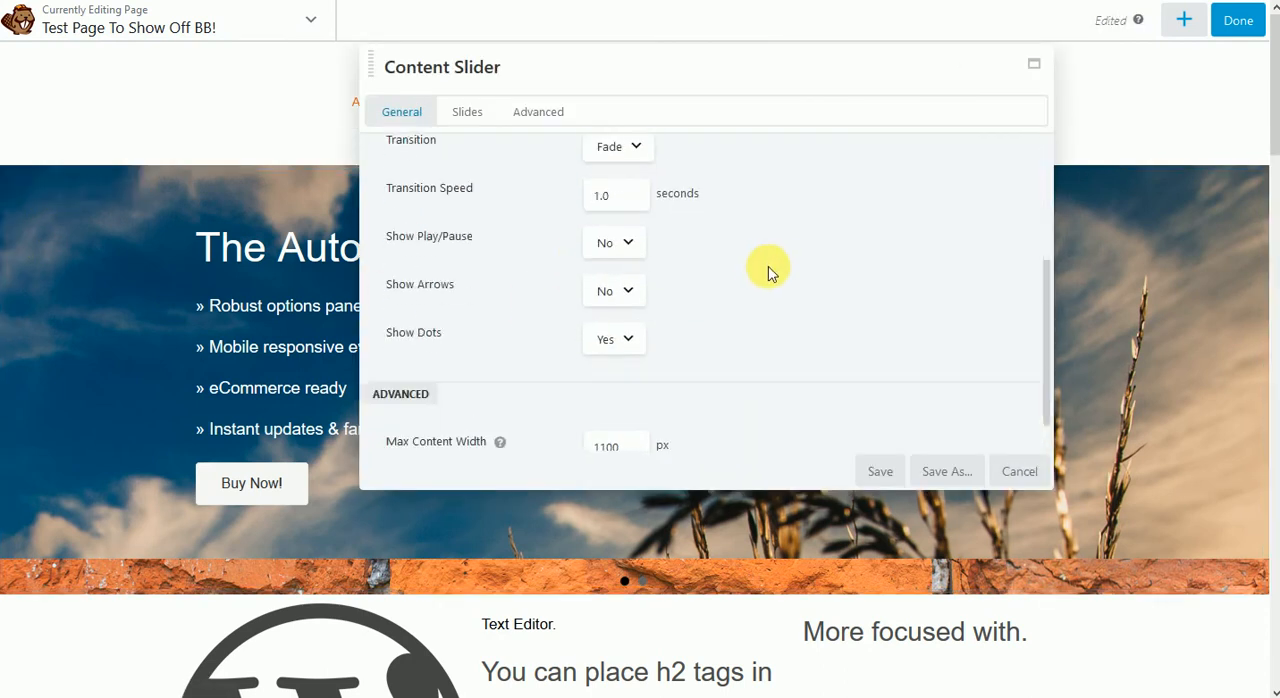
pyautogui.click(467, 111)
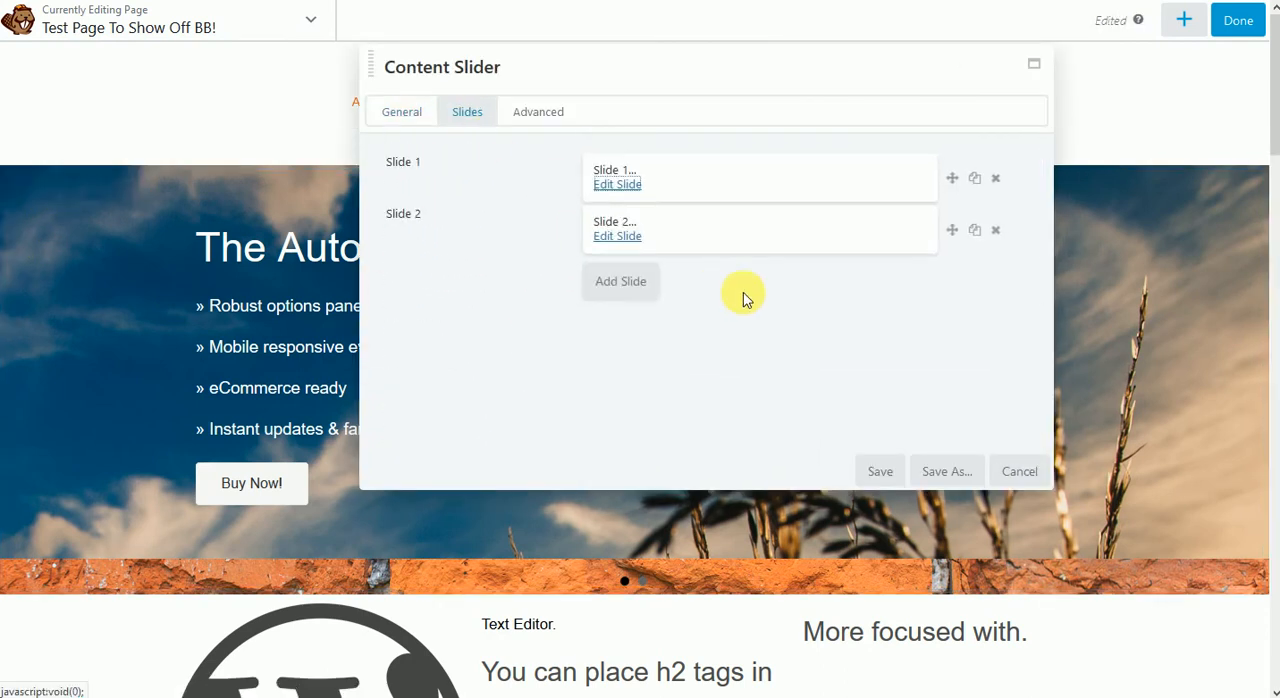
pyautogui.click(1020, 471)
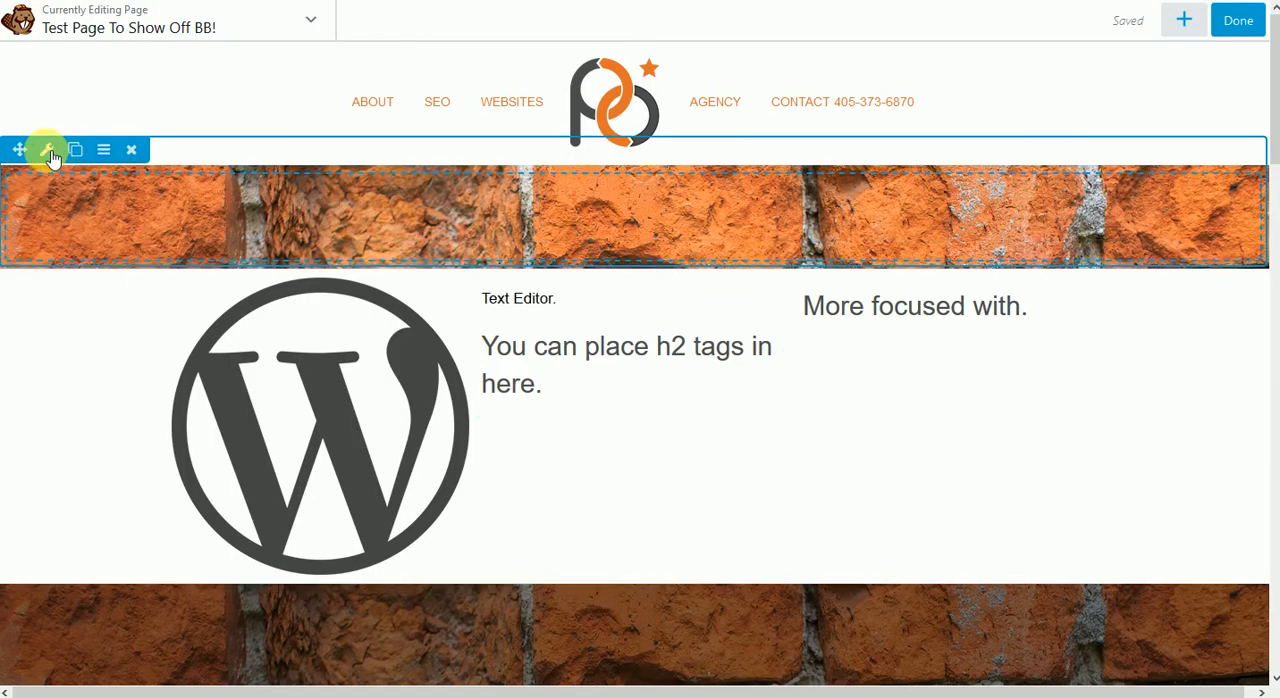
pyautogui.click(48, 149)
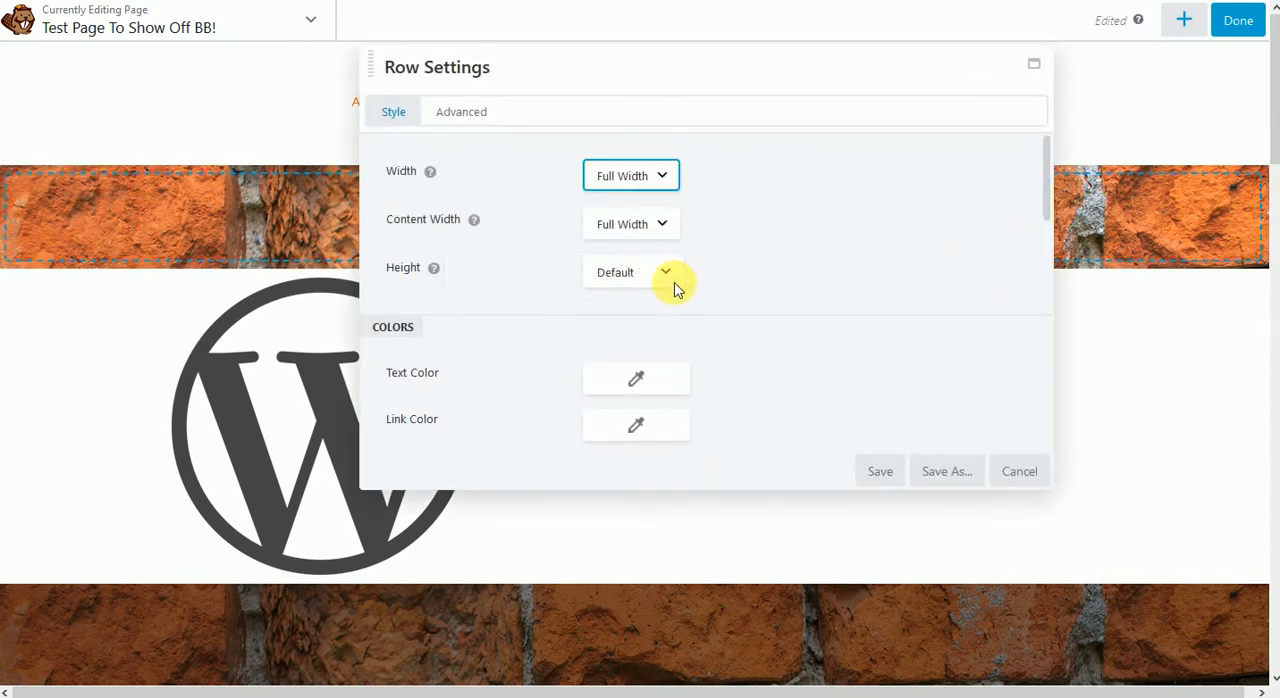
pyautogui.click(880, 471)
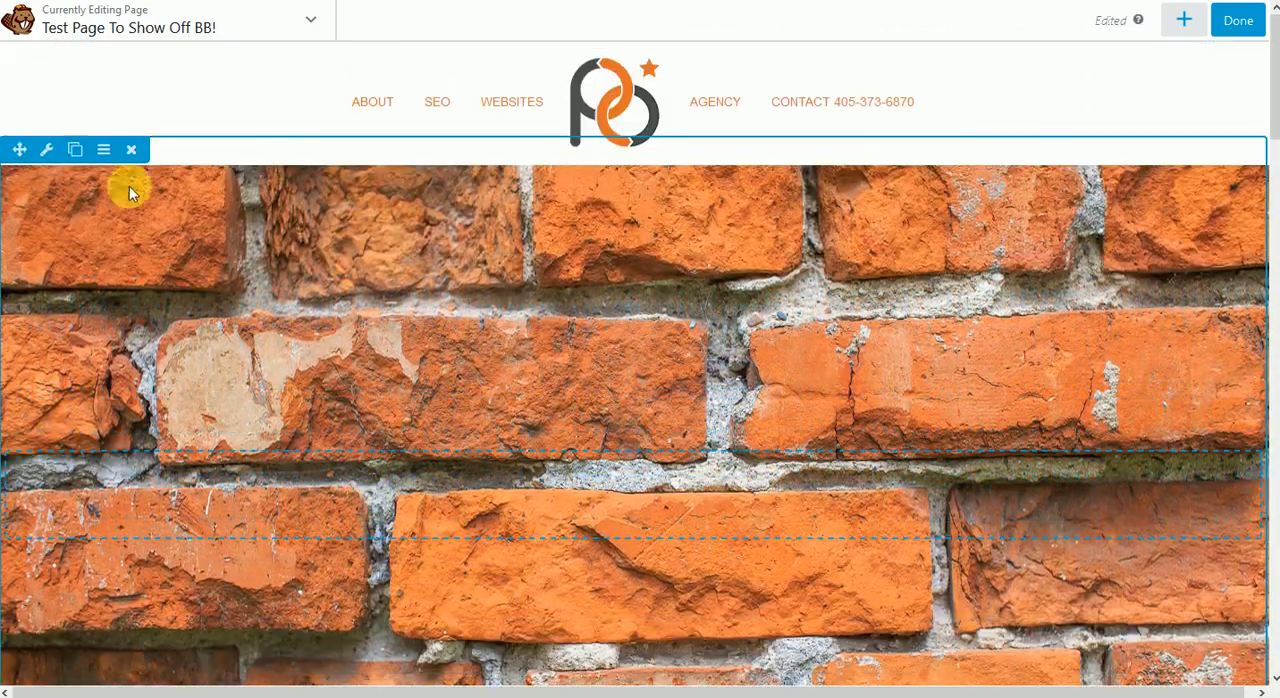
pyautogui.click(46, 149)
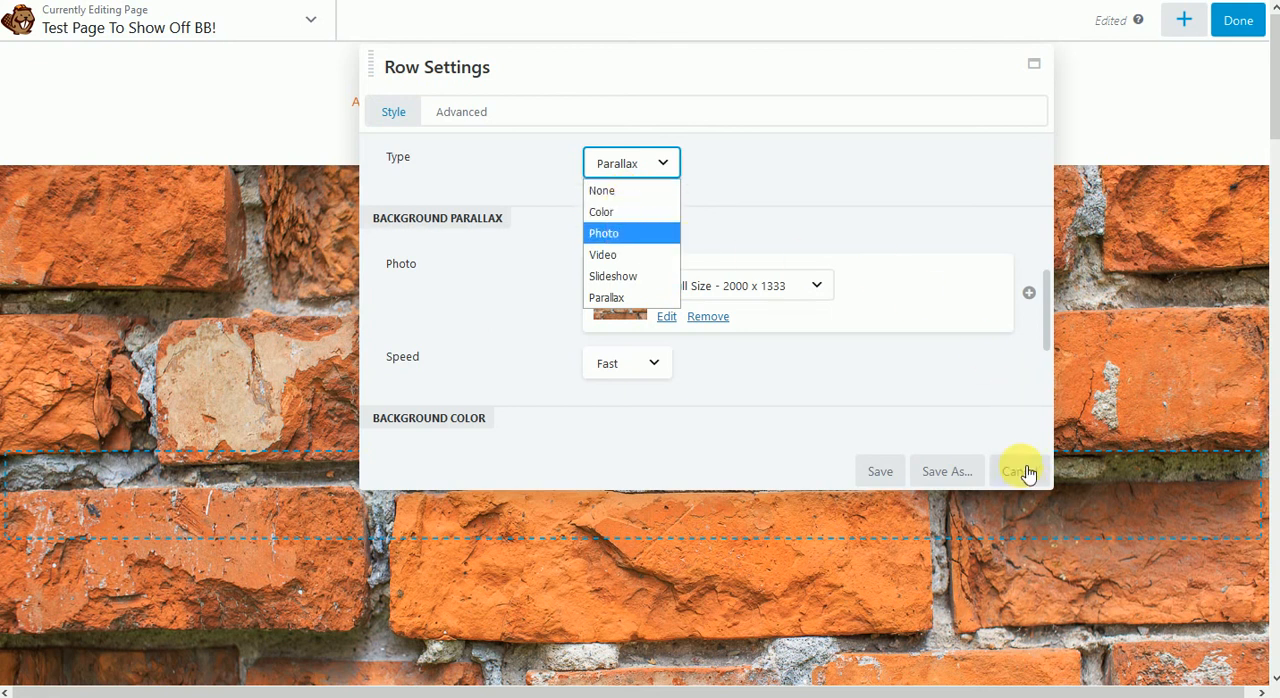
pyautogui.click(1019, 471)
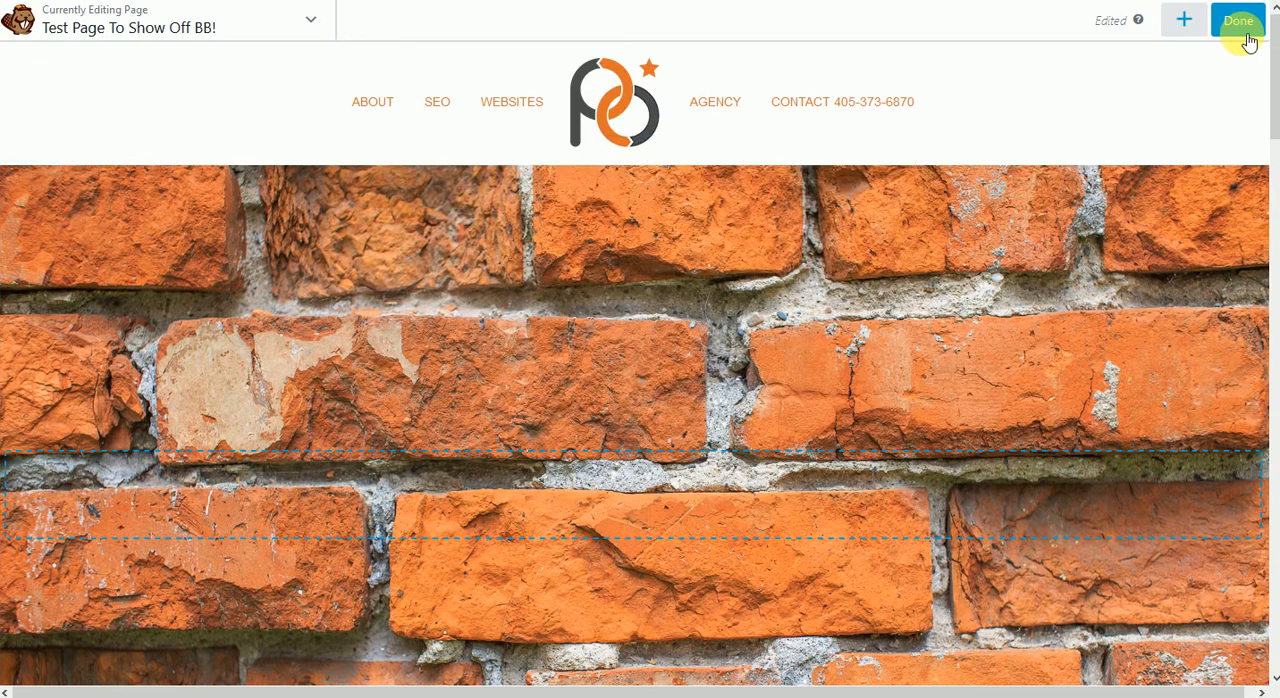
# Step: Publish the test page and scroll through the live brick row and FAQ
pyautogui.click(1238, 20)
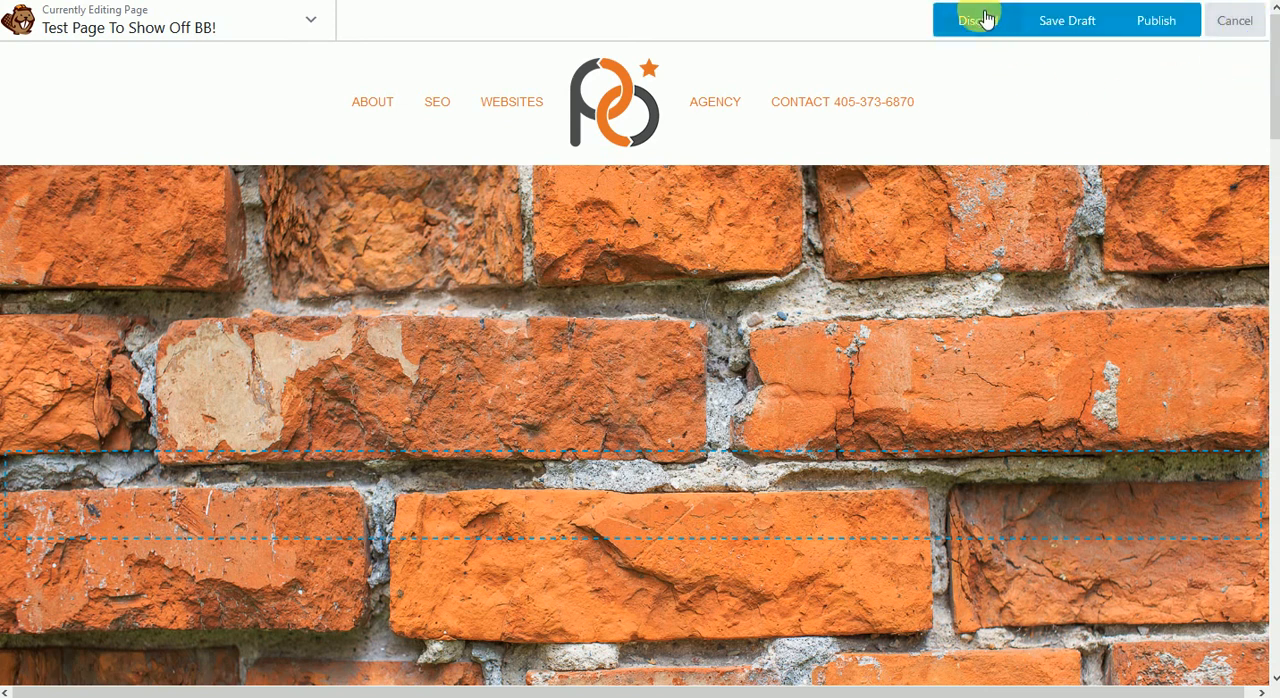
pyautogui.moveTo(1170, 21)
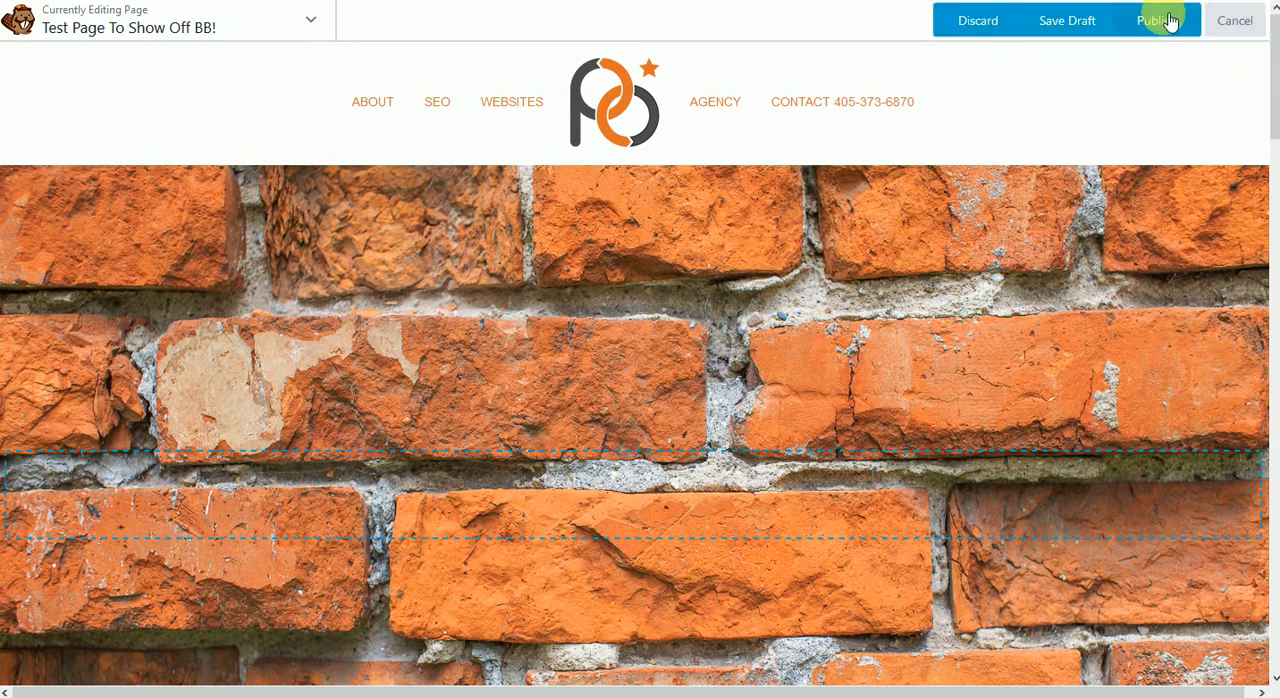
pyautogui.click(1161, 20)
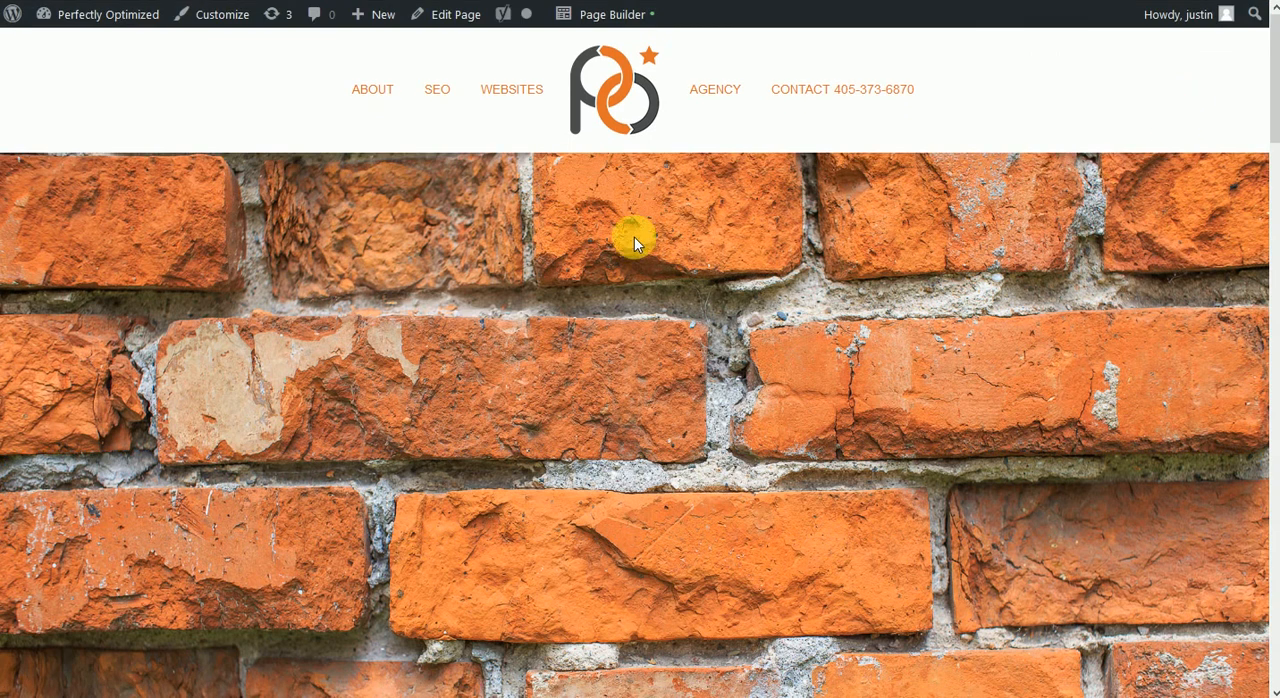
pyautogui.scroll(-3)
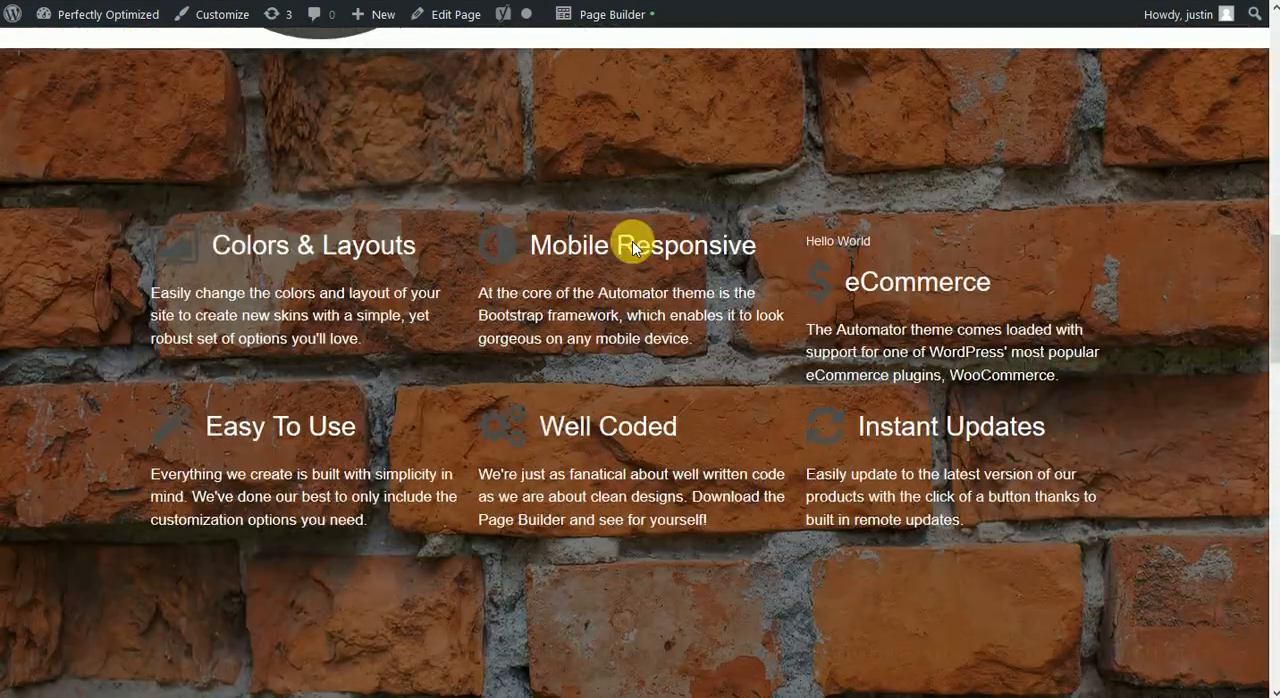
pyautogui.scroll(-3)
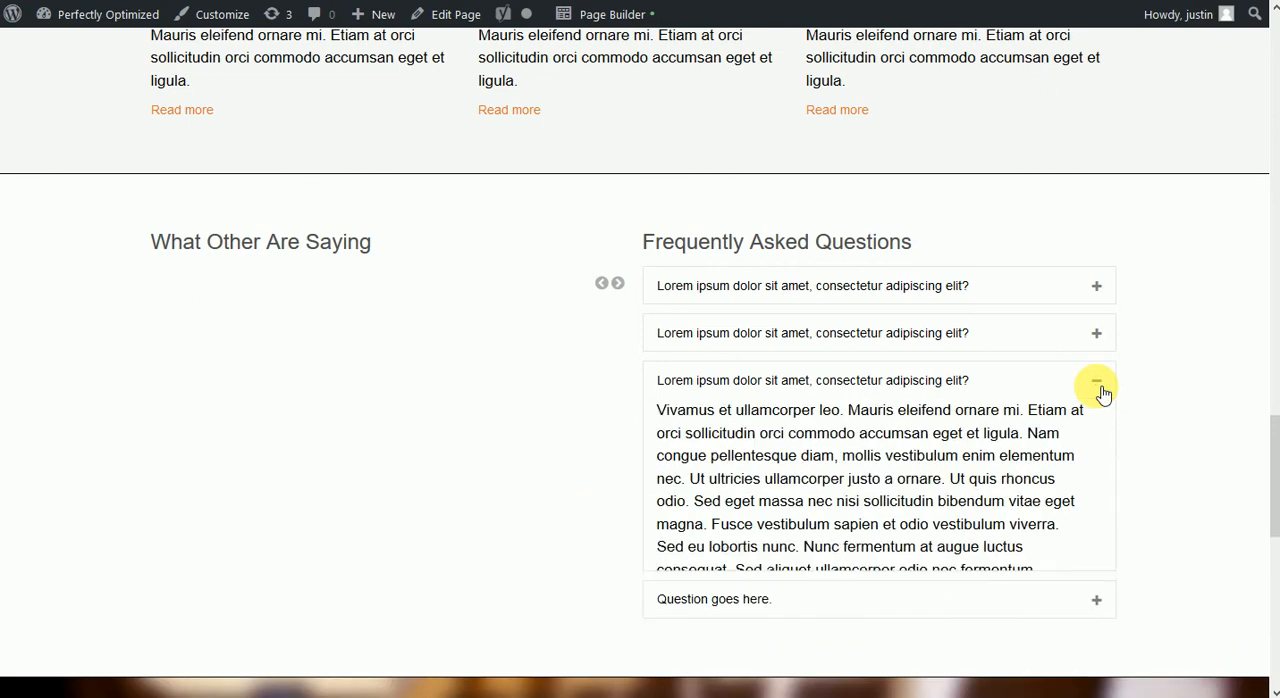
pyautogui.scroll(-3)
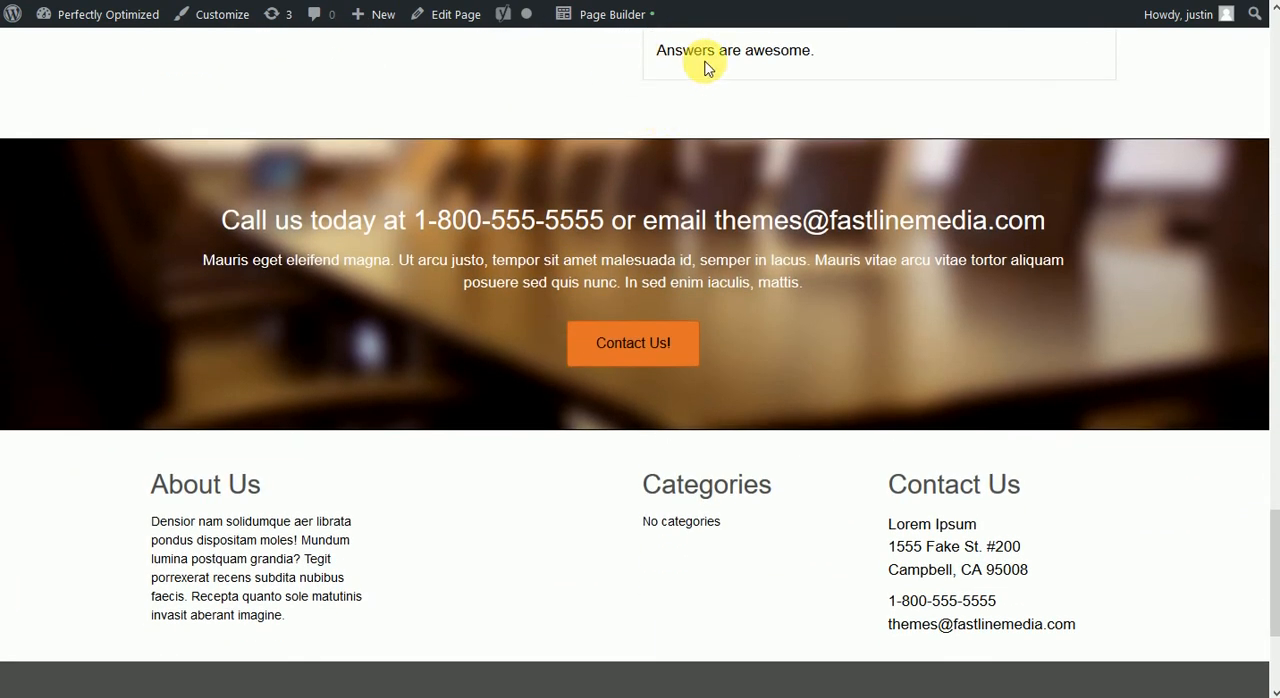
pyautogui.scroll(-3)
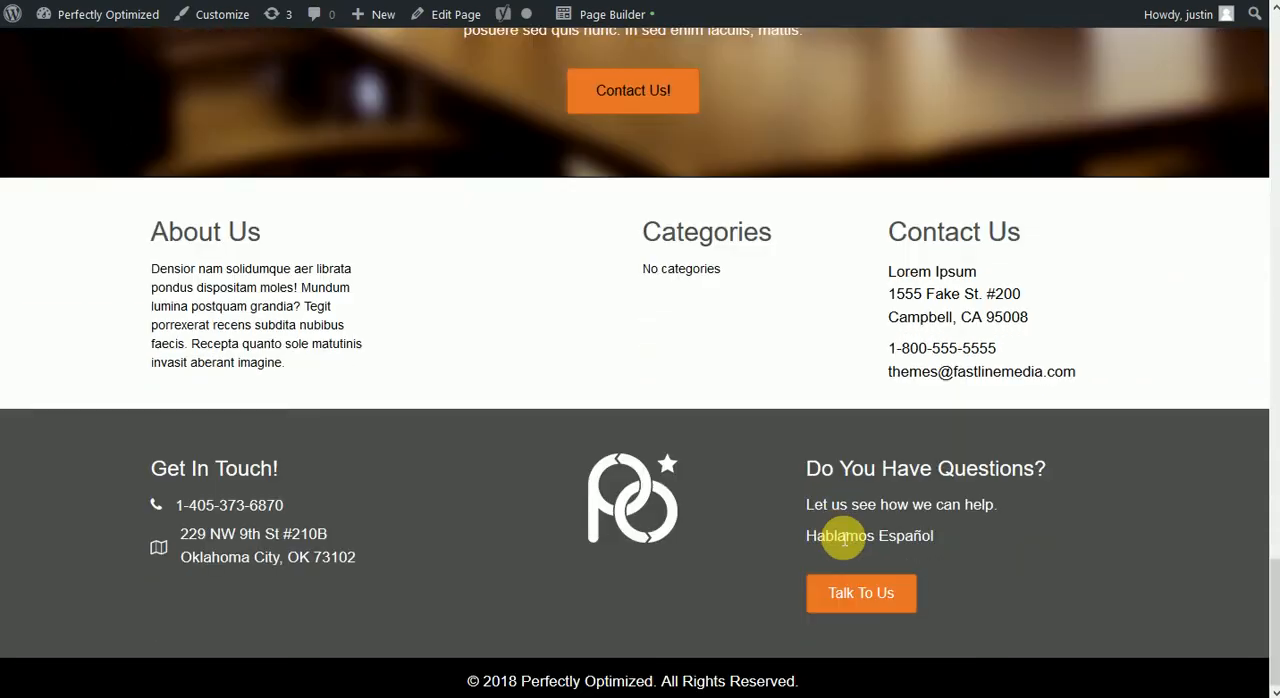
pyautogui.scroll(3)
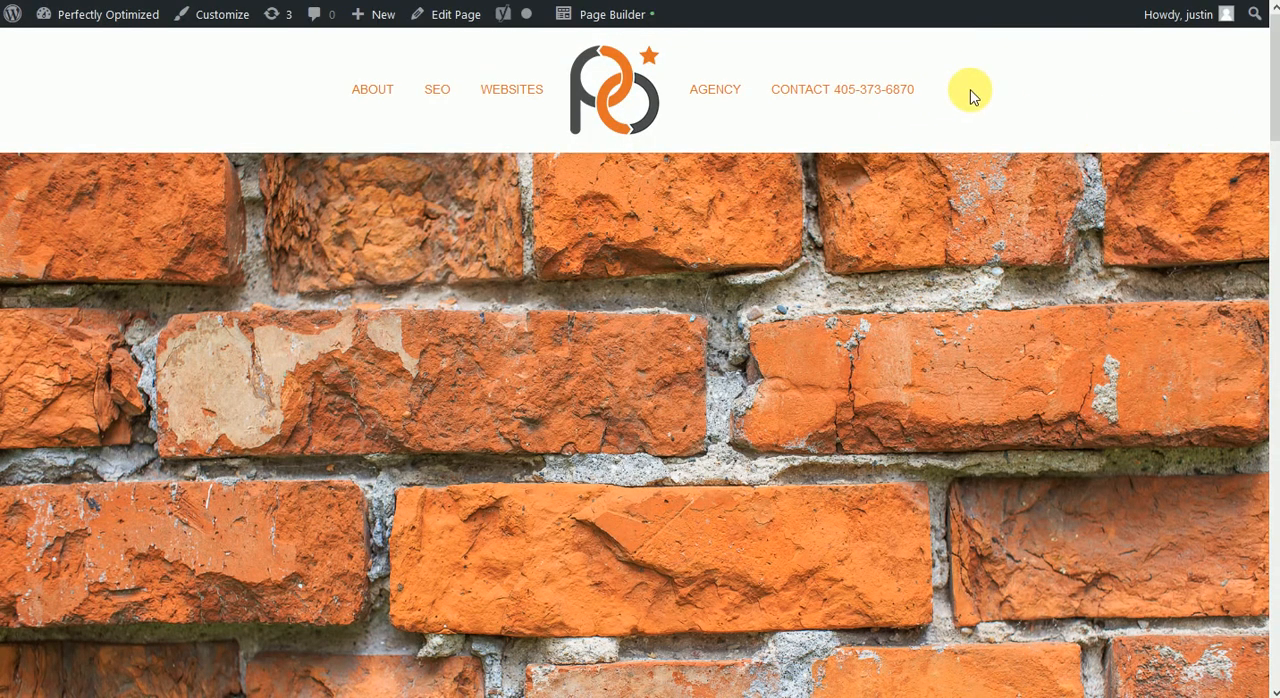
# Step: Open 'Test Page To Show Off BB!' from the Page Builder menu and scroll through it
pyautogui.click(606, 14)
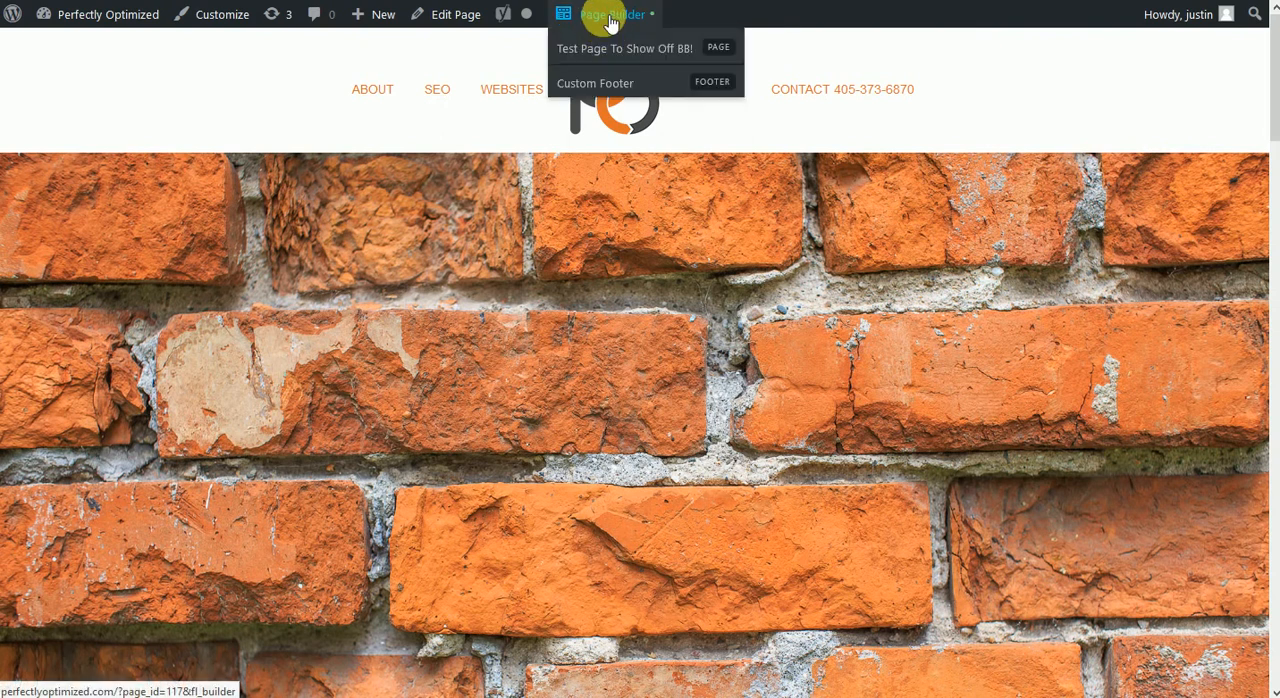
pyautogui.click(623, 47)
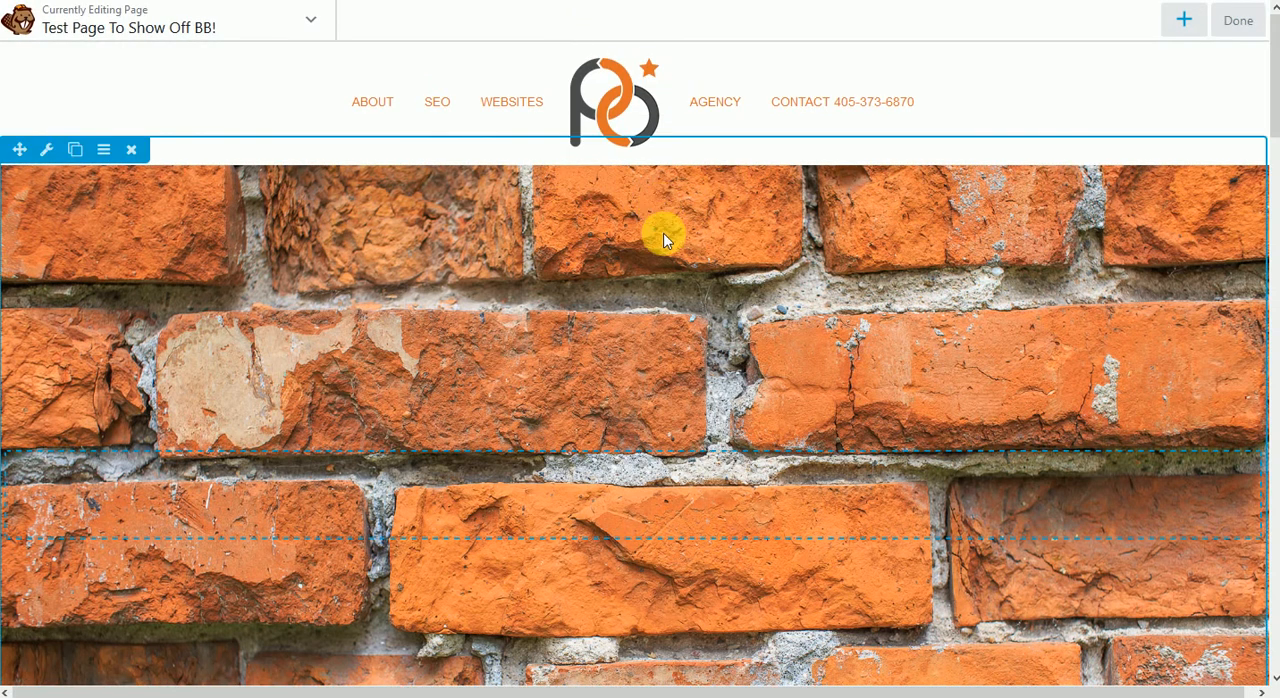
pyautogui.scroll(-3)
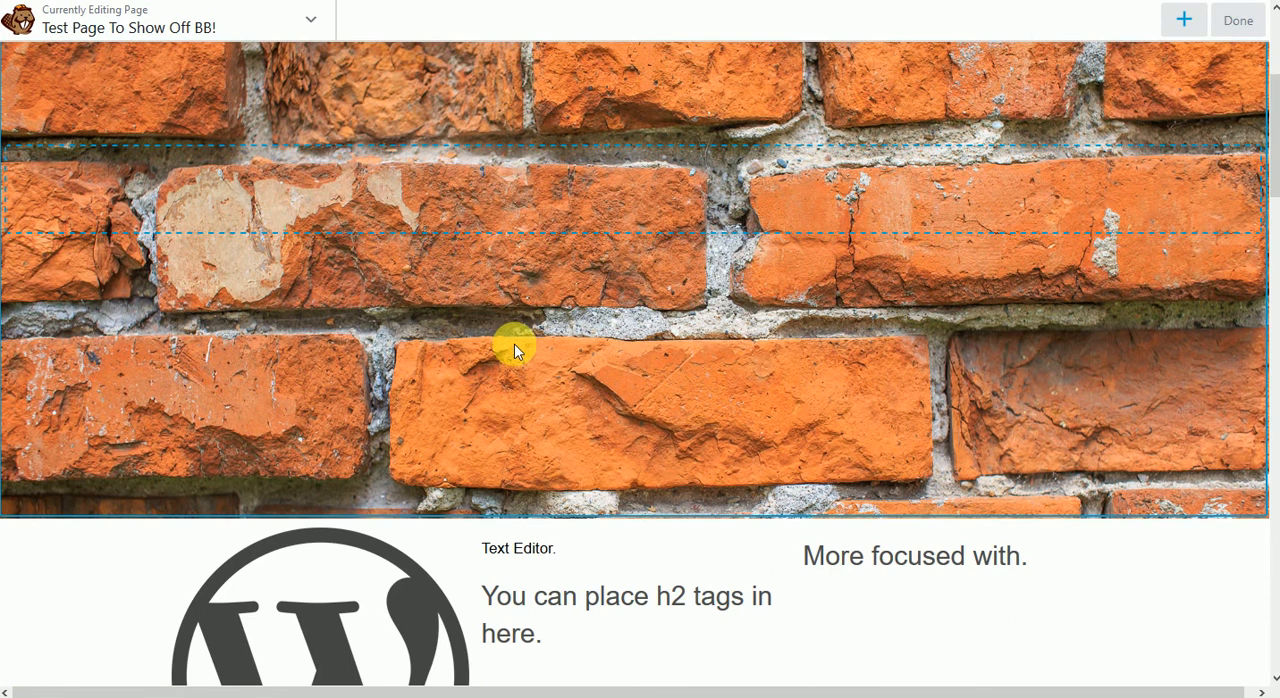
pyautogui.scroll(-3)
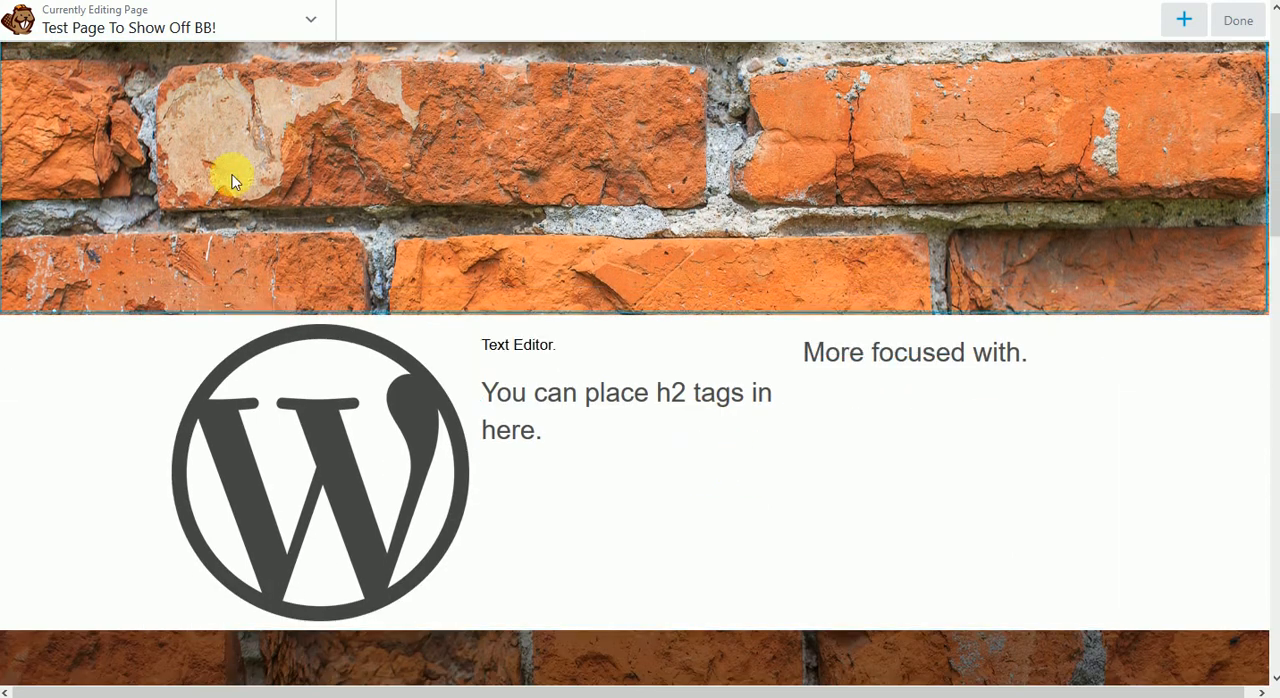
pyautogui.rightClick(45, 275)
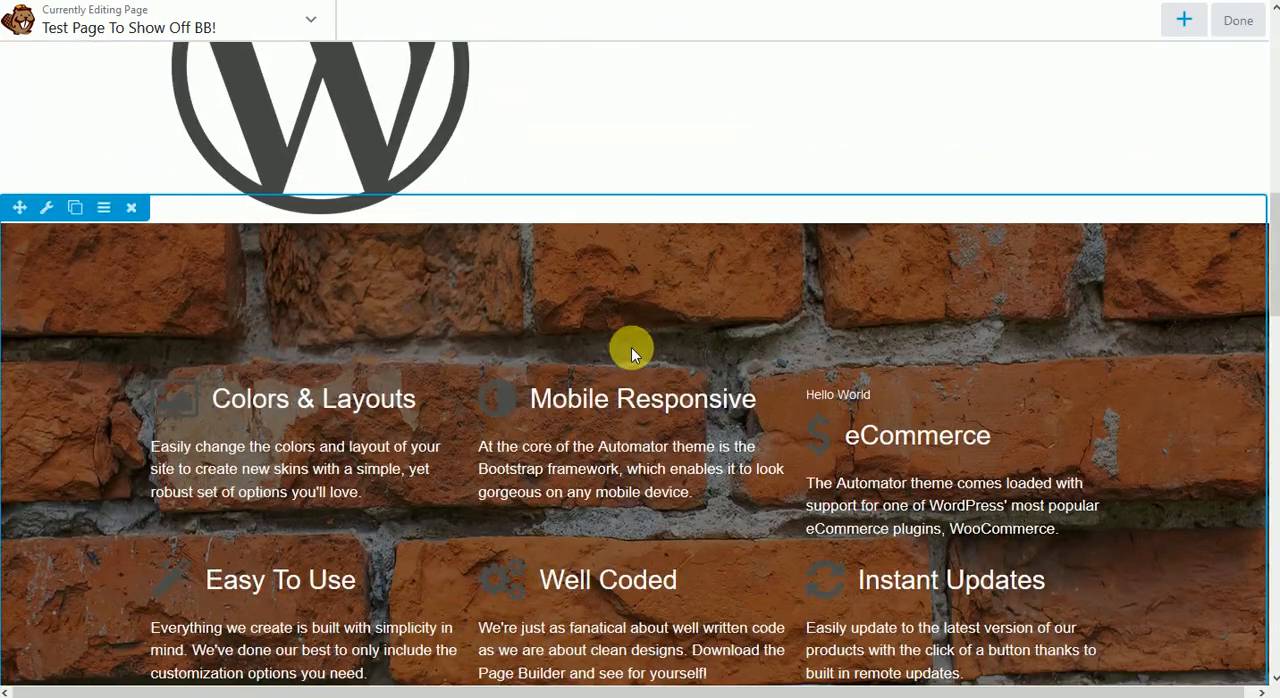
pyautogui.scroll(-3)
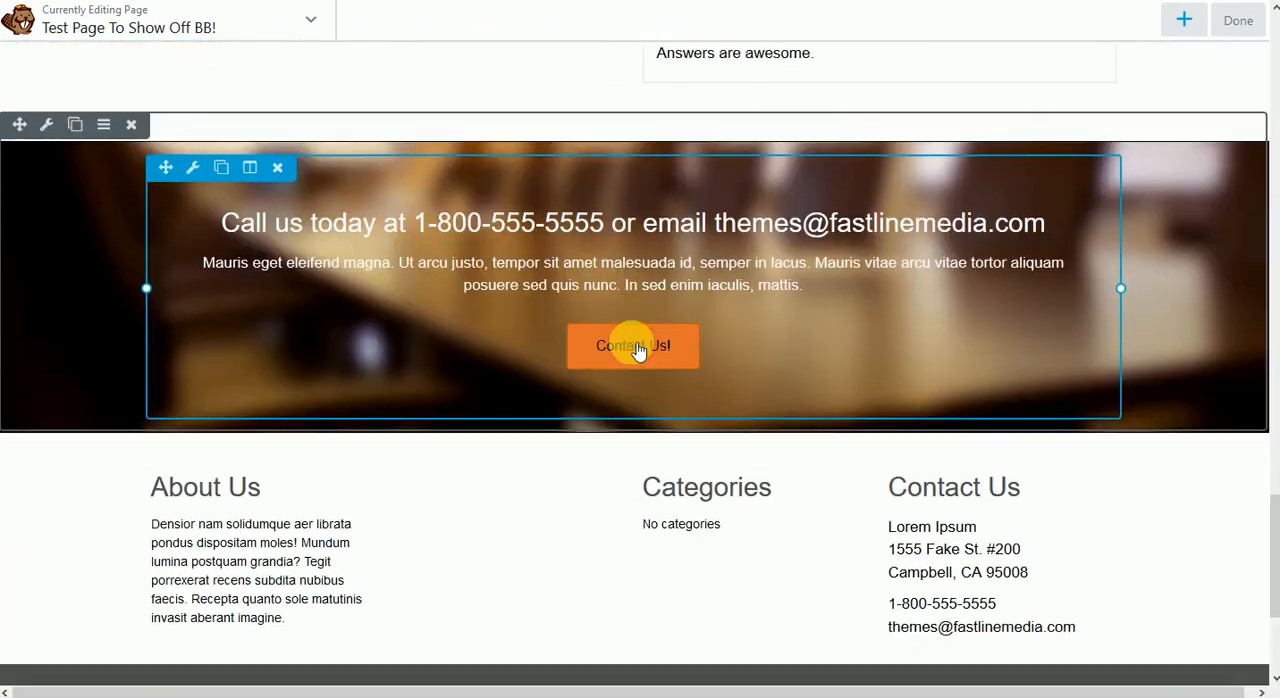
pyautogui.scroll(-3)
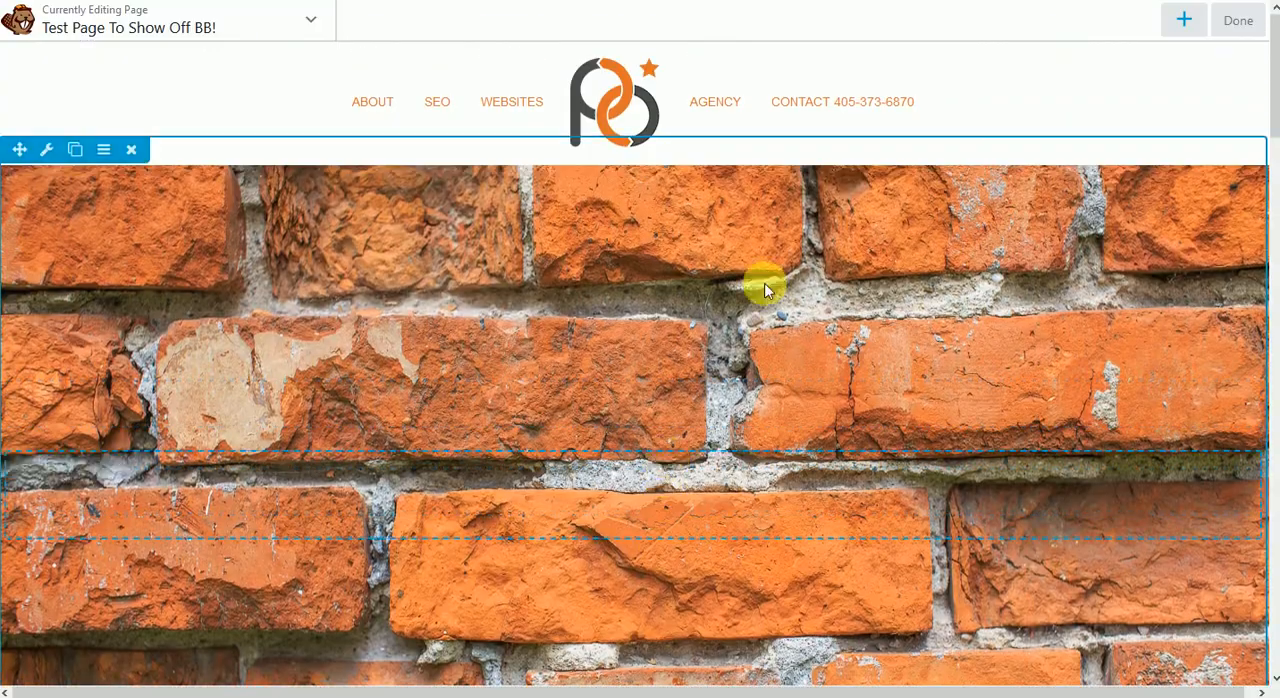
pyautogui.scroll(-3)
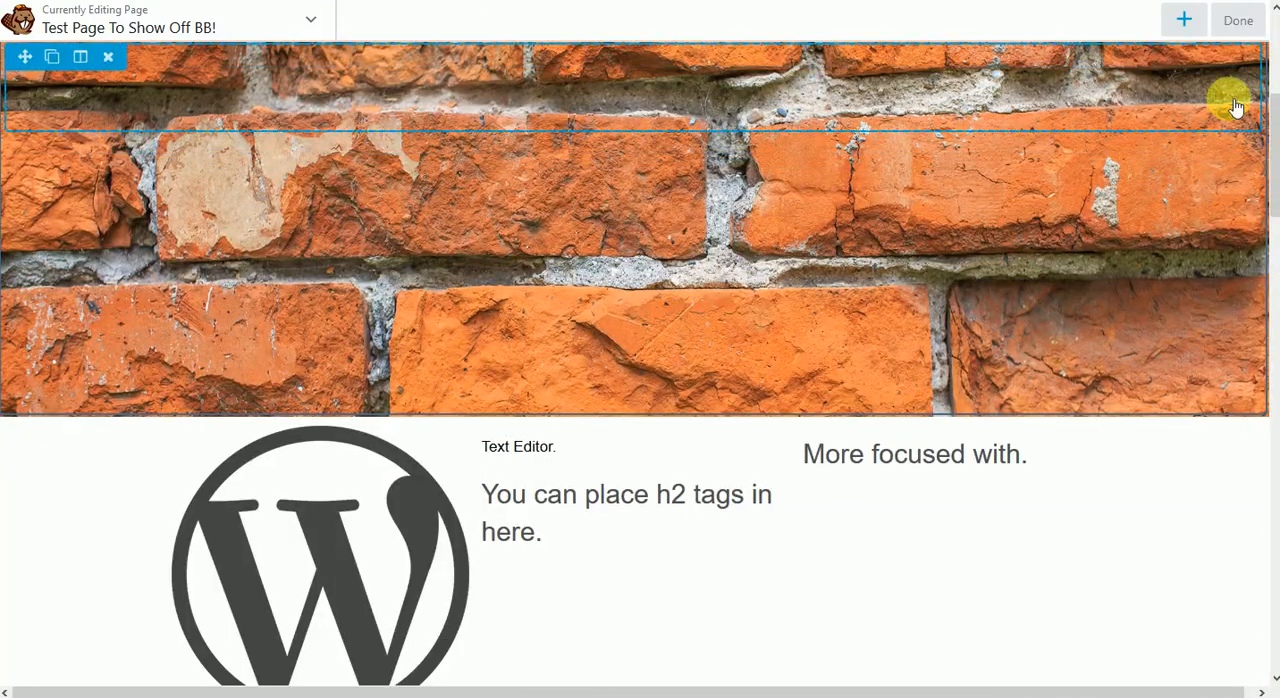
# Step: Close the Beaver Builder editor and go through the Dashboard to Builder > Themer Layouts
pyautogui.click(1238, 17)
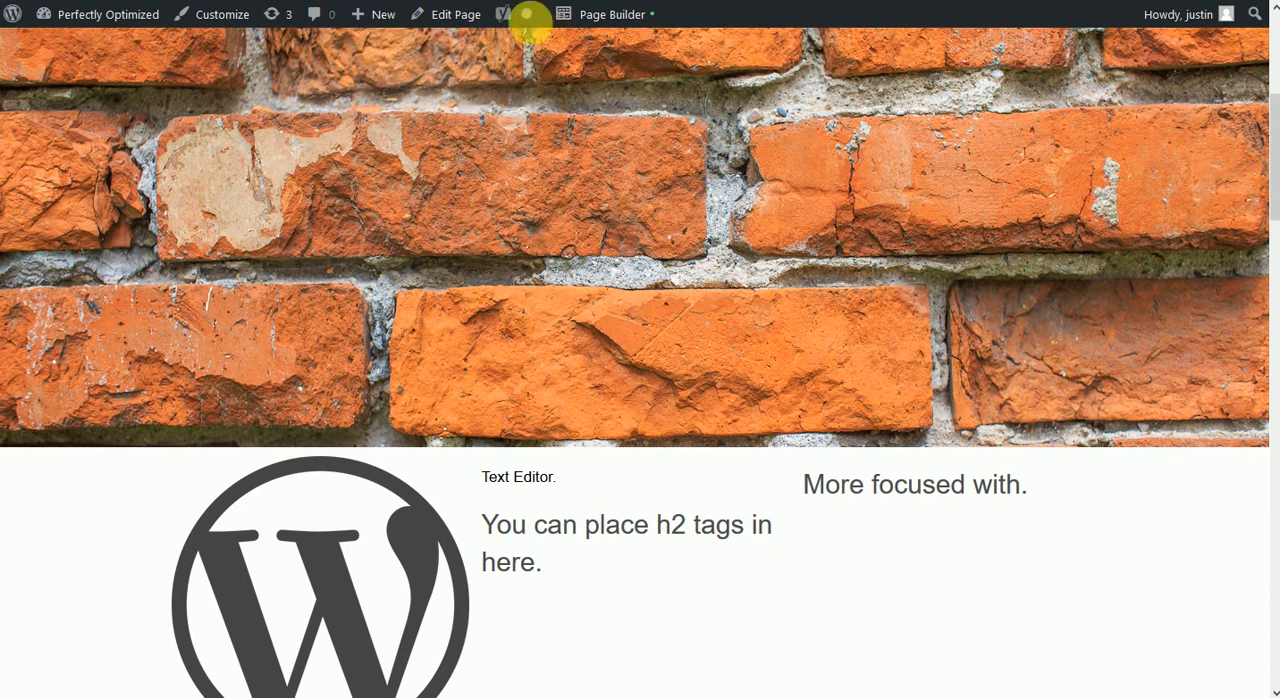
pyautogui.click(105, 14)
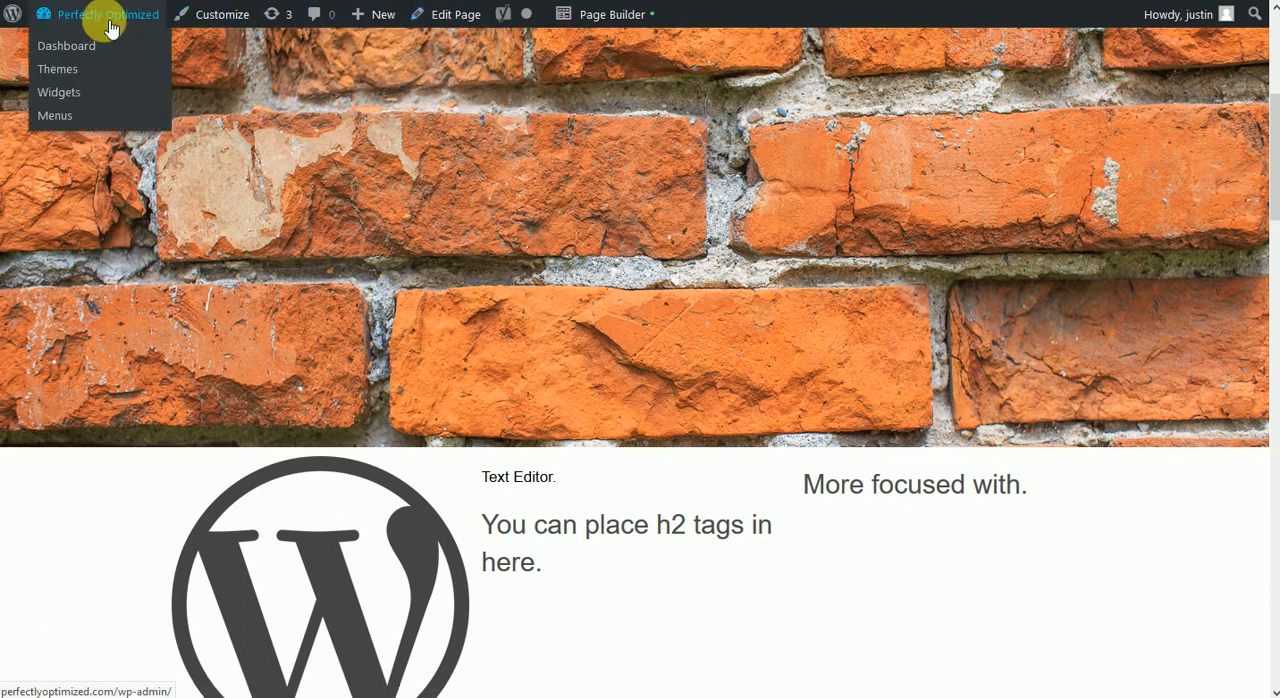
pyautogui.moveTo(70, 47)
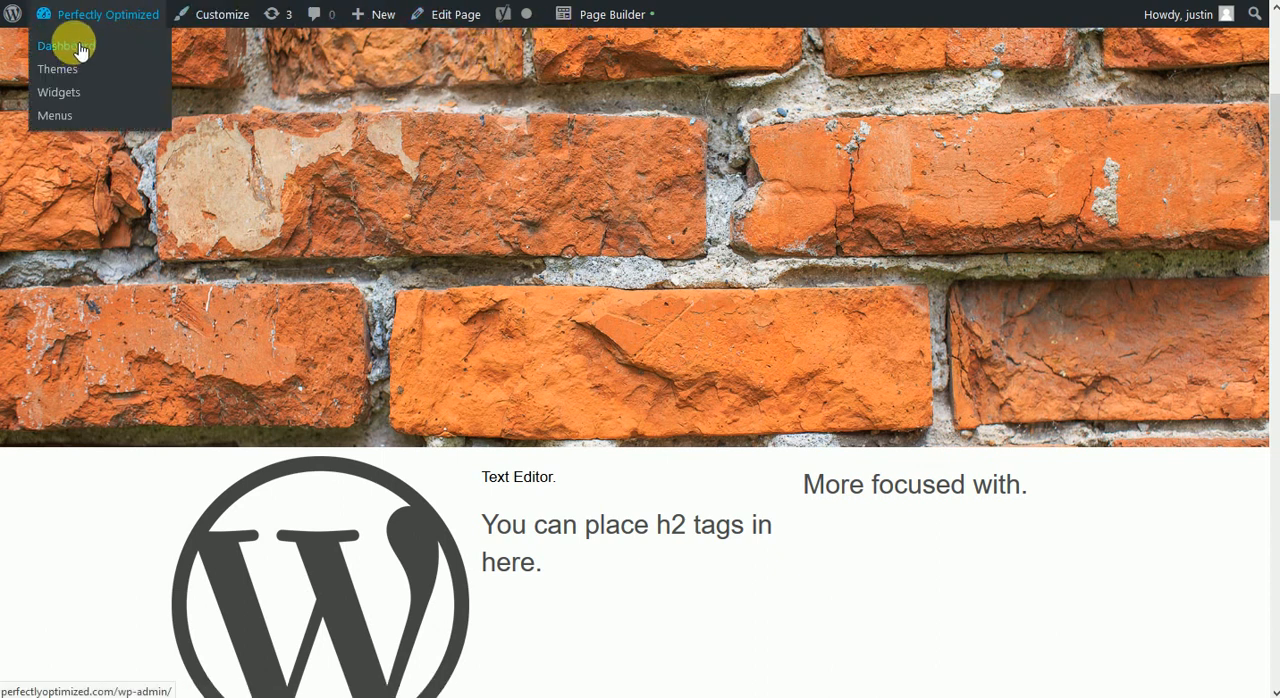
pyautogui.click(60, 46)
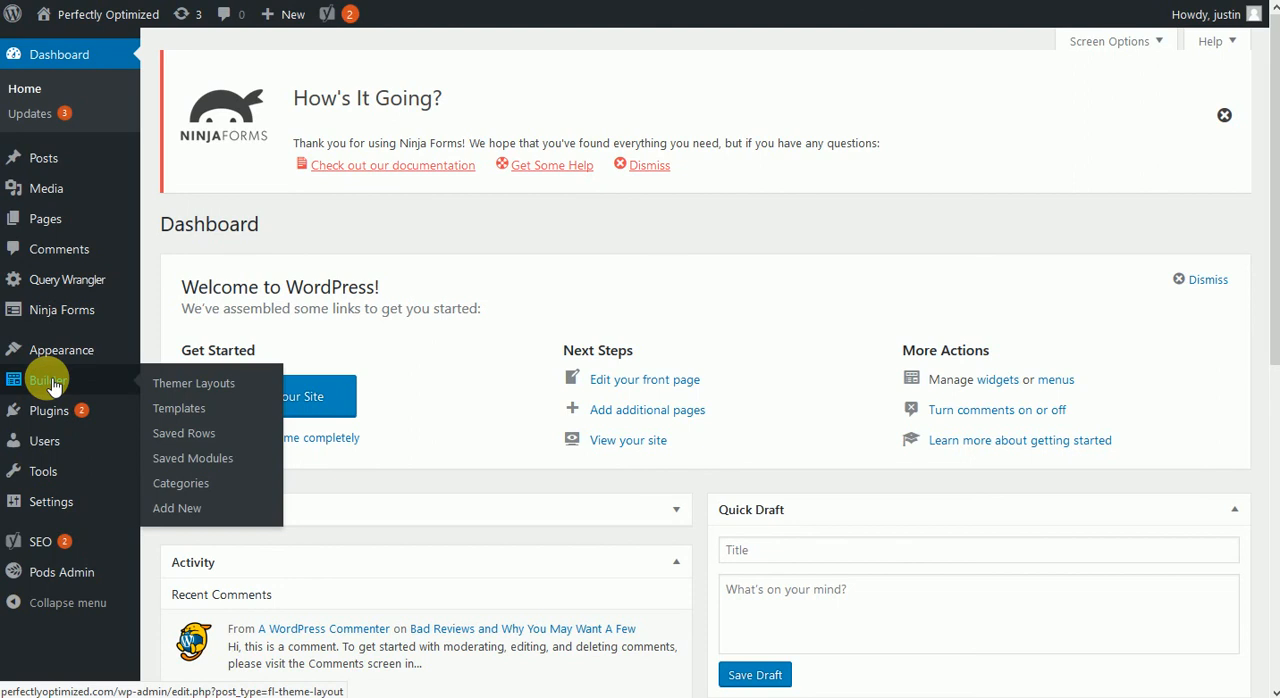
pyautogui.click(193, 383)
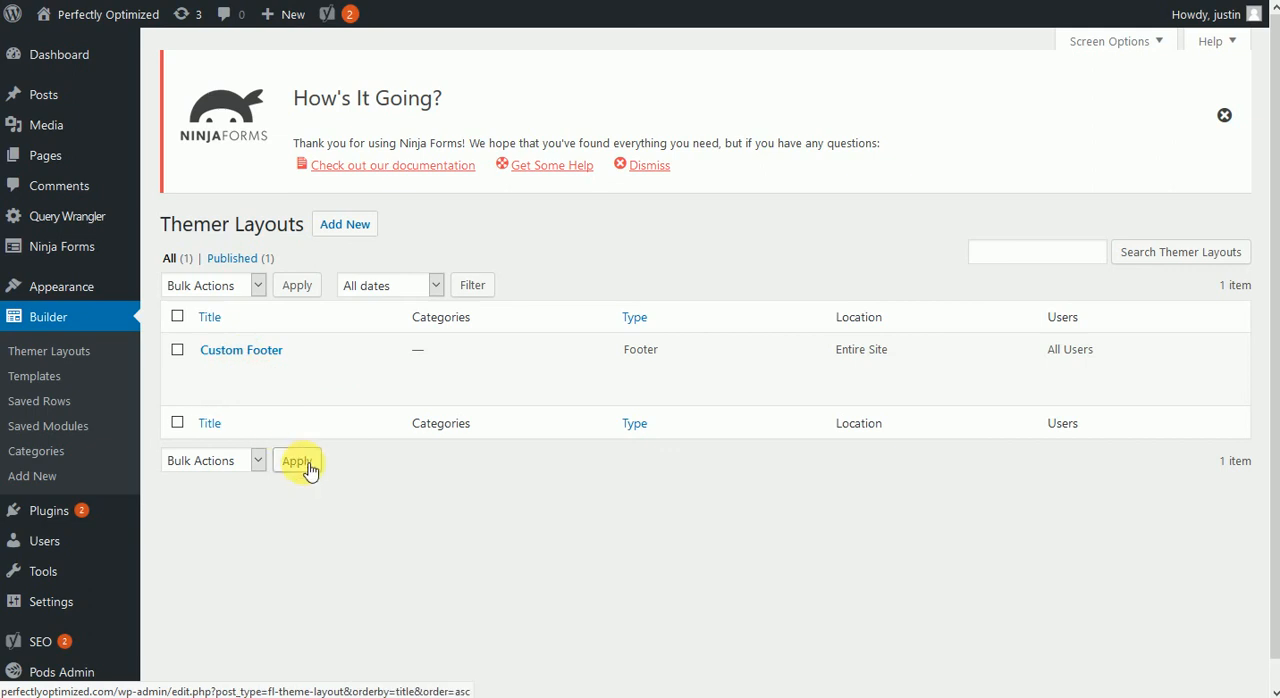
pyautogui.moveTo(308, 495)
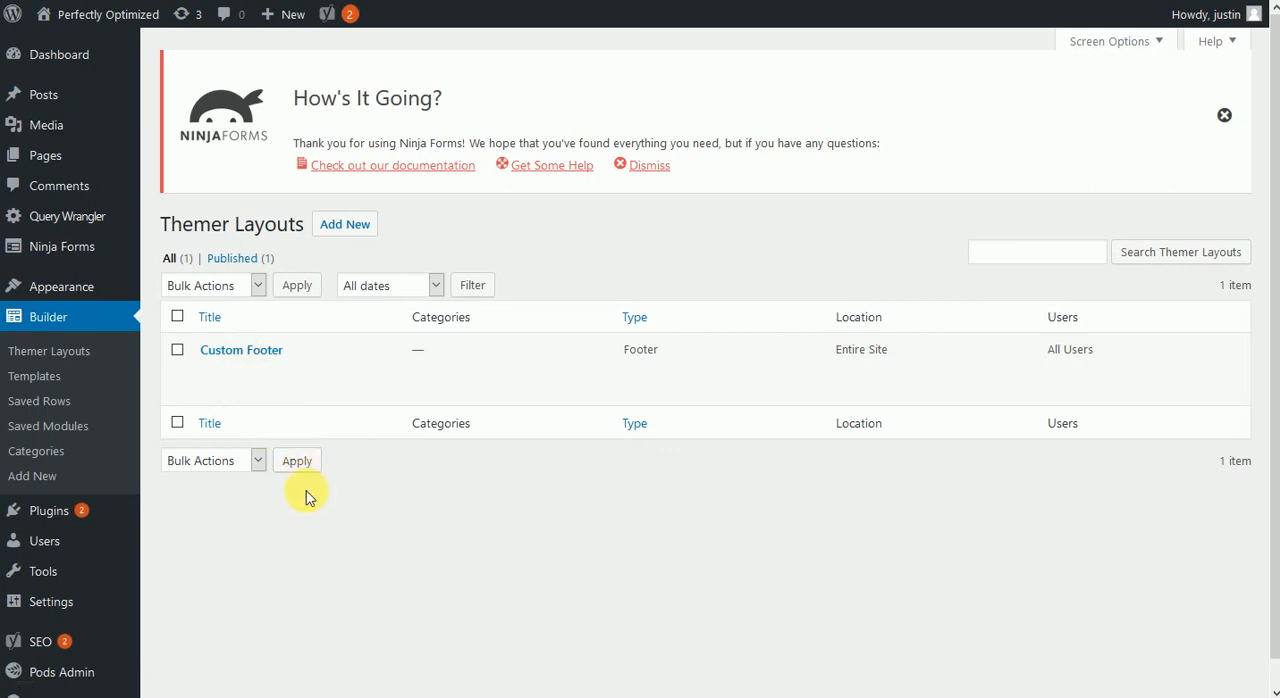
pyautogui.moveTo(180, 195)
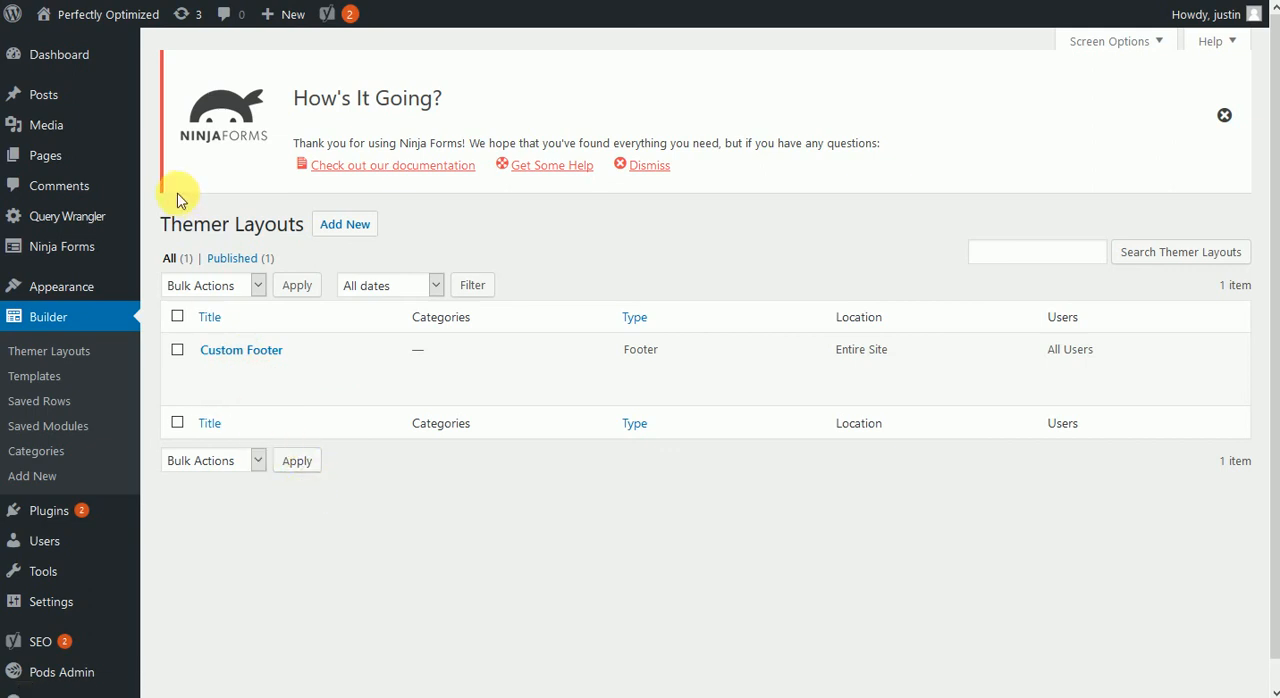